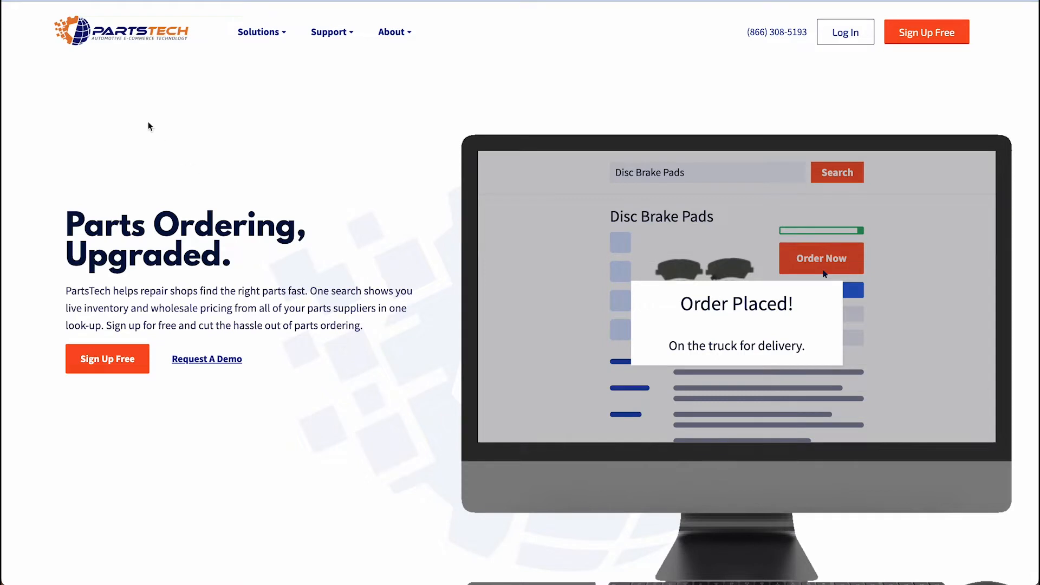
mouse_move(116, 371)
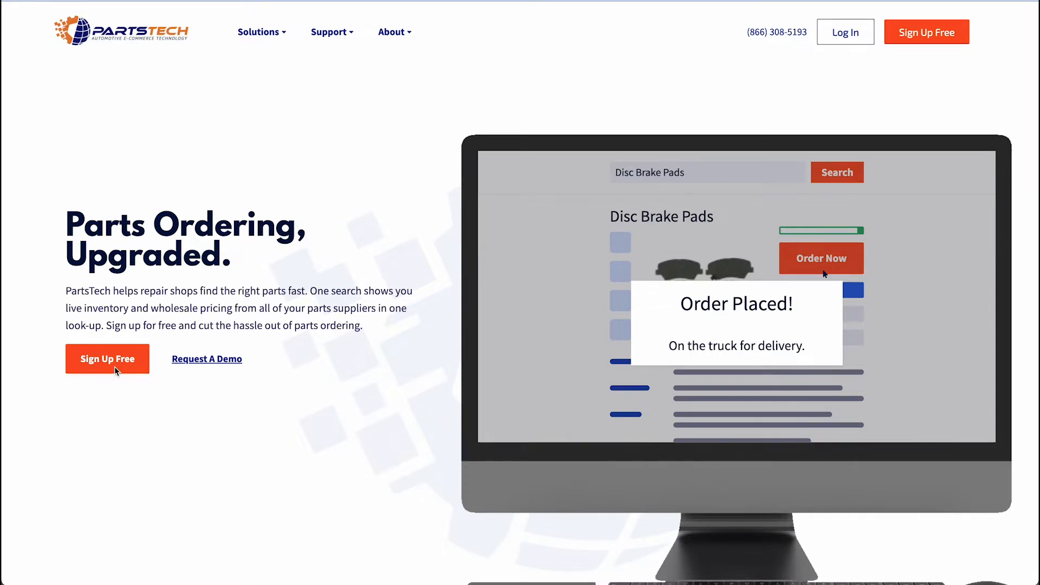
mouse_move(165, 416)
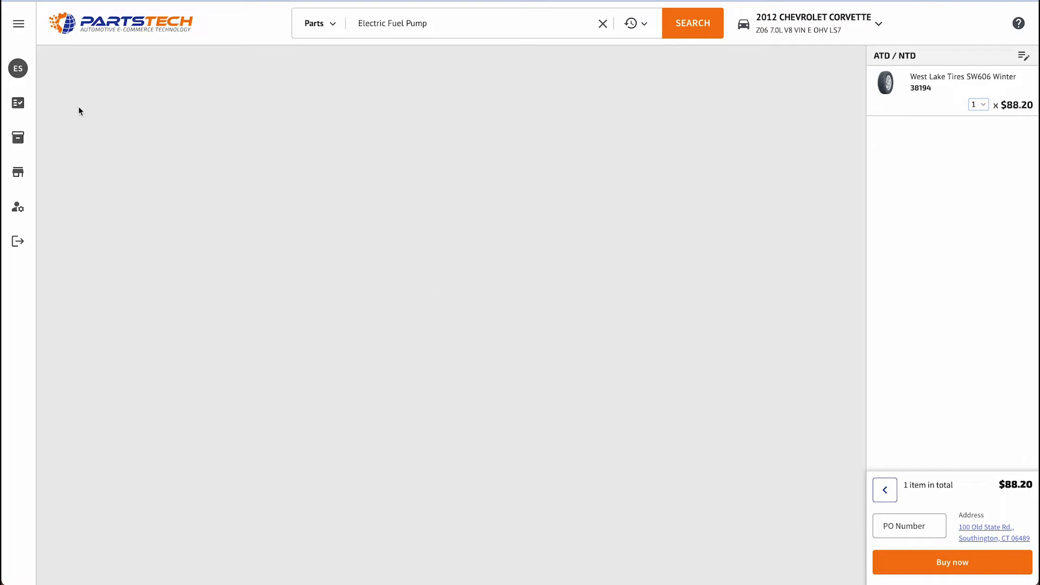
mouse_move(19, 69)
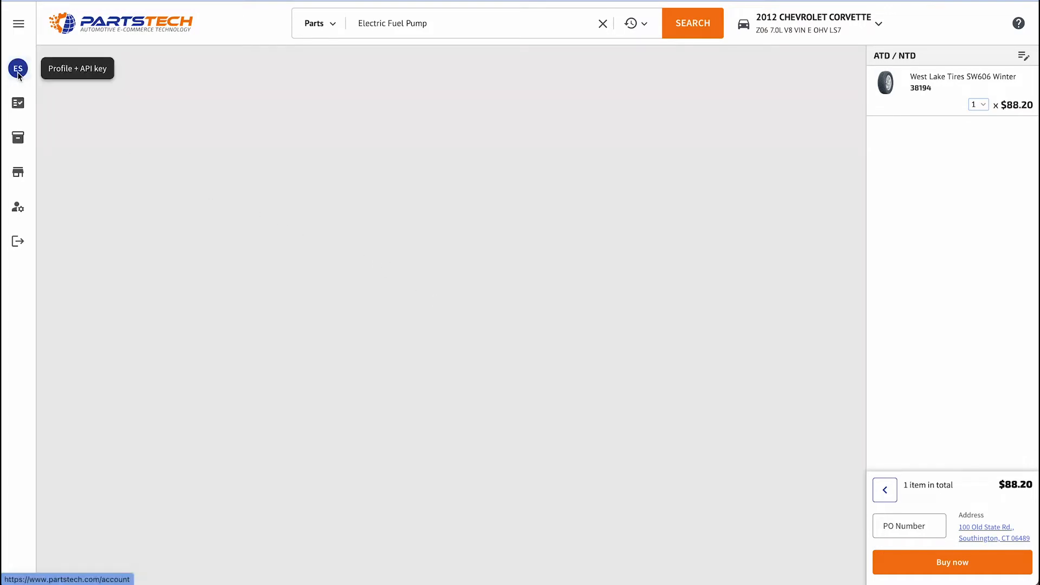
click(18, 68)
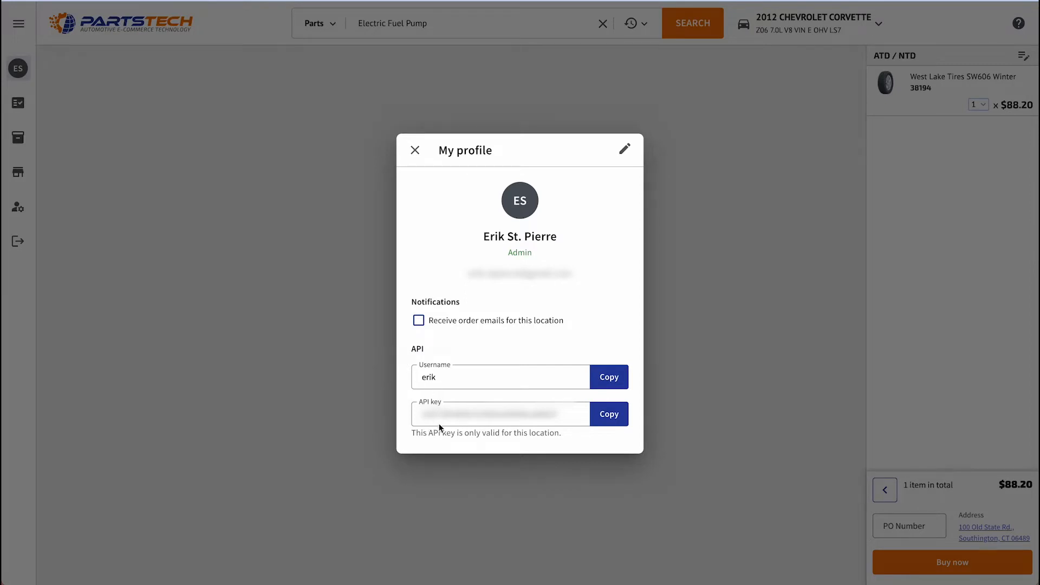
mouse_move(574, 428)
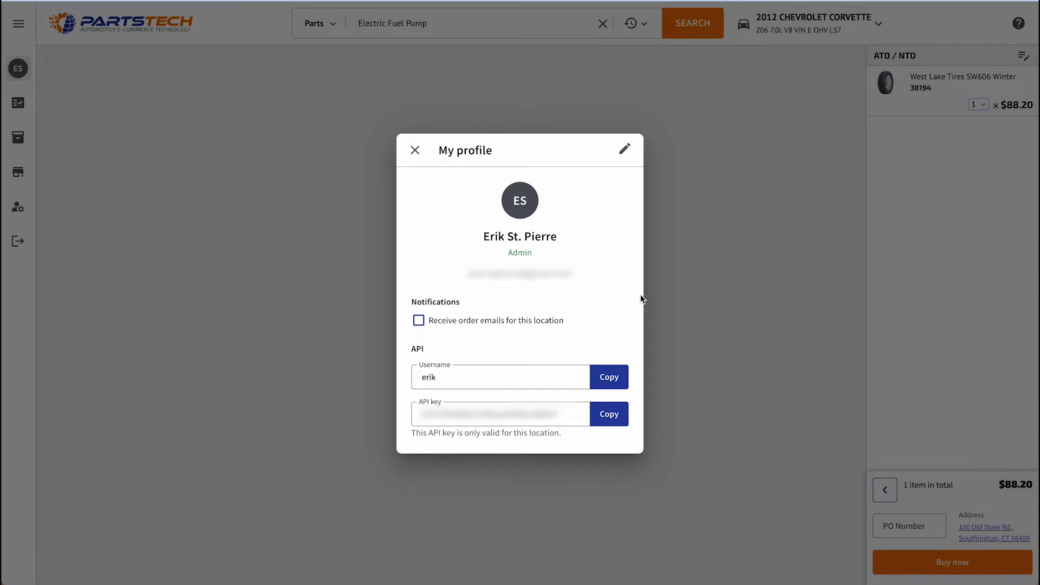
click(415, 150)
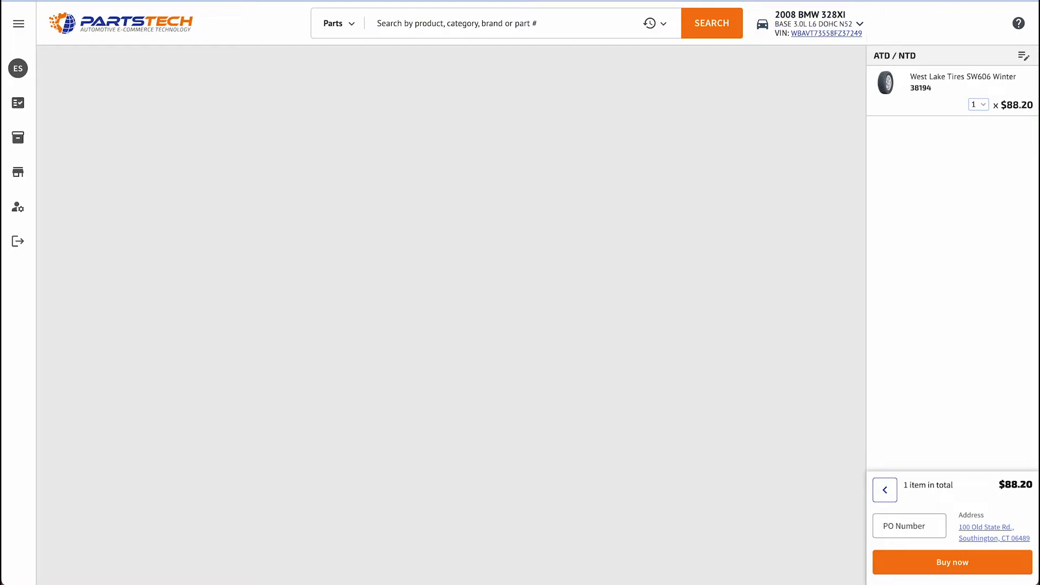
mouse_move(802, 84)
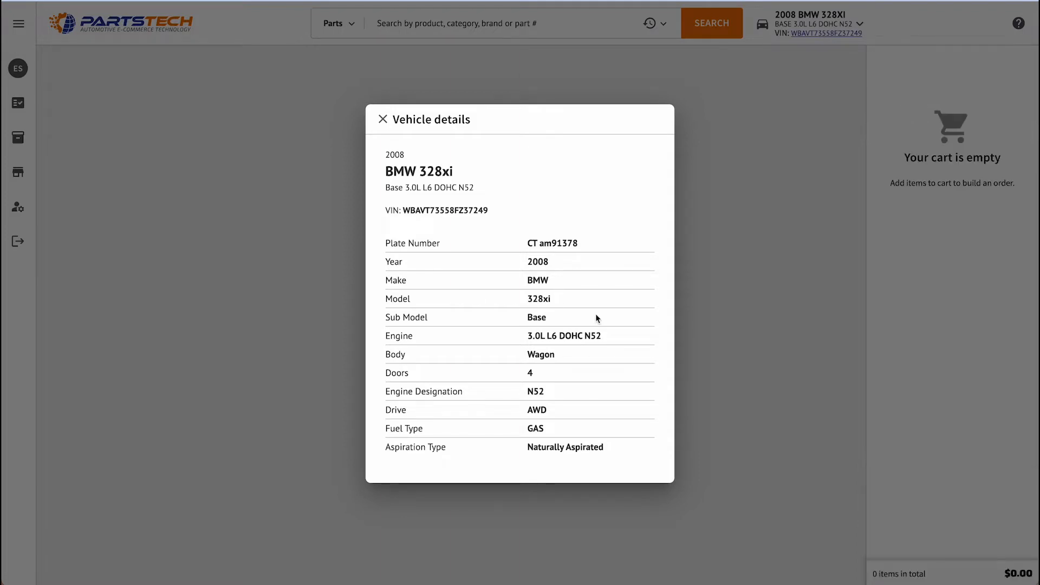
mouse_move(594, 108)
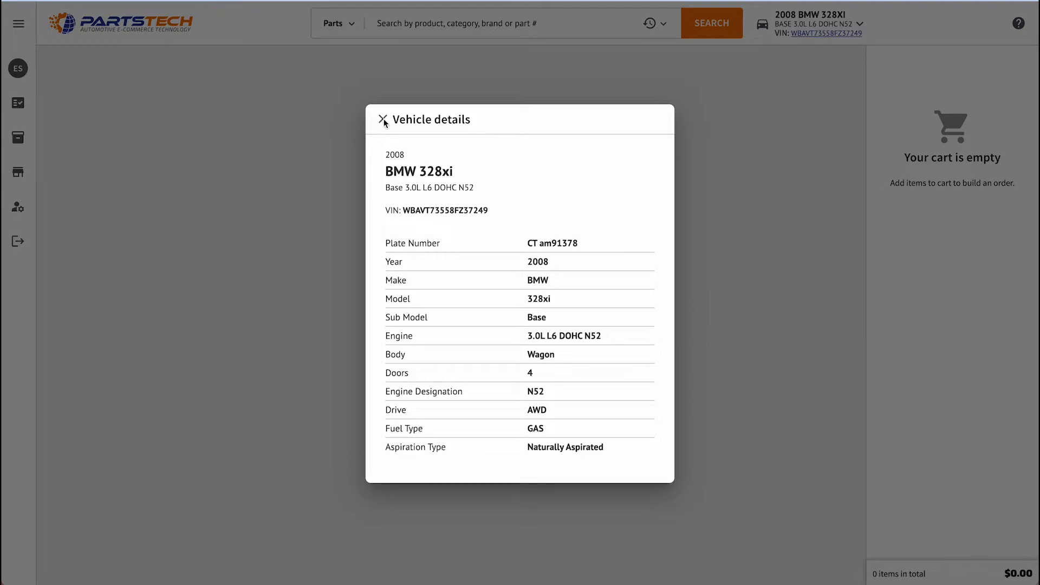
Close the Vehicle details dialog for the 2008 BMW 328xi
click(382, 119)
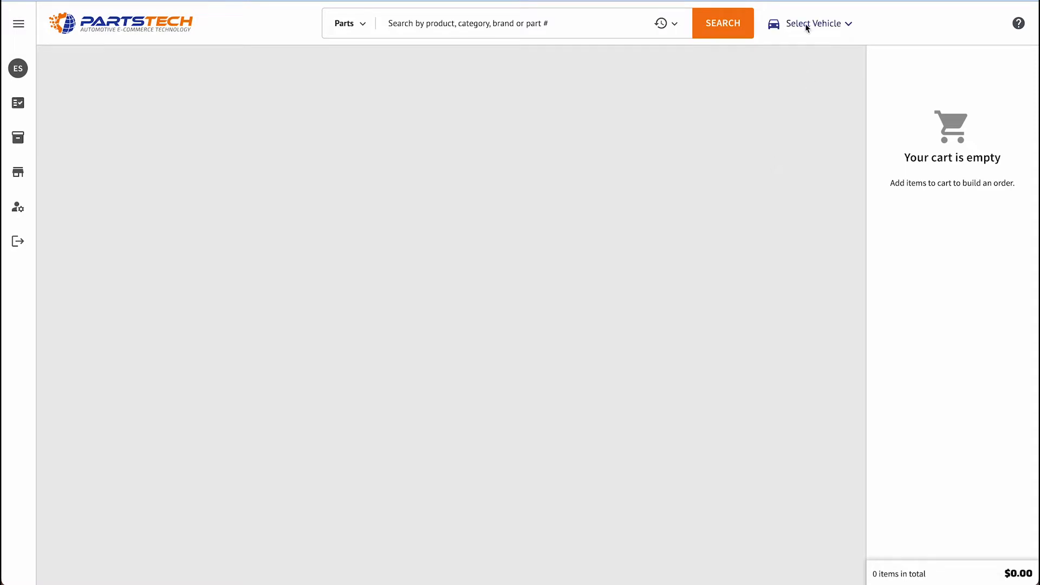
click(815, 23)
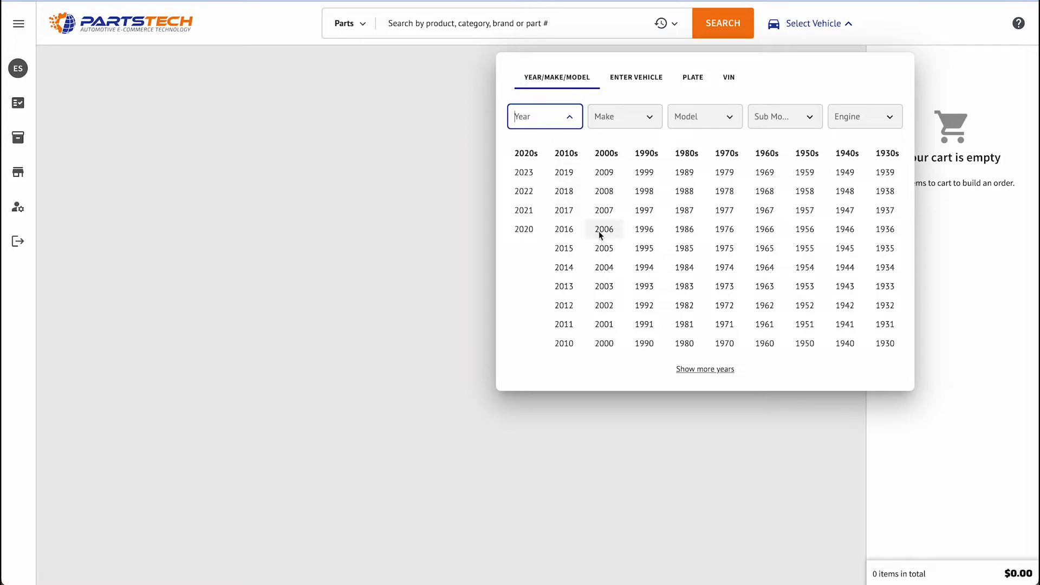
click(636, 77)
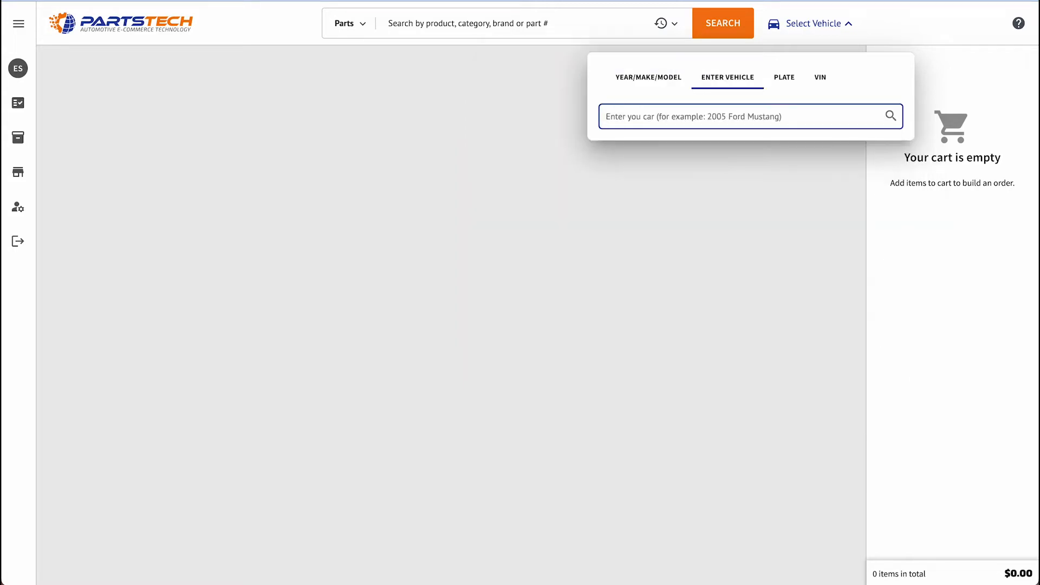
text(2005 ford f 1)
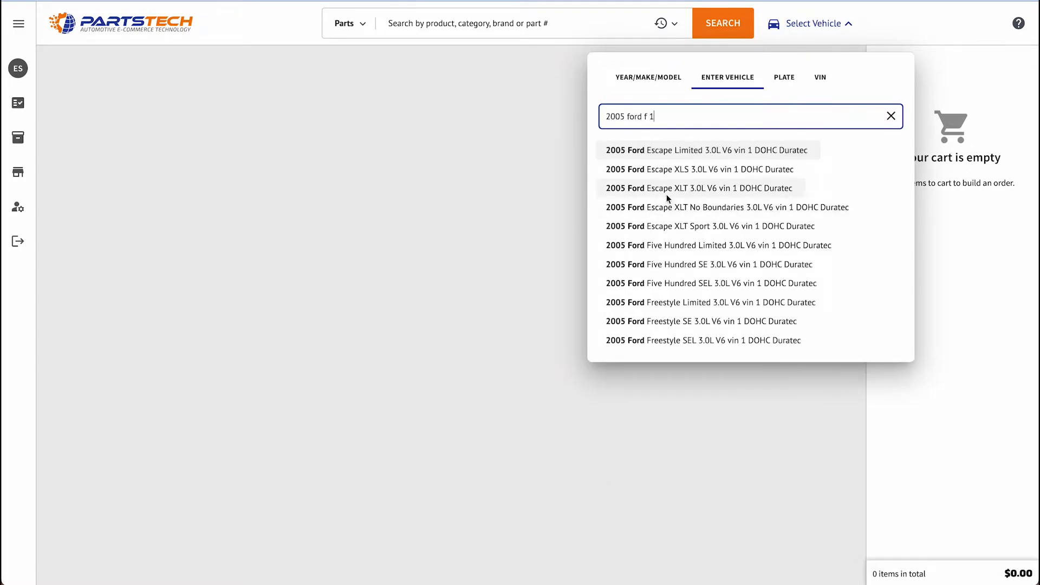
mouse_move(717, 306)
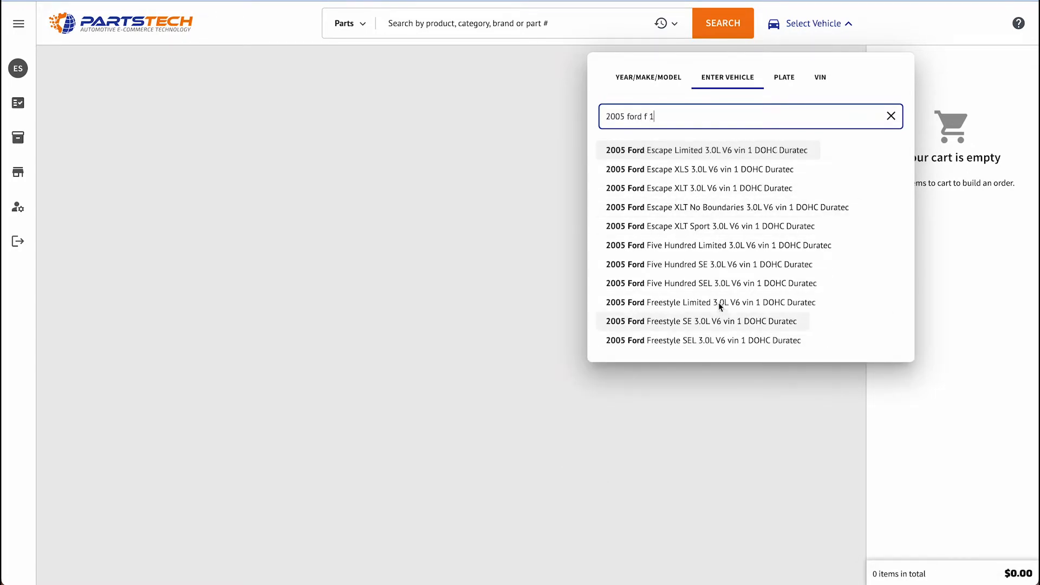
click(783, 77)
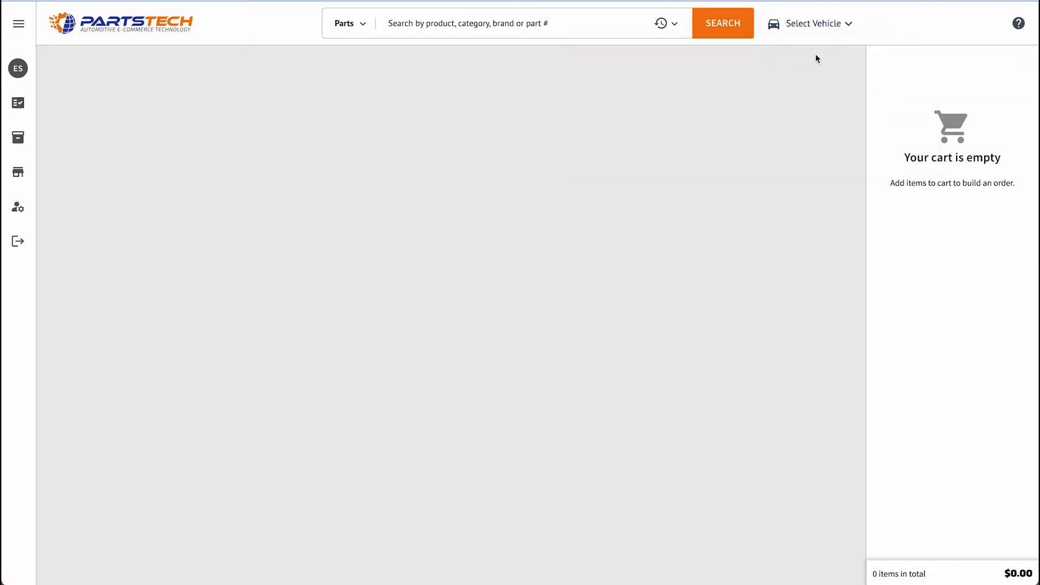
mouse_move(837, 75)
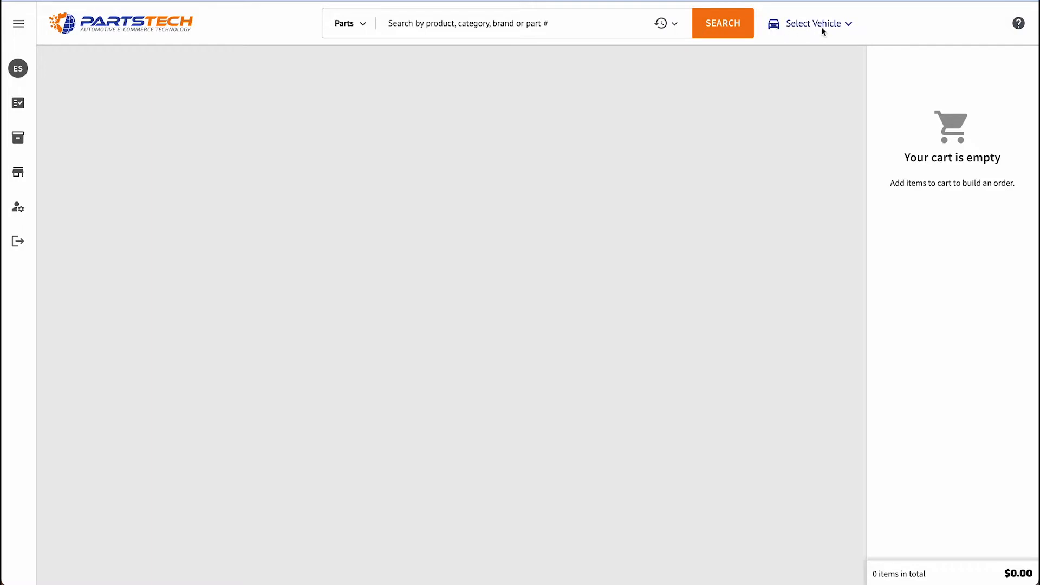
mouse_move(546, 112)
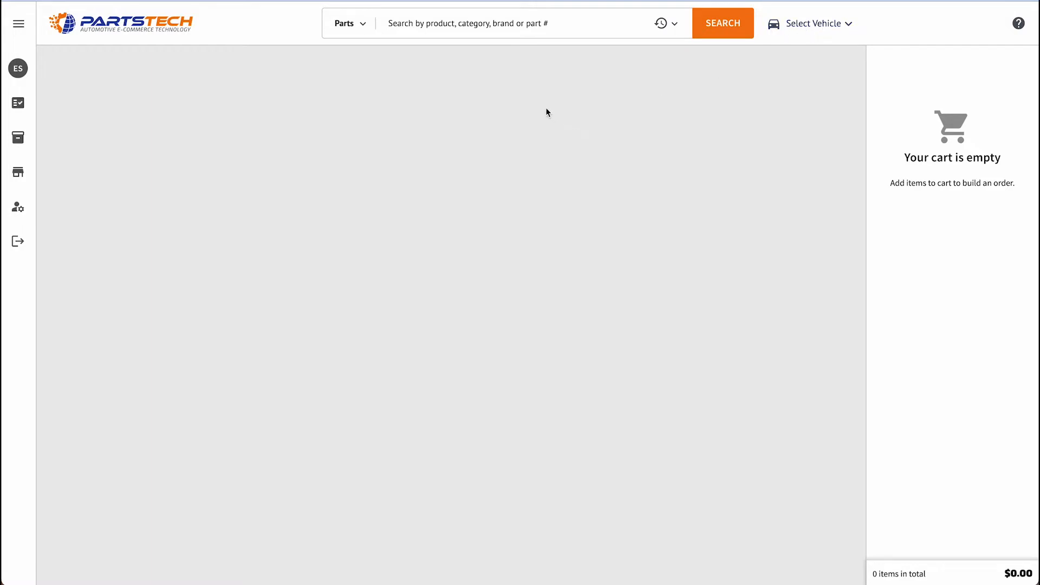
mouse_move(399, 29)
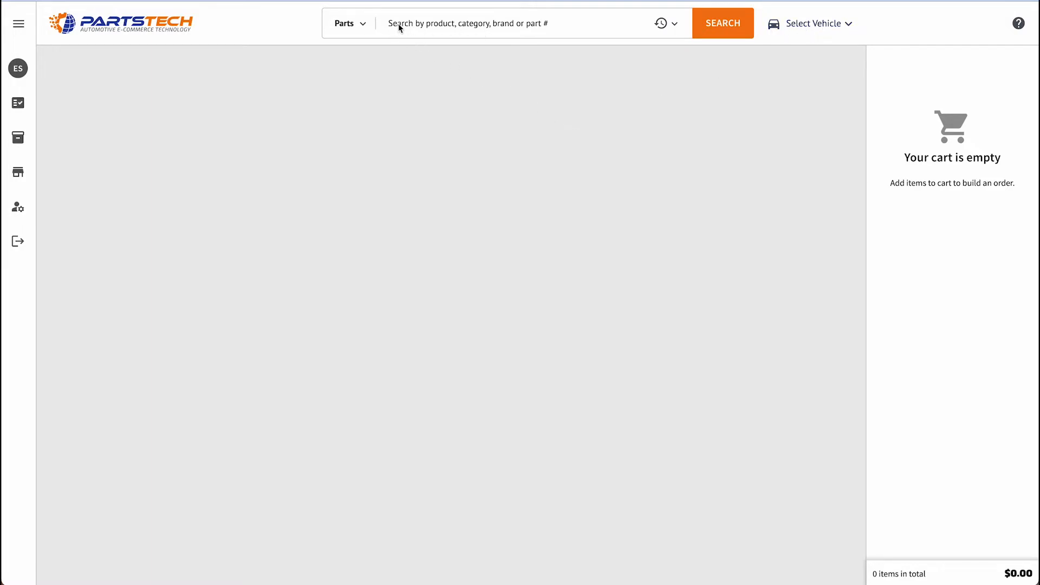
mouse_move(401, 43)
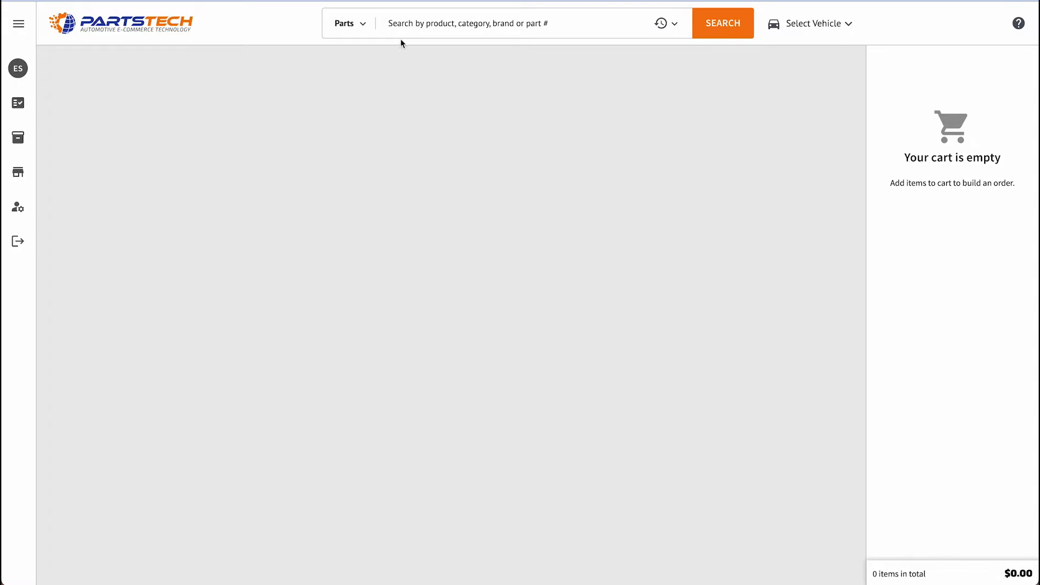
Clear the 'Disc Brake Pad Set' search text and start typing 'brake' for the BMW 328xi
text(Disc Brake Pad Set)
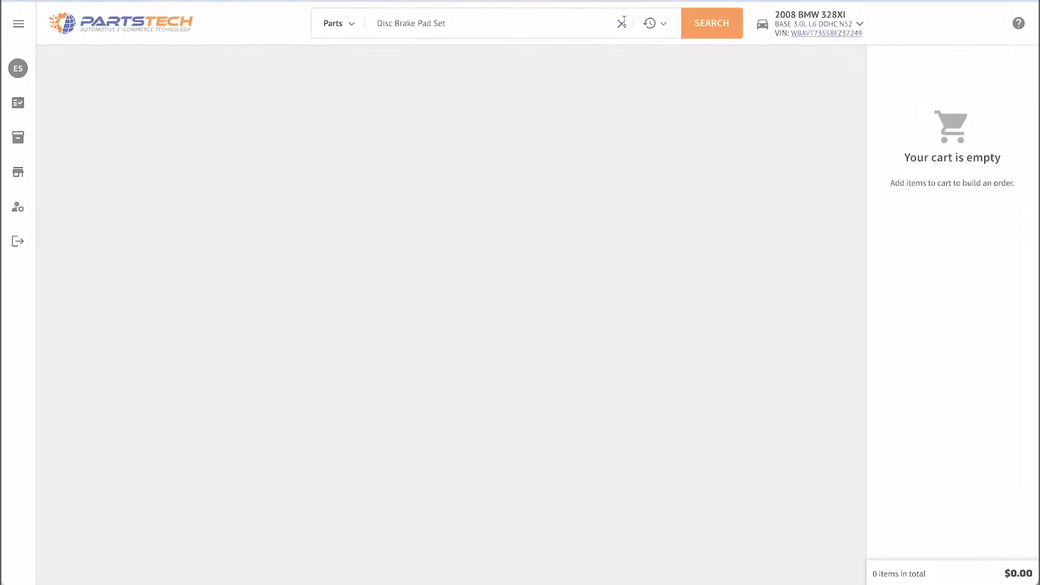
click(465, 23)
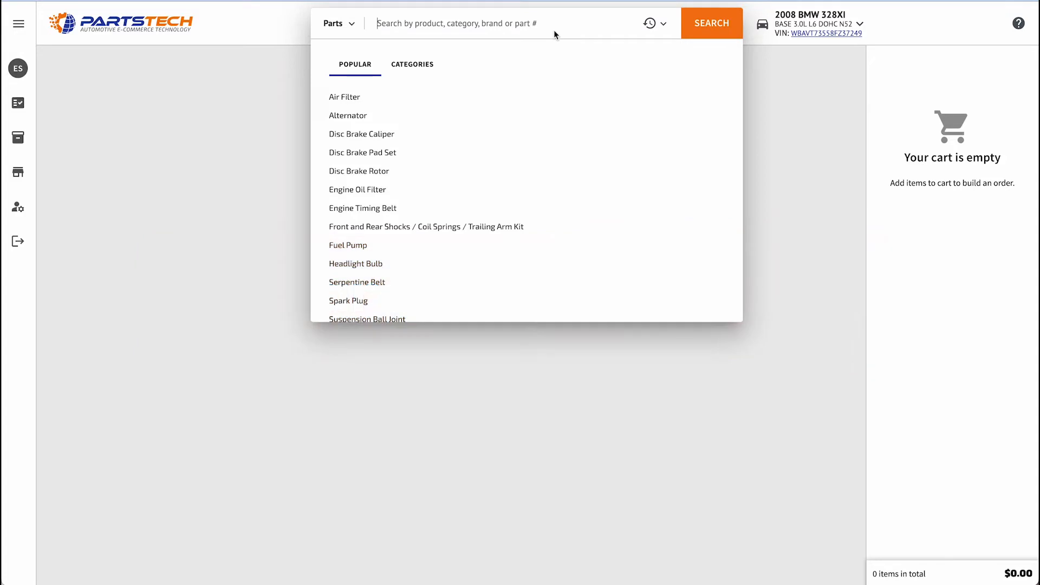
text(brake)
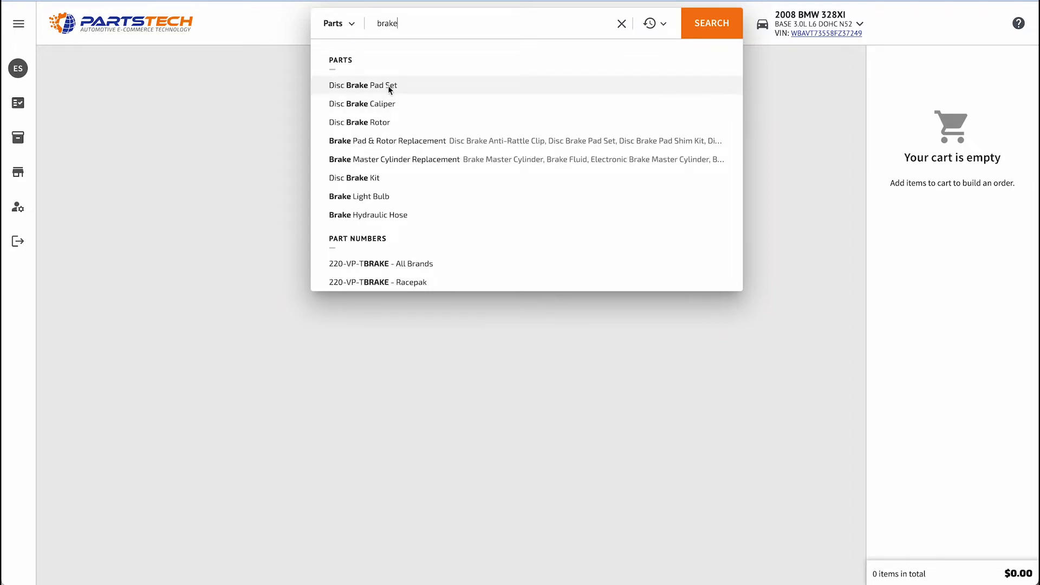
Search Disc Brake Pad Set and browse O'Reilly and Auto Value tabs before returning toward AutoZone
click(361, 84)
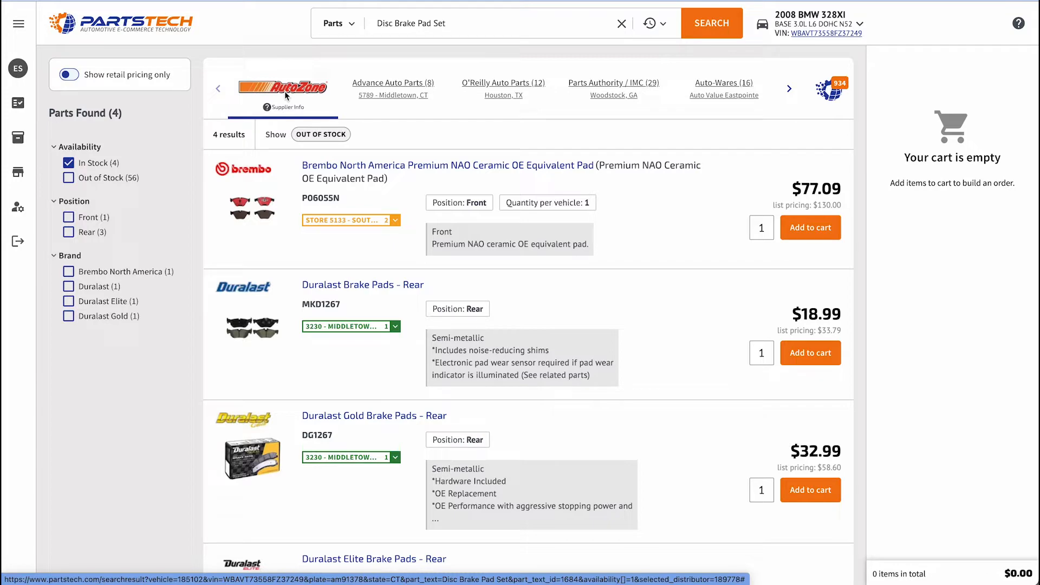
mouse_move(416, 94)
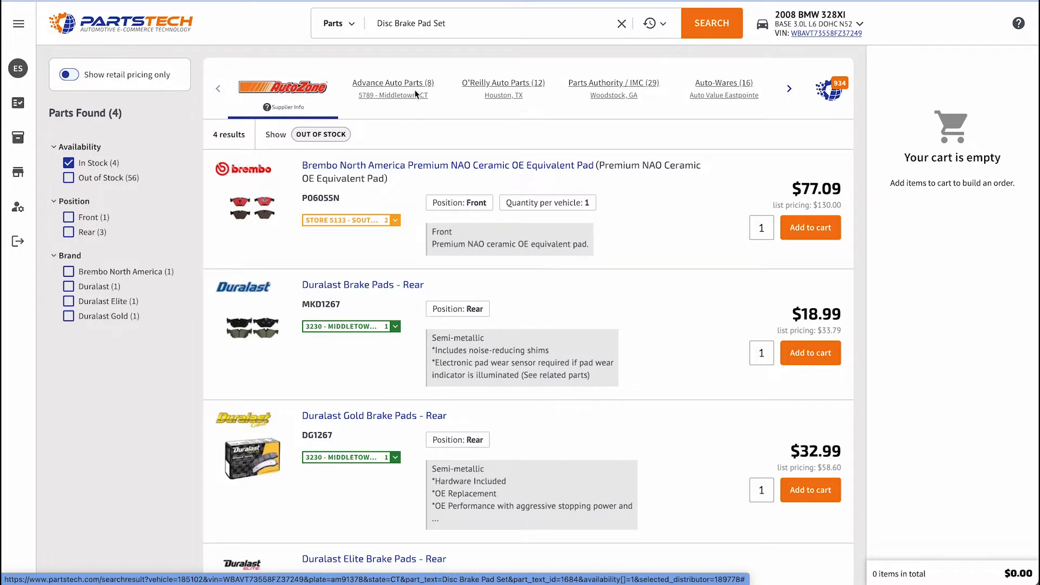
click(503, 82)
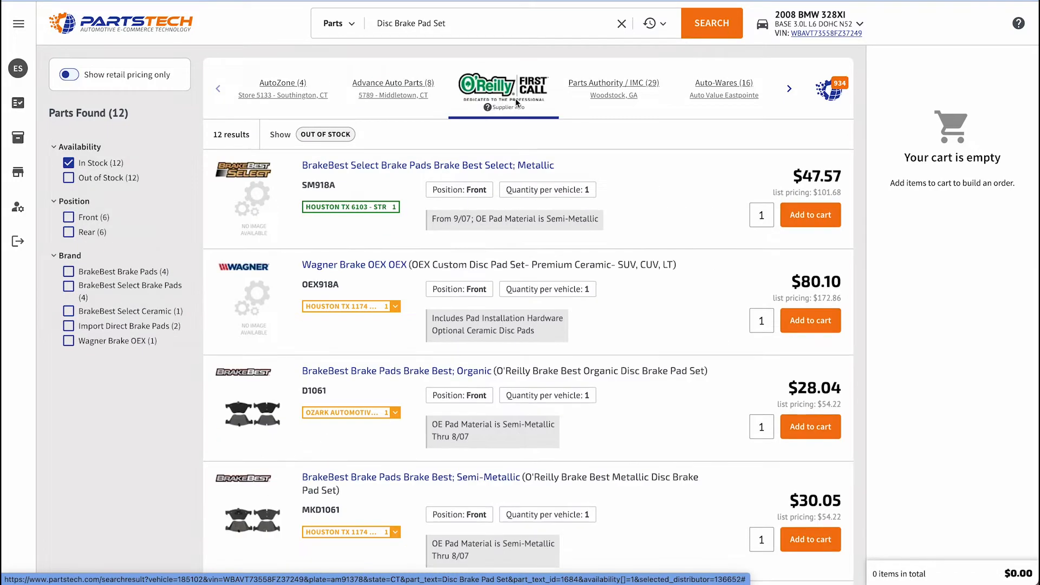
click(724, 90)
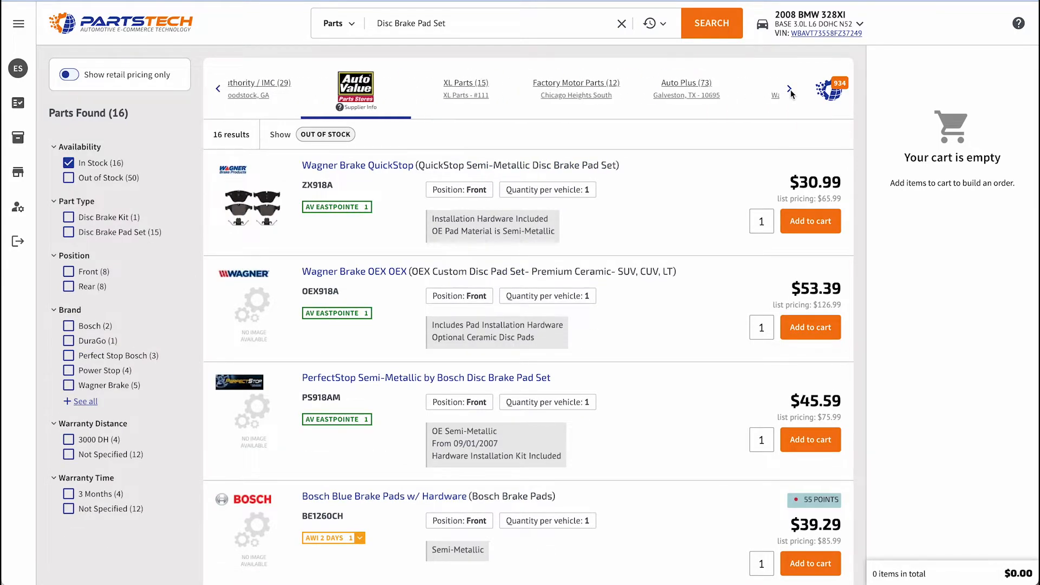
click(788, 88)
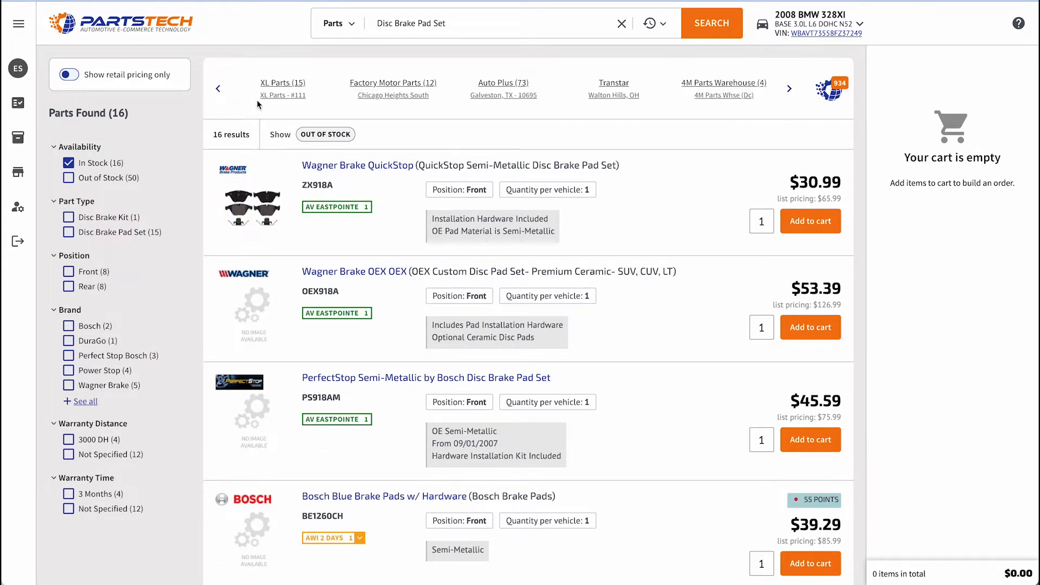
click(392, 83)
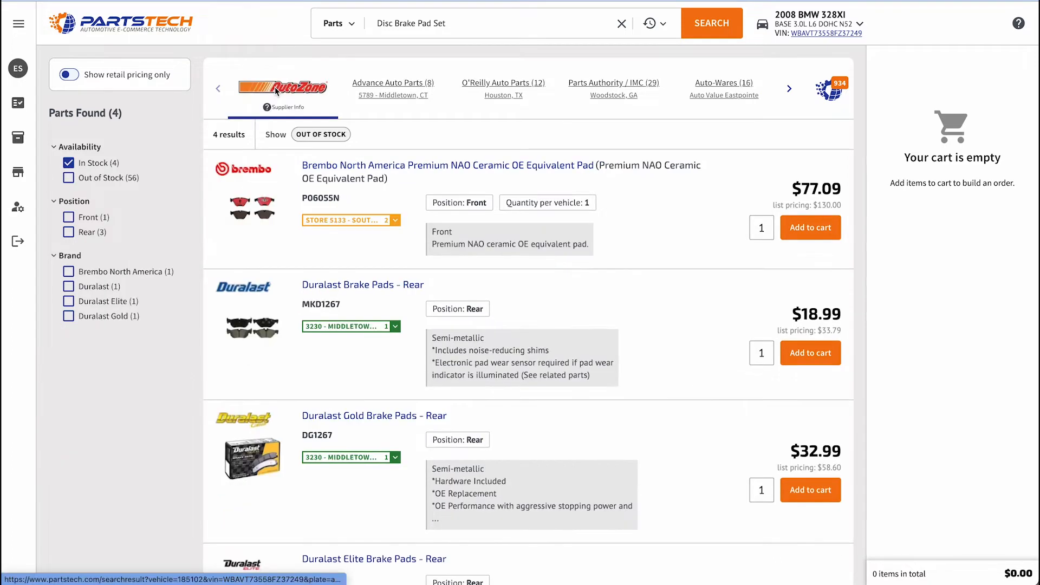
mouse_move(278, 73)
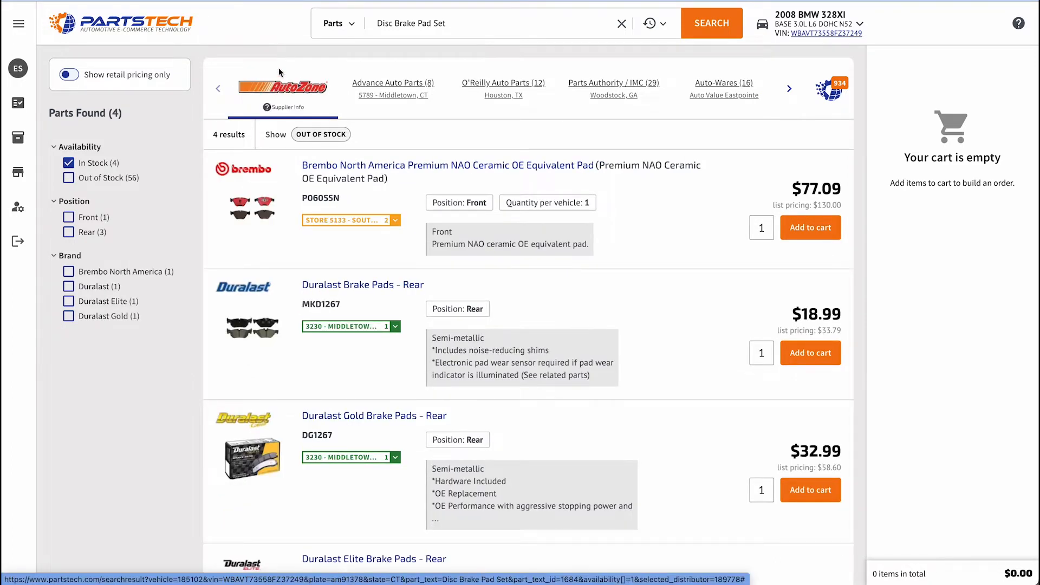
mouse_move(316, 96)
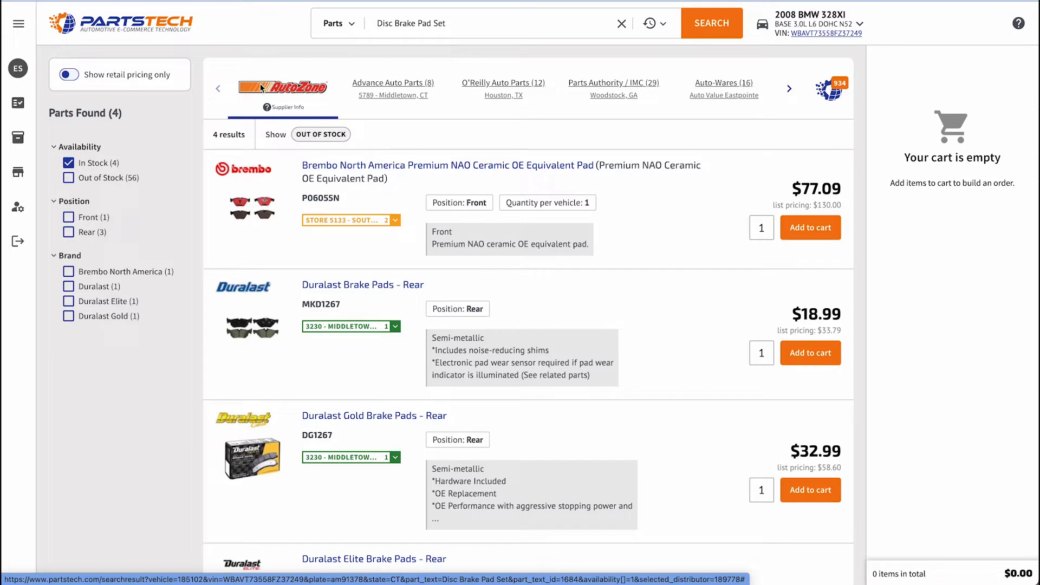
mouse_move(251, 70)
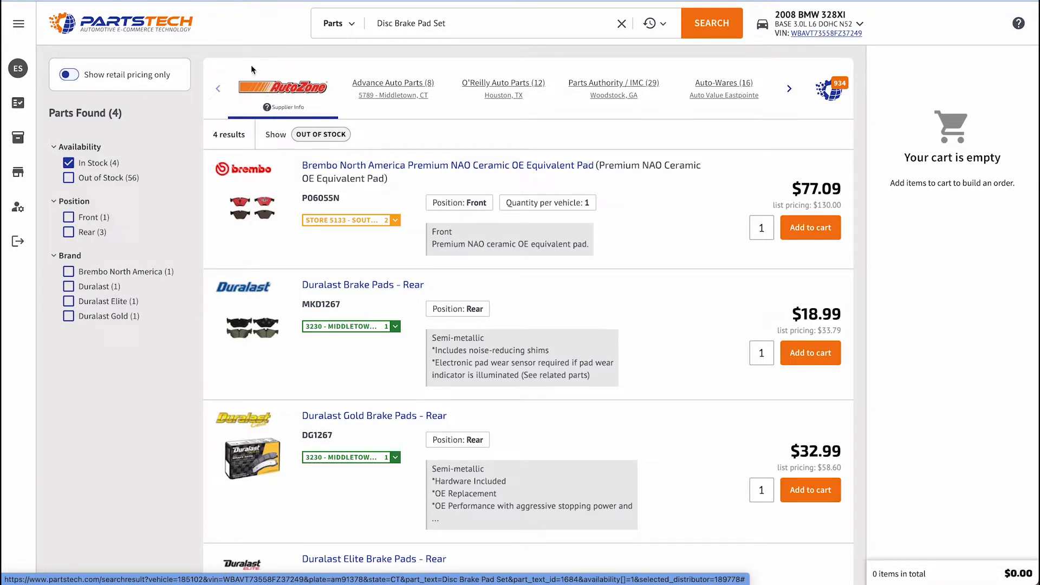
mouse_move(620, 13)
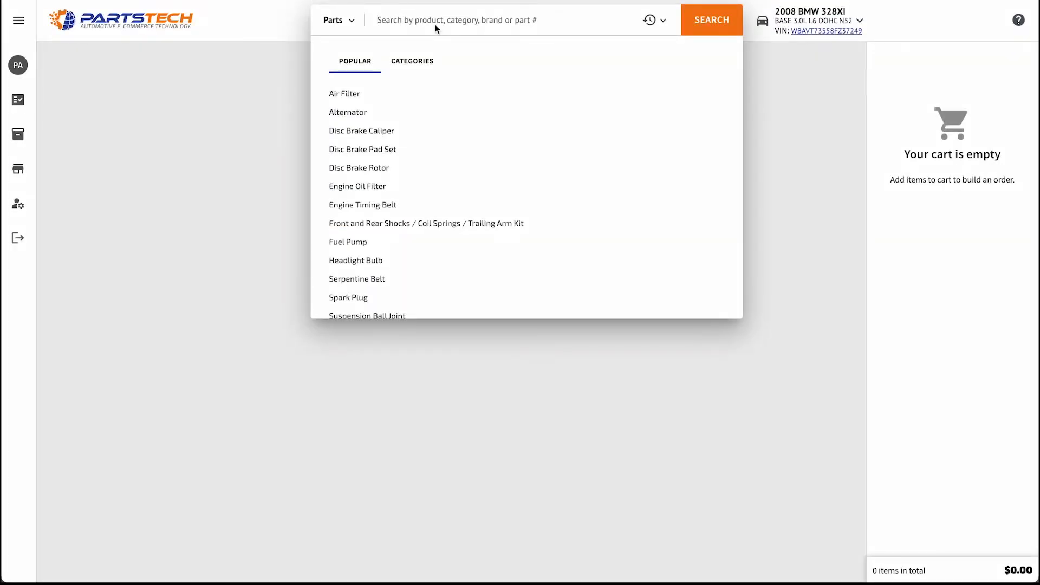
Run a parts search for 'brake' for the 2008 BMW 328XI
text(brake)
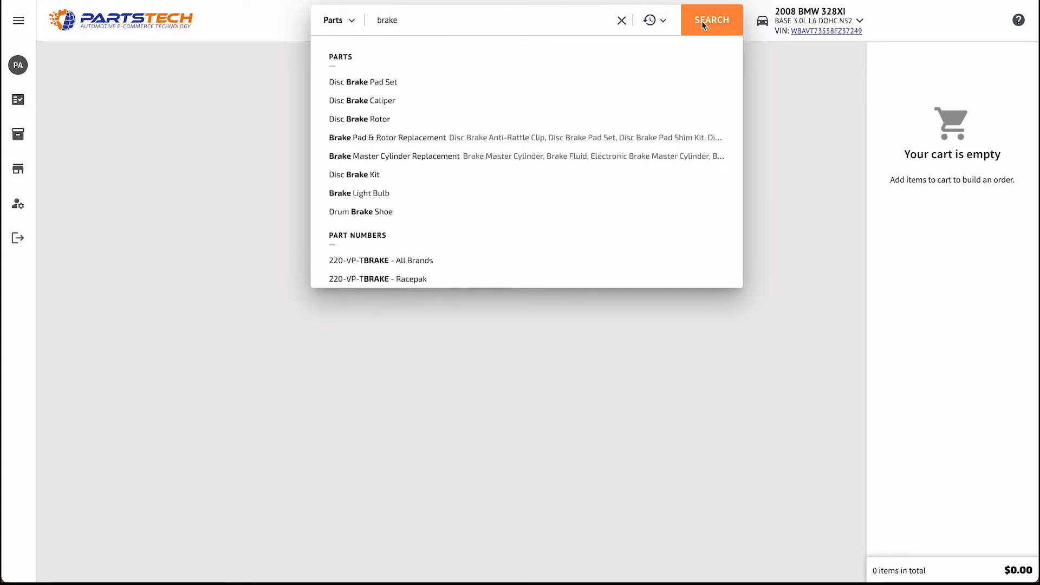
click(711, 19)
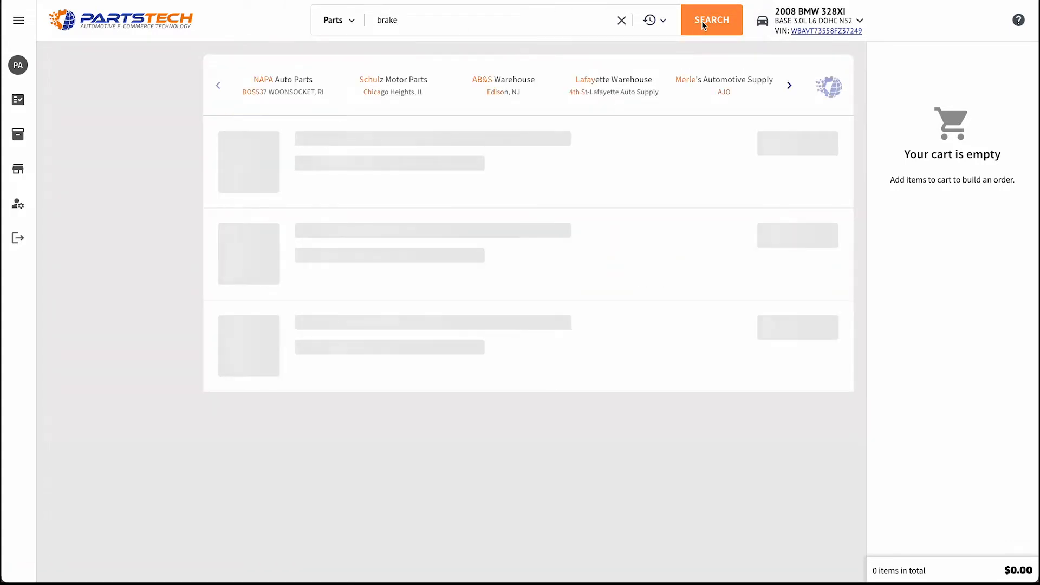
click(710, 20)
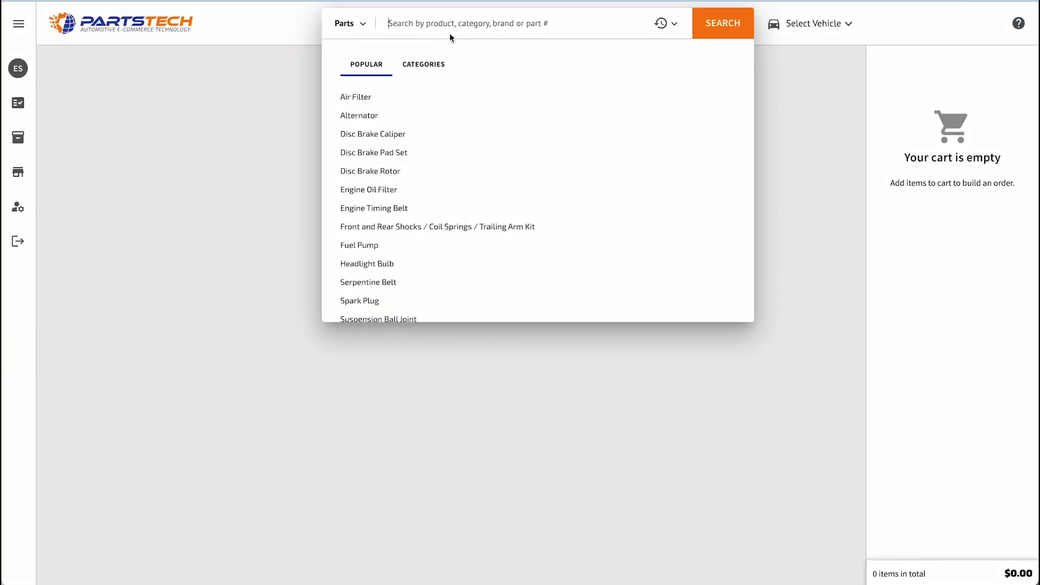
Search part number 51515, narrow to Engine Oil Filter and view another supplier's matches
text(51515)
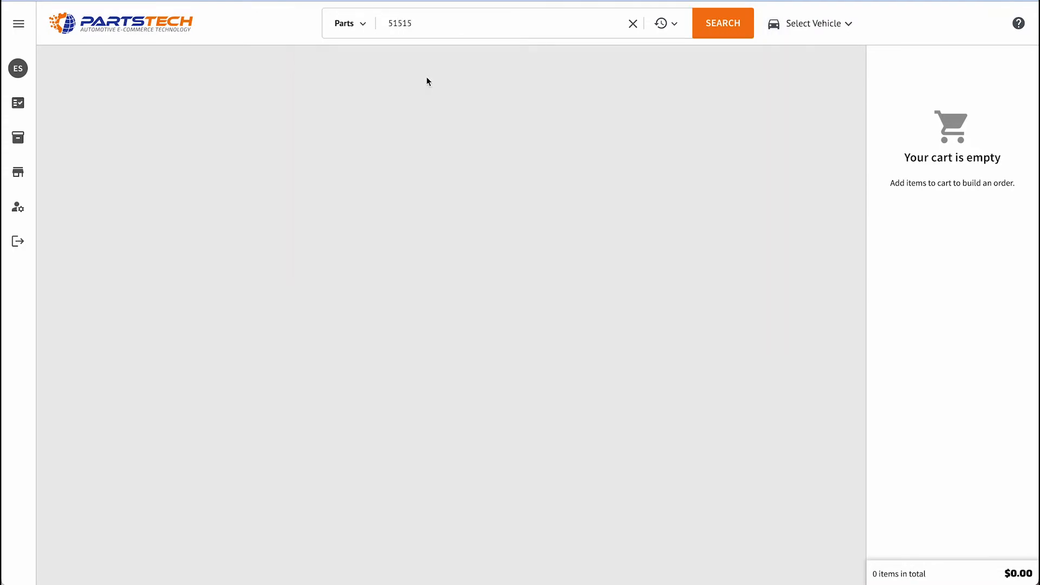
click(721, 22)
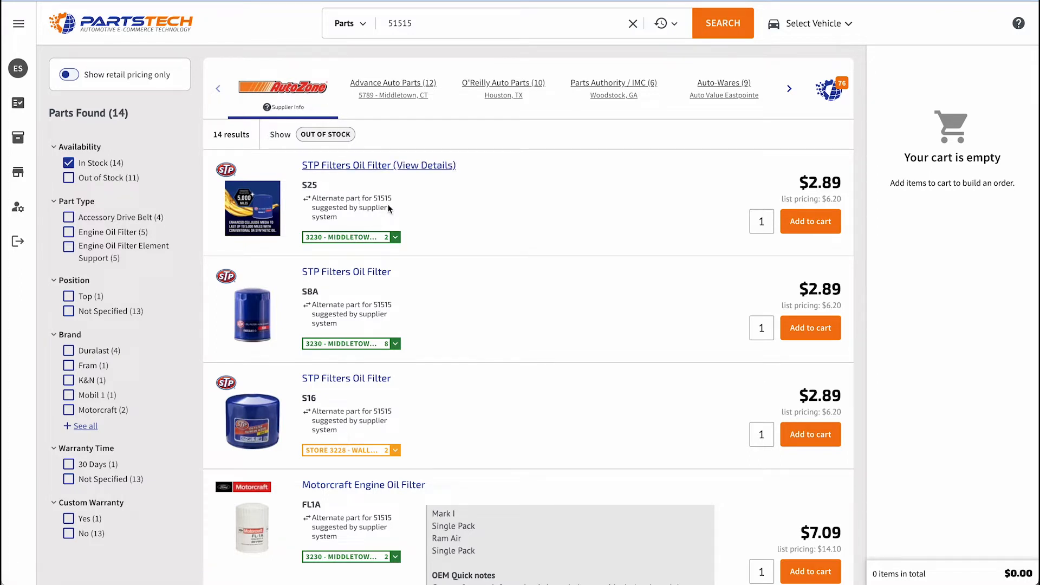
mouse_move(359, 218)
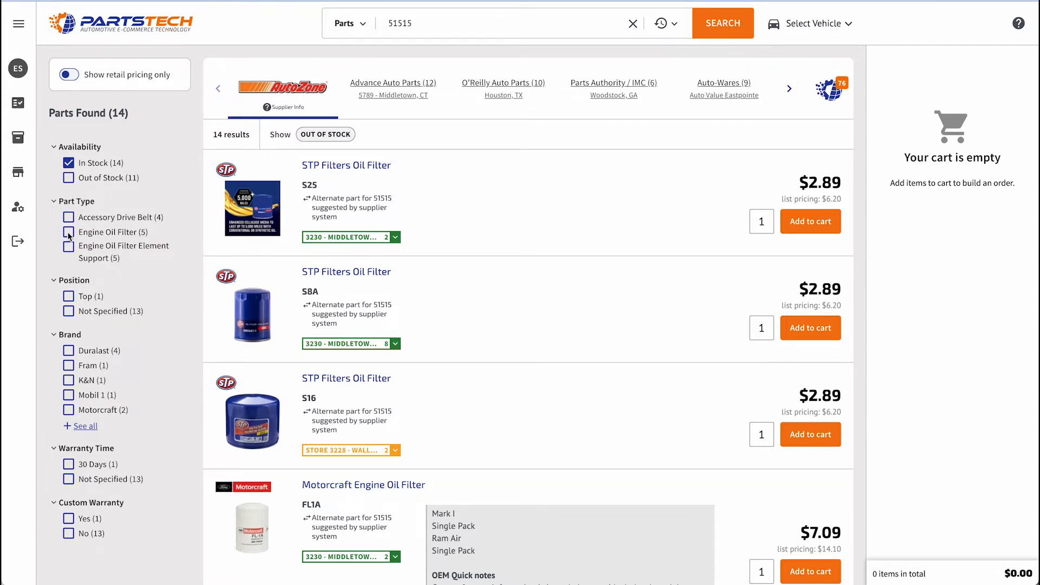
click(68, 232)
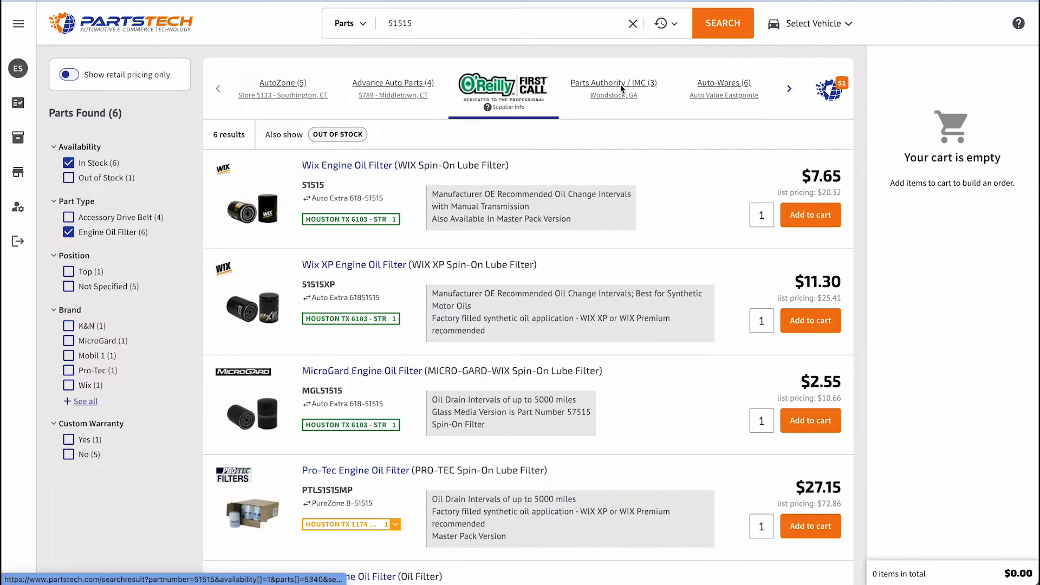
click(613, 82)
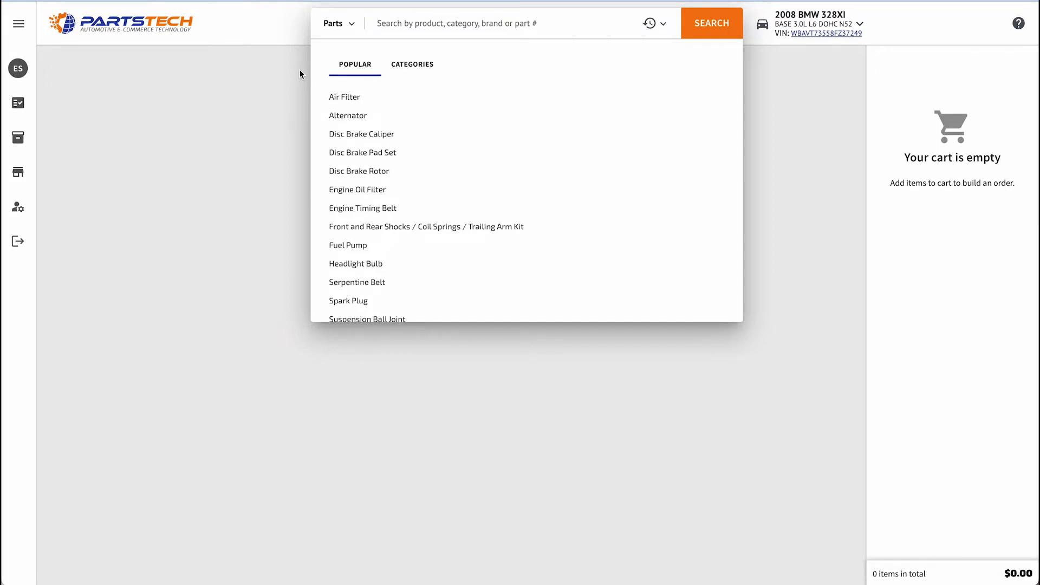
mouse_move(437, 40)
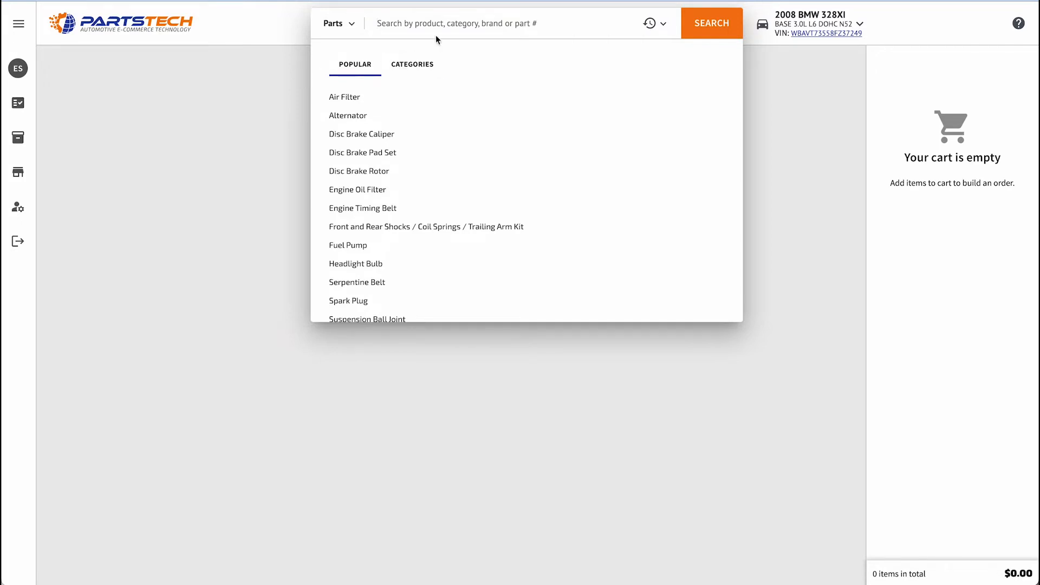
mouse_move(398, 36)
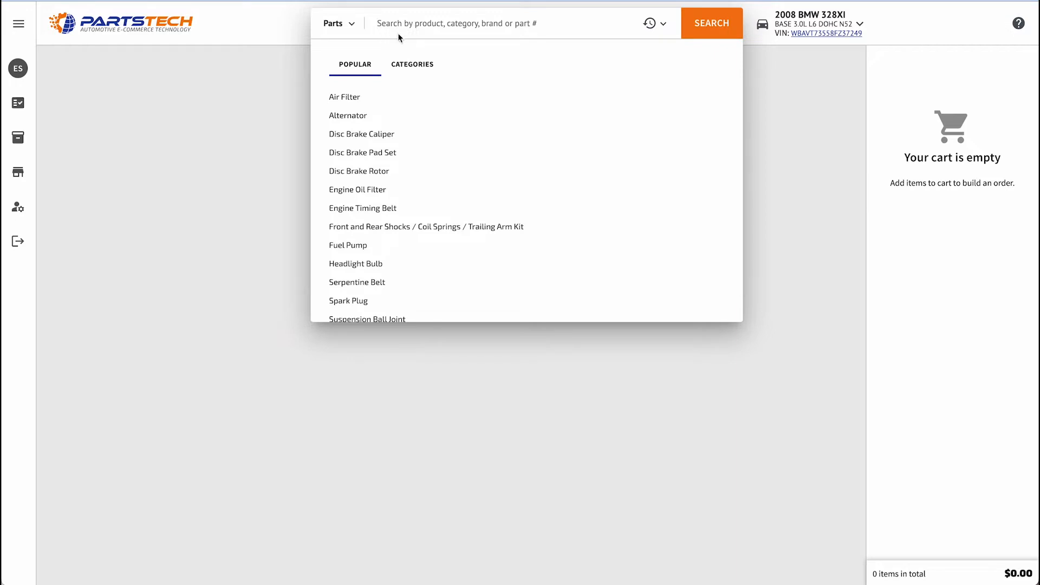
Browse the Categories tab into Filters and Air Filter & Related Components, then back to all categories
click(412, 64)
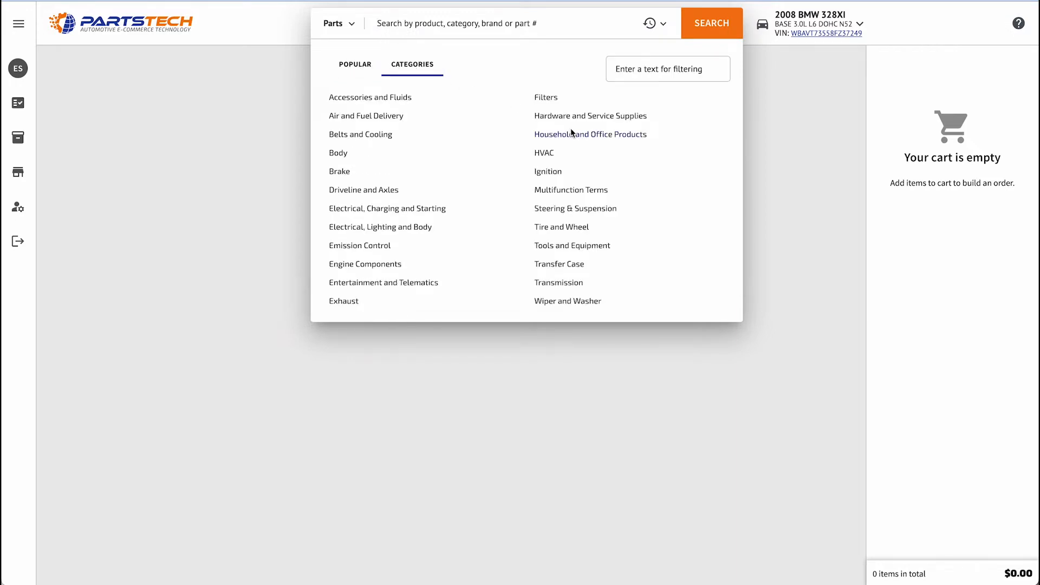
mouse_move(545, 98)
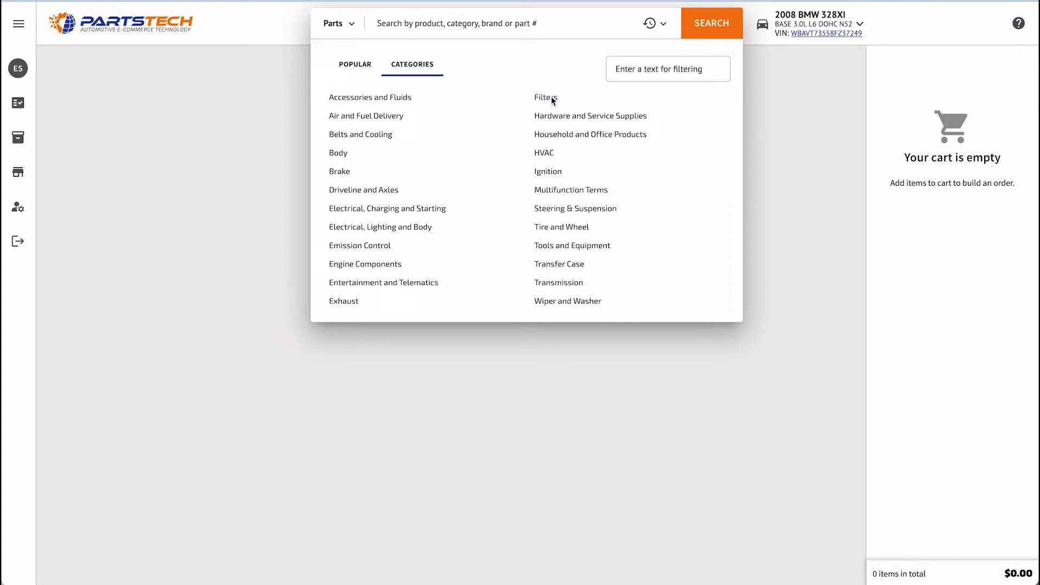
click(545, 98)
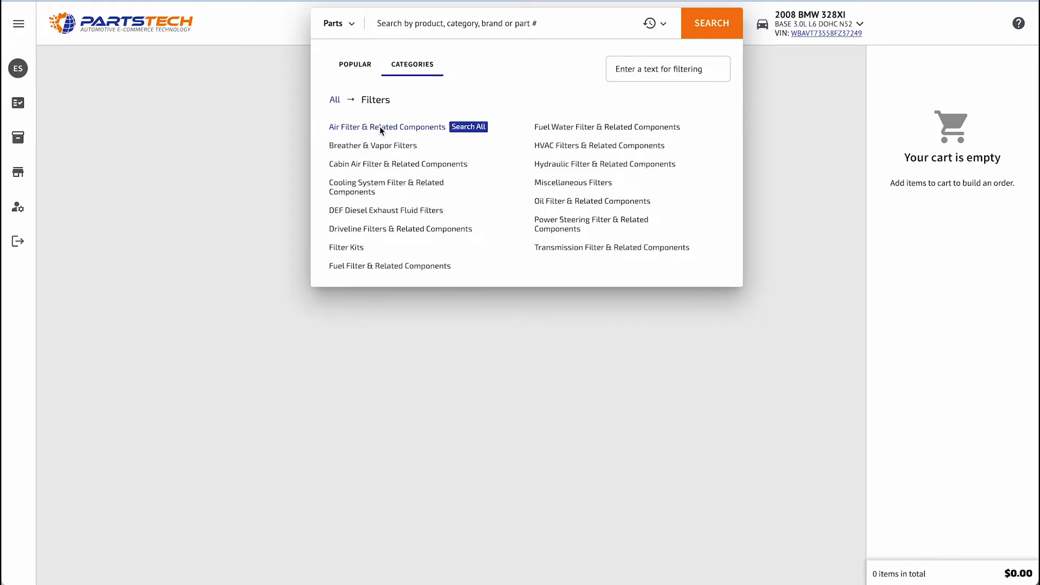
click(387, 127)
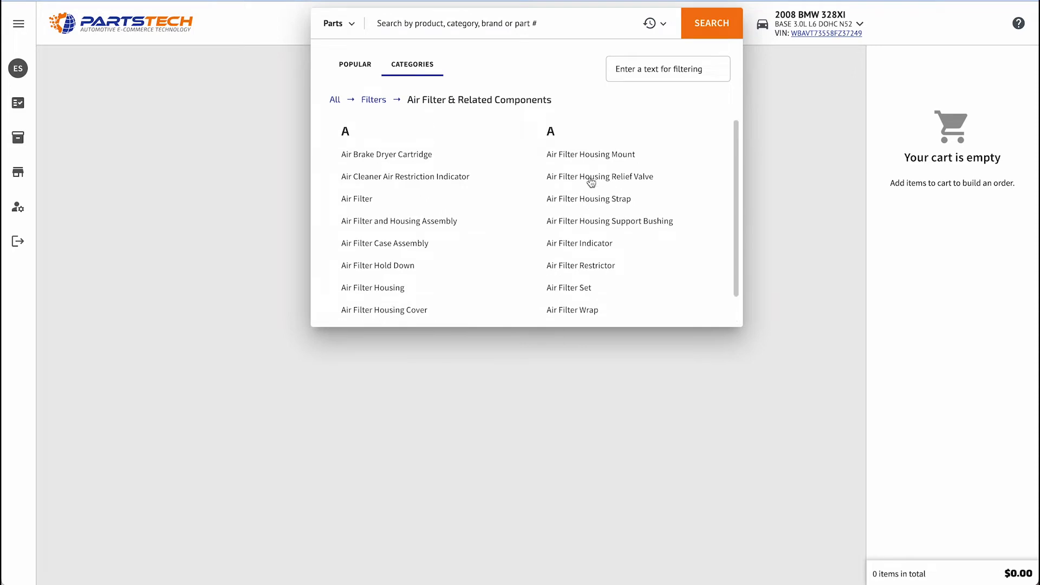
click(374, 100)
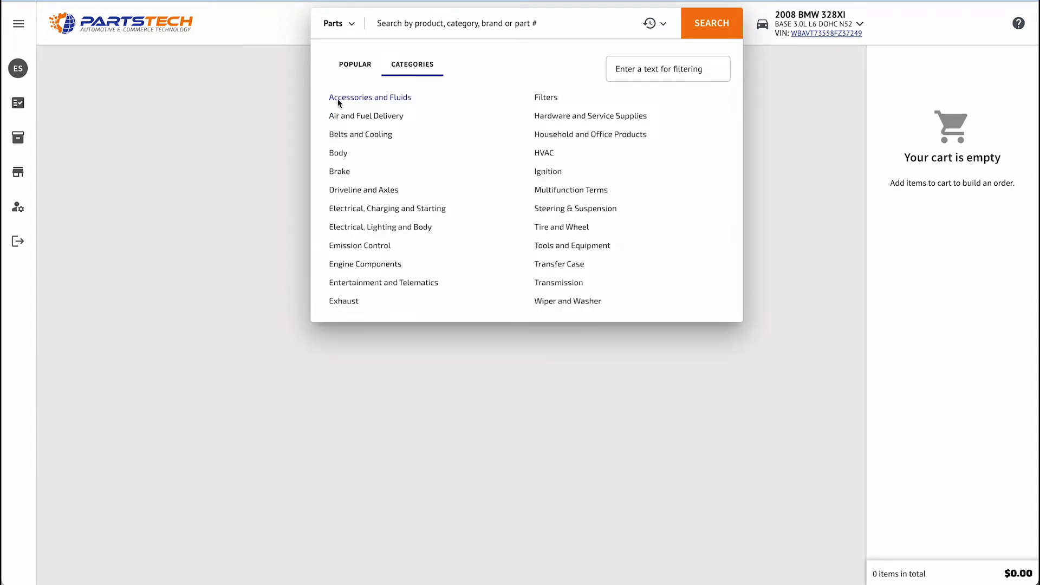
Filter categories by 'brake', keep Disc Brake Pad Set, remove Disc Brake Rotor and search
click(667, 70)
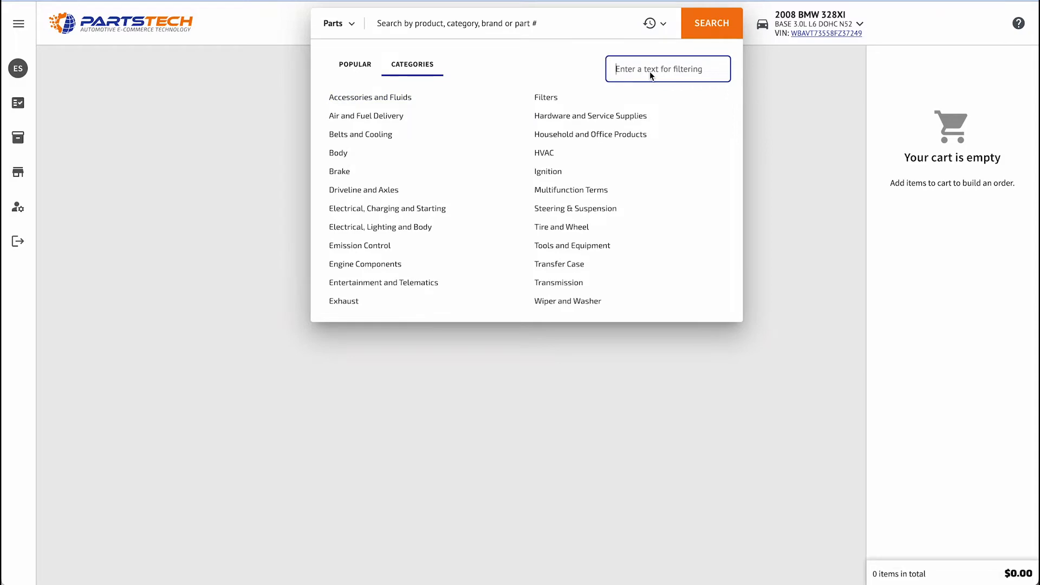
text(brake)
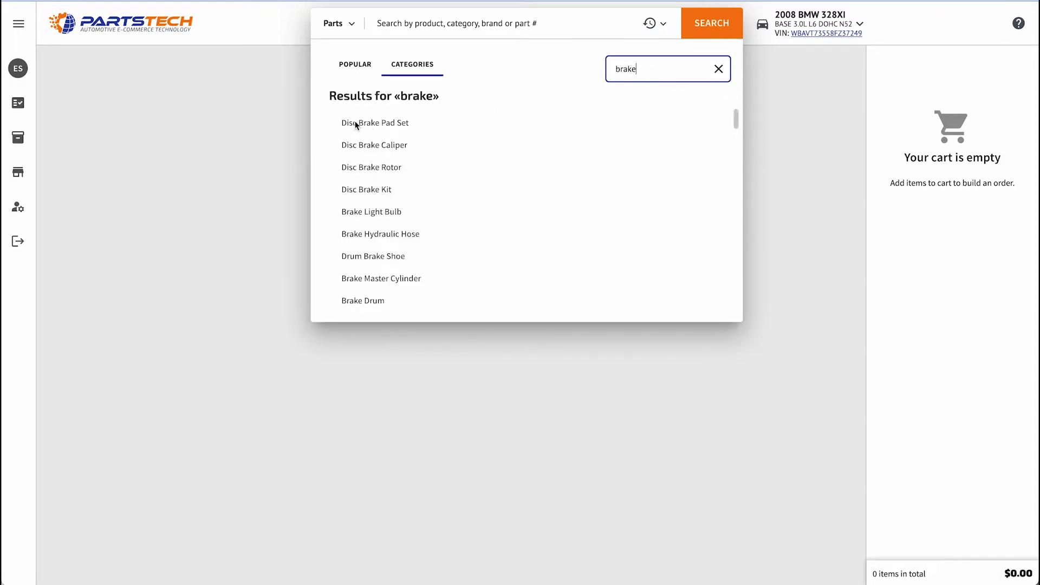
mouse_move(364, 132)
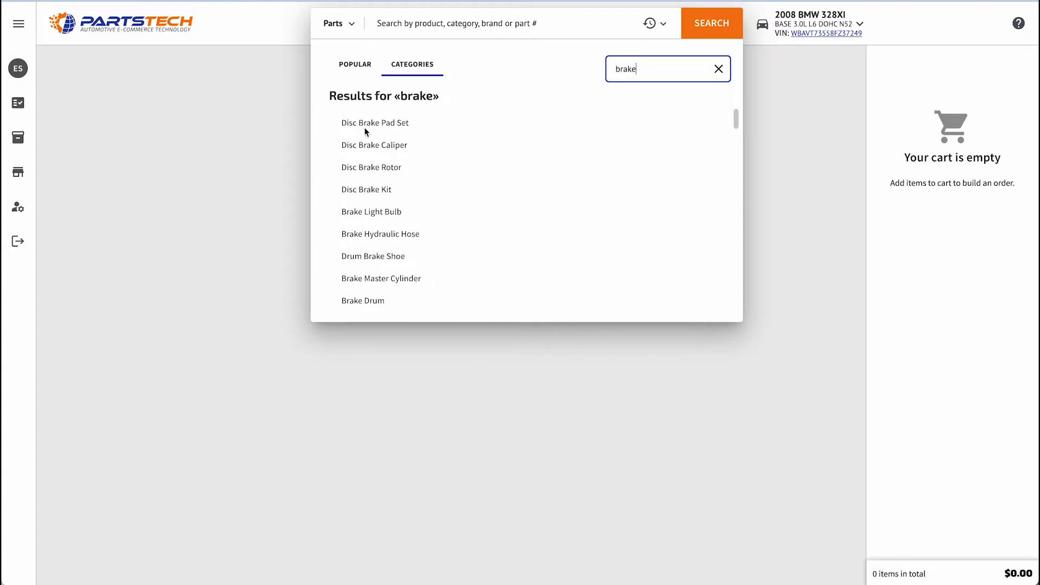
mouse_move(353, 127)
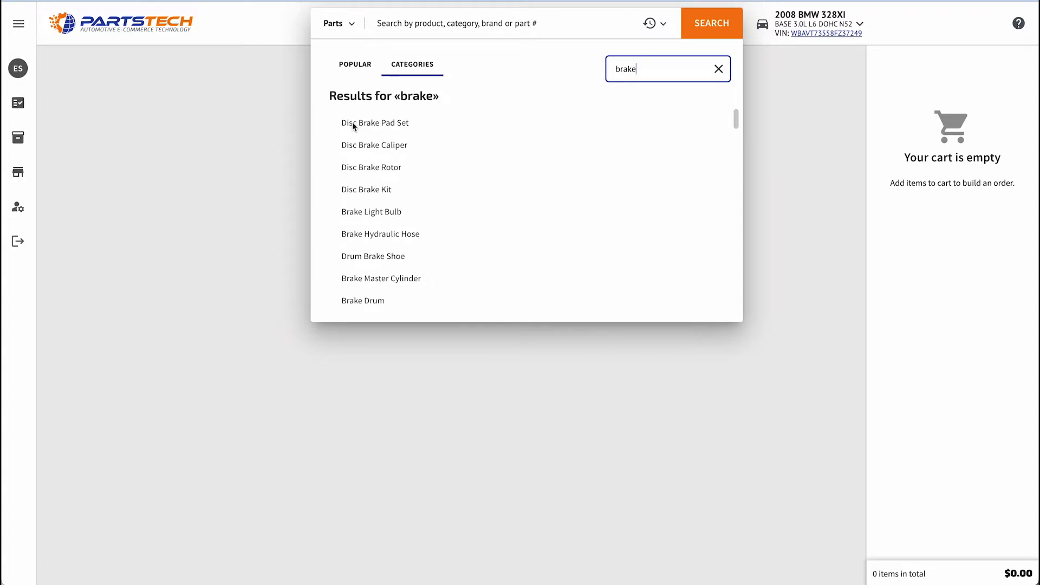
click(375, 122)
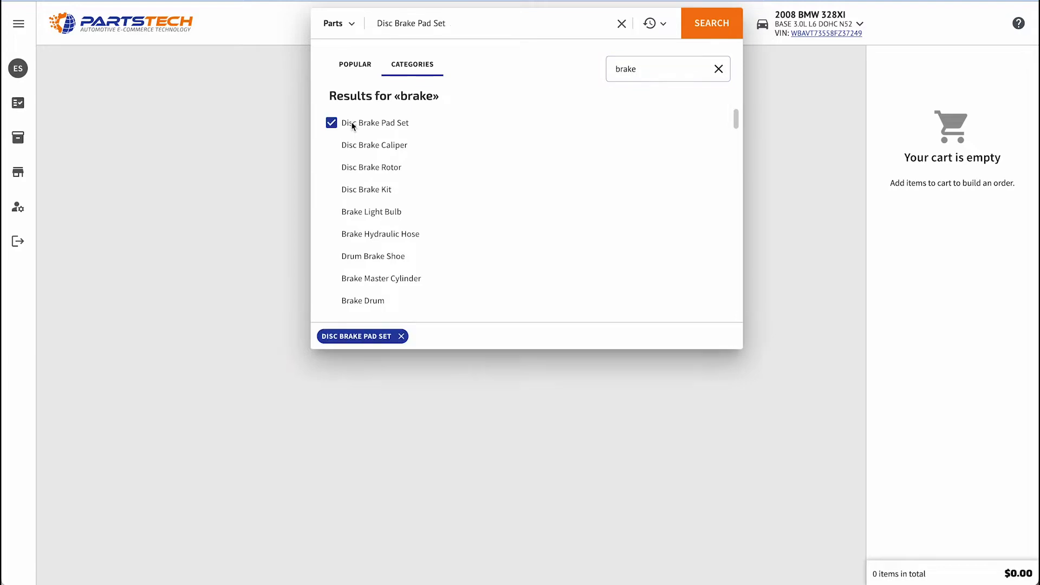
click(331, 167)
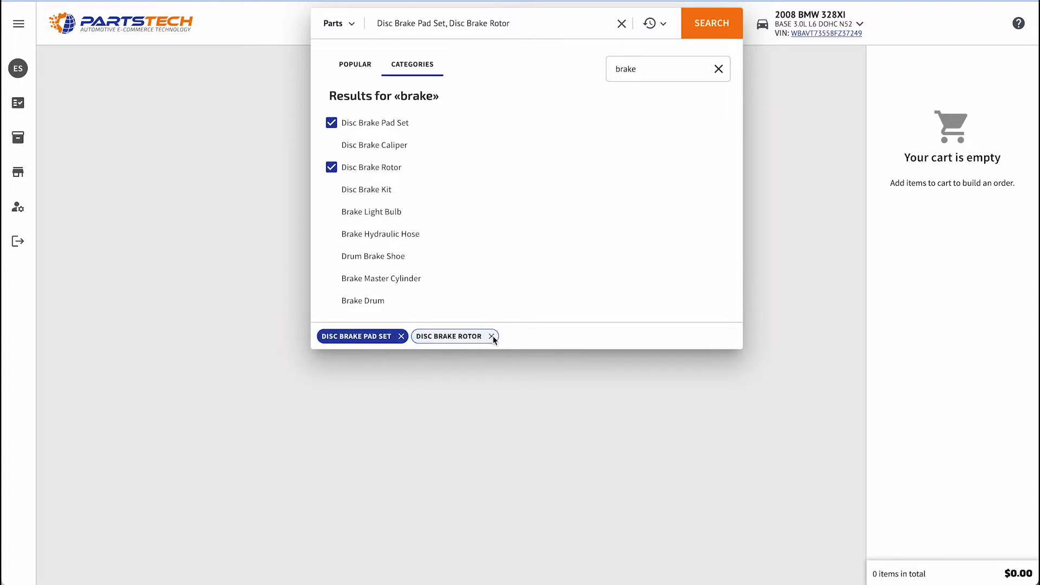
click(492, 335)
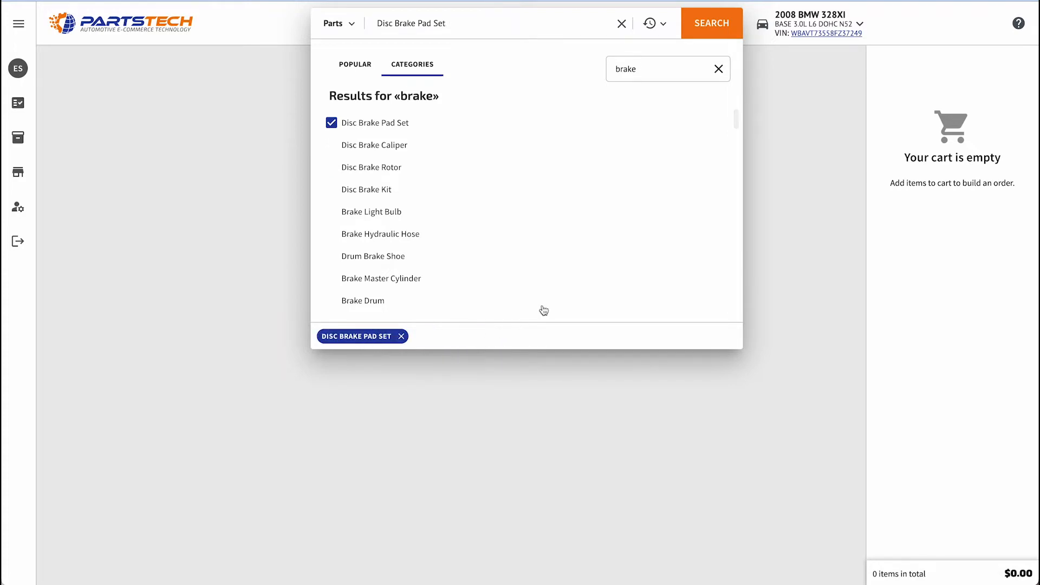
mouse_move(745, 49)
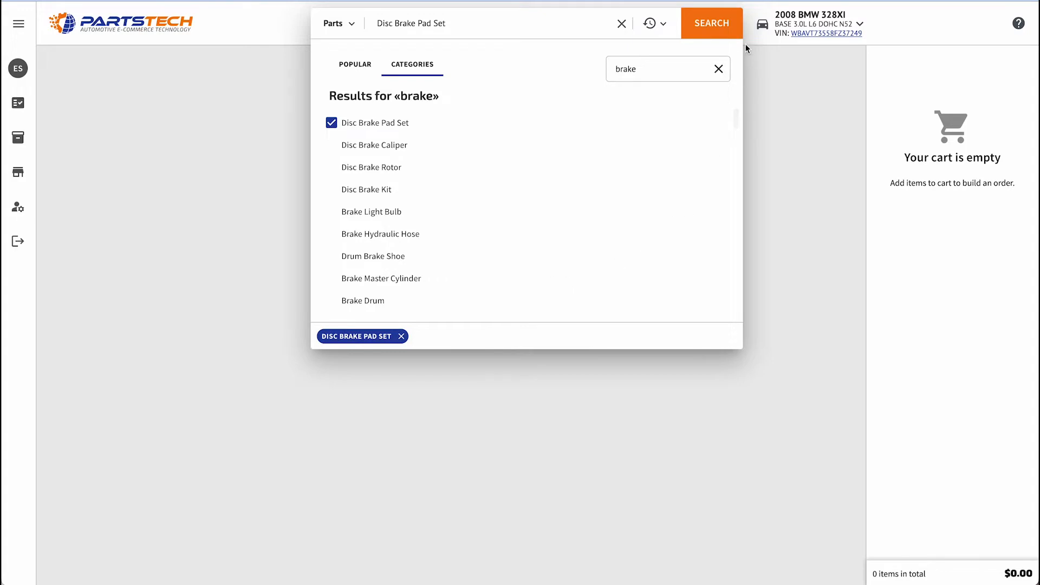
click(711, 23)
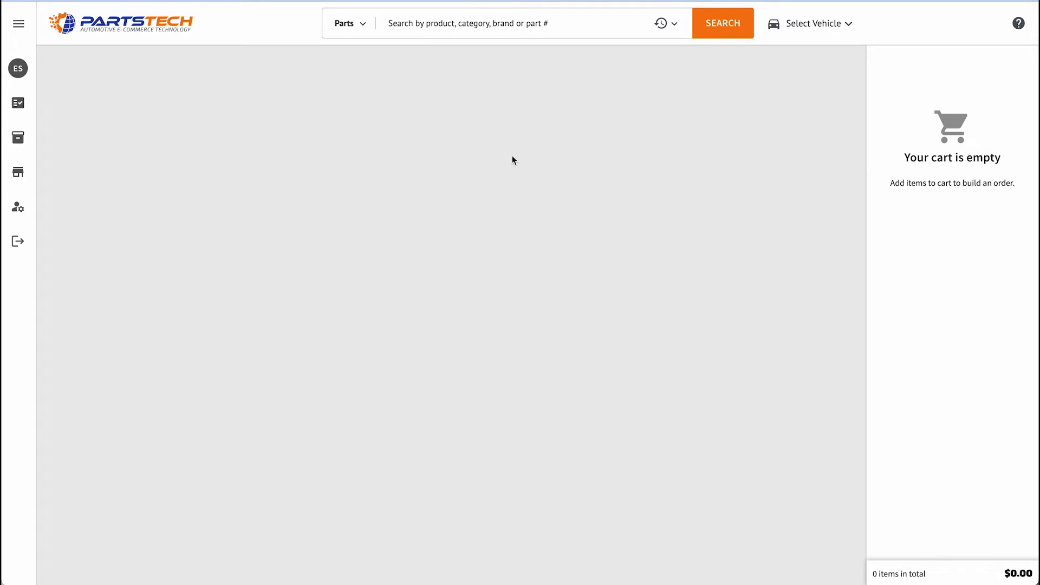
mouse_move(424, 28)
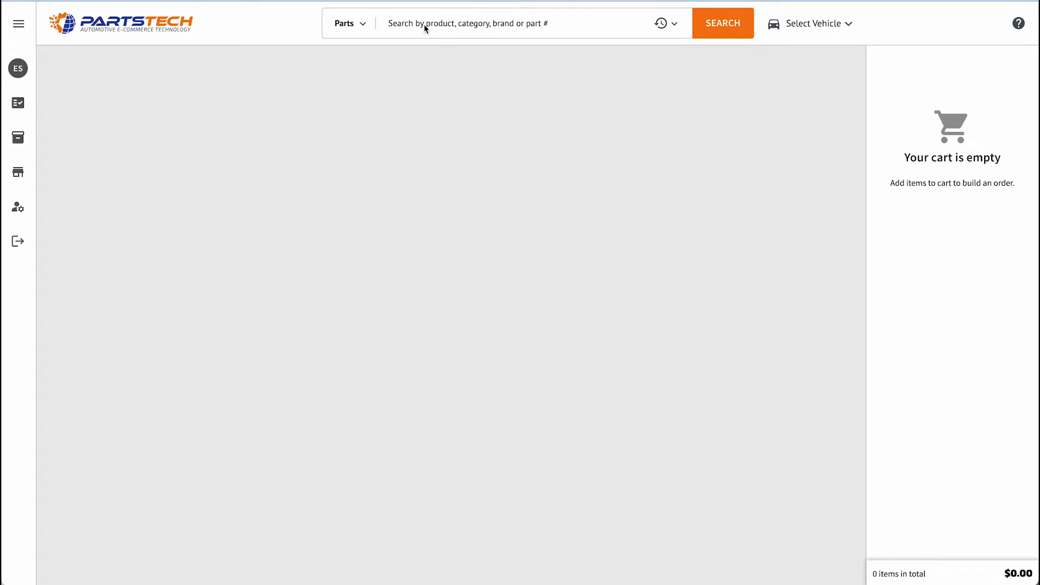
Search Engine Oil and narrow it to 5W-30 viscosity to list matching in-stock oils
click(468, 22)
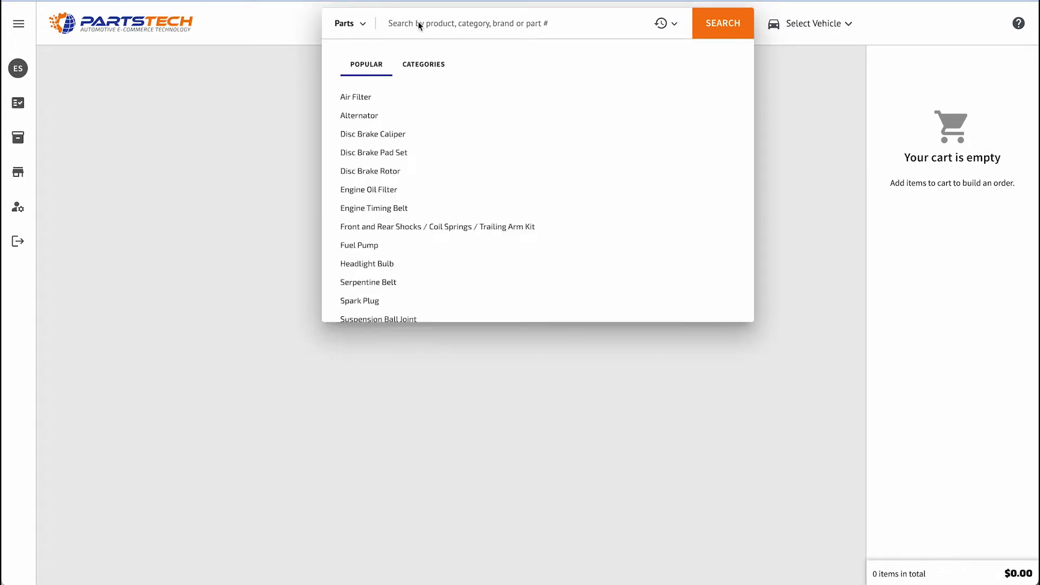
text(eng)
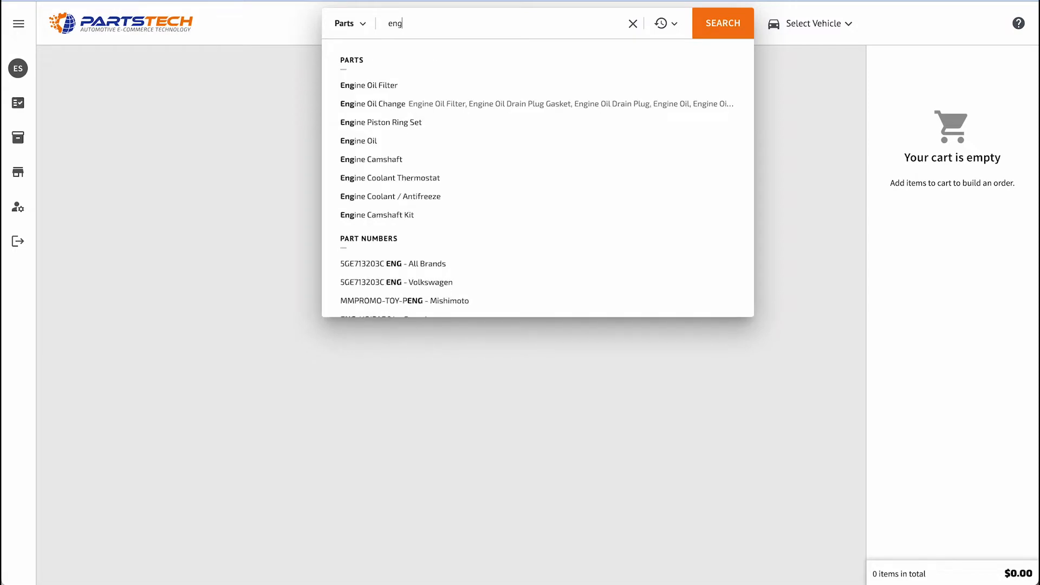
mouse_move(368, 144)
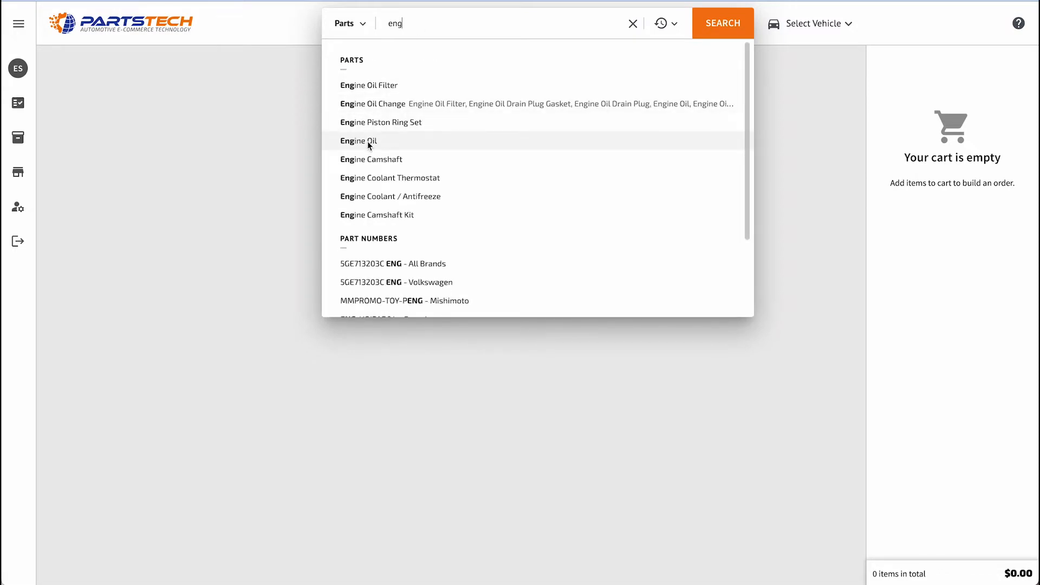
click(358, 140)
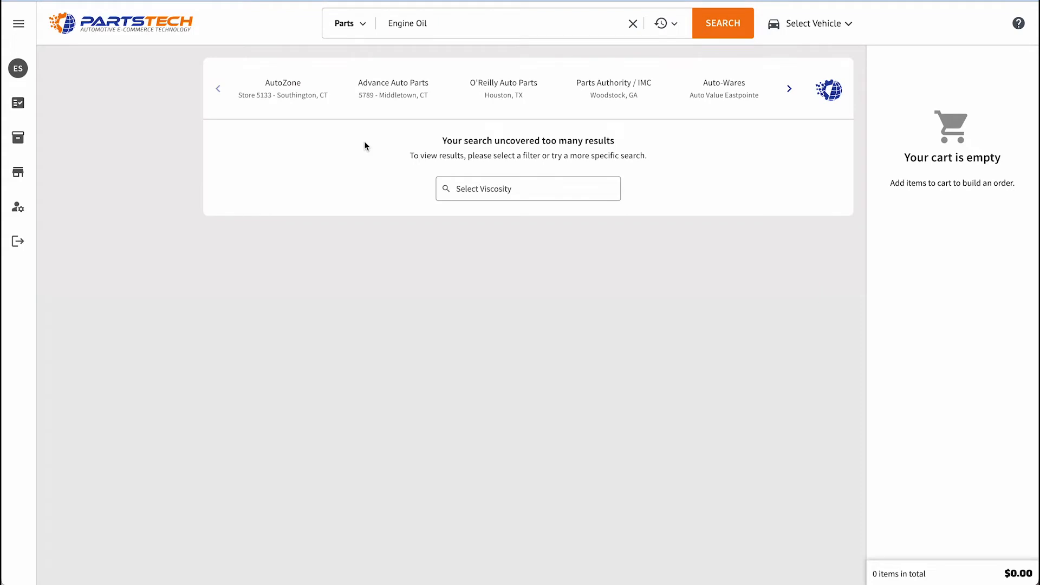
mouse_move(476, 199)
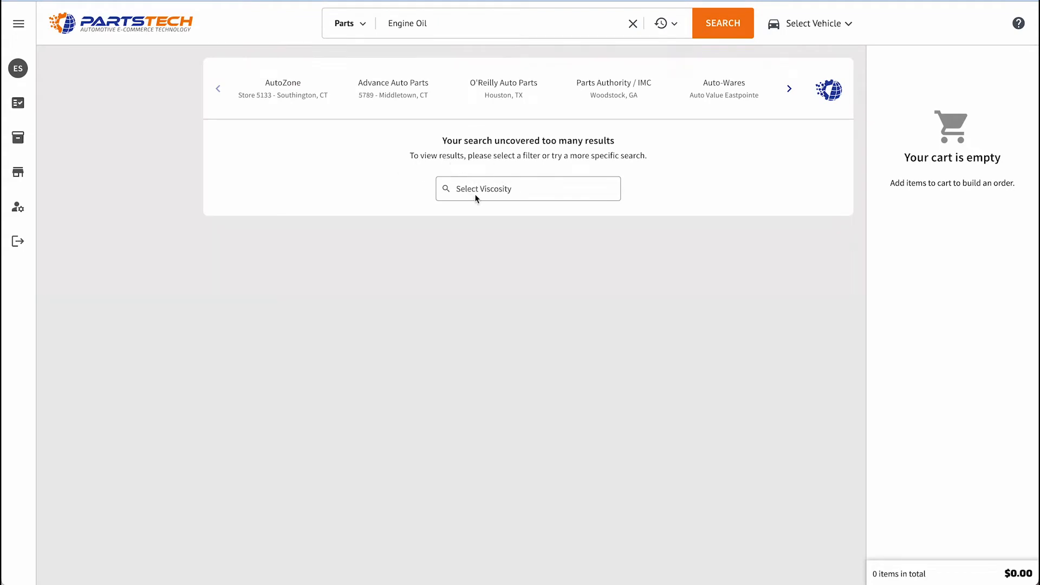
mouse_move(512, 187)
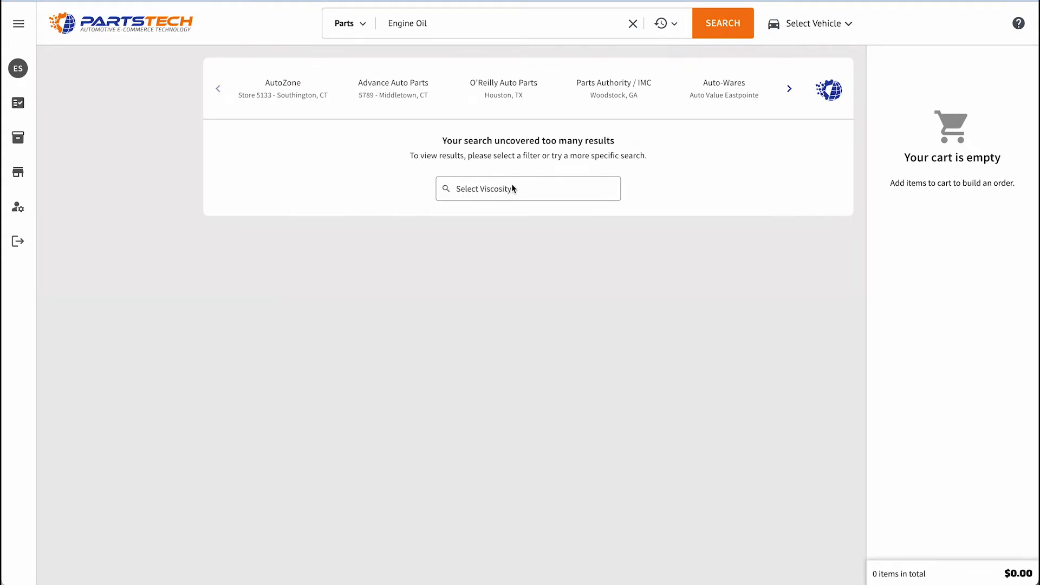
text(5w)
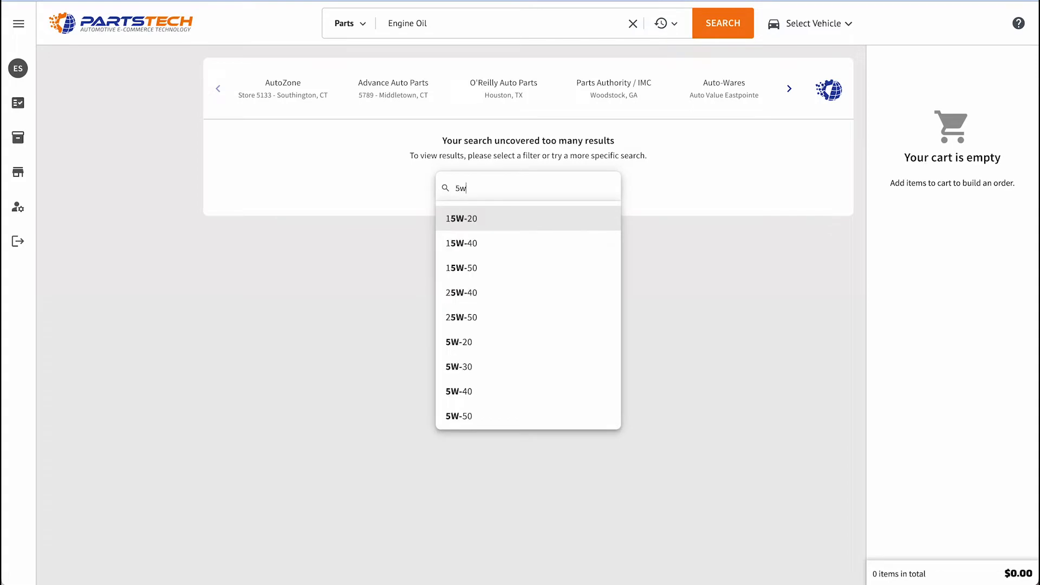
mouse_move(483, 367)
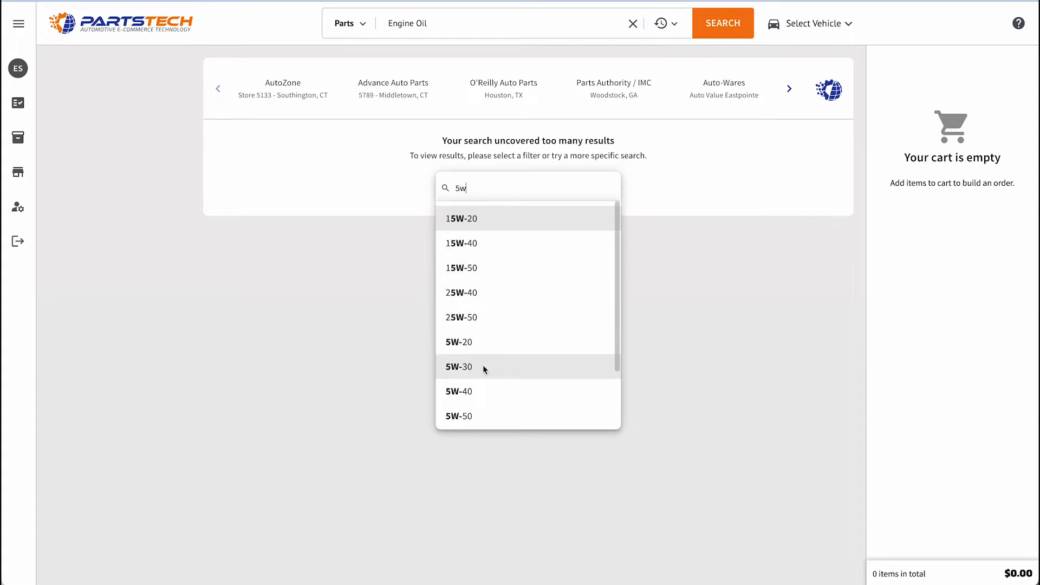
click(457, 366)
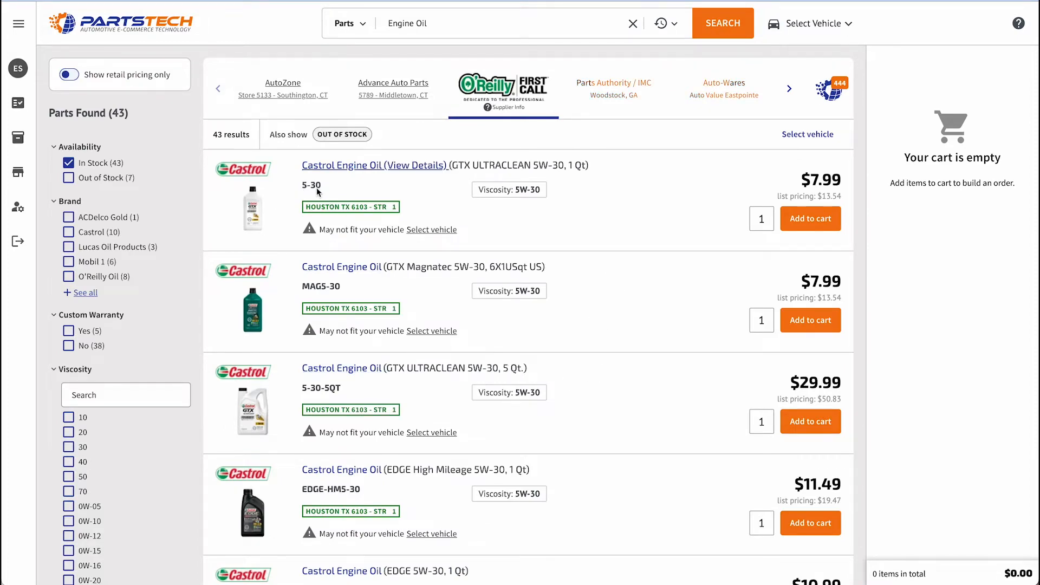
click(68, 230)
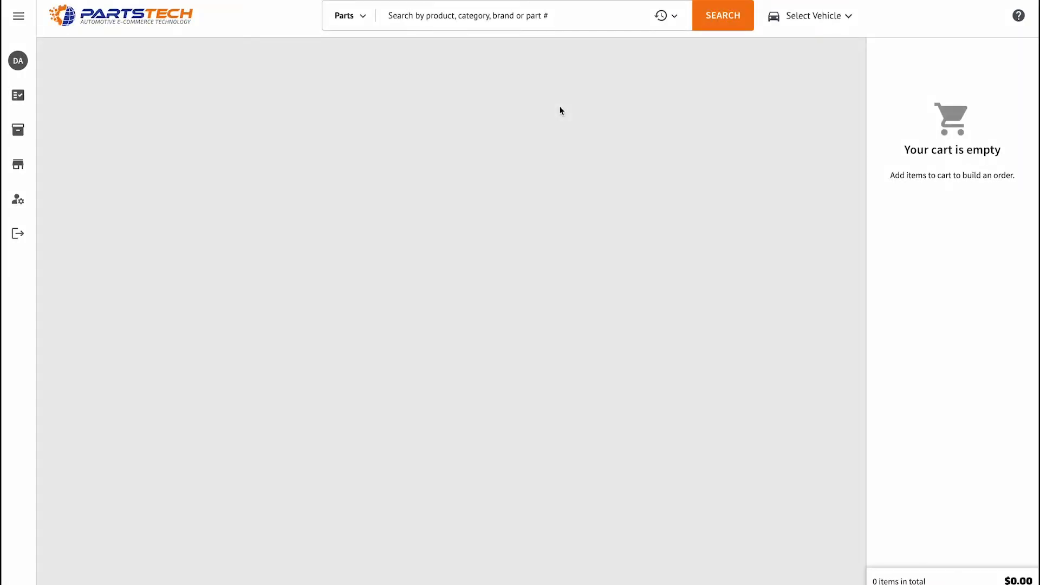
Rerun the Disc Brake Pad Set search for the 2017 GMC Acadia from history and view Auto Plus results
click(661, 16)
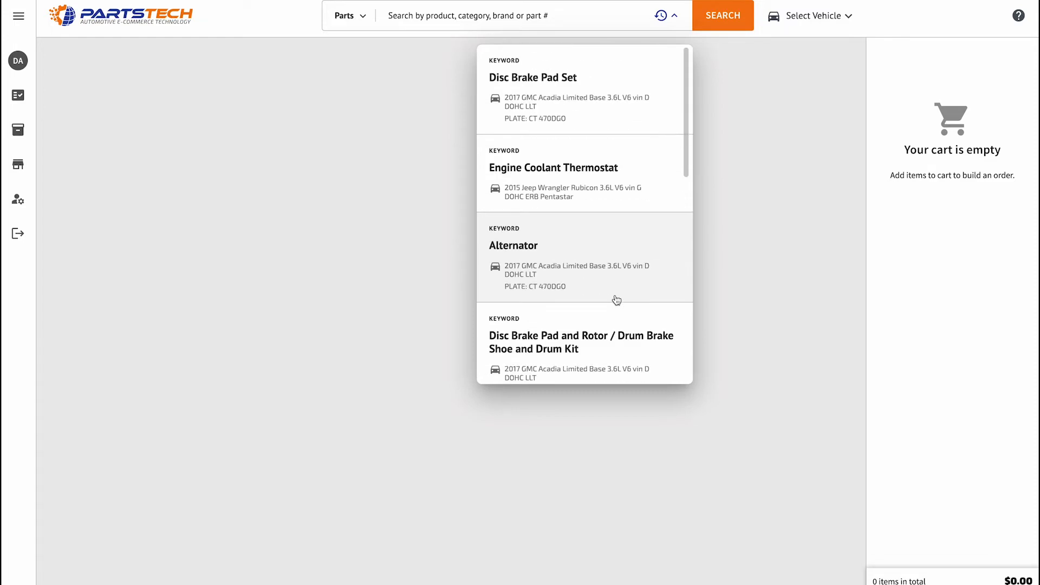
mouse_move(577, 90)
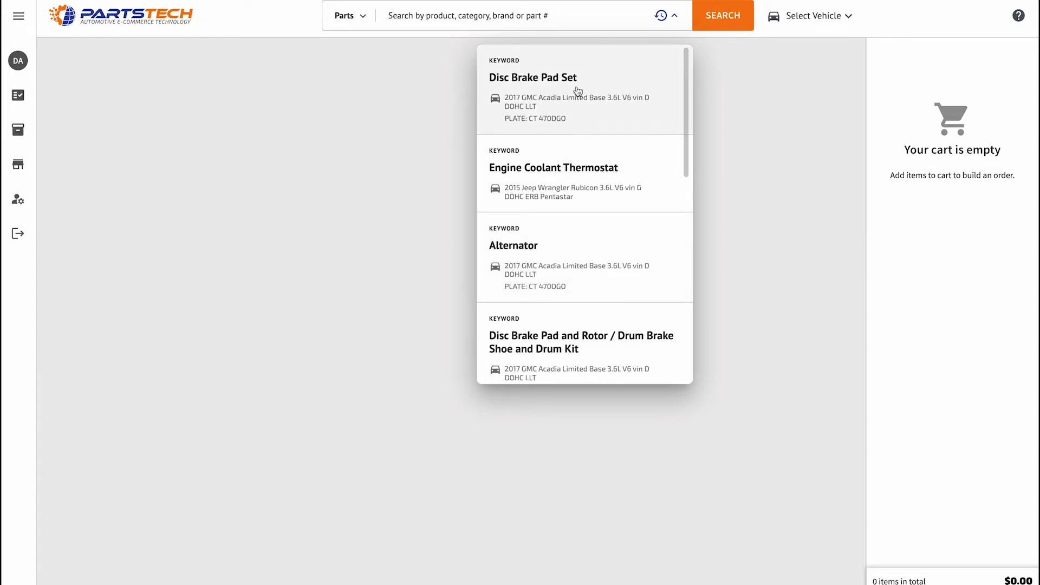
click(532, 77)
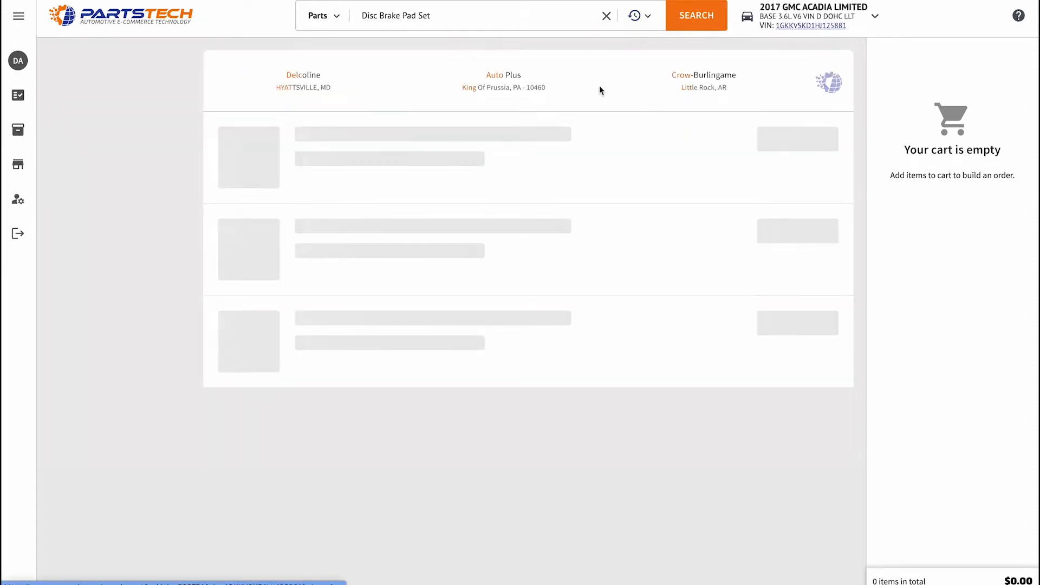
click(696, 15)
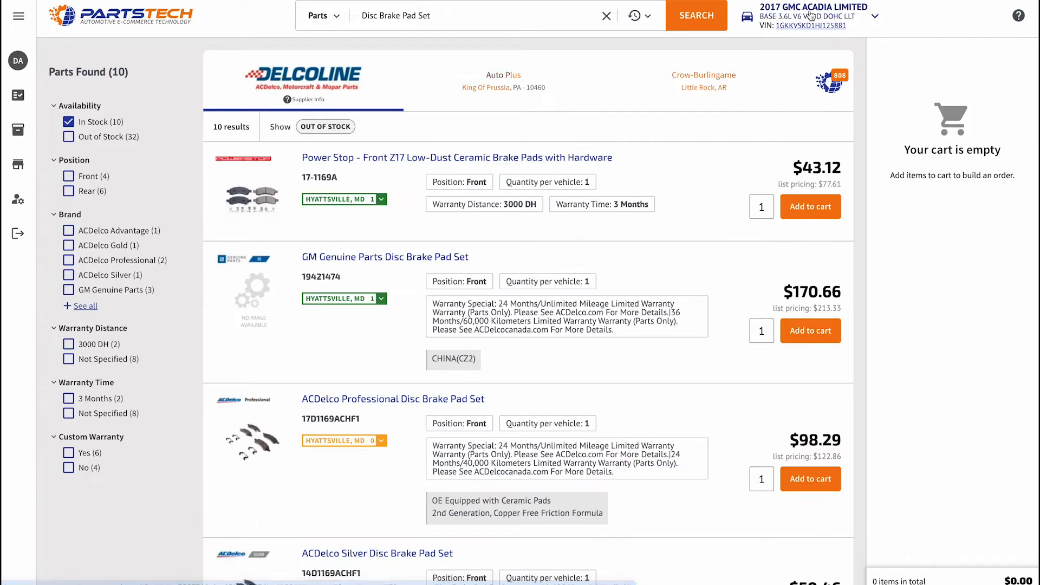
click(503, 79)
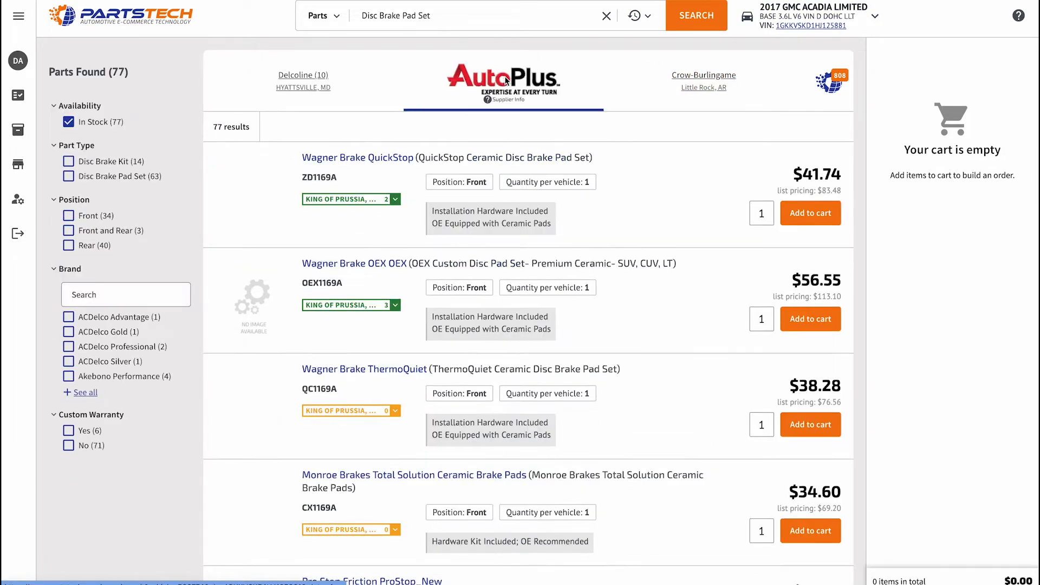
click(703, 75)
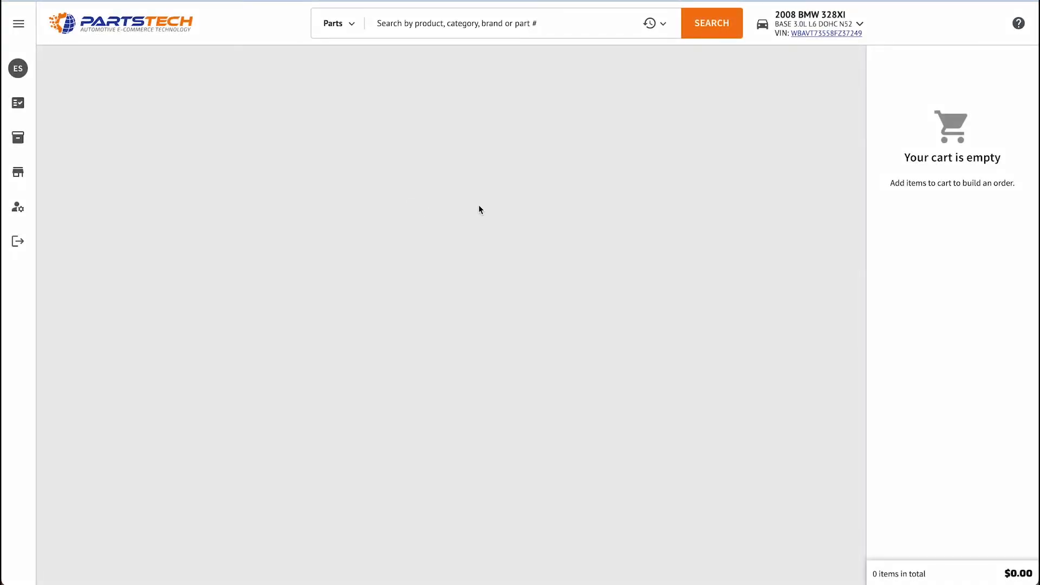
mouse_move(759, 230)
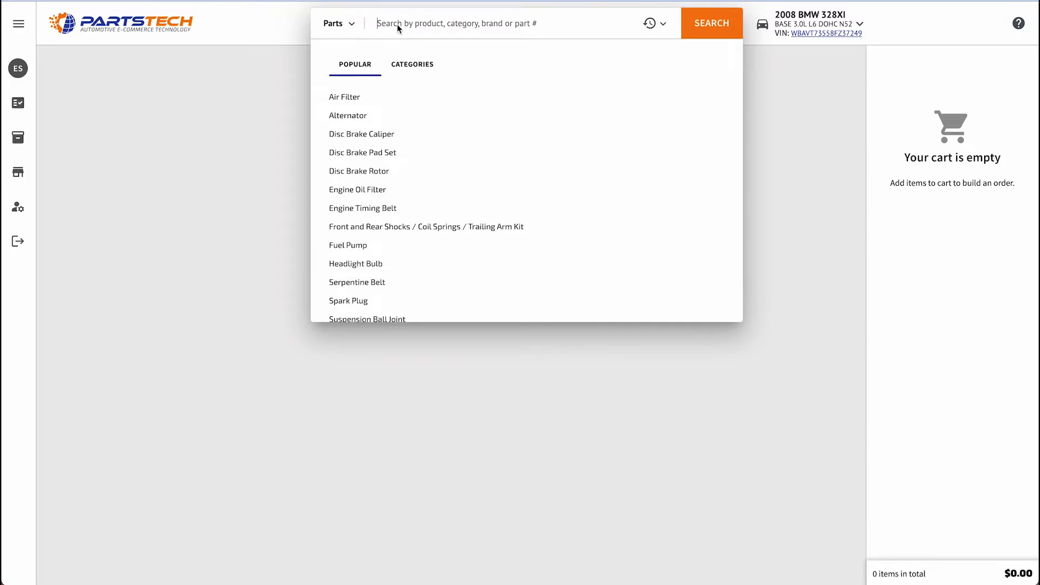
Search Disc Brake Pad Set, compare O'Reilly and Parts Authority / IMC, then return to AutoZone's pads
text(bra)
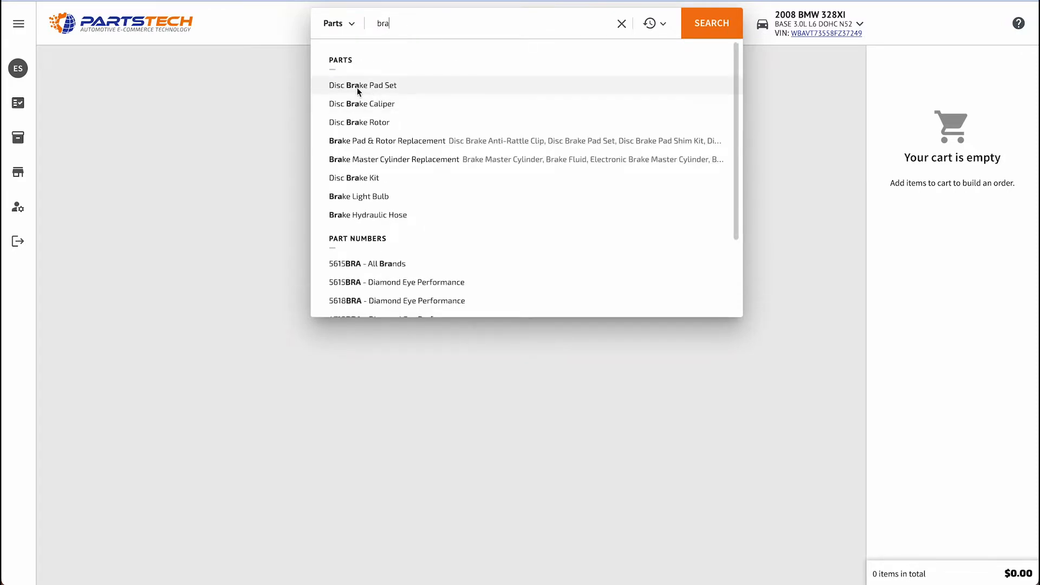
click(363, 84)
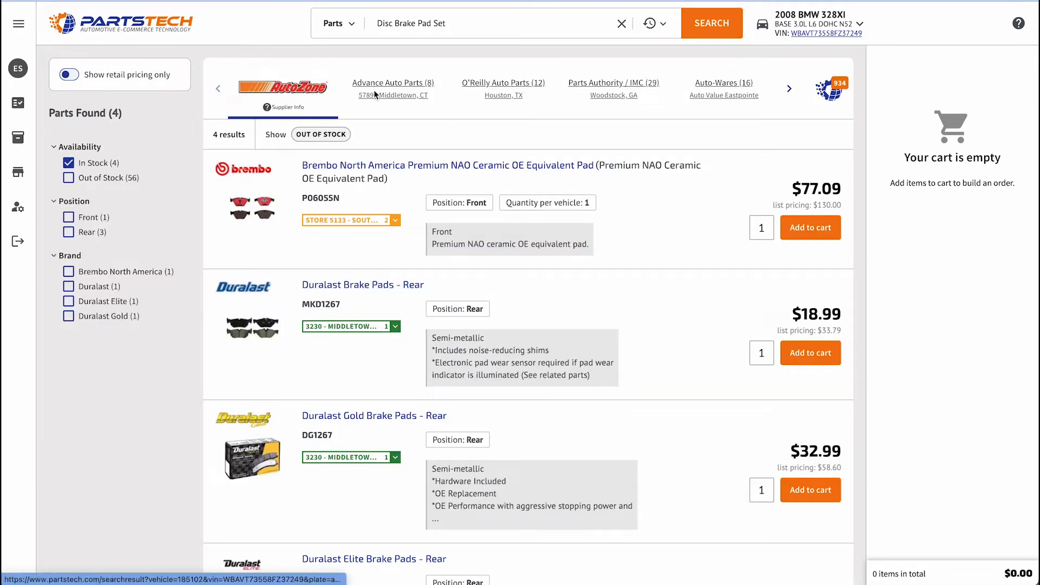
click(503, 82)
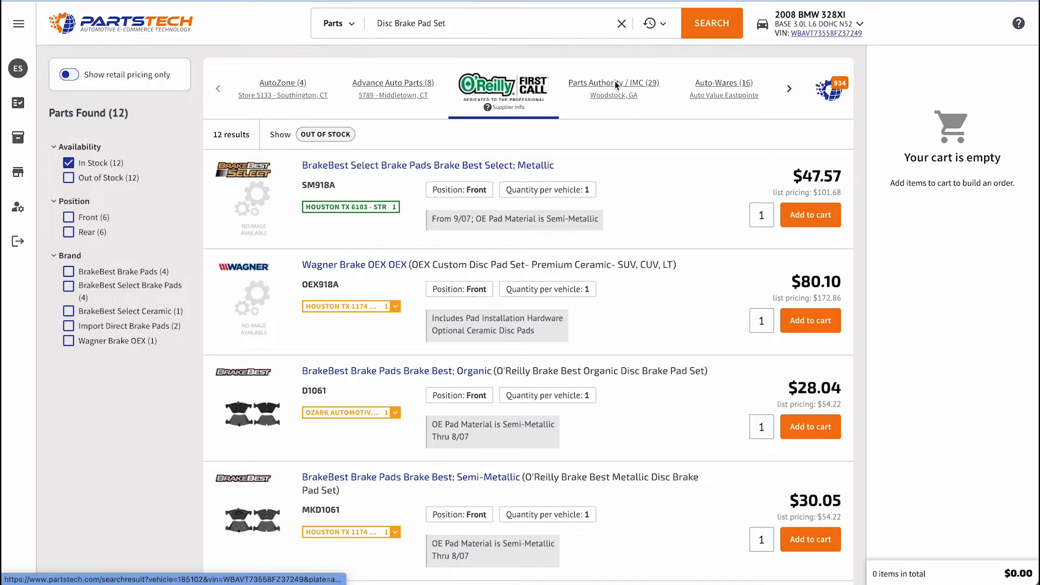
click(614, 82)
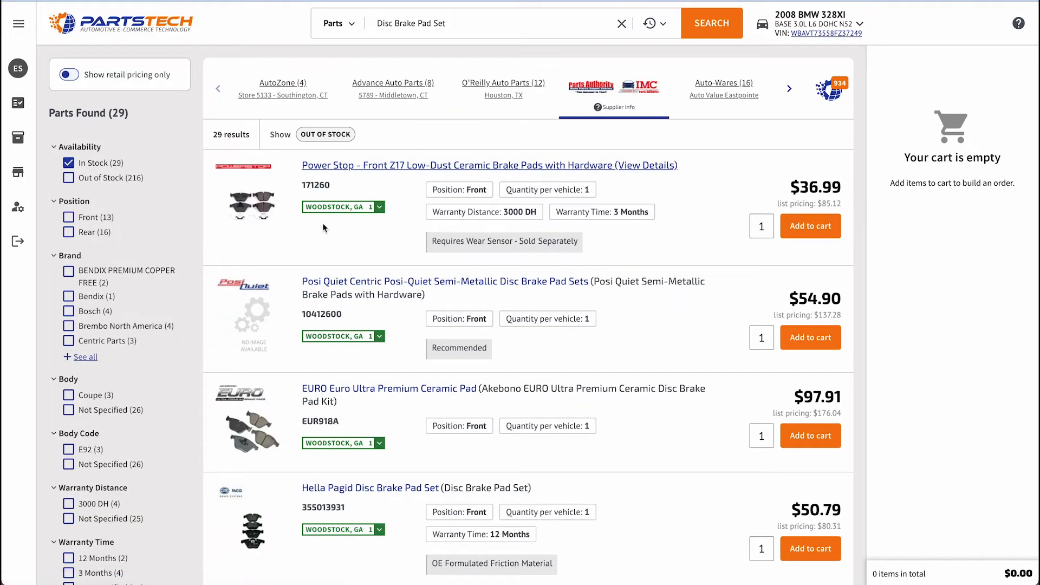
mouse_move(384, 212)
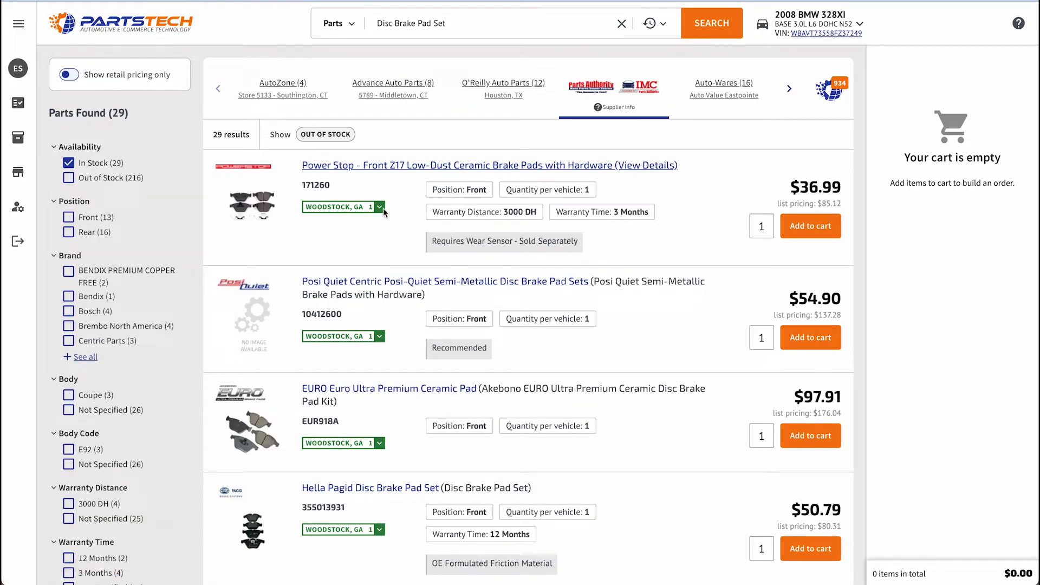
mouse_move(375, 211)
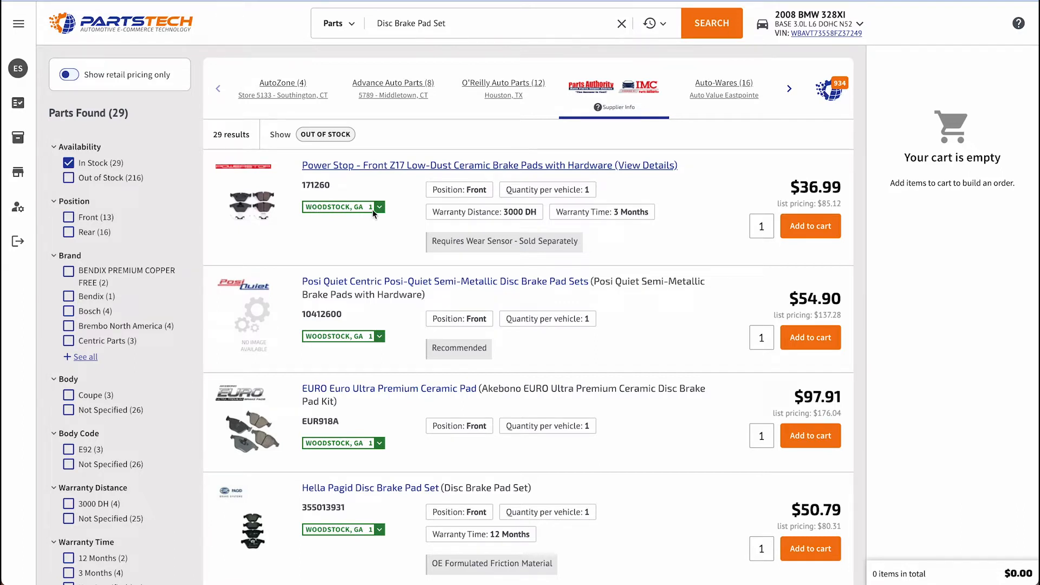
click(283, 86)
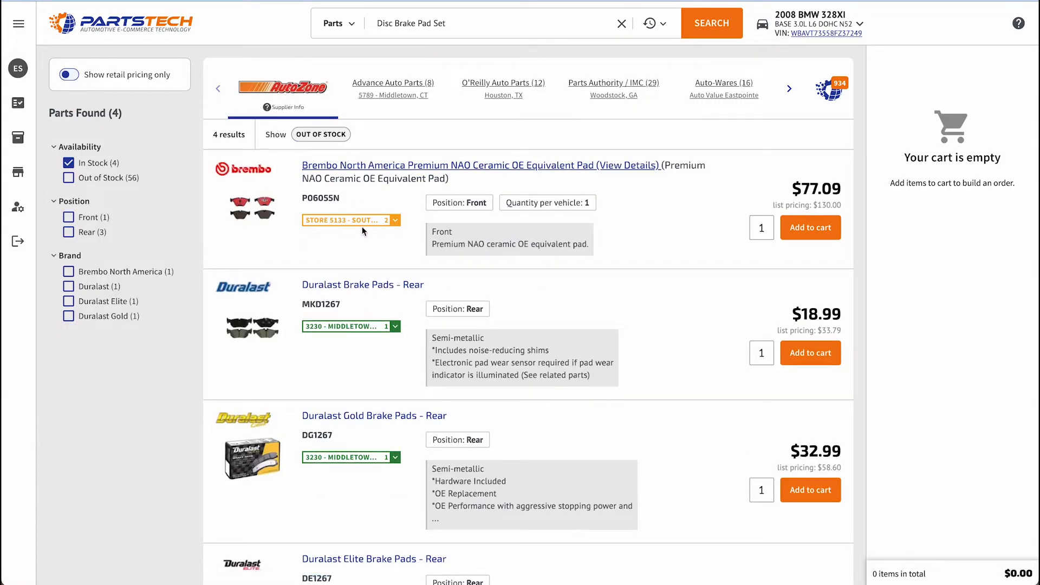
mouse_move(390, 224)
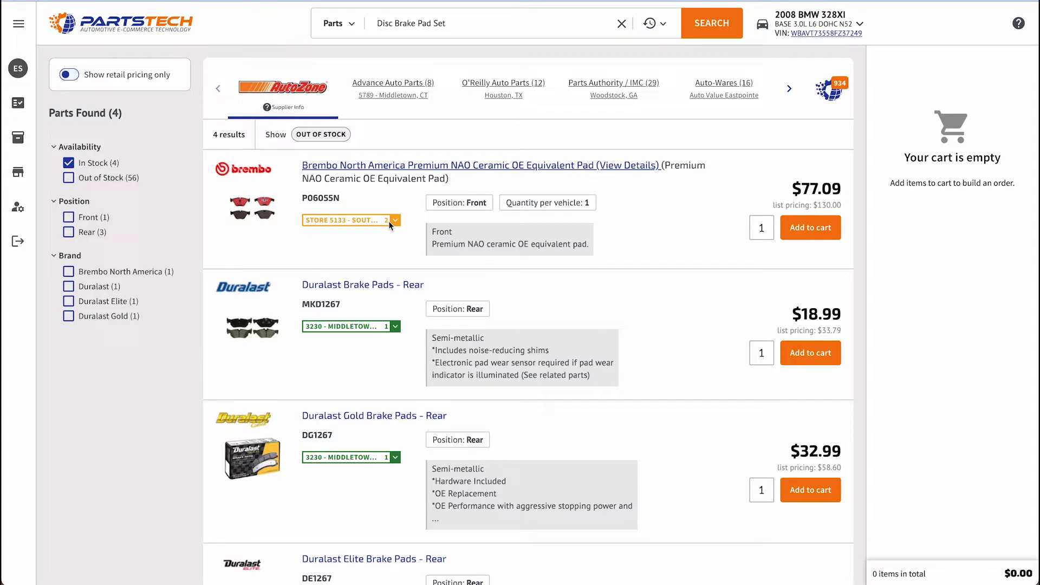
mouse_move(410, 208)
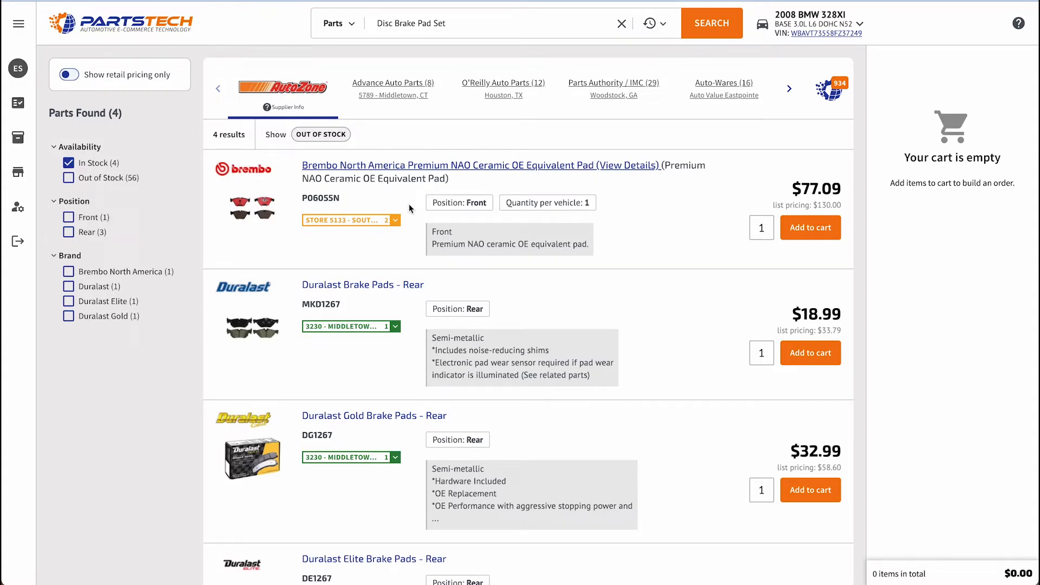
mouse_move(465, 223)
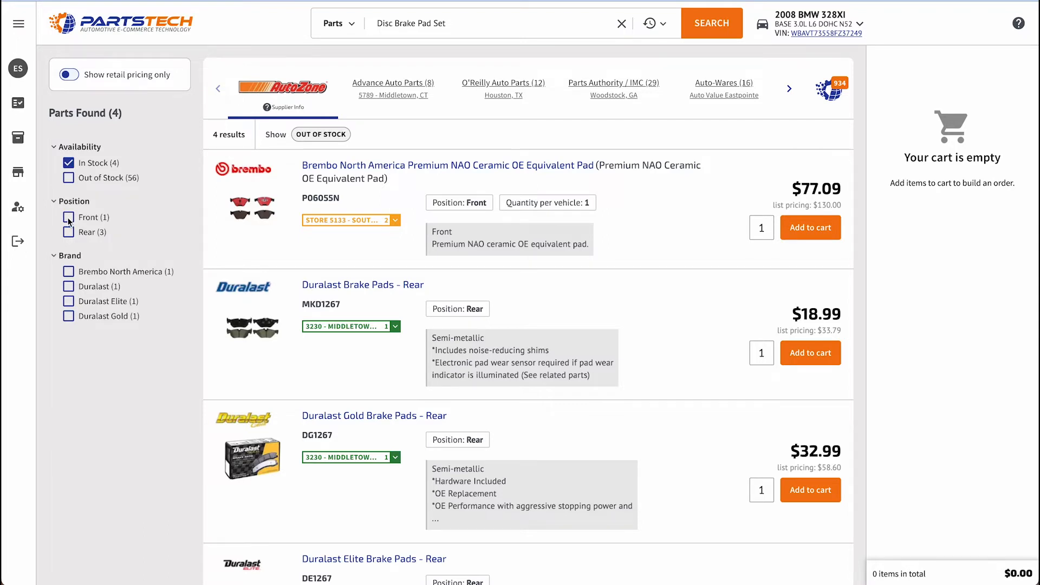
Filter to Front position and add the Brembo ceramic pad ($77.09) from AutoZone to the cart
click(68, 216)
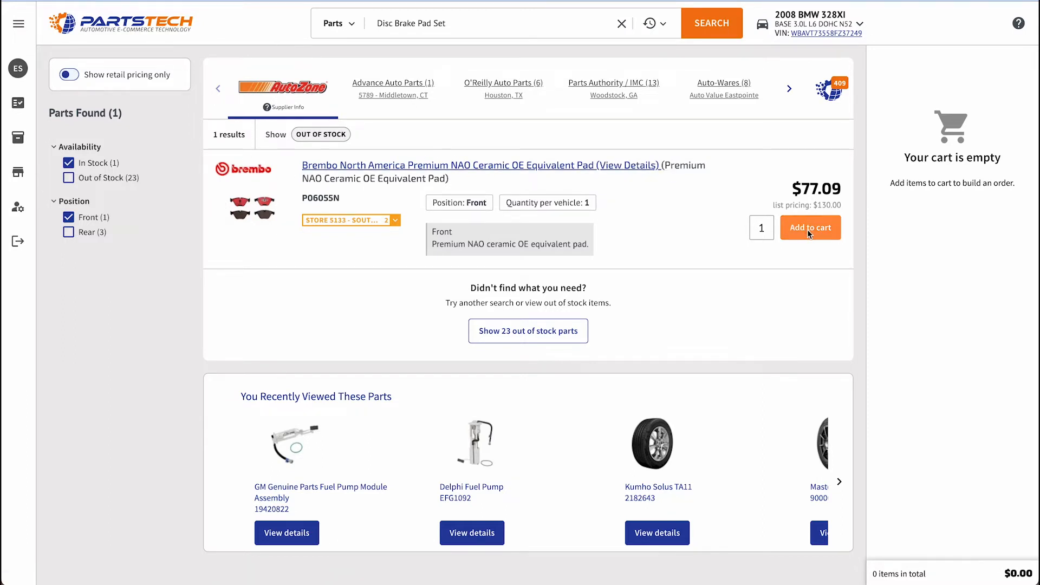
click(810, 228)
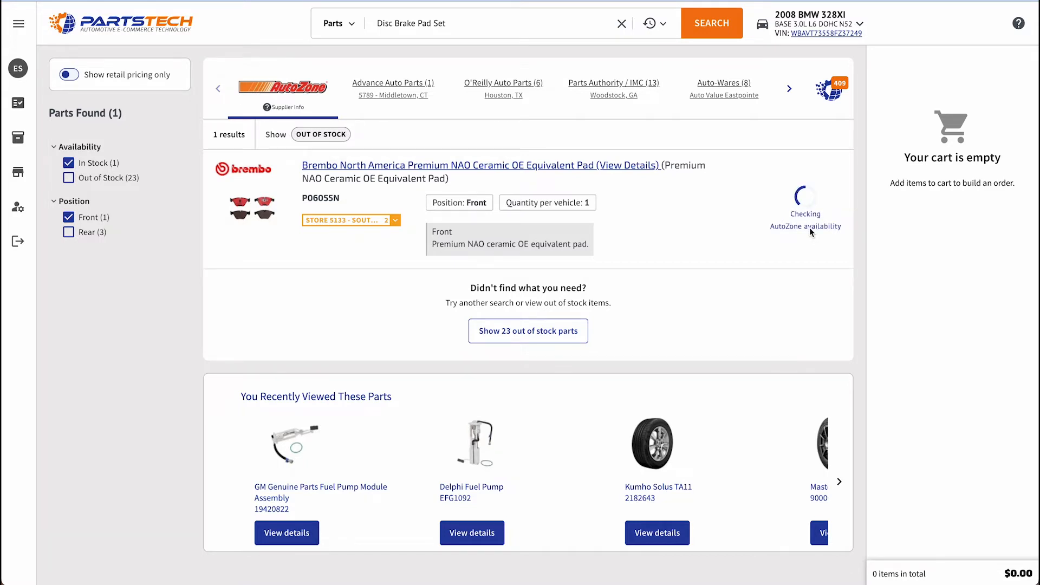
click(811, 227)
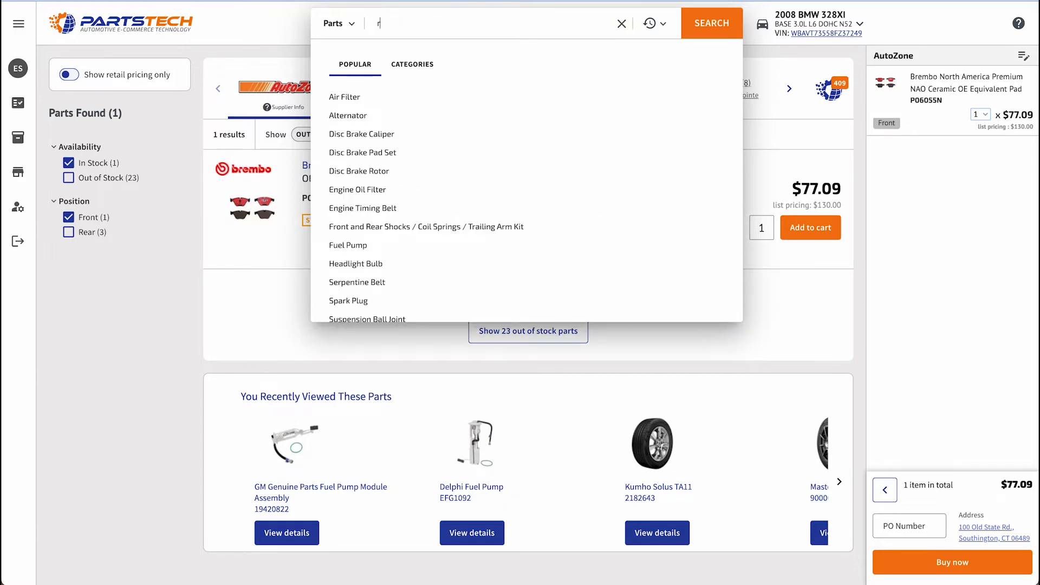
Search for Disc Brake Rotor, filter to front position and view O'Reilly Auto Parts results
text(otor)
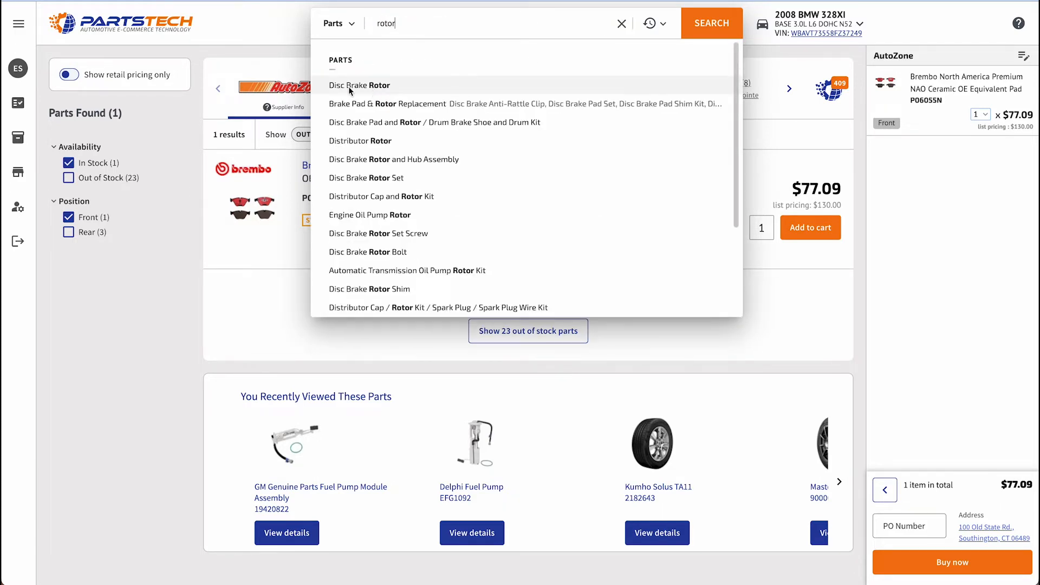
click(359, 85)
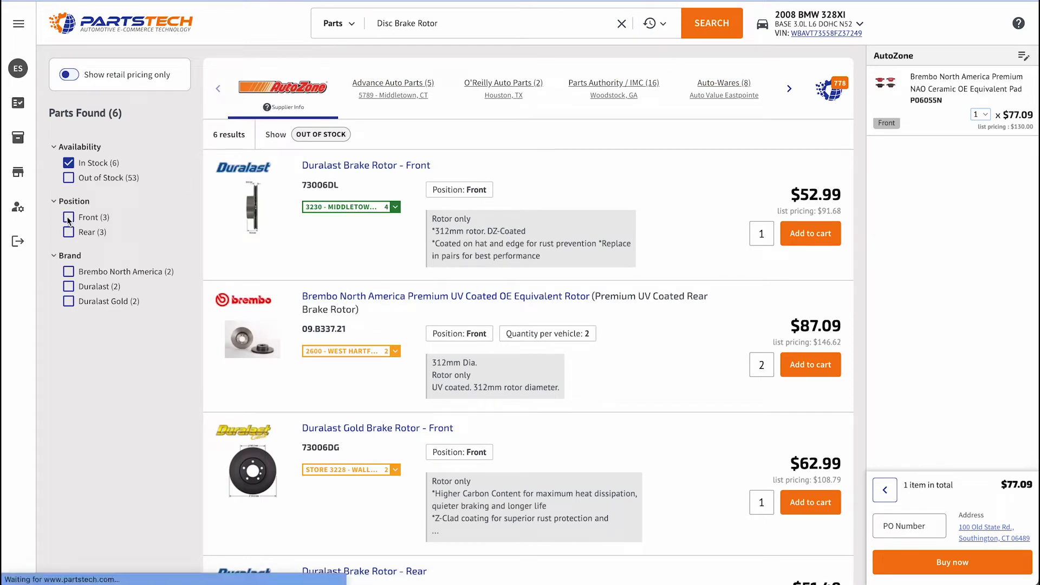
click(68, 218)
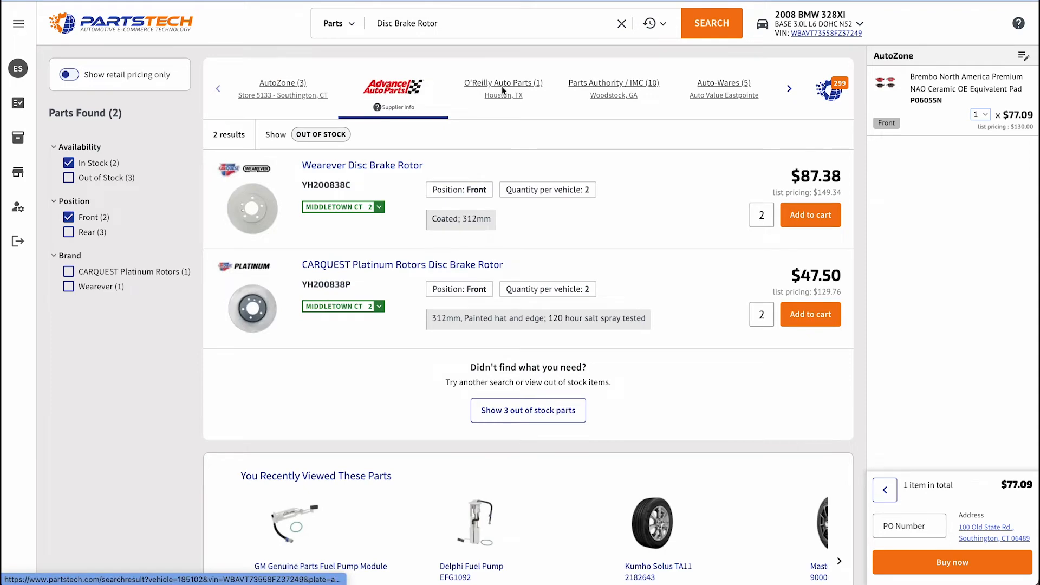
click(613, 87)
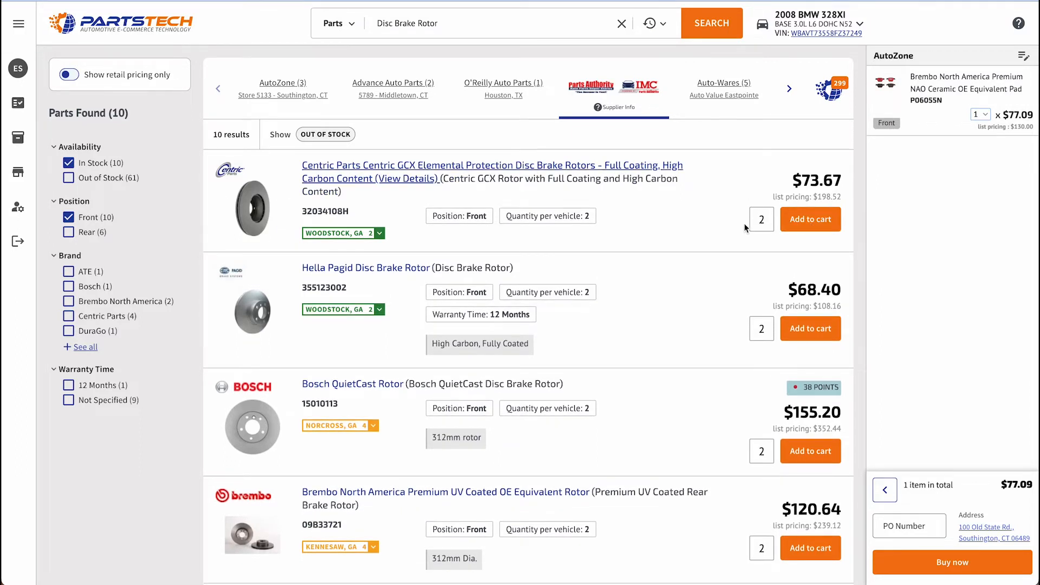
Add two Centric GCX front rotors from Parts Authority / IMC to the cart
click(761, 219)
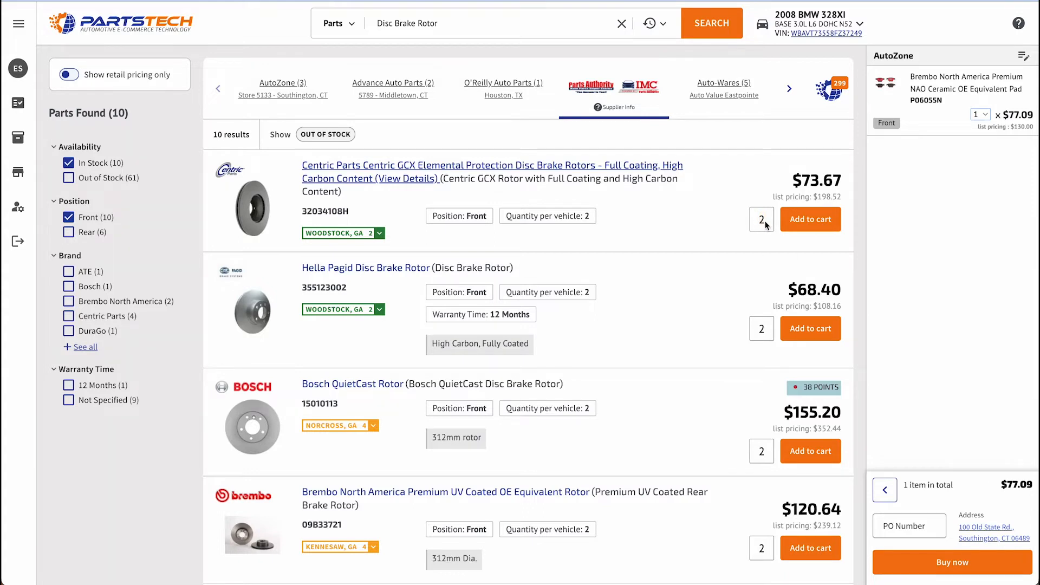
click(811, 219)
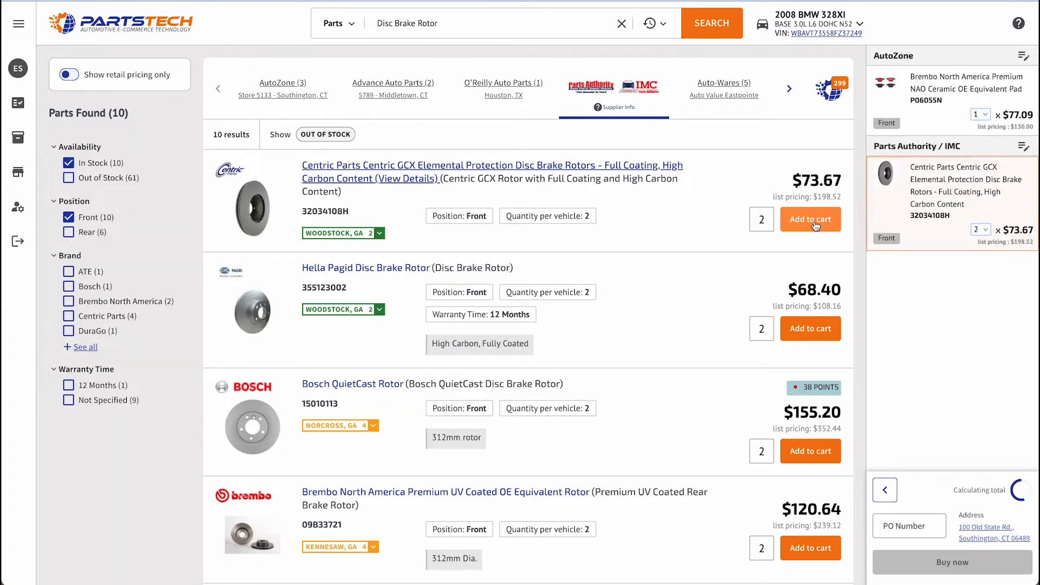
click(810, 212)
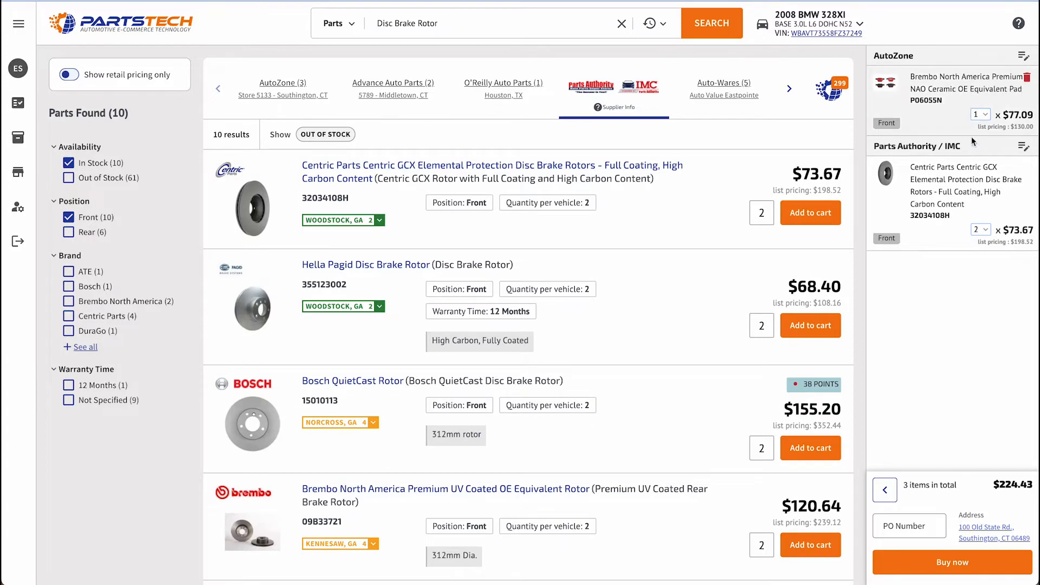
mouse_move(939, 101)
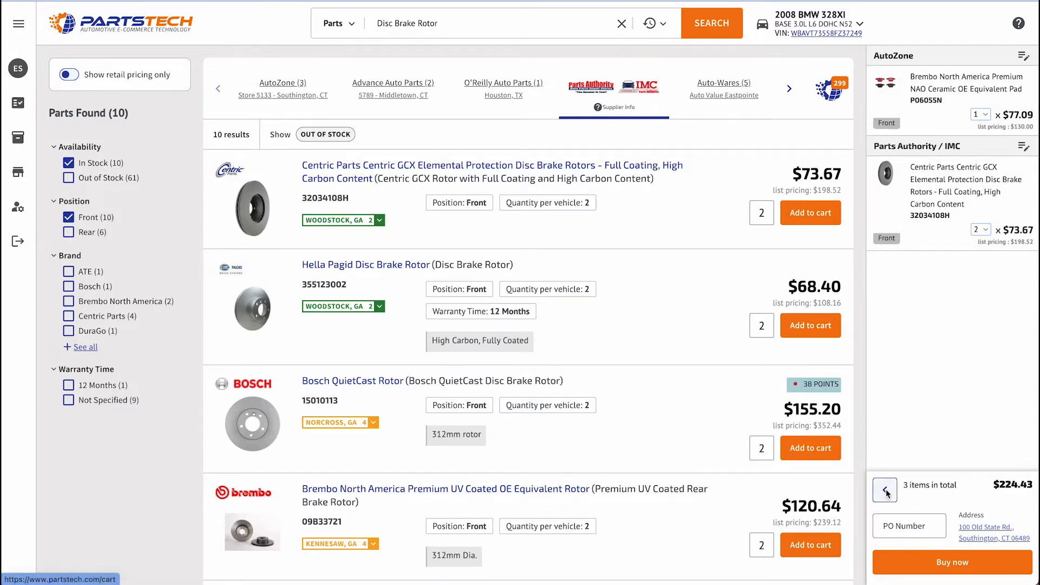
click(885, 490)
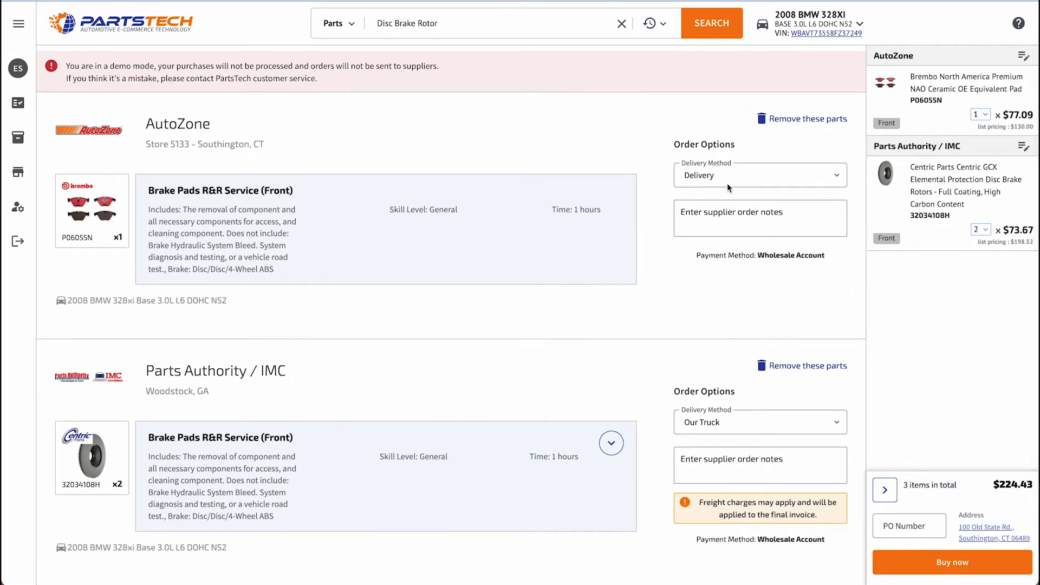
click(759, 175)
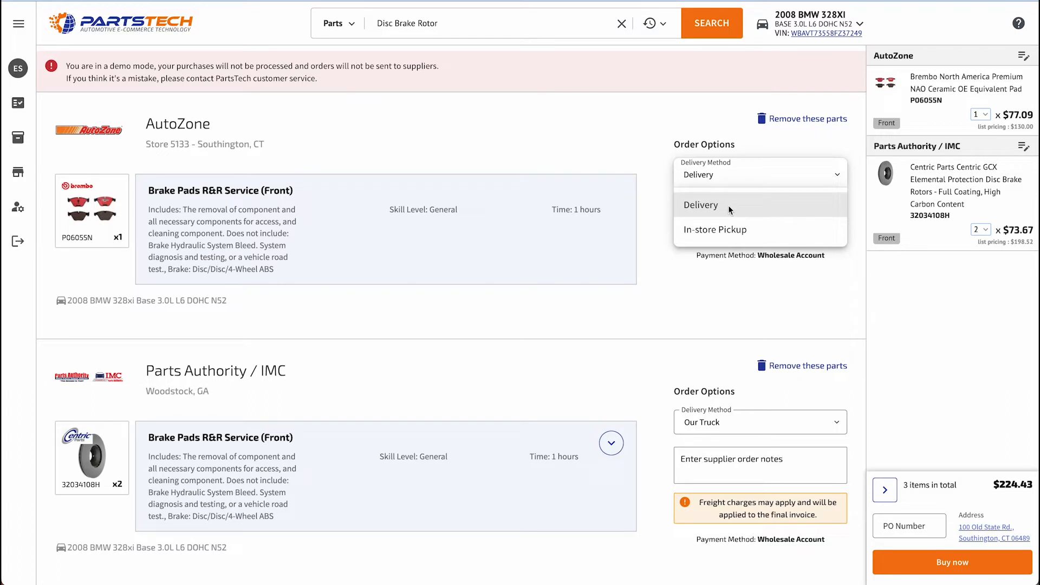
click(700, 205)
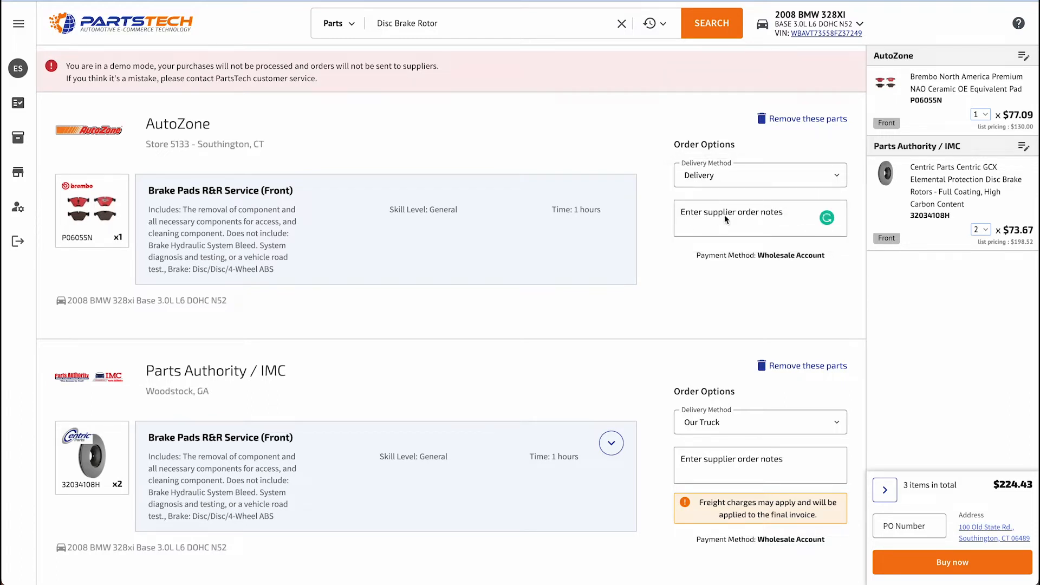
mouse_move(808, 120)
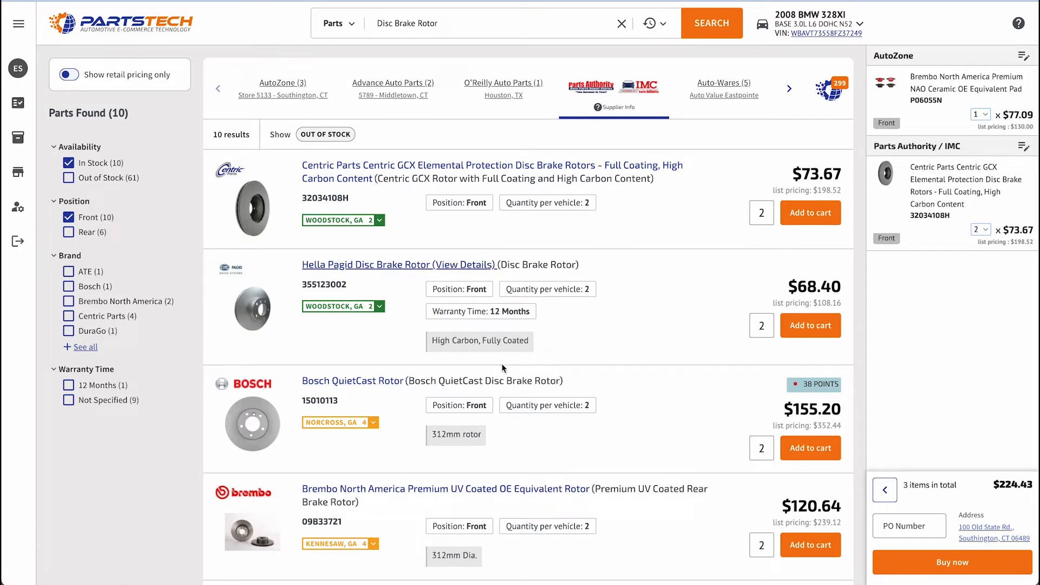
click(353, 380)
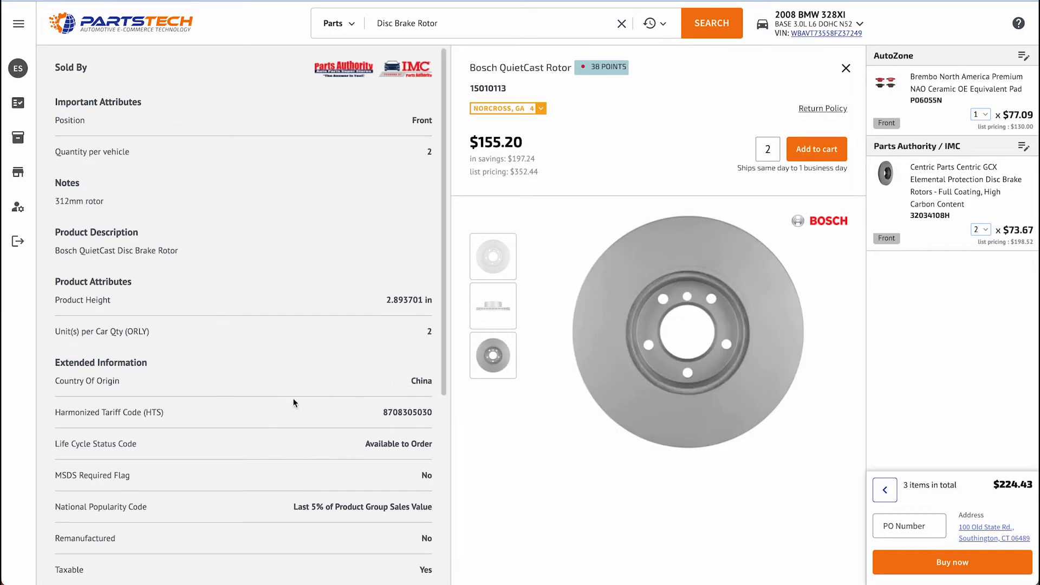
click(493, 306)
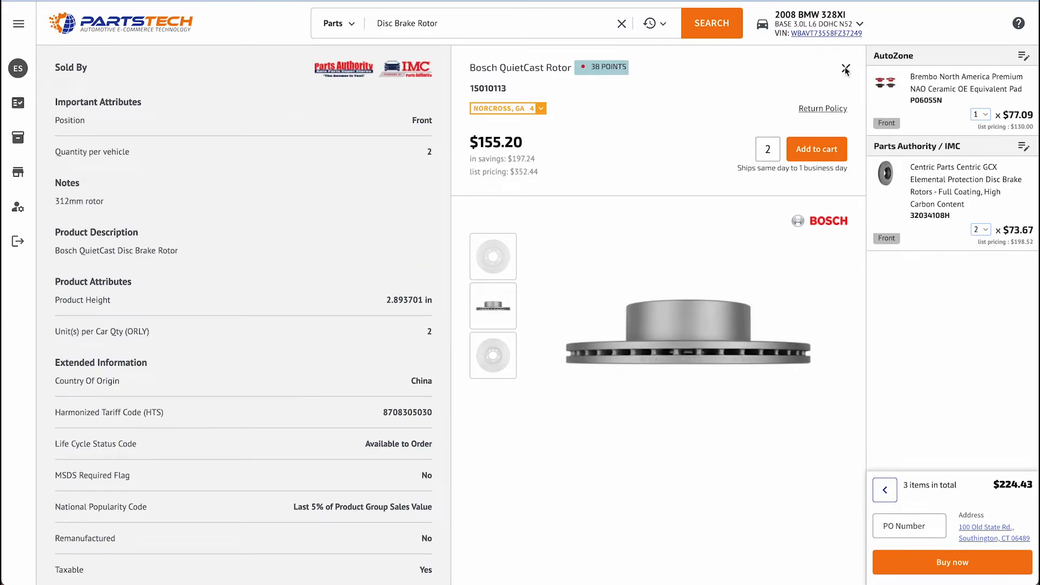
click(846, 69)
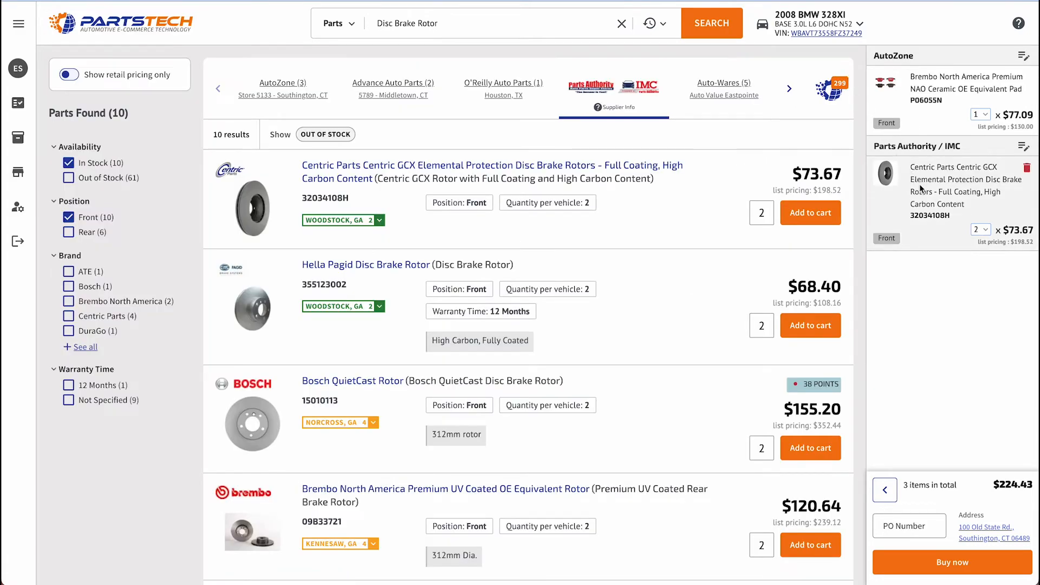
click(490, 171)
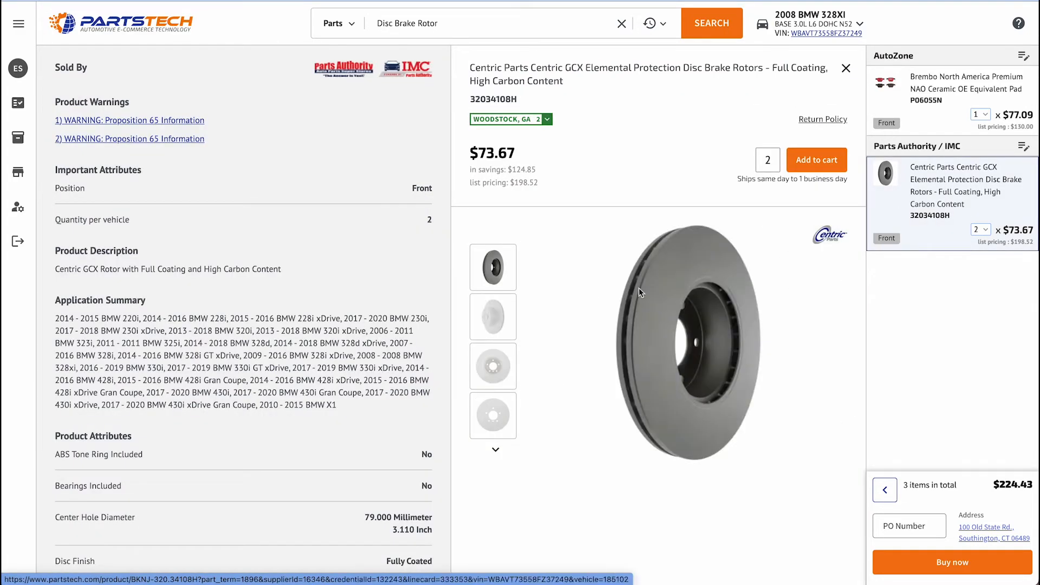
click(686, 341)
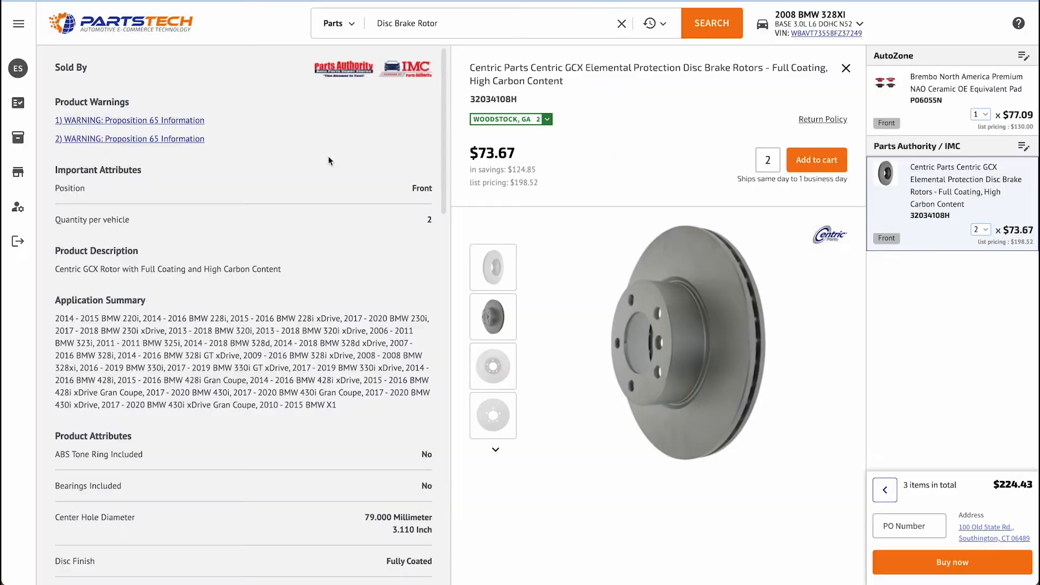
scroll(down, 3)
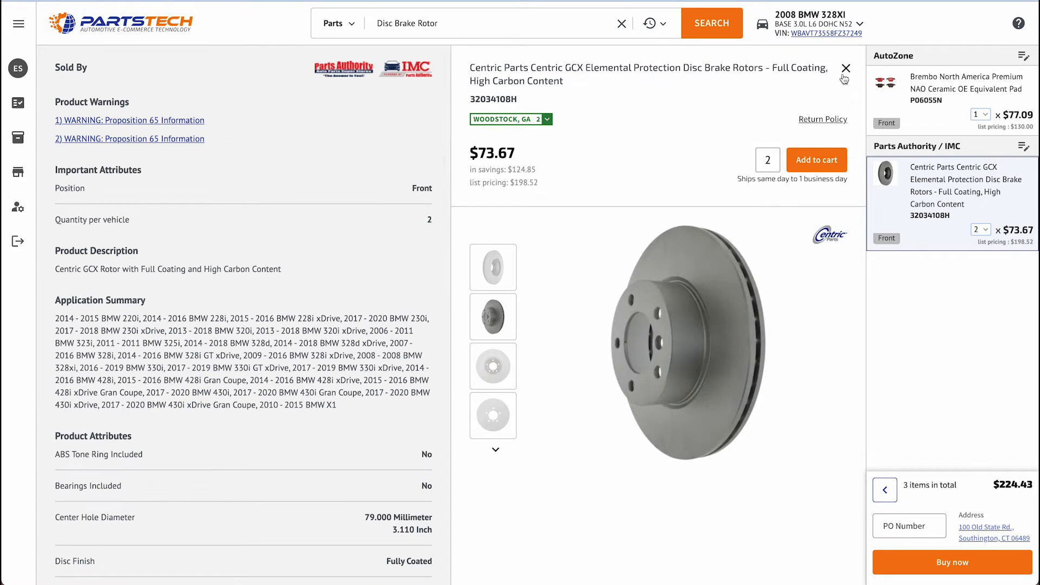
click(846, 68)
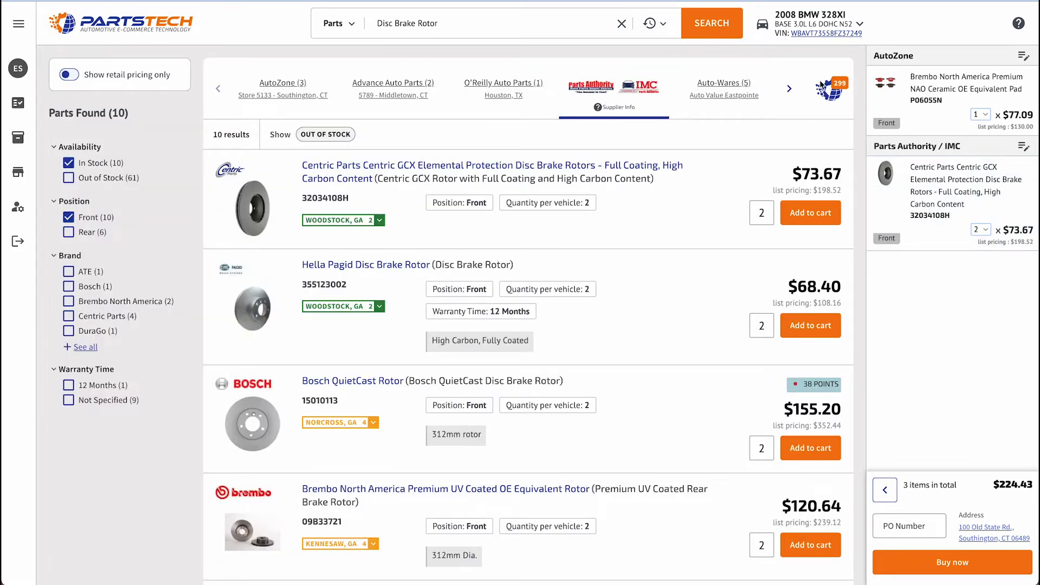
mouse_move(1024, 56)
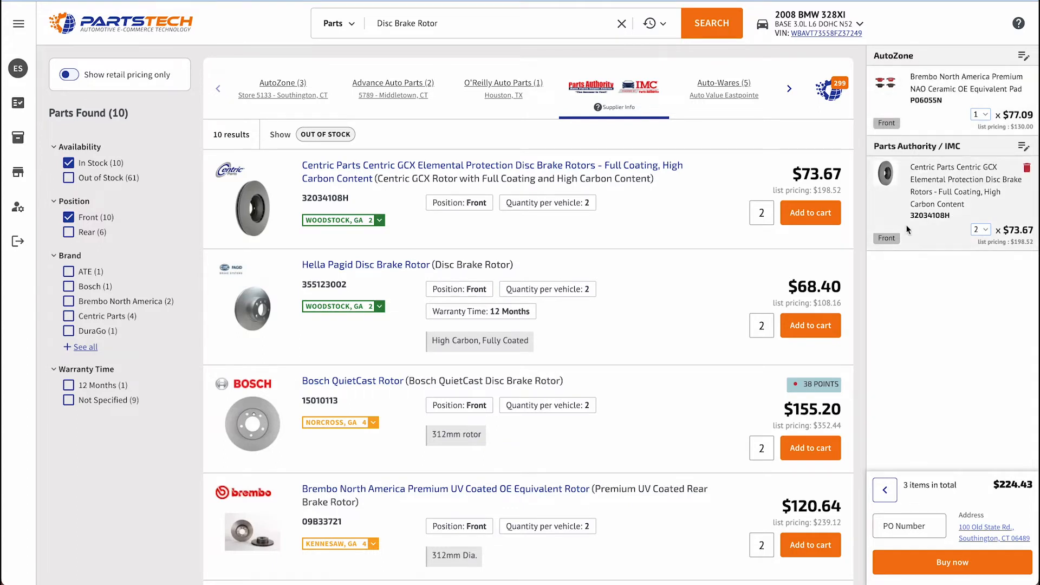
mouse_move(953, 527)
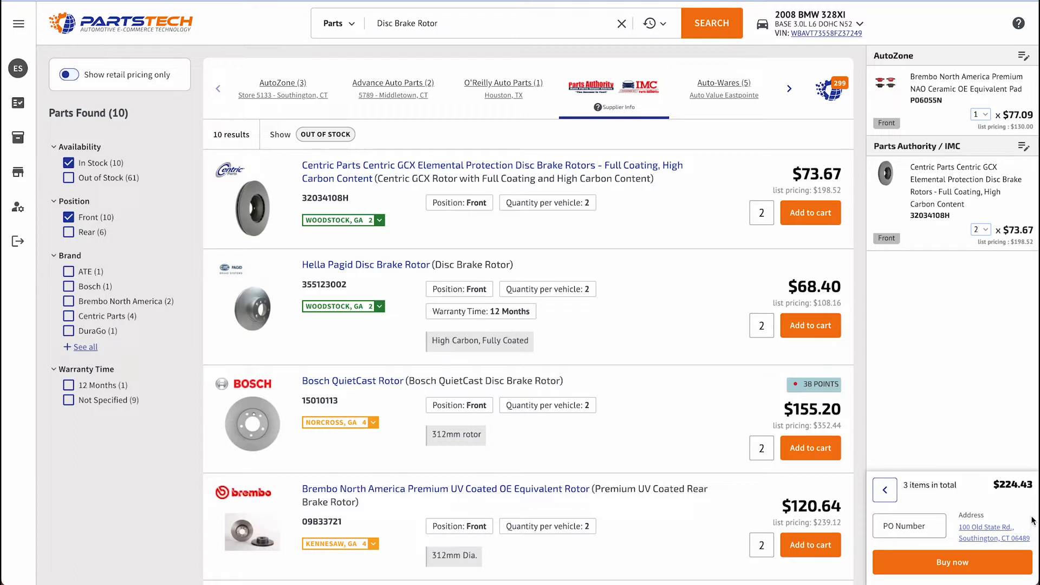
mouse_move(909, 508)
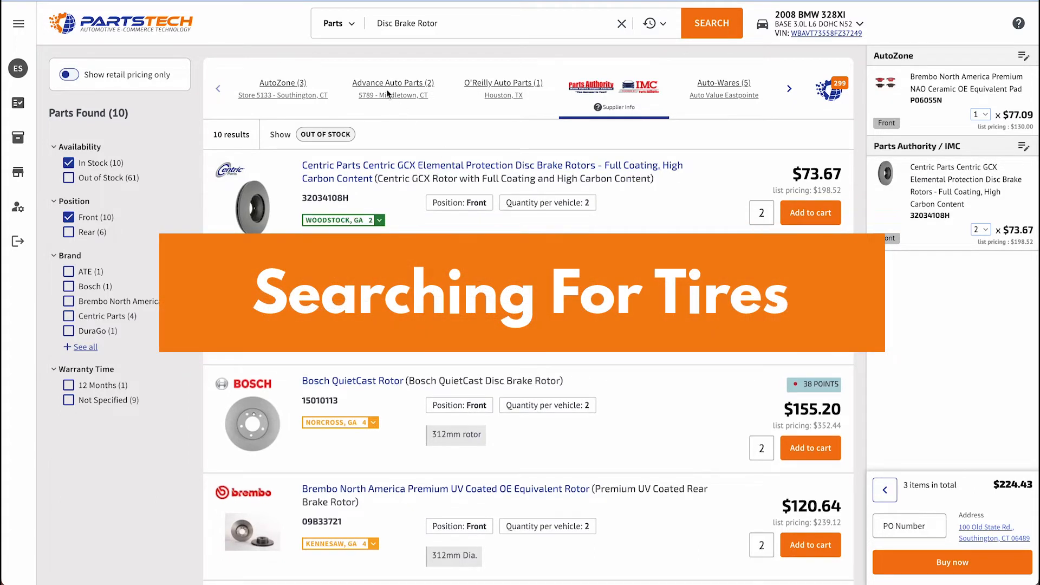
Switch the search type to Tires and search size 225/45R17 for this vehicle
click(334, 23)
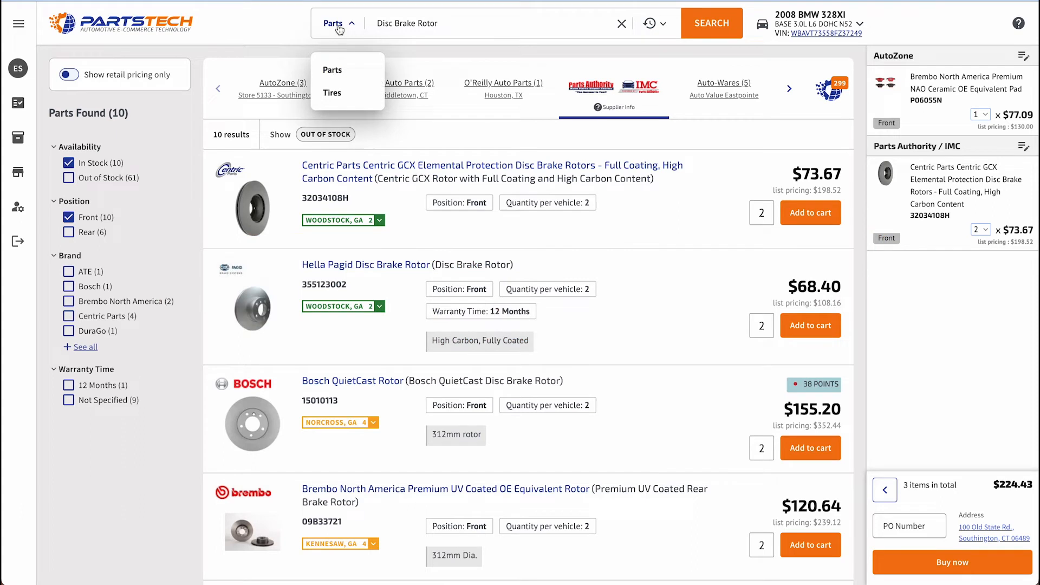
click(332, 93)
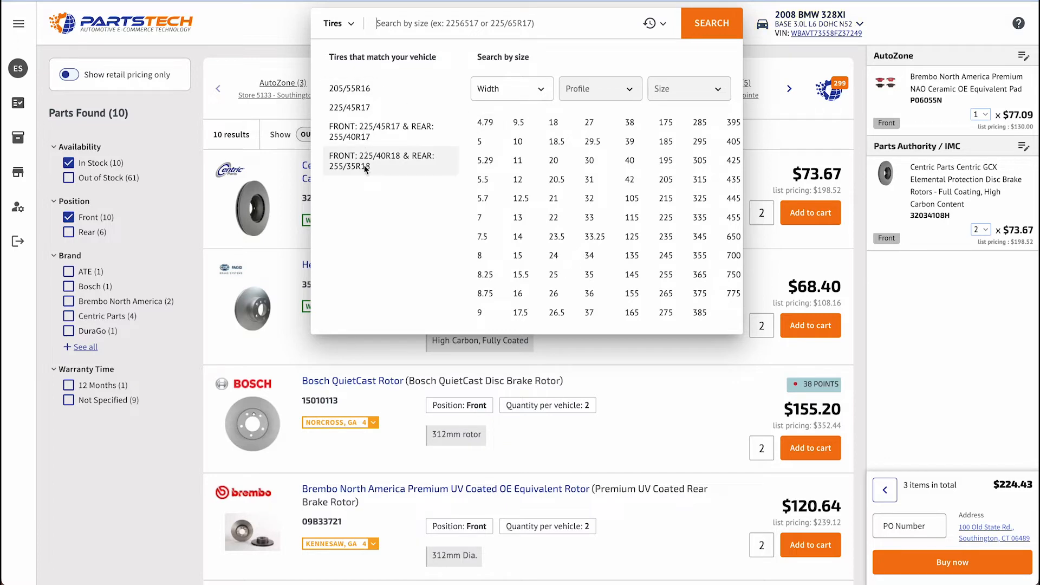
mouse_move(351, 107)
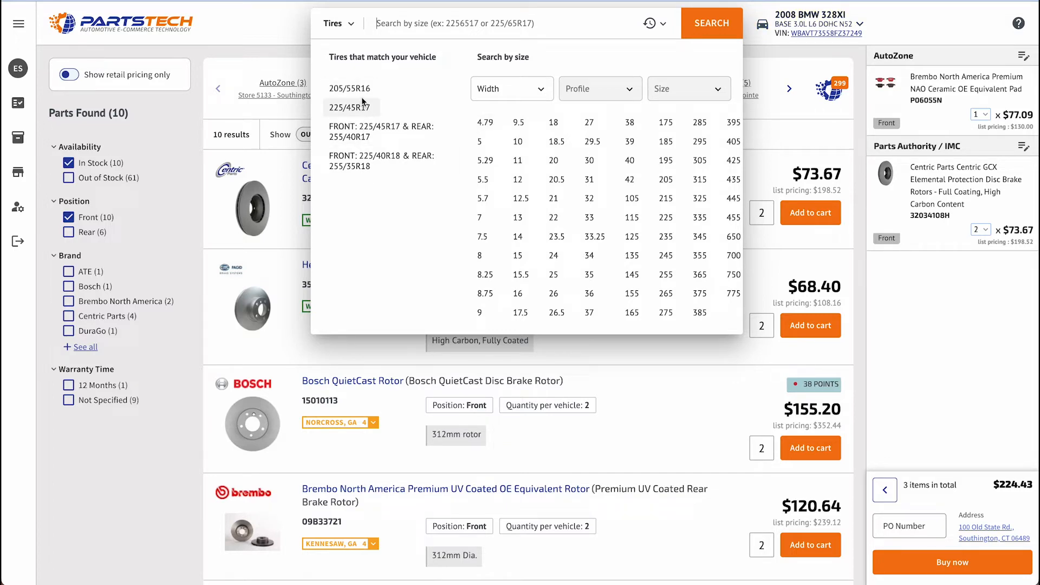
click(351, 107)
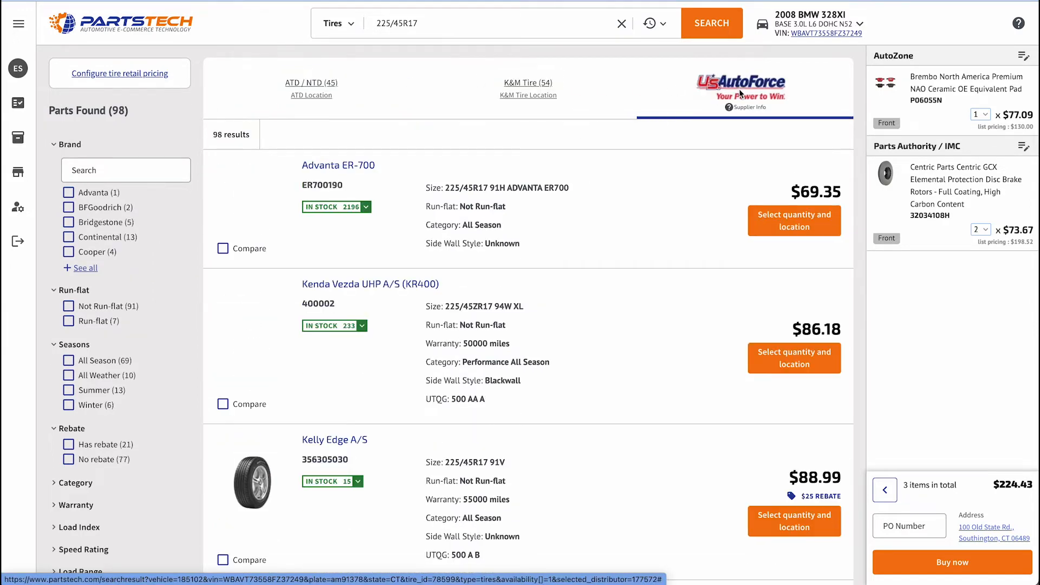
Add Thunderer Mach V tires from K&M Tire and raise their cart quantity to 4
click(528, 82)
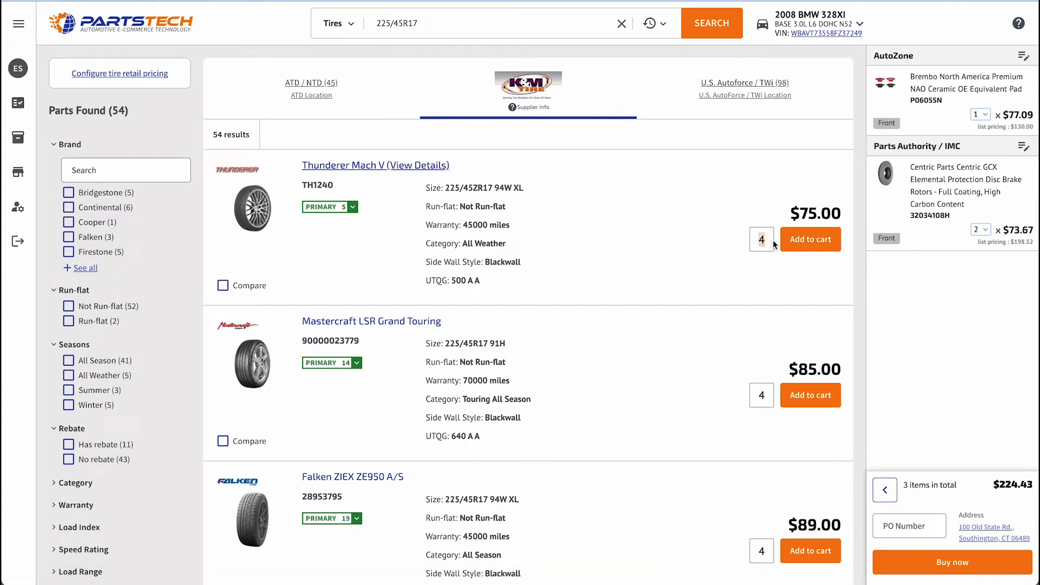
click(762, 238)
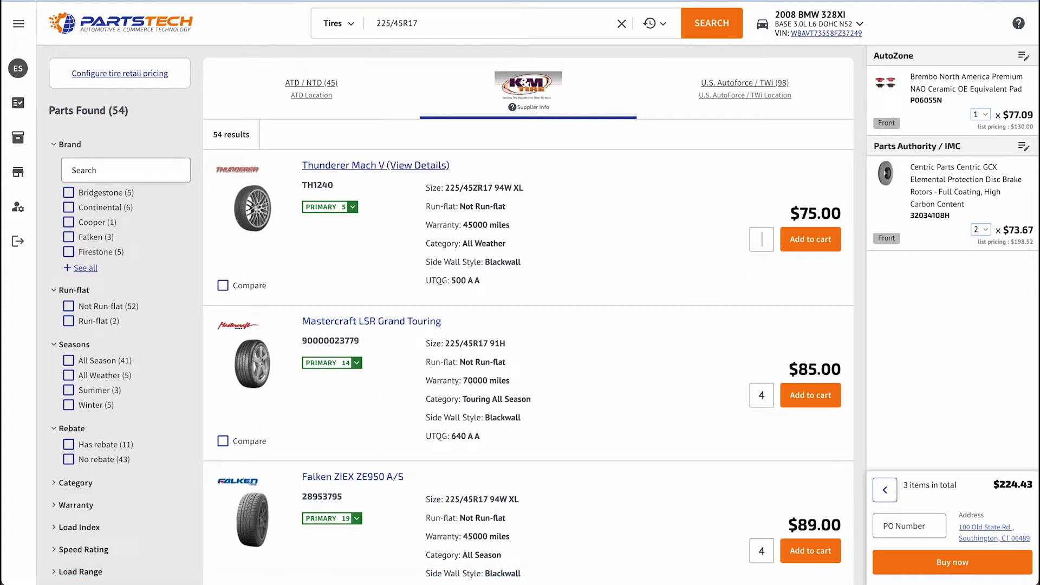
click(761, 238)
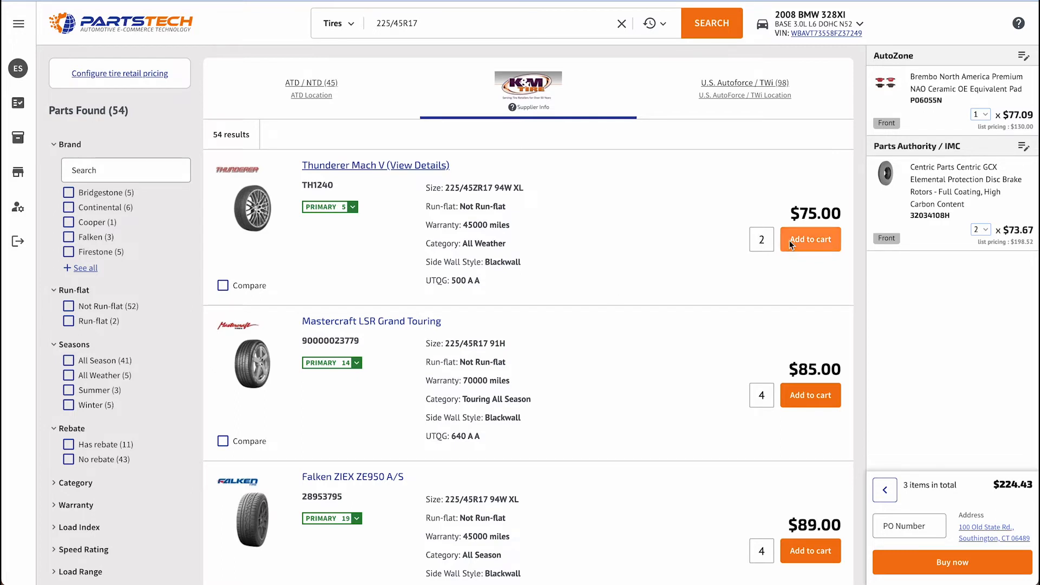
click(810, 238)
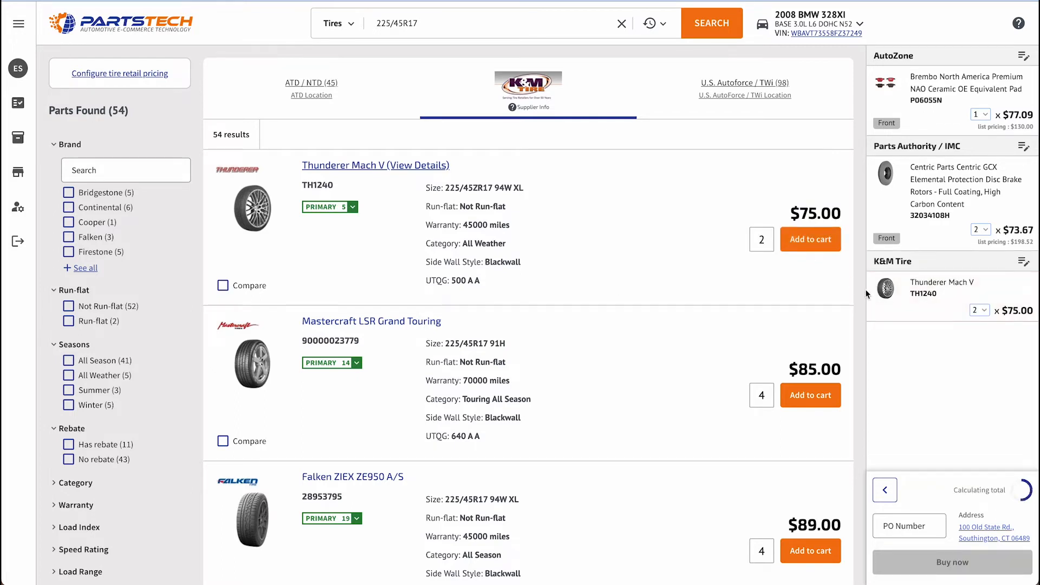
click(978, 310)
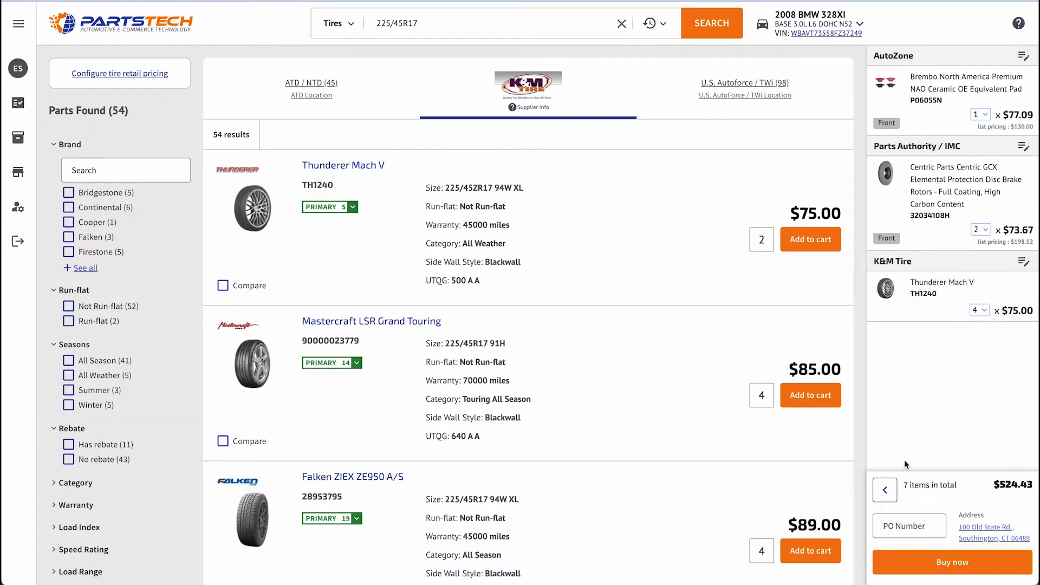
click(884, 490)
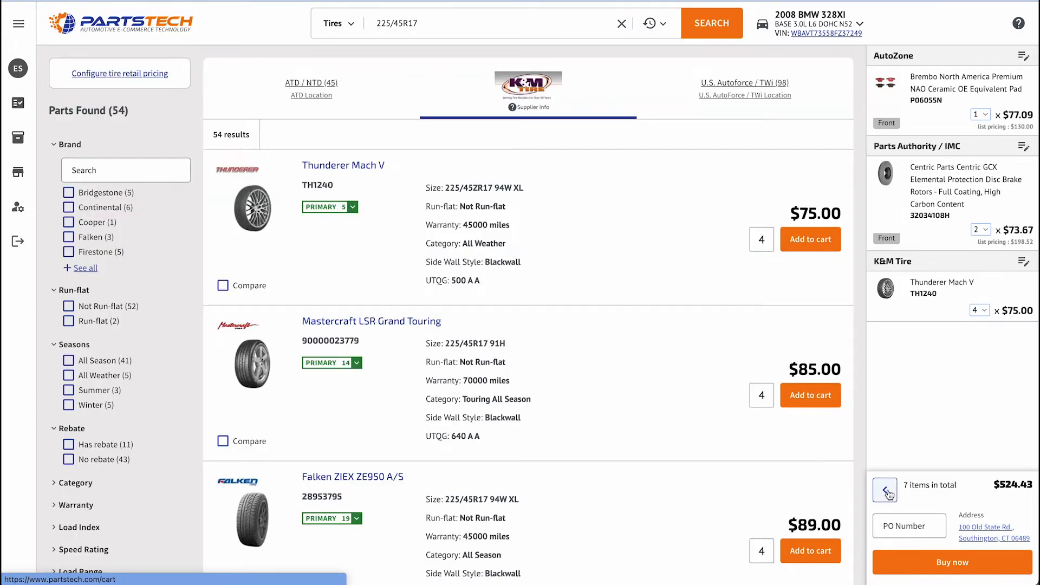
Enter PO number 'Petes Car', toggle the Cooper filter, and submit the order with Buy now
click(909, 527)
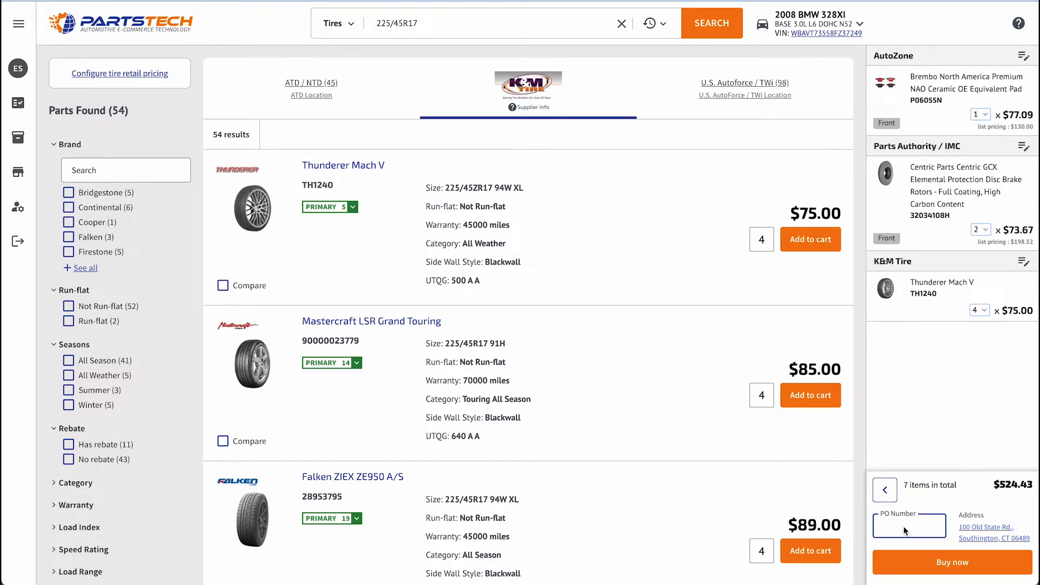
text(Petes Car)
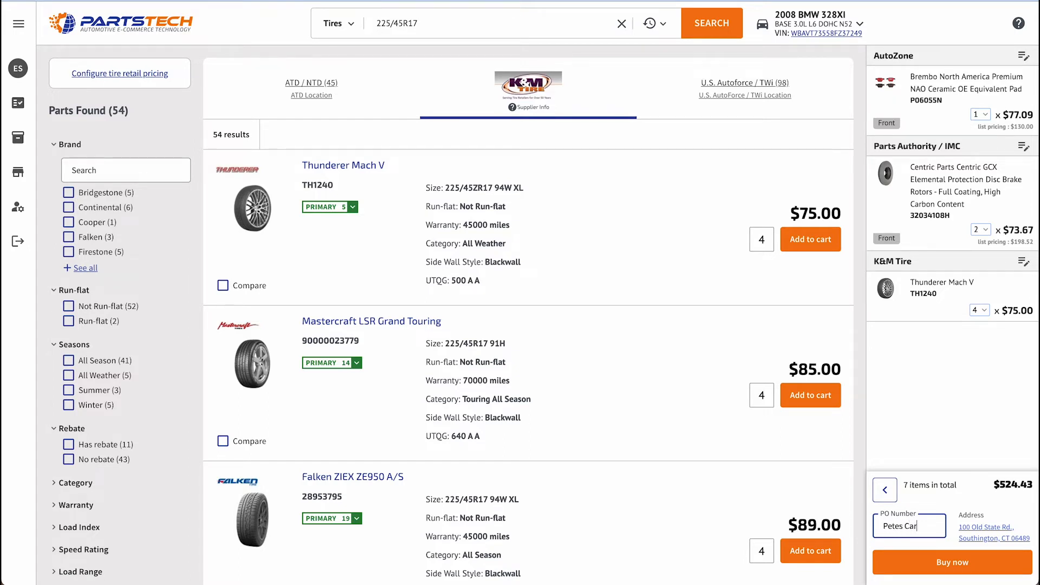
mouse_move(979, 408)
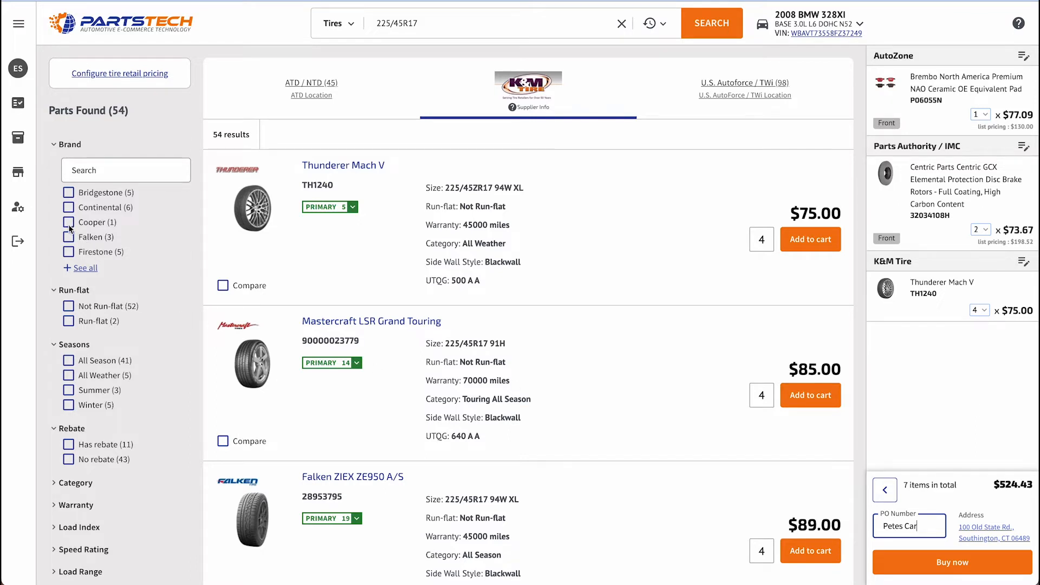
click(68, 222)
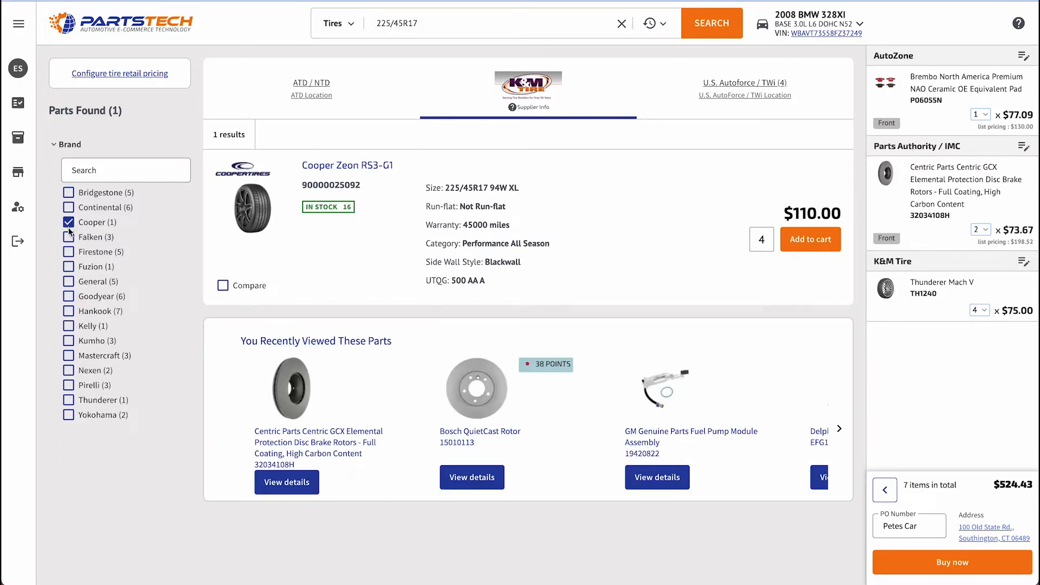
click(70, 222)
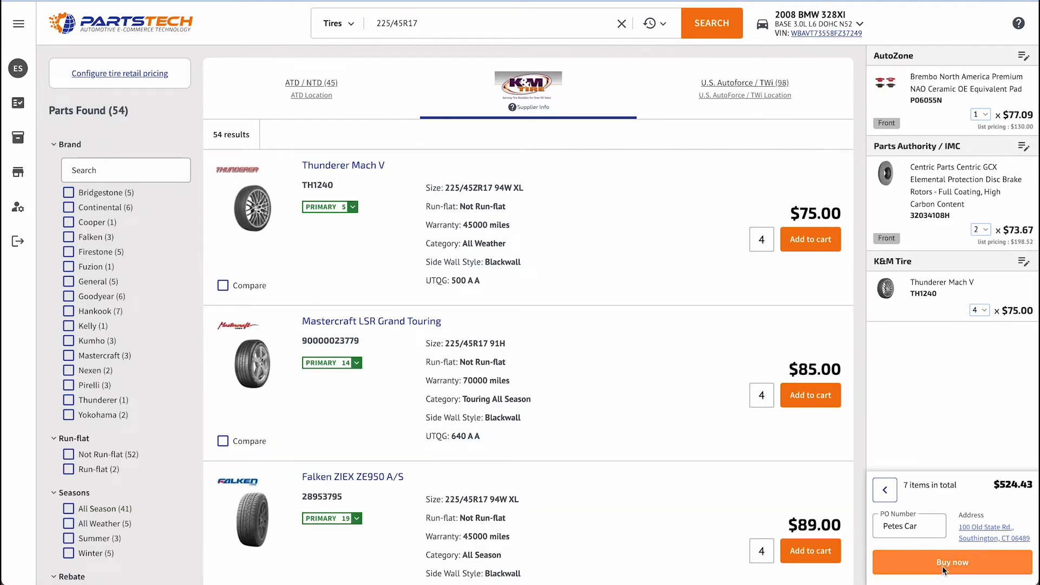
click(952, 562)
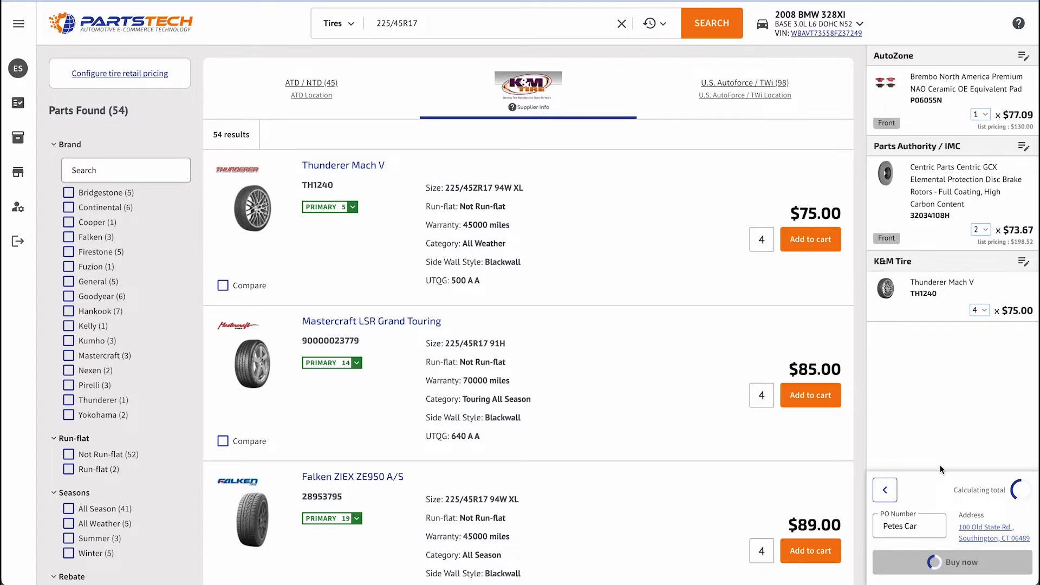
Confirm the order and switch the catalogue search type from Tires to Parts
click(960, 562)
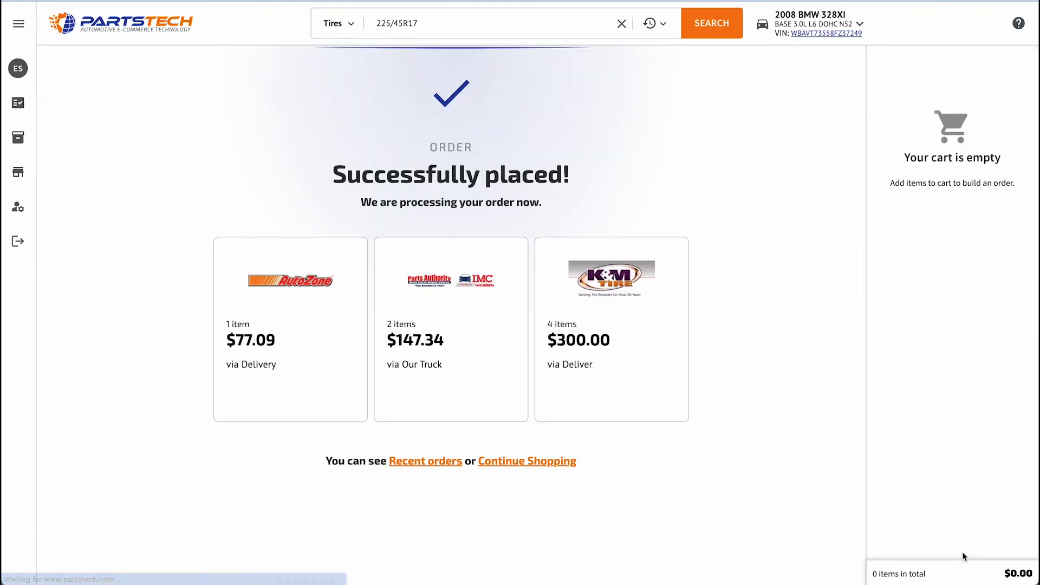
mouse_move(624, 196)
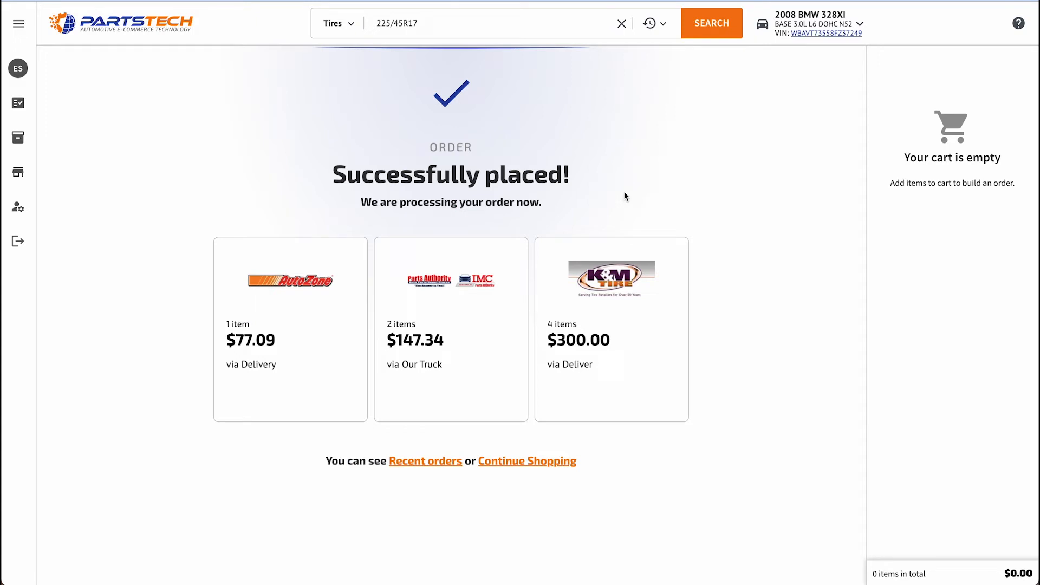
mouse_move(338, 23)
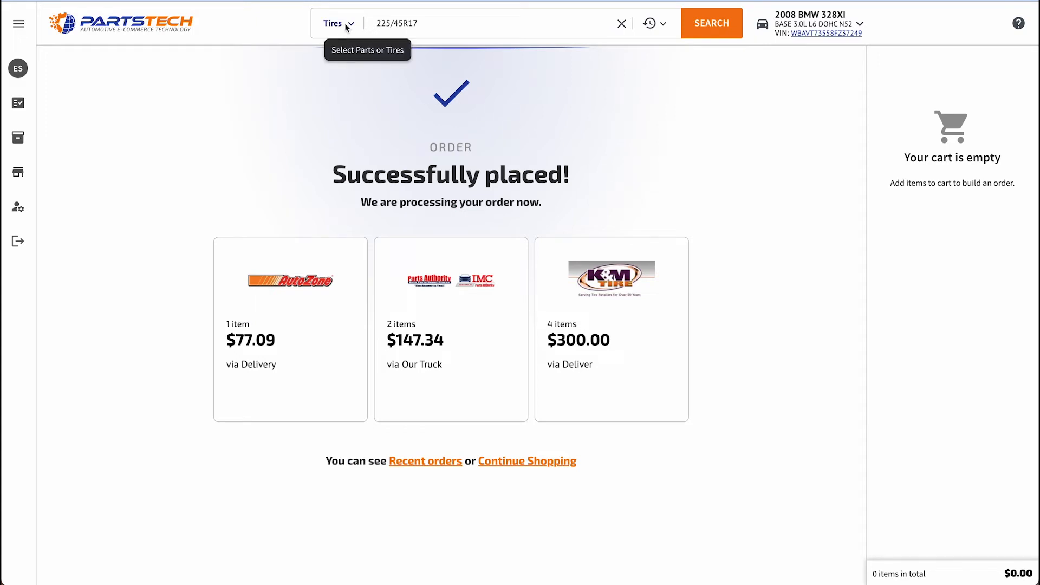
click(339, 23)
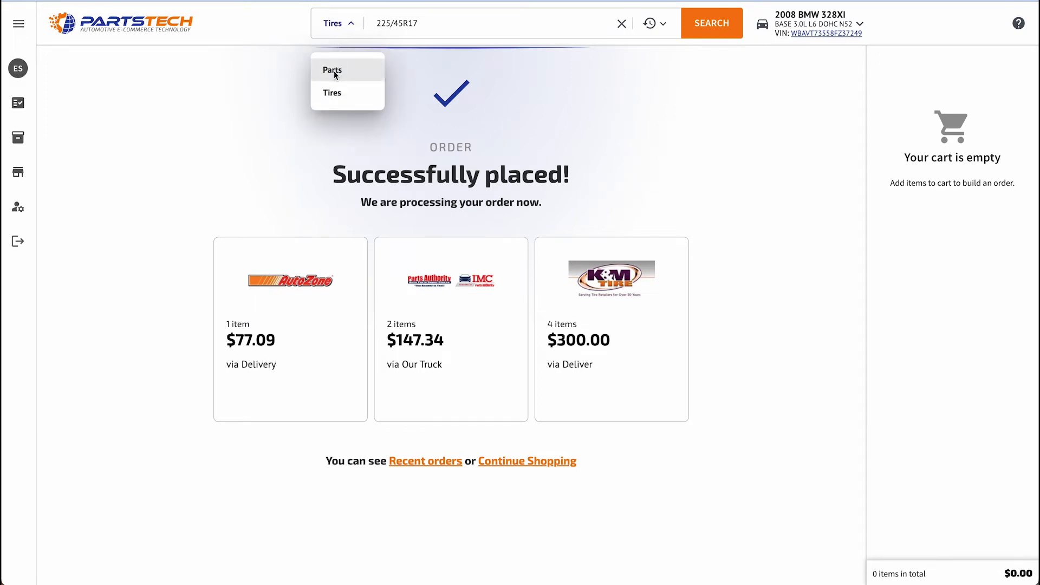
click(331, 71)
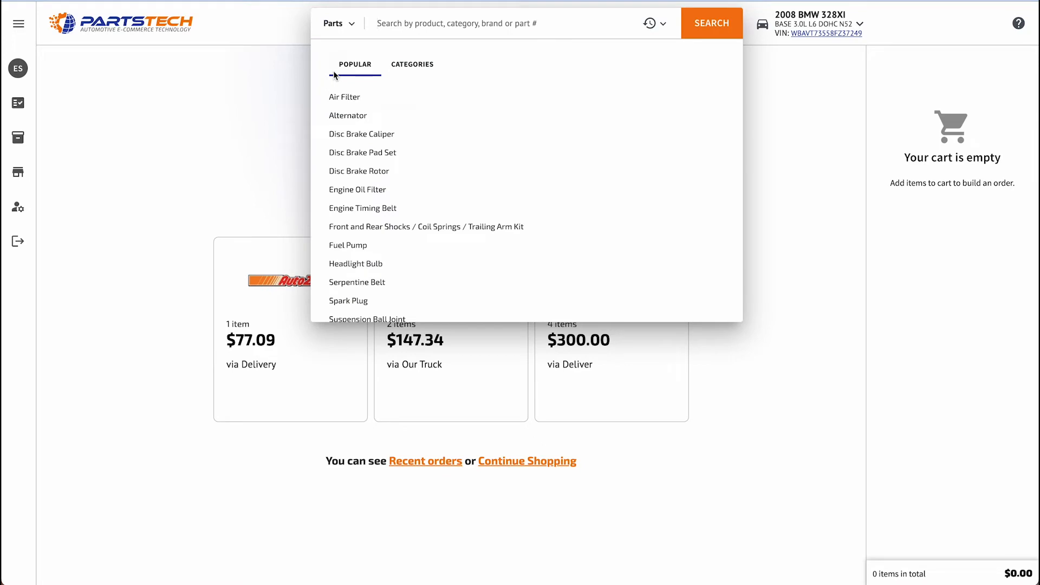
click(337, 23)
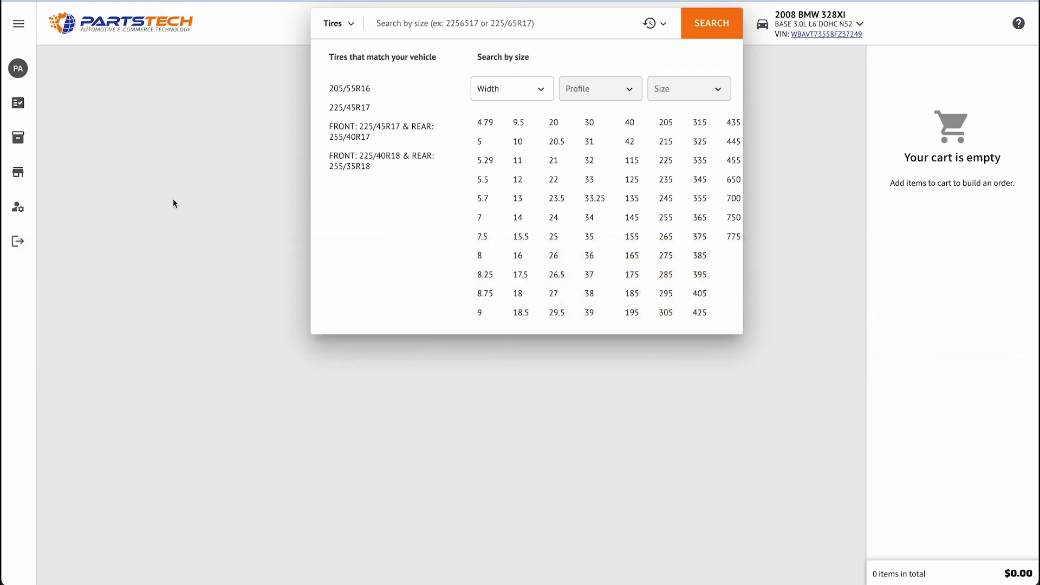
mouse_move(778, 64)
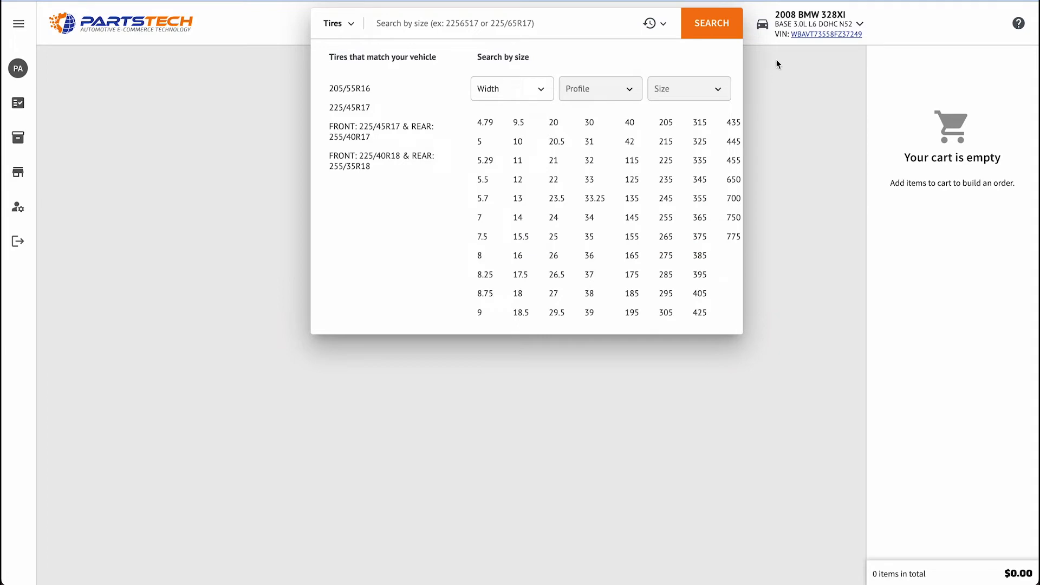
mouse_move(379, 221)
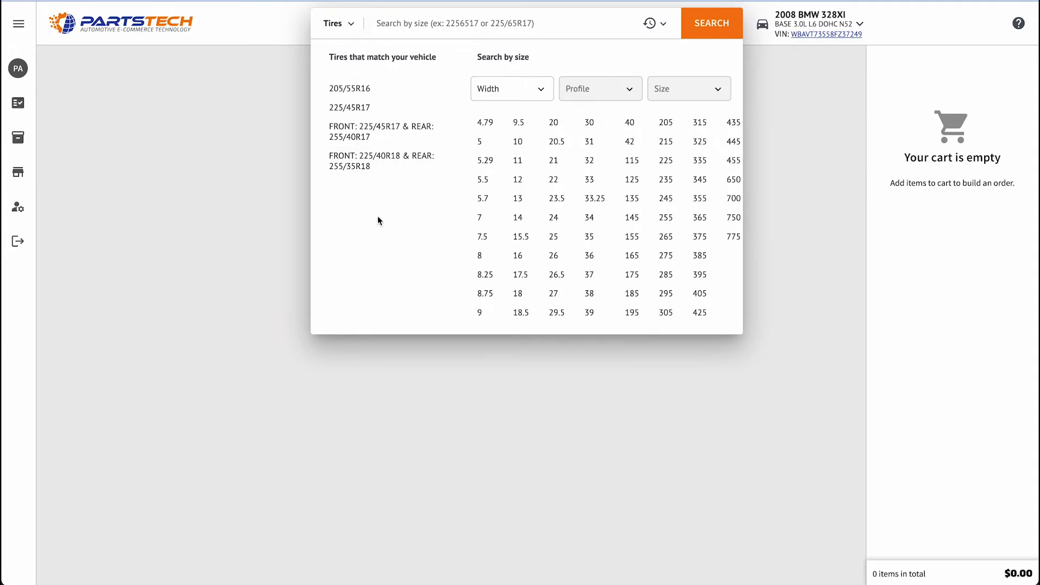
mouse_move(378, 69)
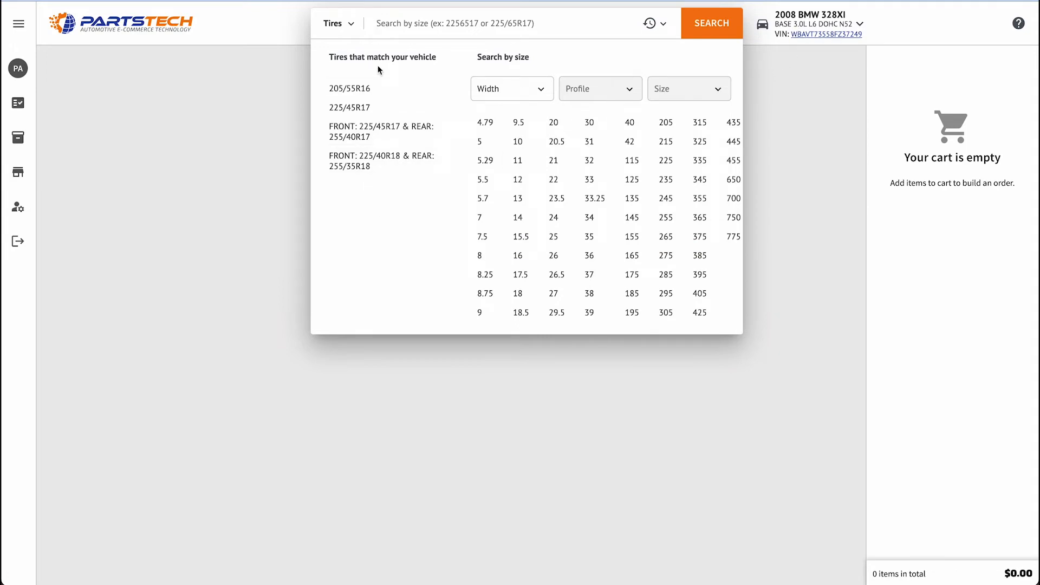
Search 225/45R17 tires, view U.S. Autoforce / TWi results, then return to K&M Tire results
click(350, 107)
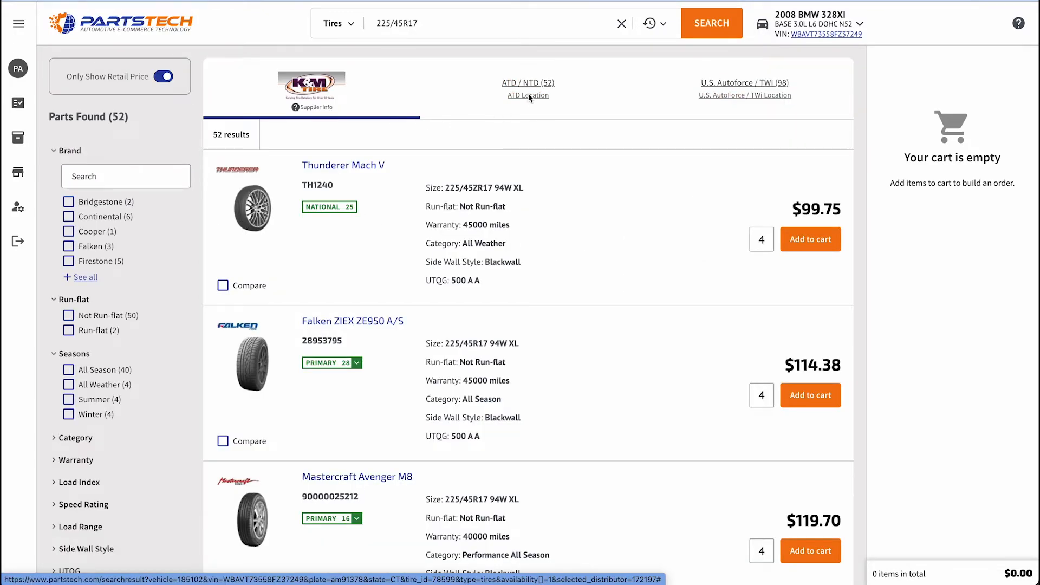
click(744, 84)
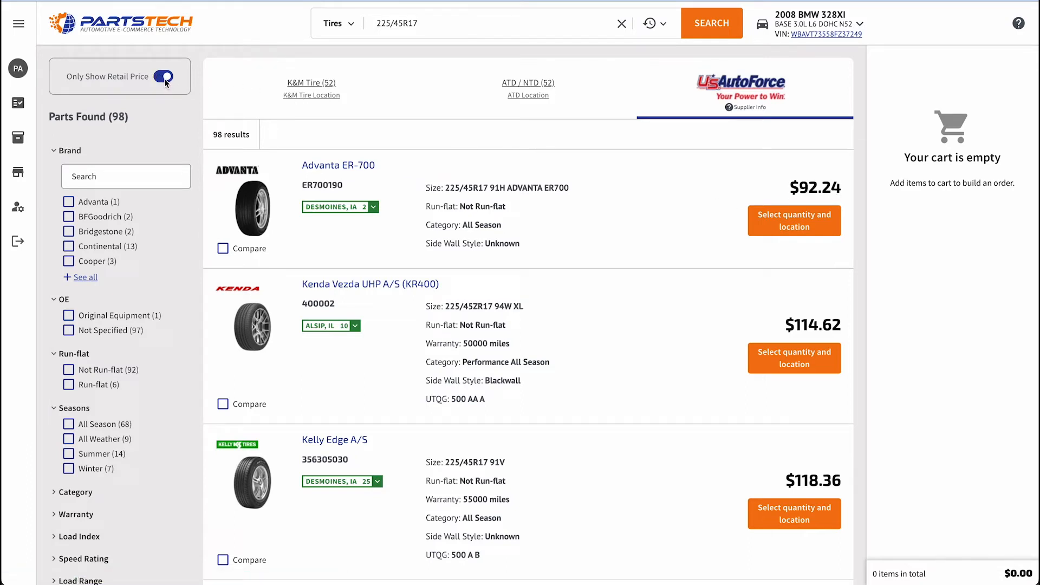
click(163, 75)
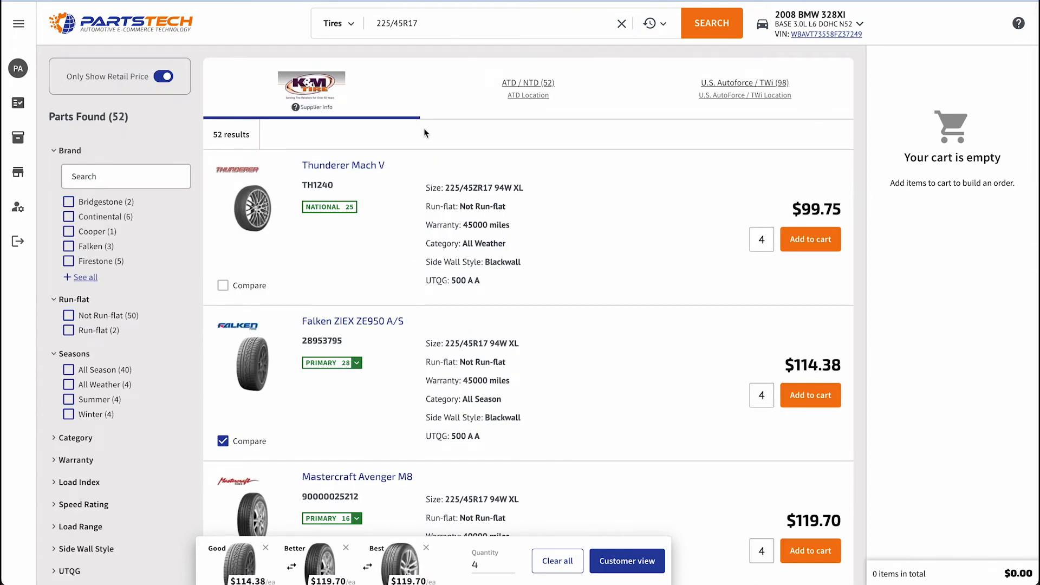
Show the Falken/Mastercraft comparison as a Good/Better/Best customer quote
scroll(down, 3)
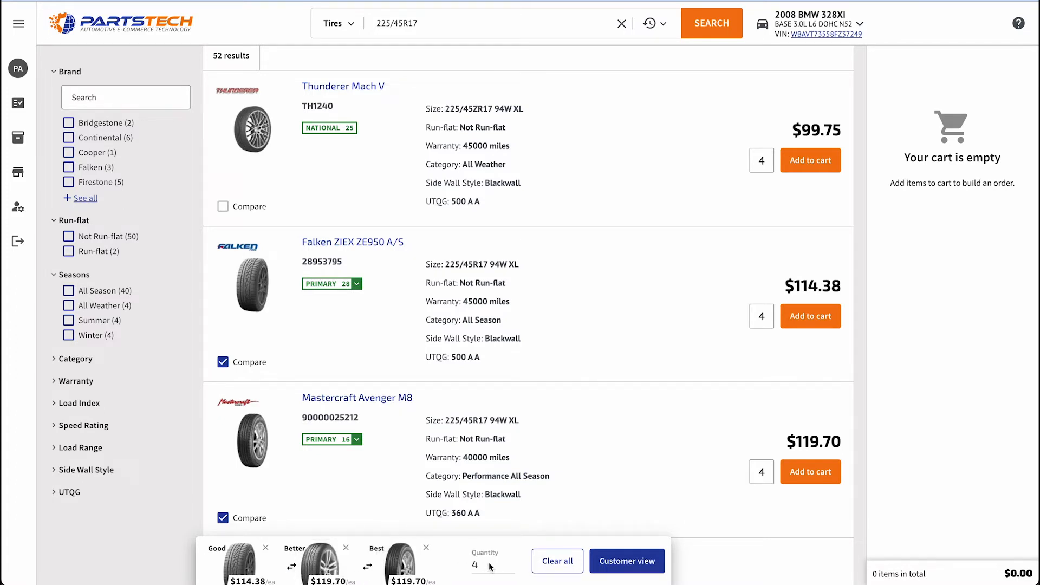
mouse_move(460, 567)
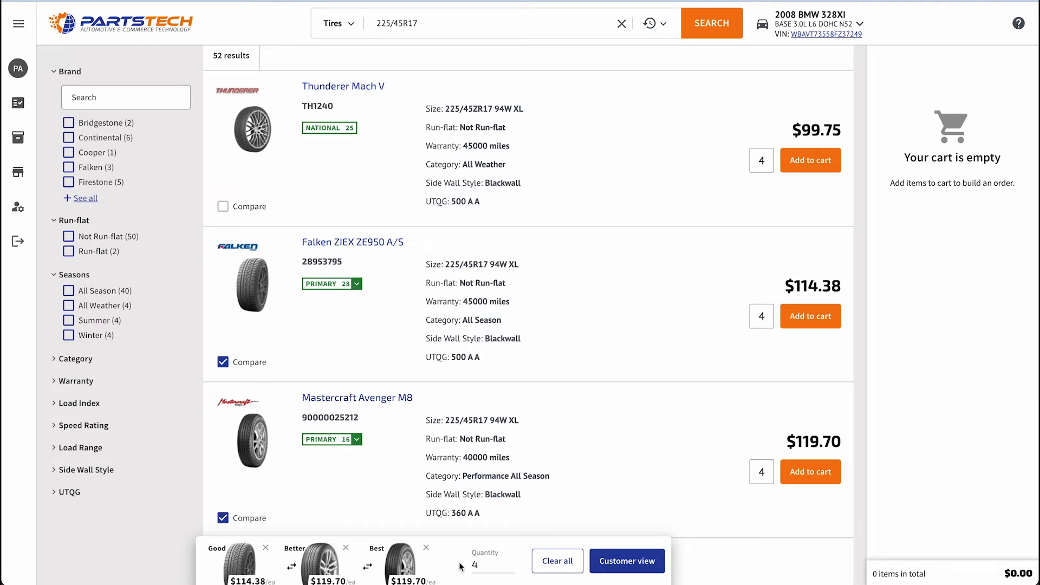
click(626, 560)
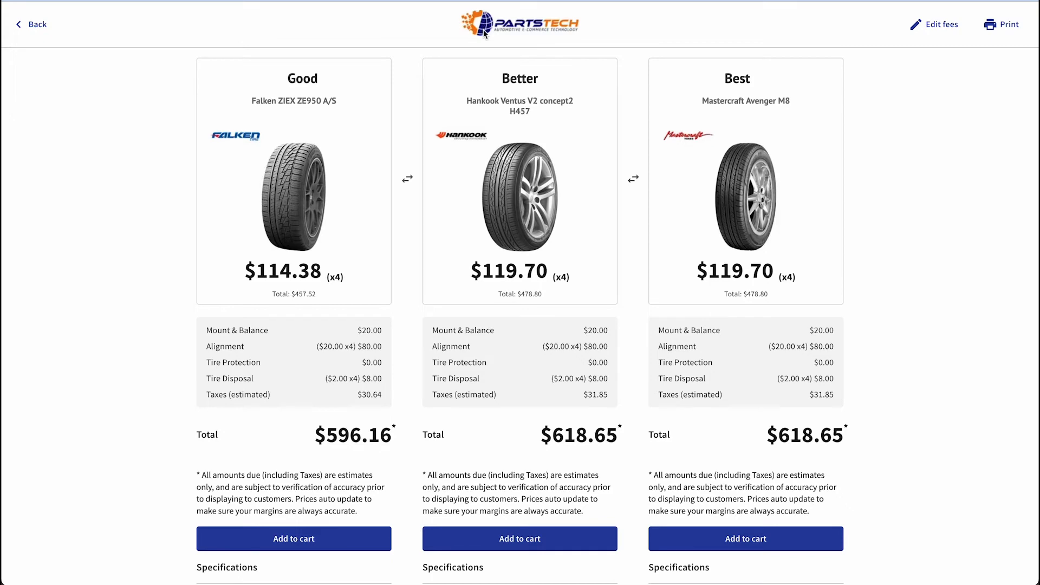
Scroll through the Good/Better/Best cards and their fee breakdowns and totals
scroll(down, 3)
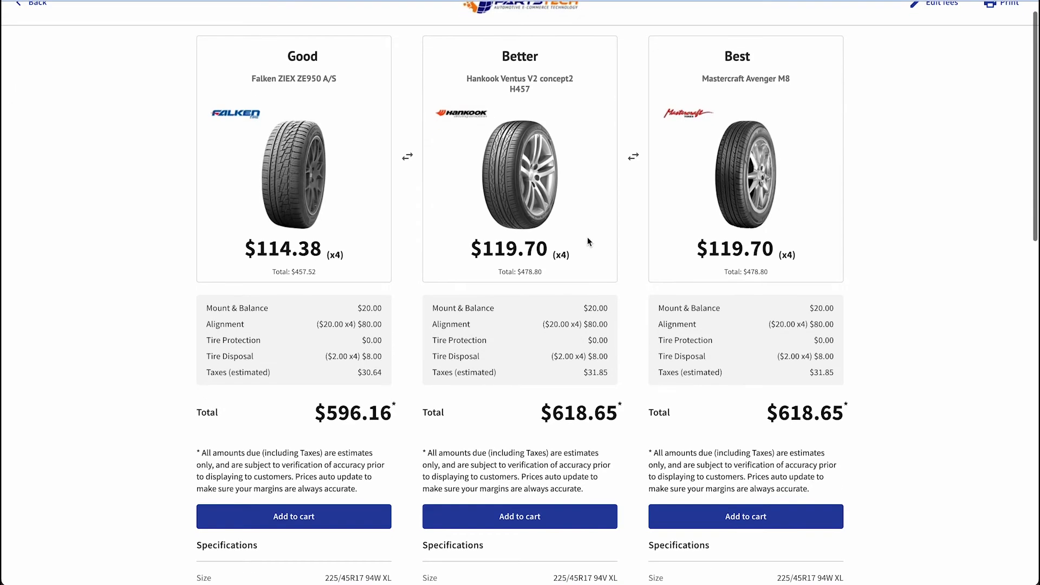
mouse_move(461, 397)
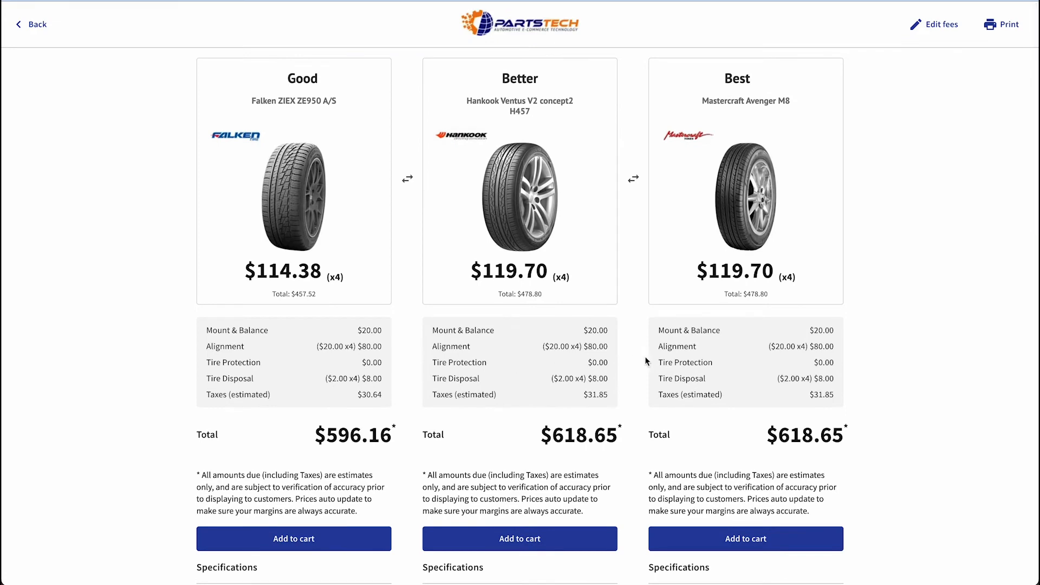
mouse_move(735, 350)
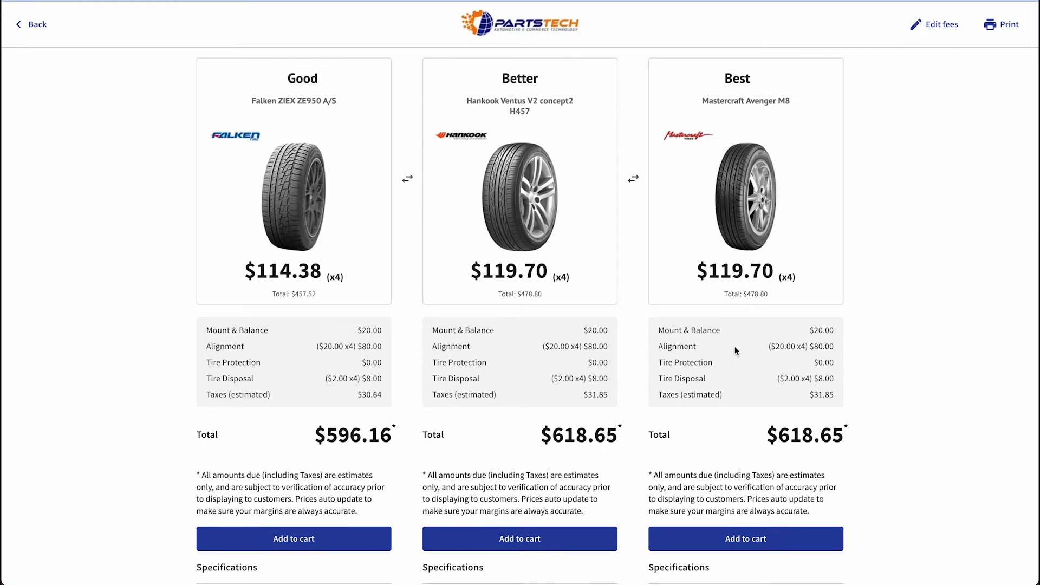
mouse_move(759, 397)
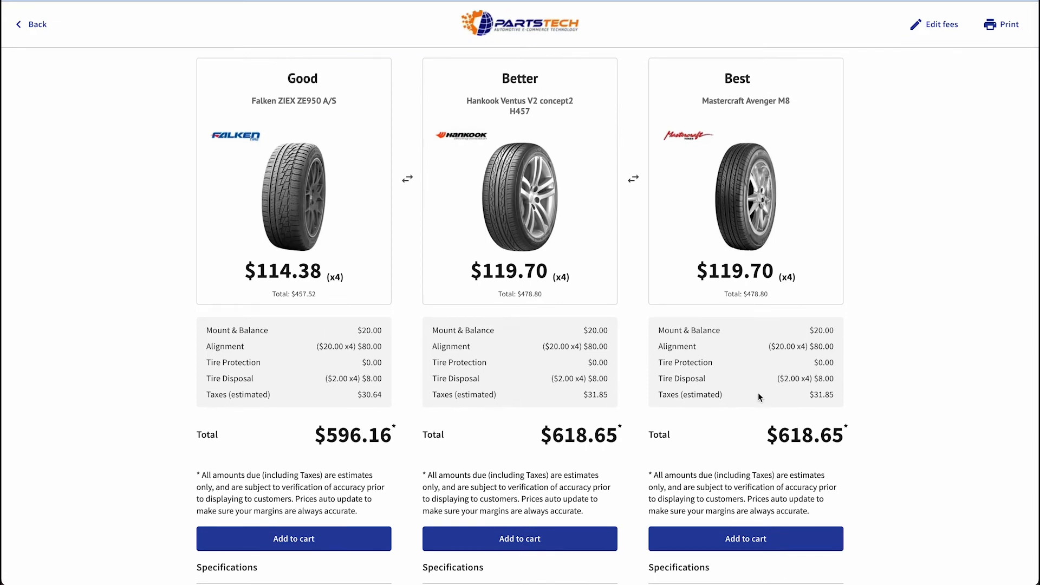
scroll(down, 3)
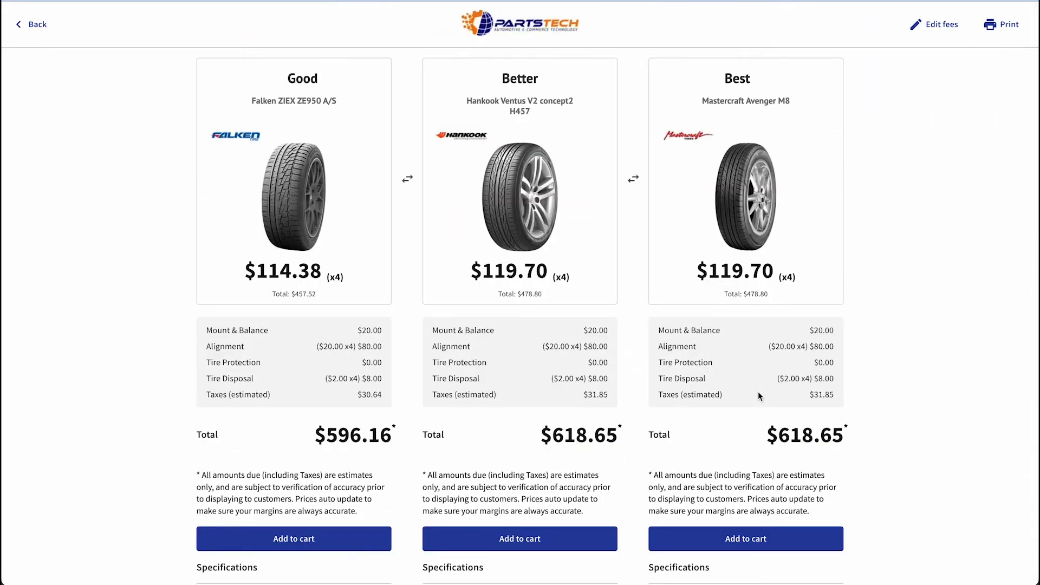
In Edit fees, switch off the Alignment and Tire Protection fees for the quote
click(934, 25)
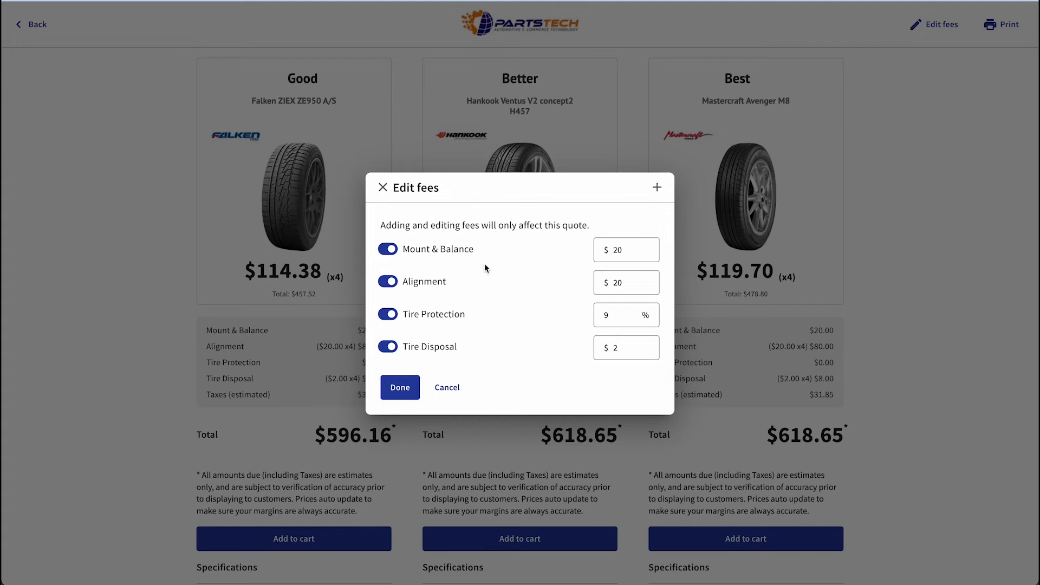
mouse_move(413, 287)
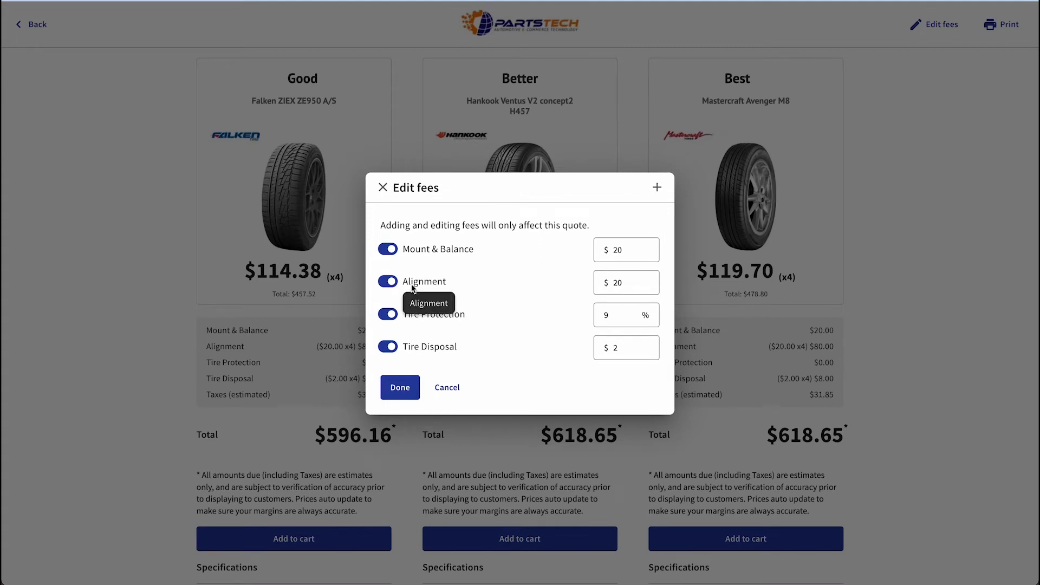
click(388, 282)
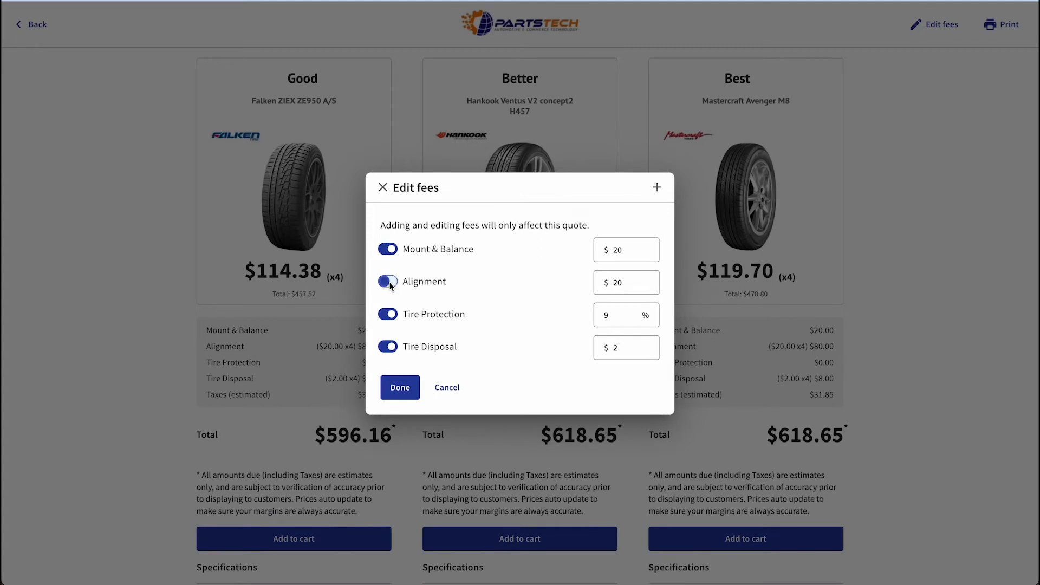
click(388, 282)
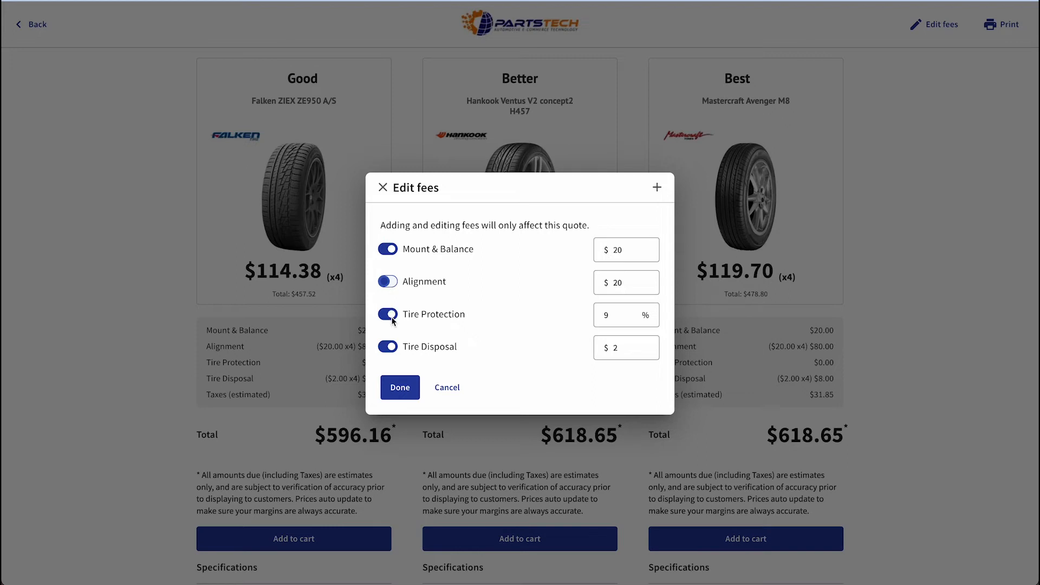
click(388, 314)
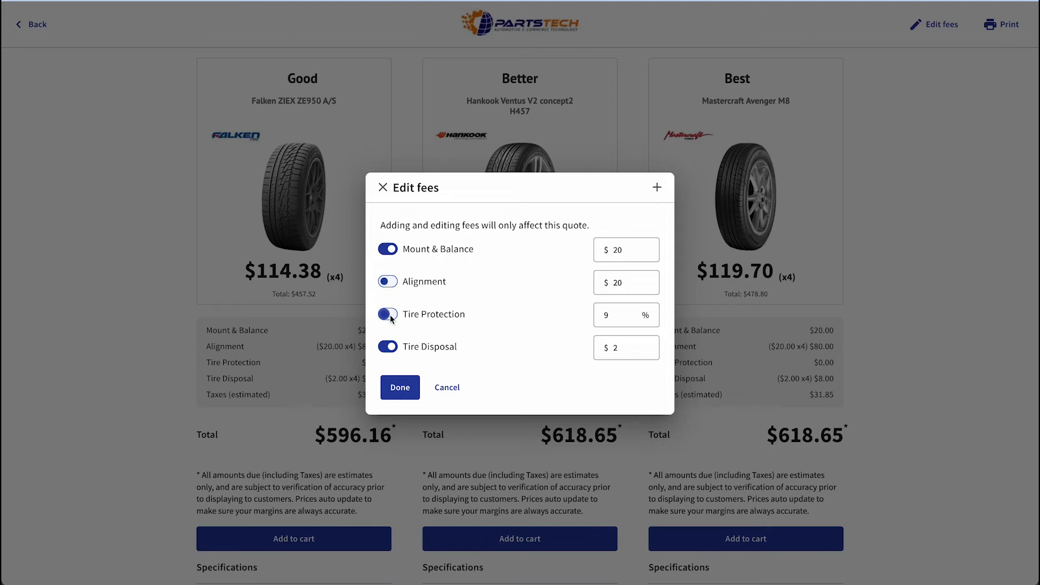
click(400, 387)
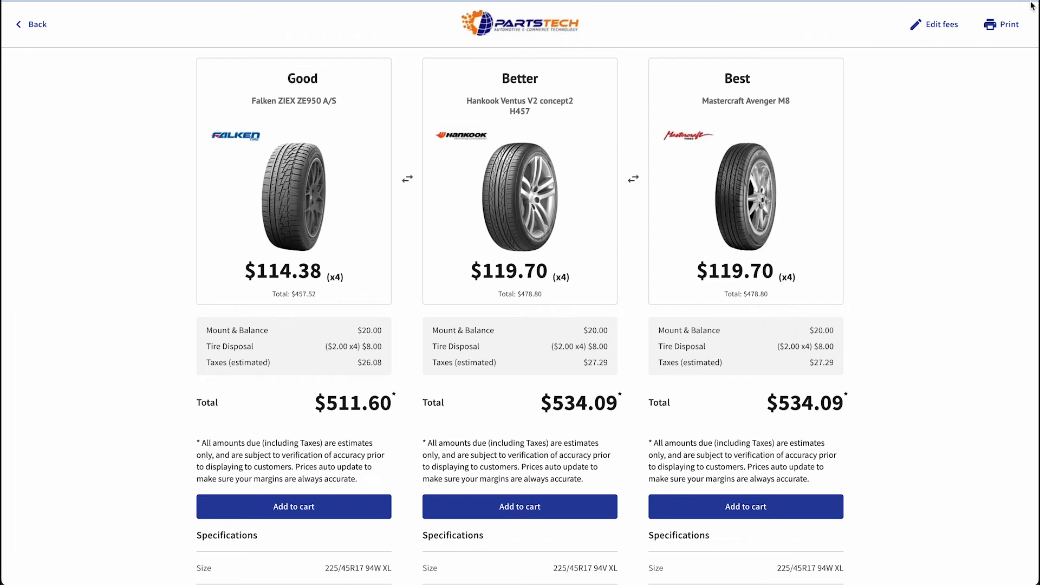
mouse_move(1022, 81)
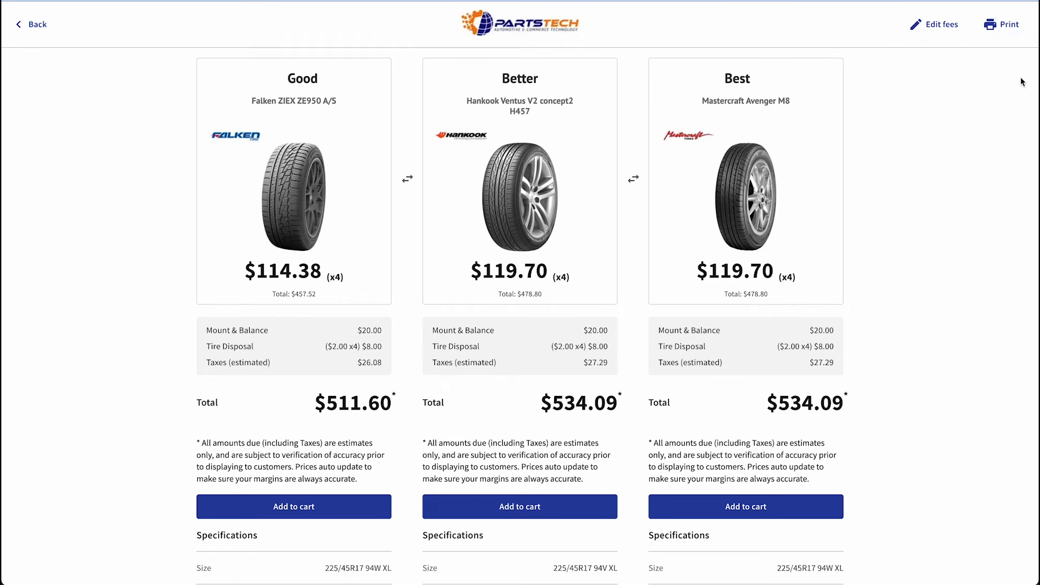
mouse_move(872, 253)
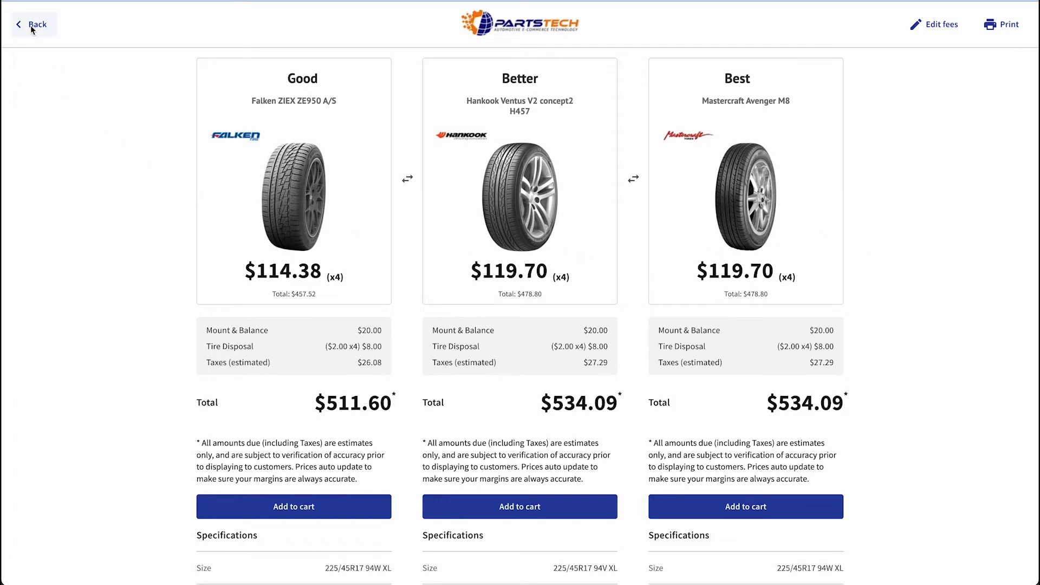
Go back, remove the Falken tire, clear the whole comparison quote and confirm
click(33, 25)
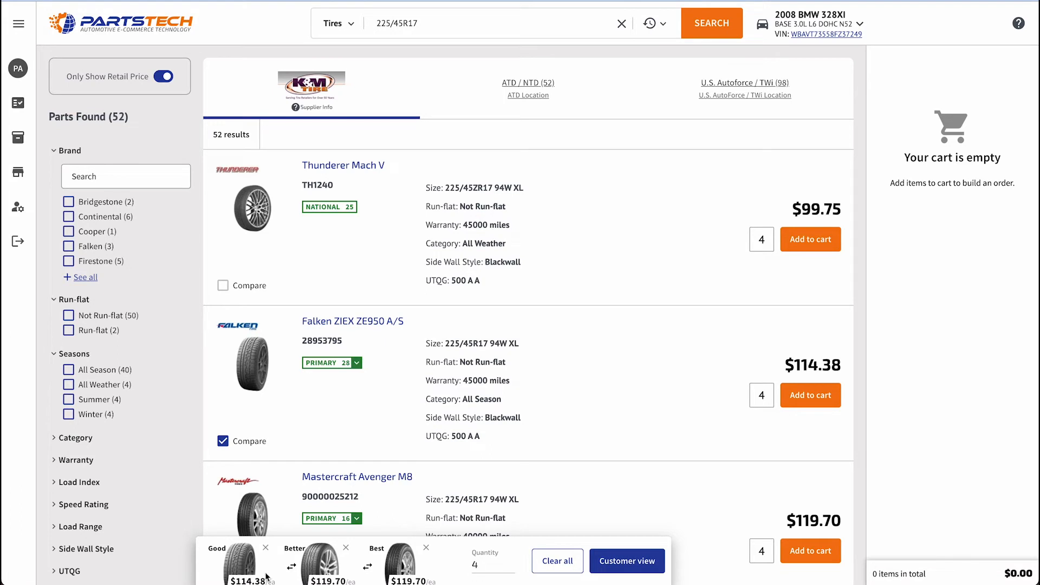
click(224, 441)
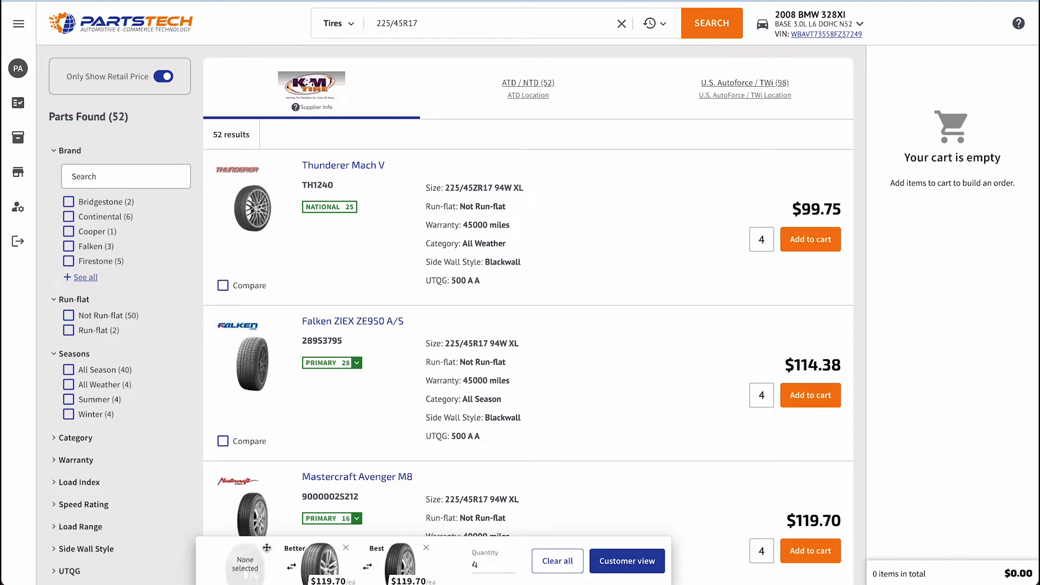
click(557, 560)
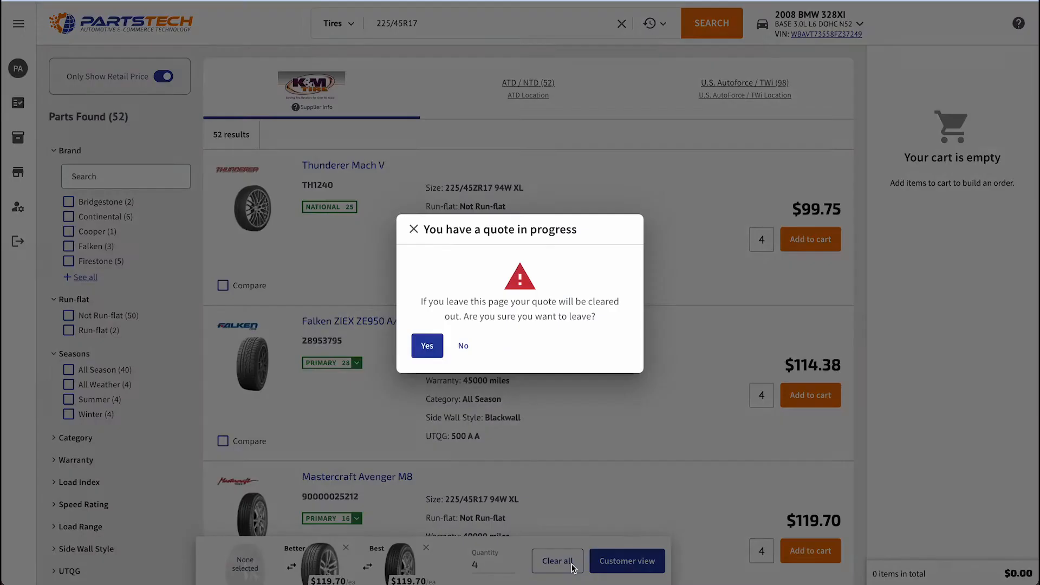
click(427, 346)
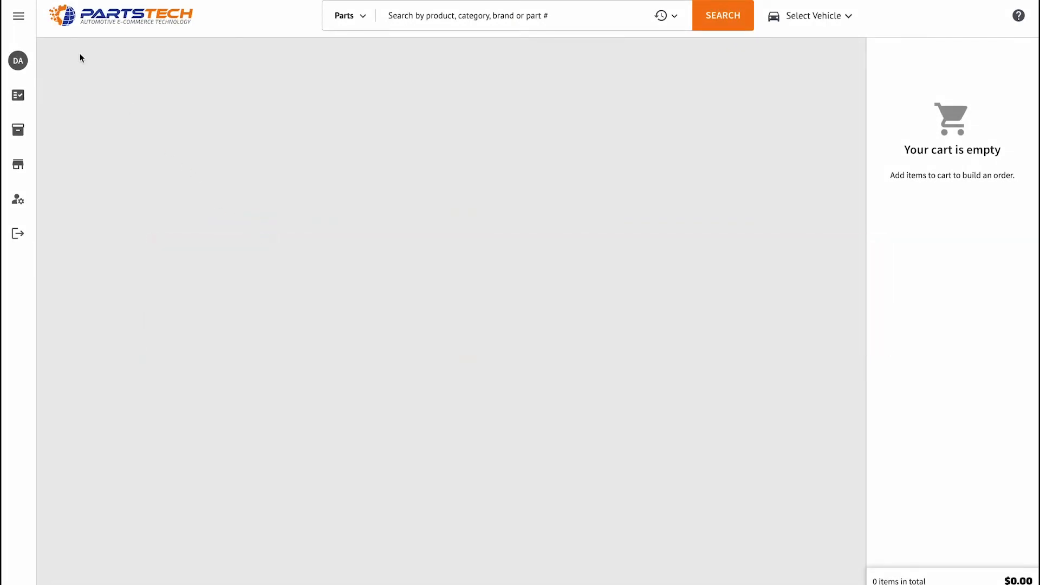
mouse_move(18, 15)
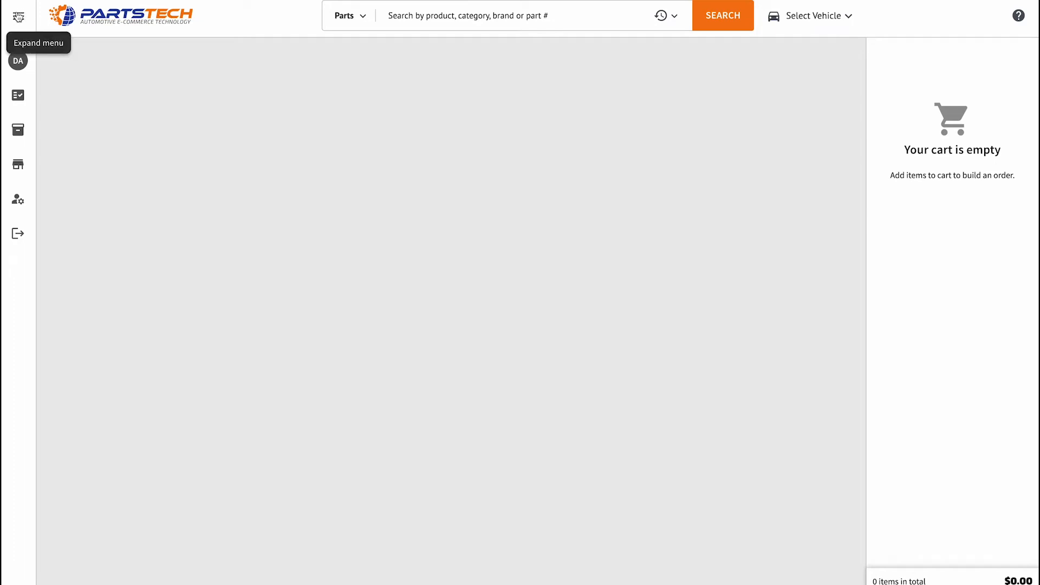
click(17, 16)
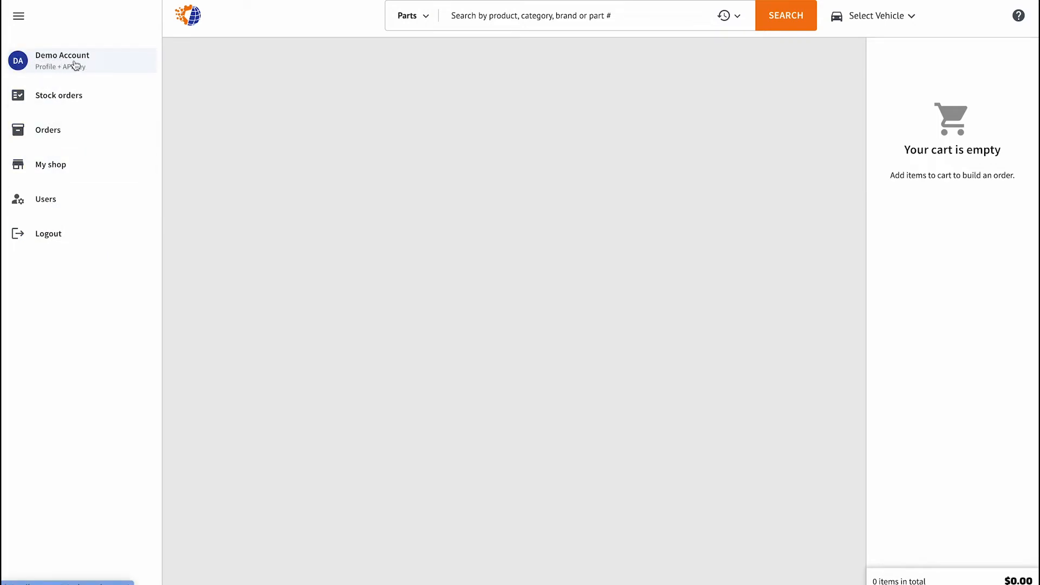
click(62, 60)
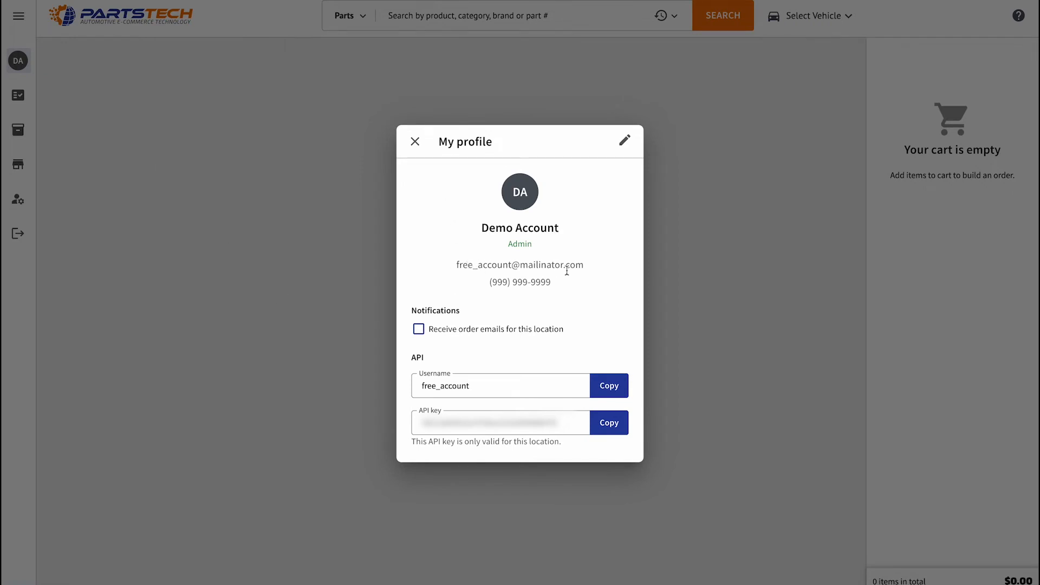
mouse_move(484, 300)
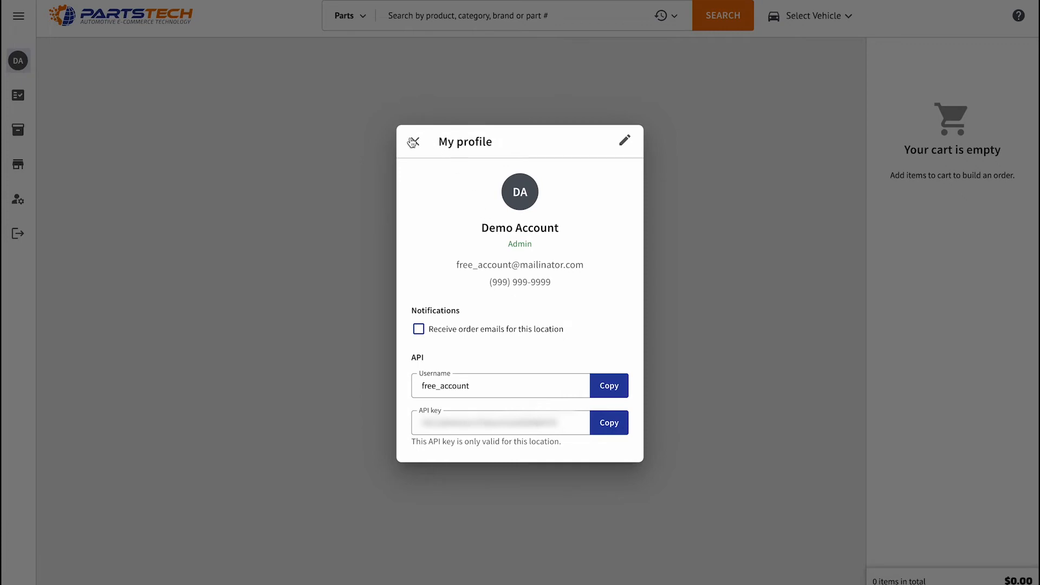
click(412, 141)
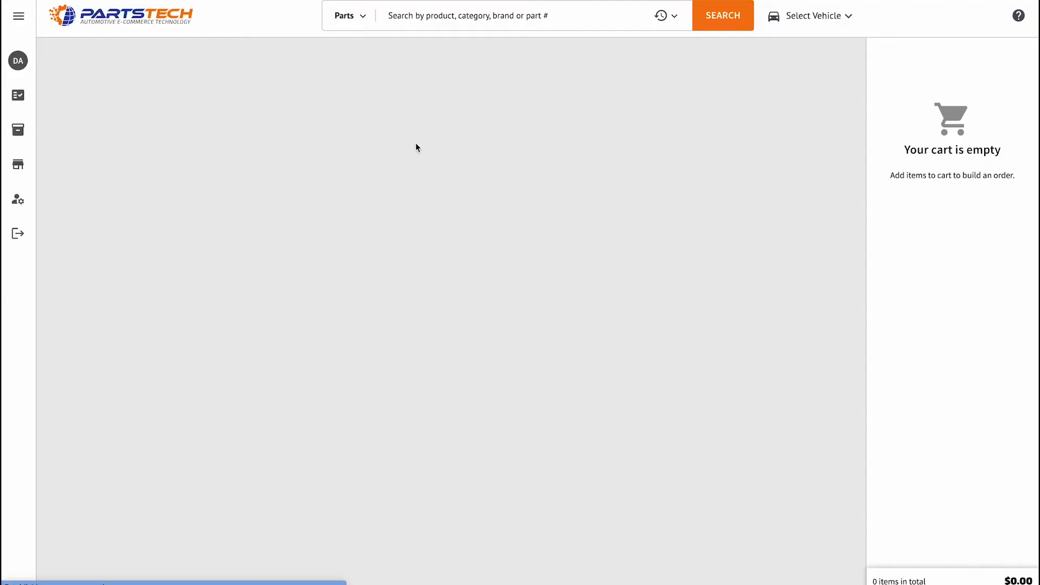
mouse_move(17, 95)
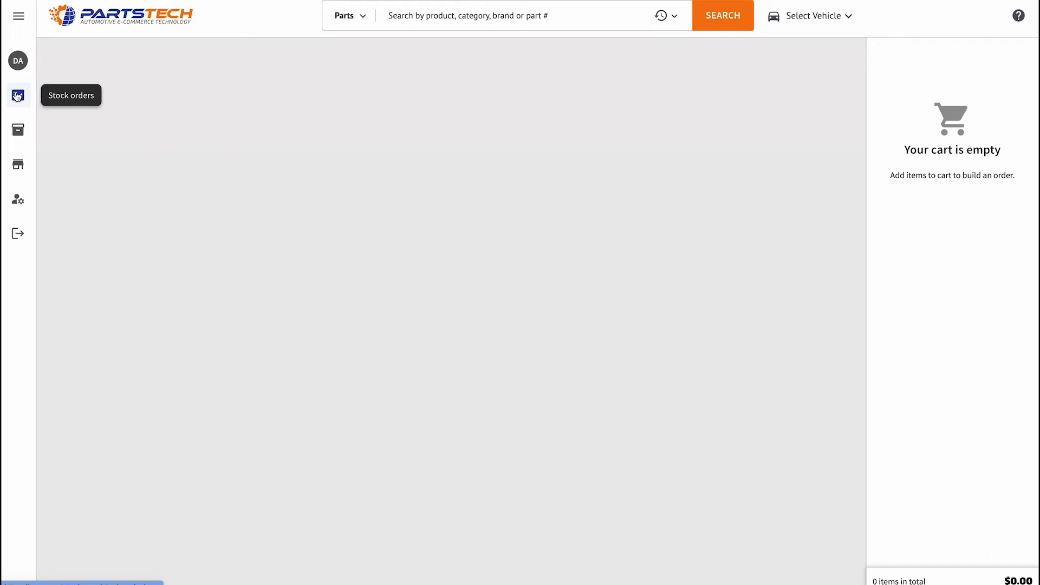
Open the Stock orders page from the left sidebar
click(17, 95)
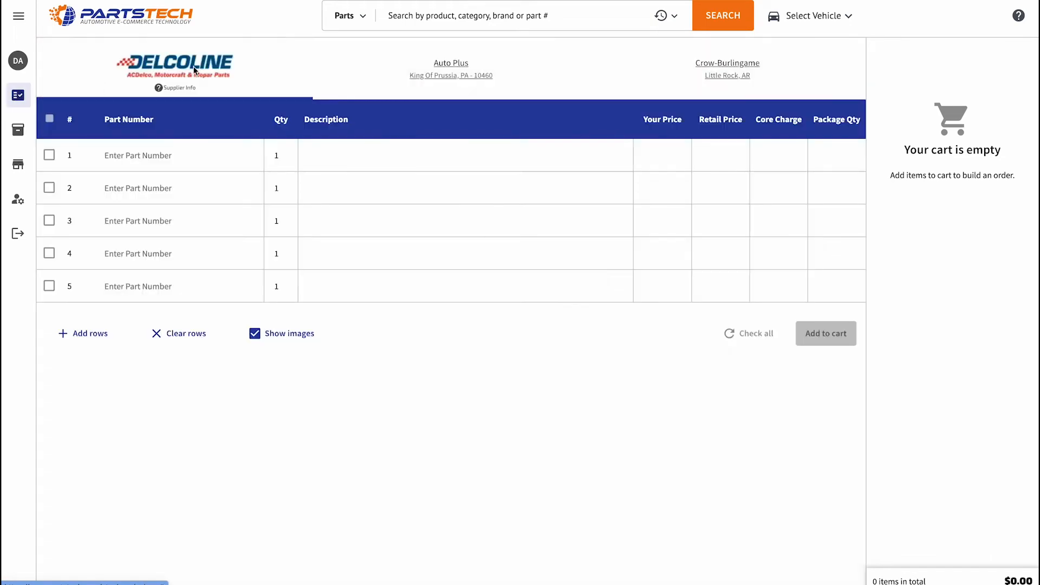
mouse_move(201, 286)
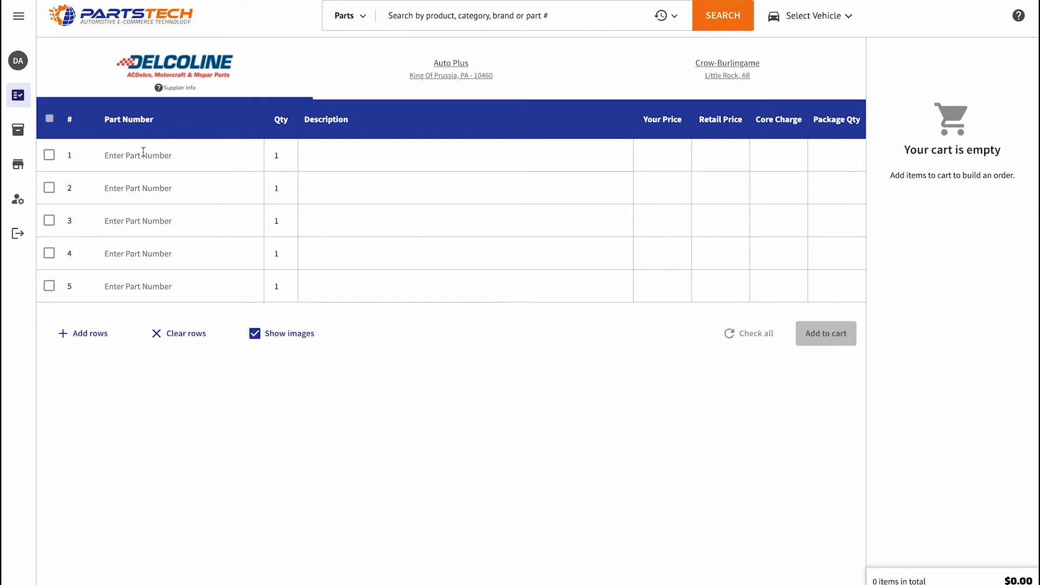
mouse_move(18, 130)
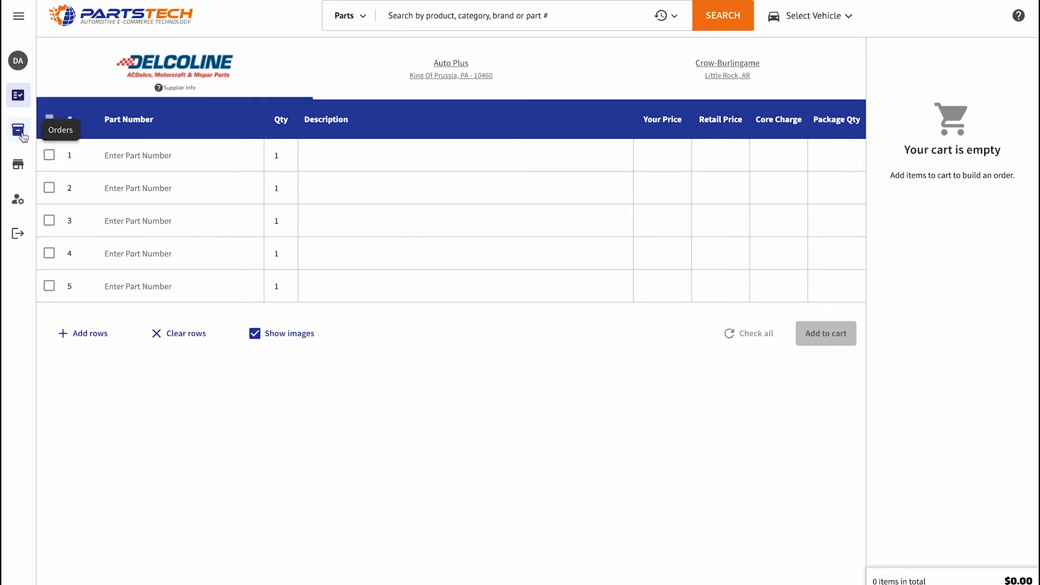
View the order history and expand then collapse the May 5 Delcoline $66.40 shipped order
click(18, 129)
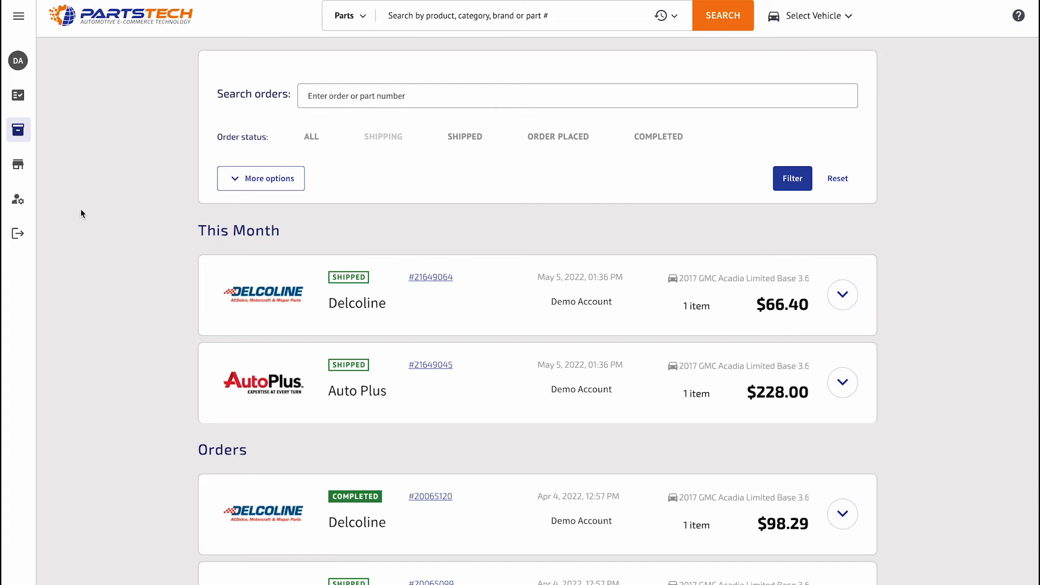
mouse_move(18, 129)
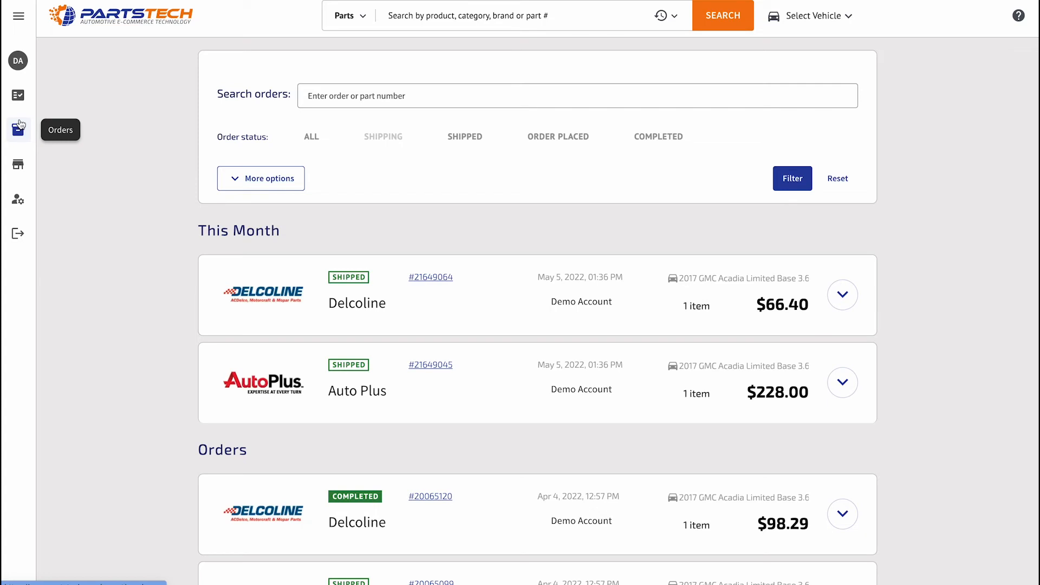
mouse_move(358, 136)
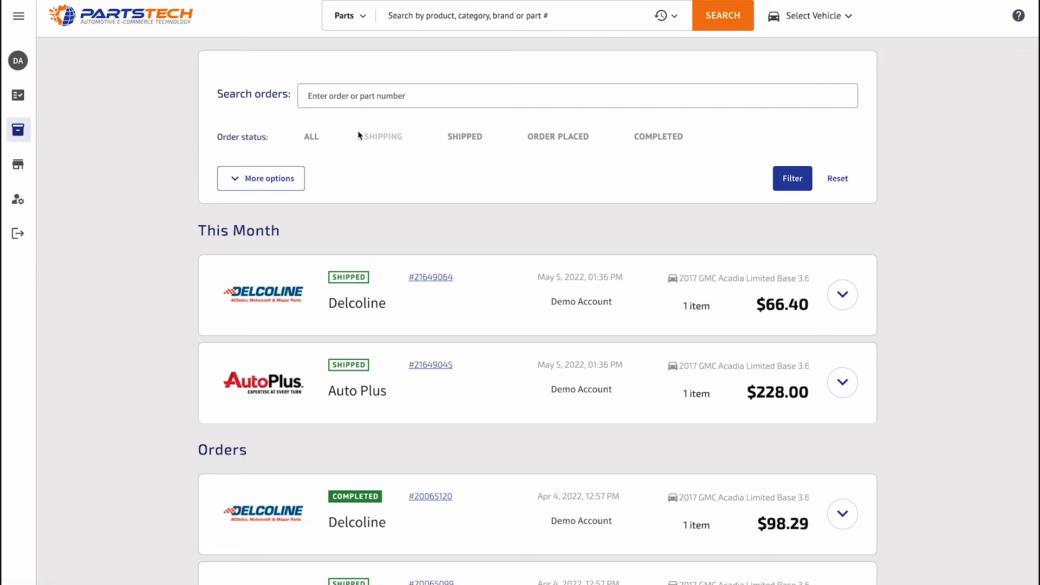
mouse_move(875, 205)
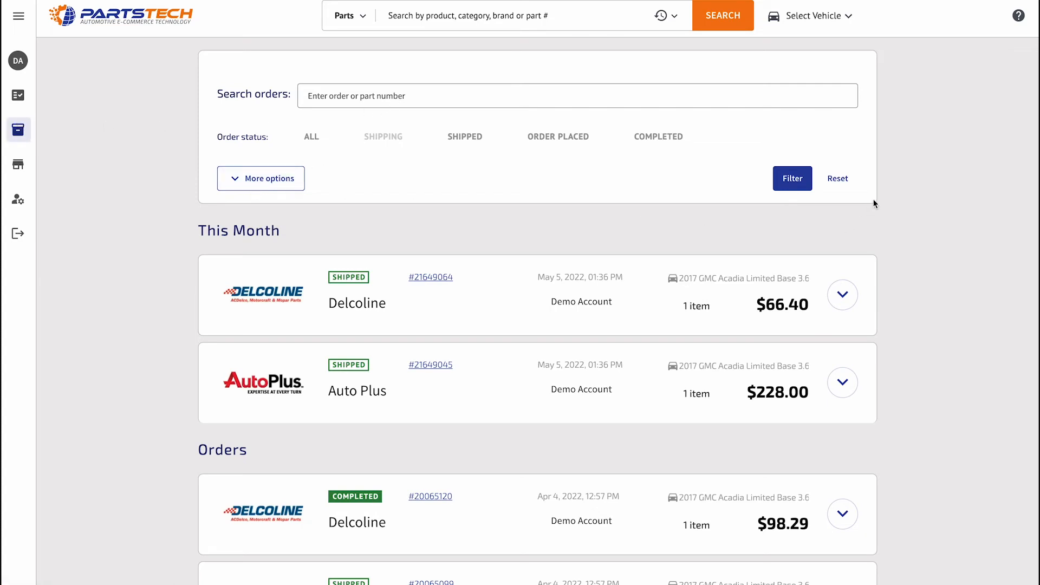
mouse_move(838, 188)
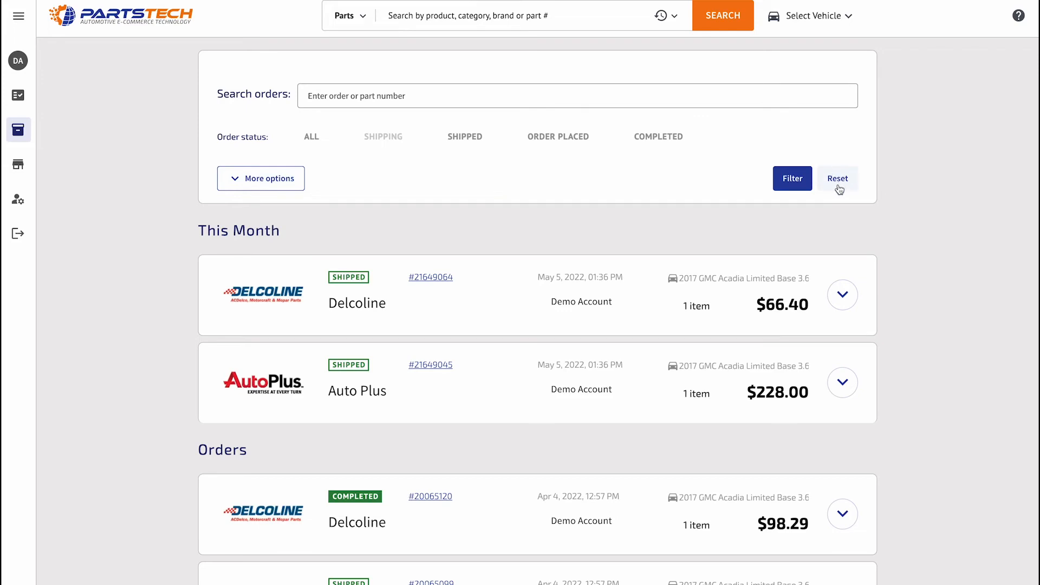
click(843, 294)
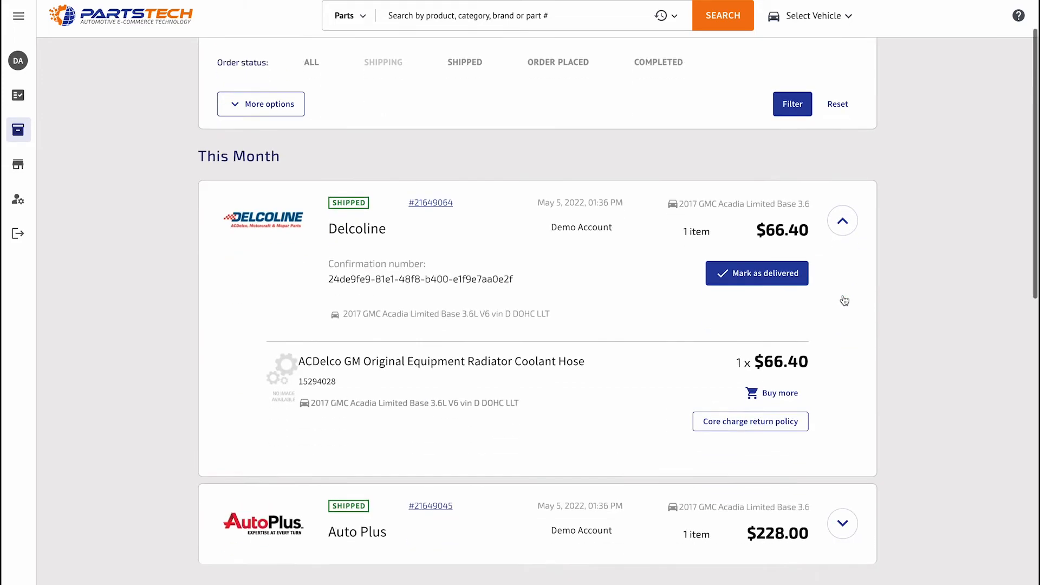
scroll(down, 3)
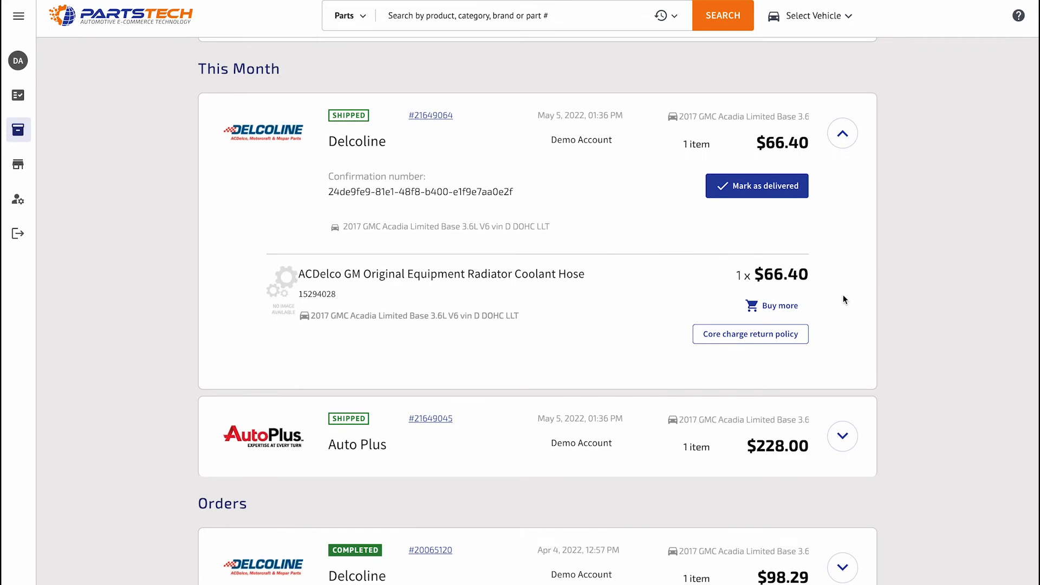
click(842, 133)
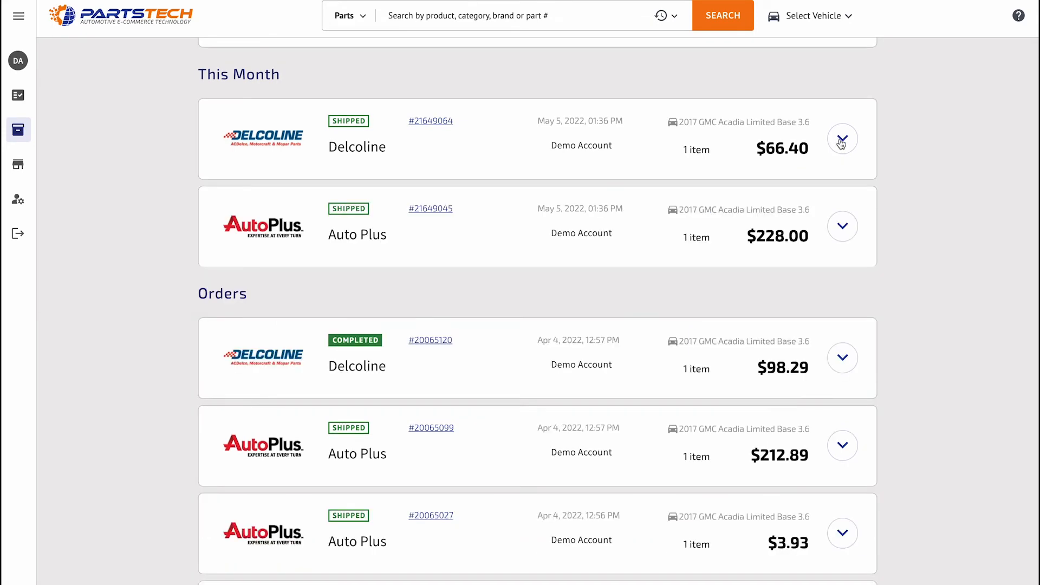
Go to My shop Details showing the shop name, phone and Hartford, Connecticut address
click(18, 164)
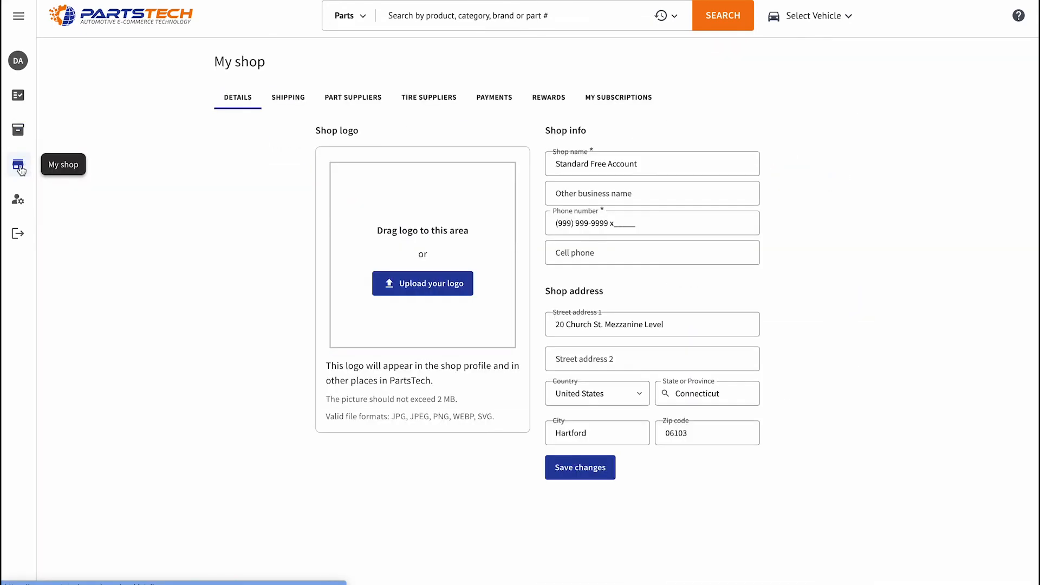
mouse_move(153, 274)
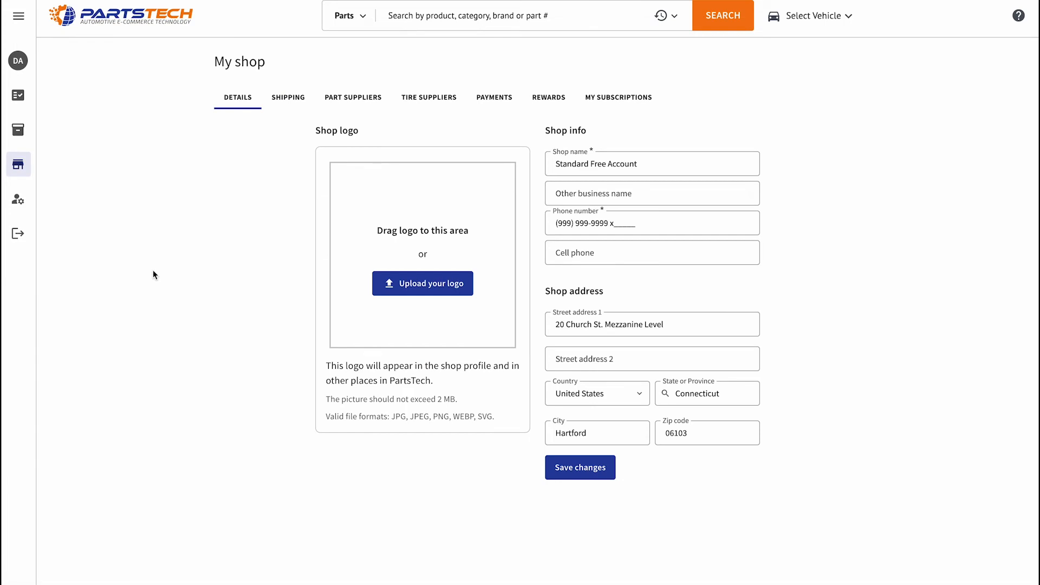
mouse_move(247, 163)
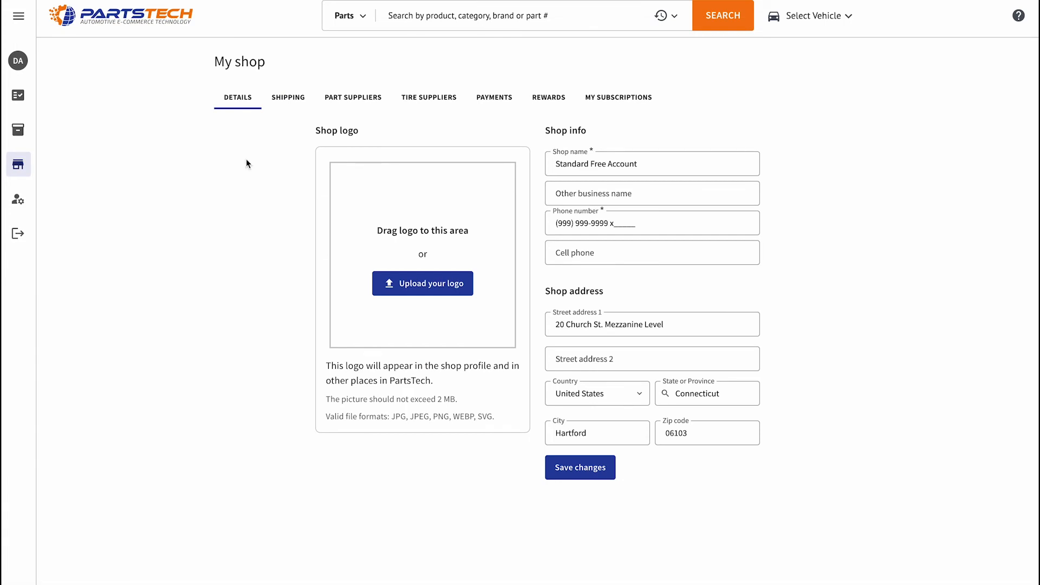
mouse_move(226, 108)
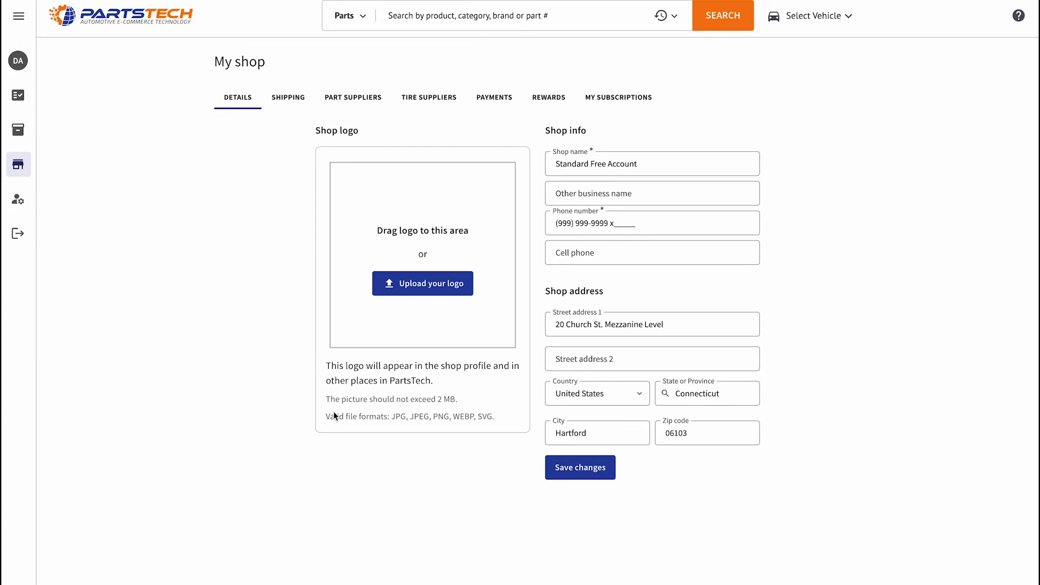
mouse_move(683, 229)
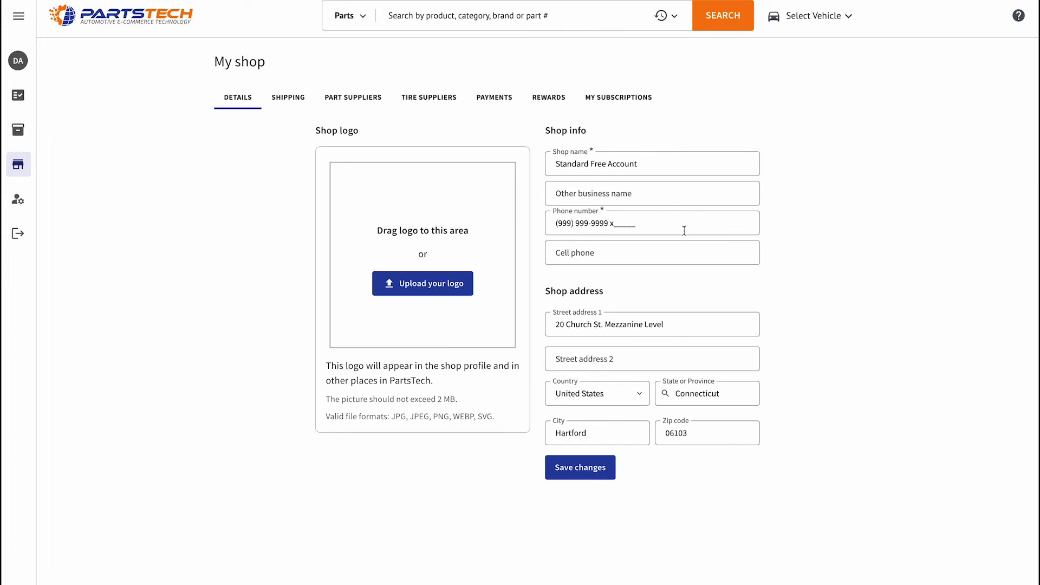
mouse_move(716, 300)
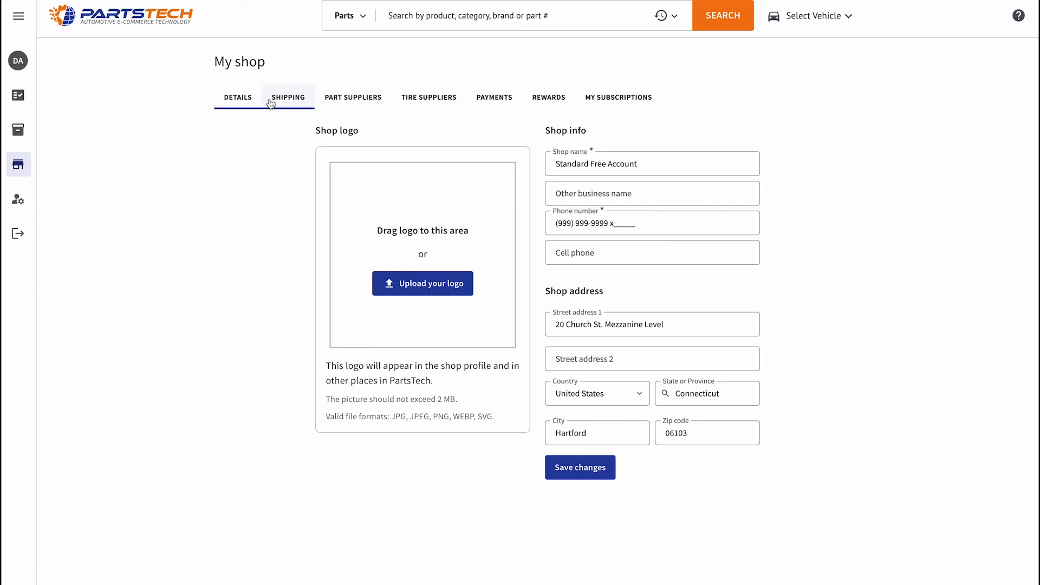
click(287, 97)
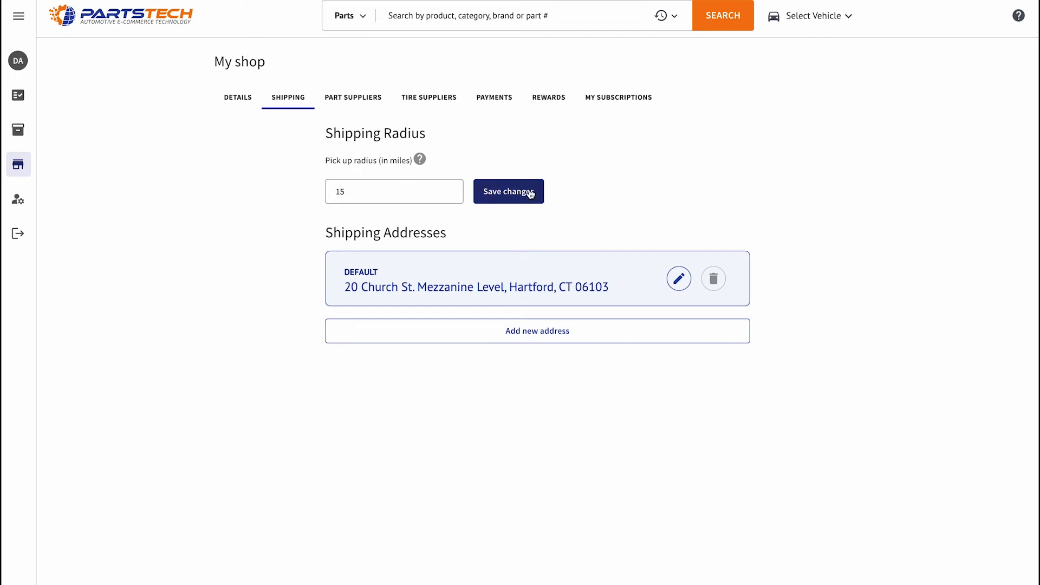
mouse_move(345, 270)
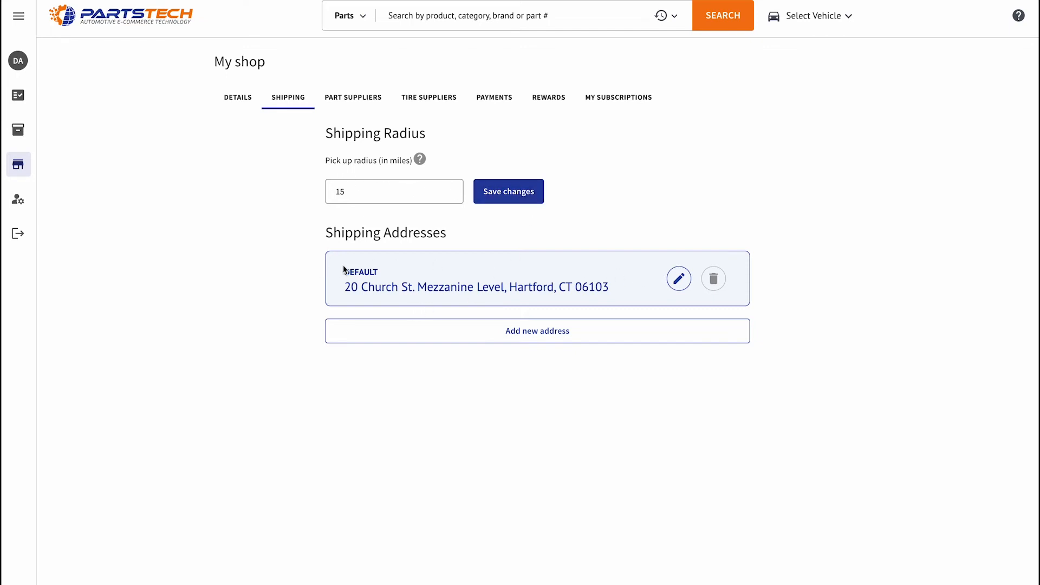
mouse_move(353, 97)
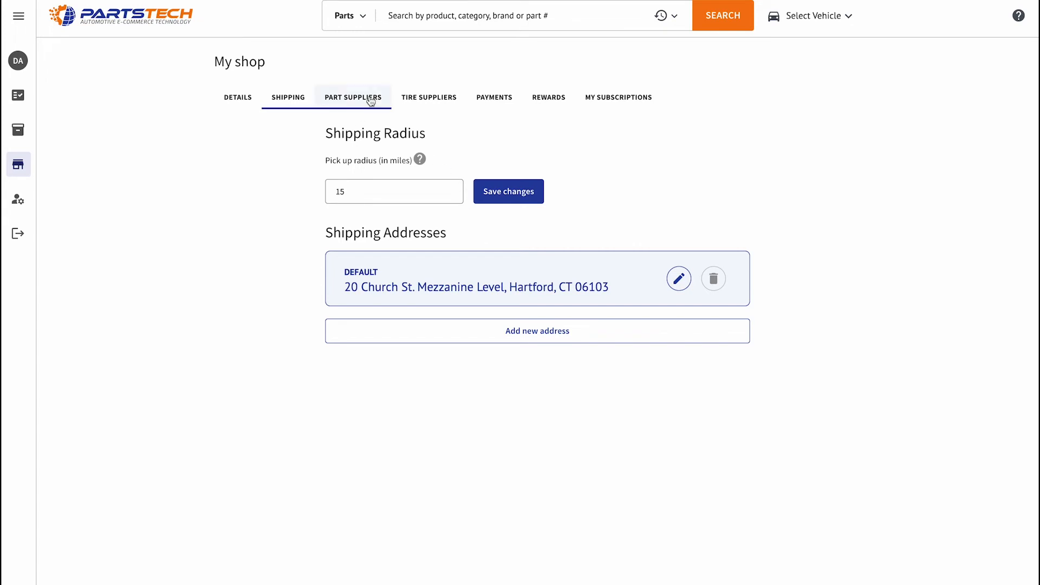
Show the shop's Part suppliers list: Delcoline, AutoPlus and Bumper to Bumper (3 of 5)
click(353, 97)
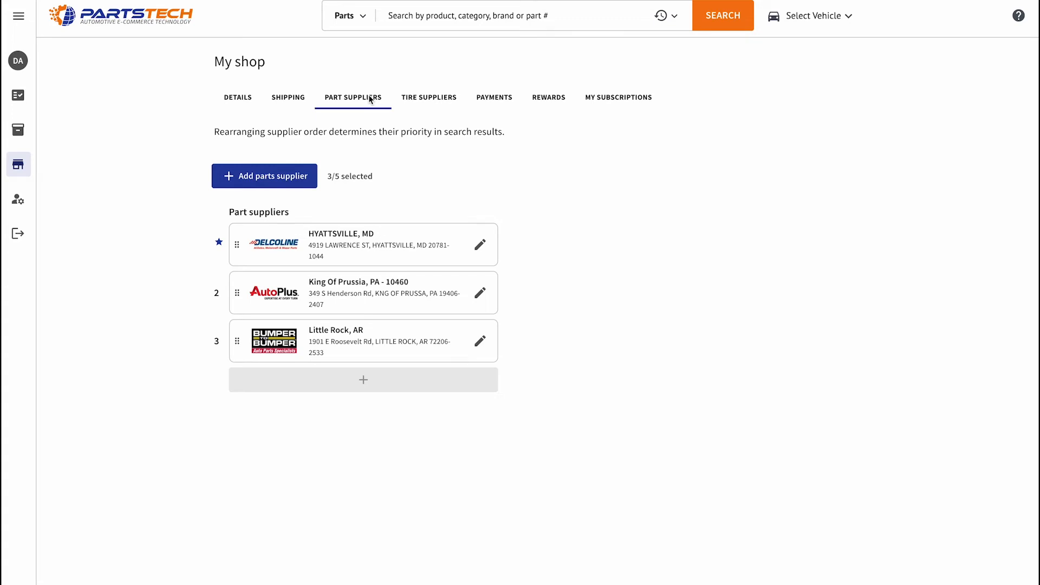
mouse_move(314, 158)
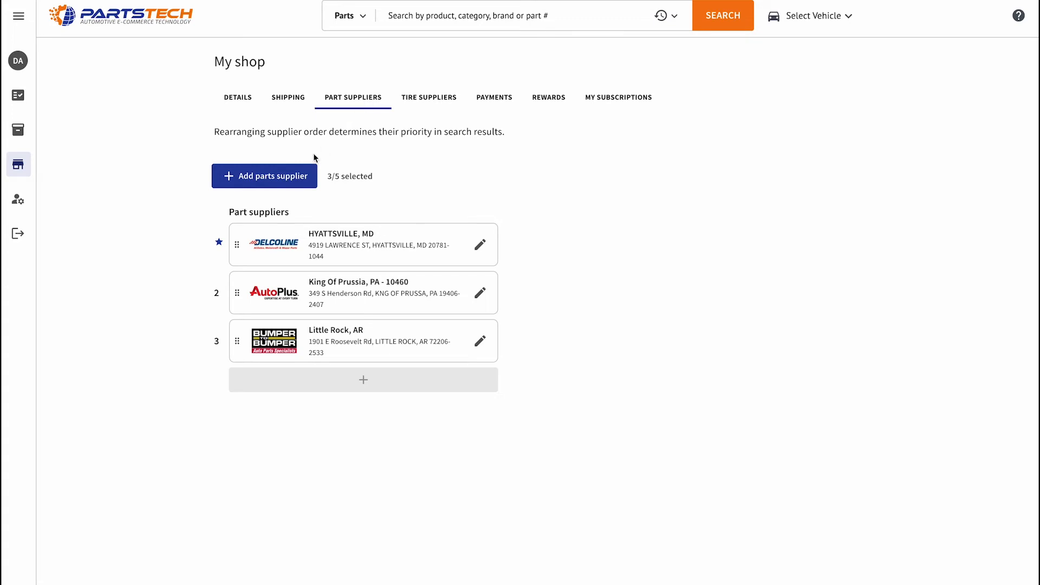
Browse suppliers near the shop's zip, try searching 'na', and choose AutoZone Store 5233 Hartford
click(264, 176)
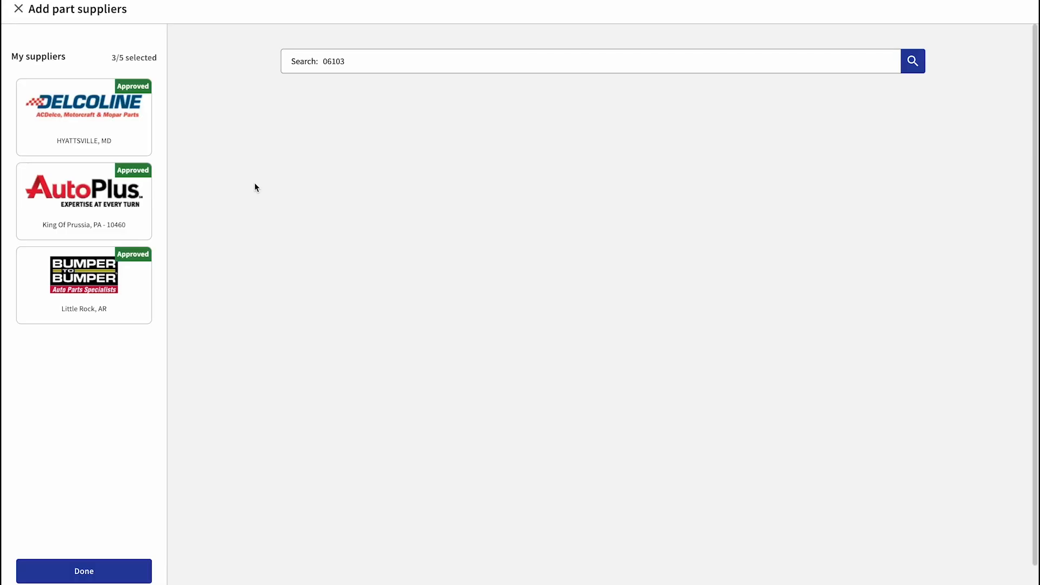
click(912, 61)
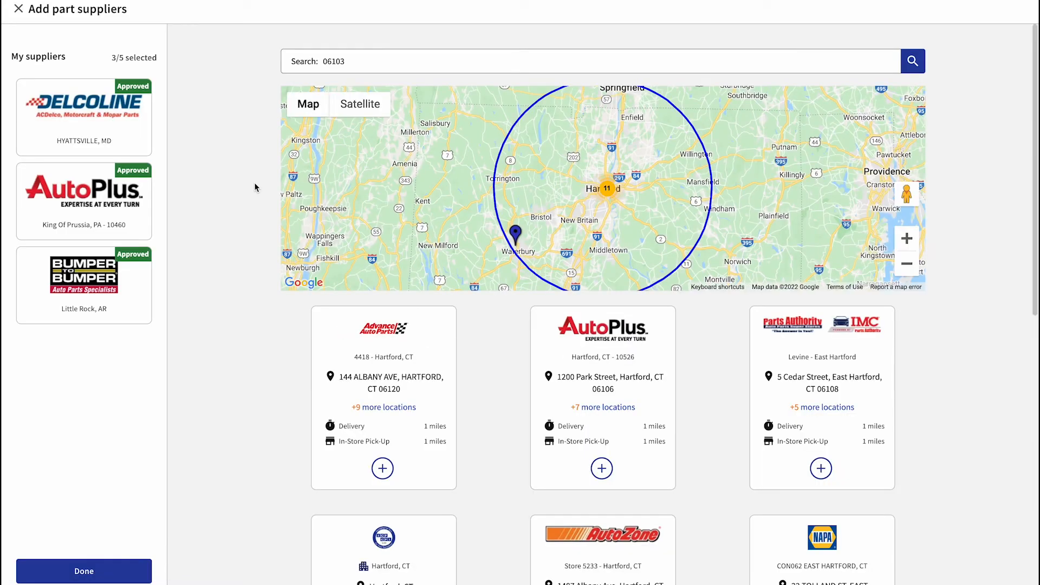
click(404, 61)
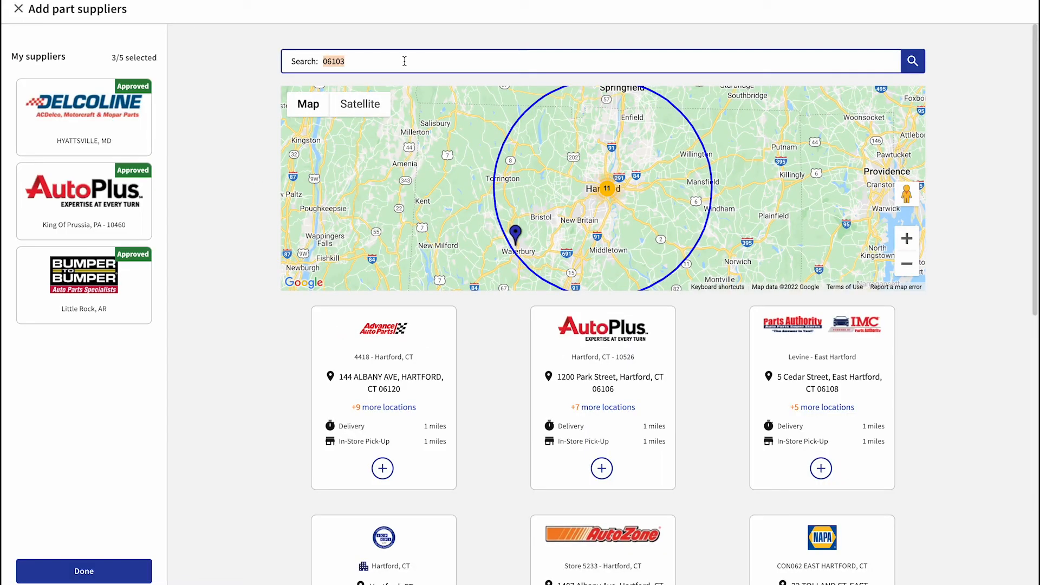
text(napa)
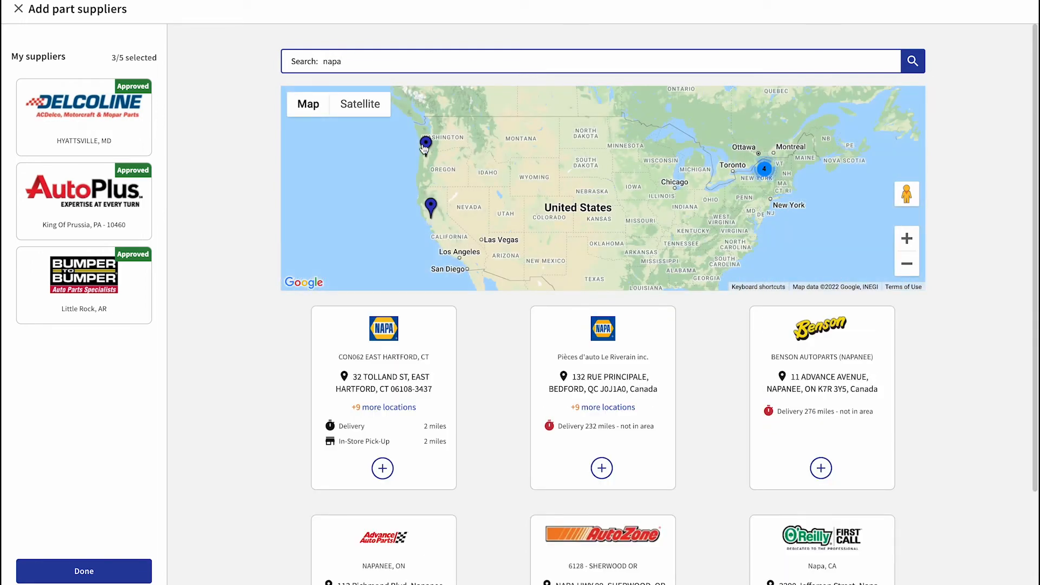
mouse_move(769, 187)
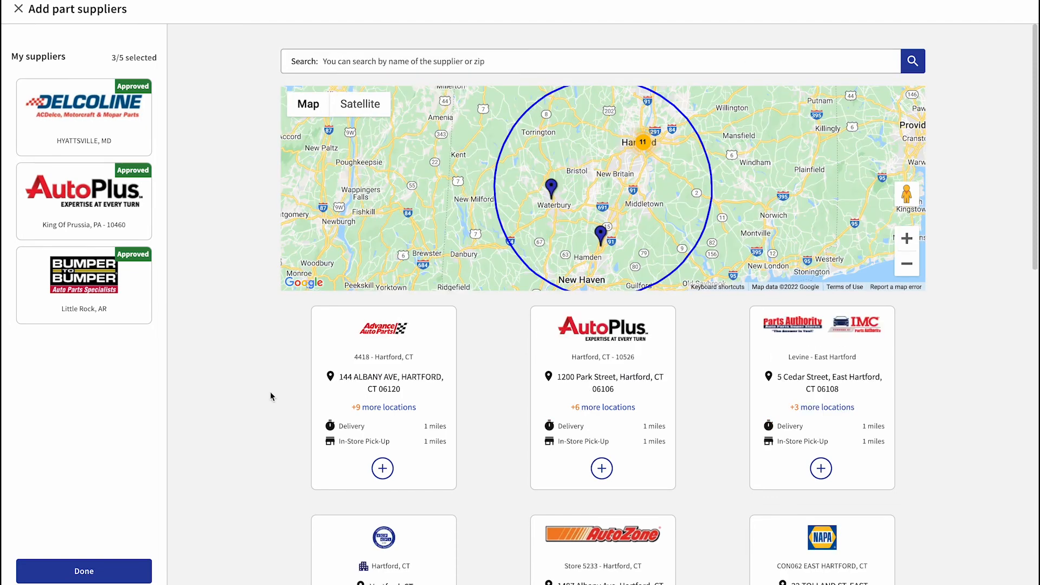
scroll(down, 3)
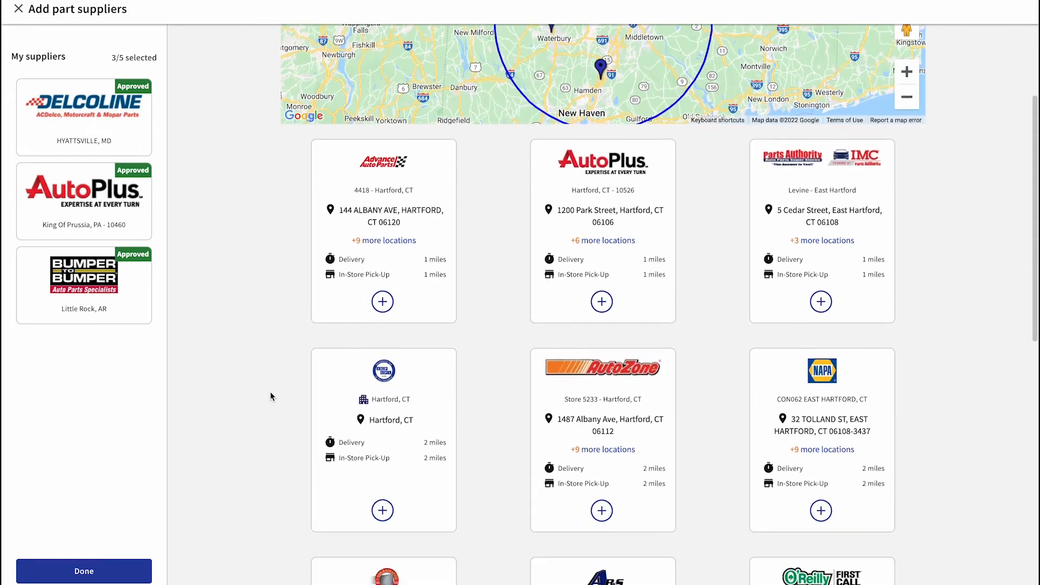
scroll(down, 3)
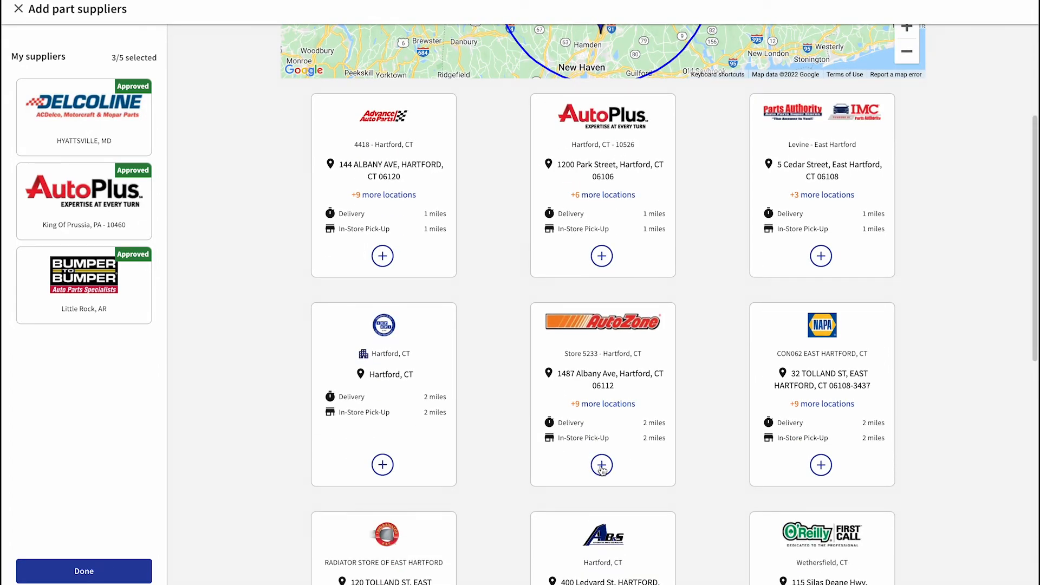
click(601, 465)
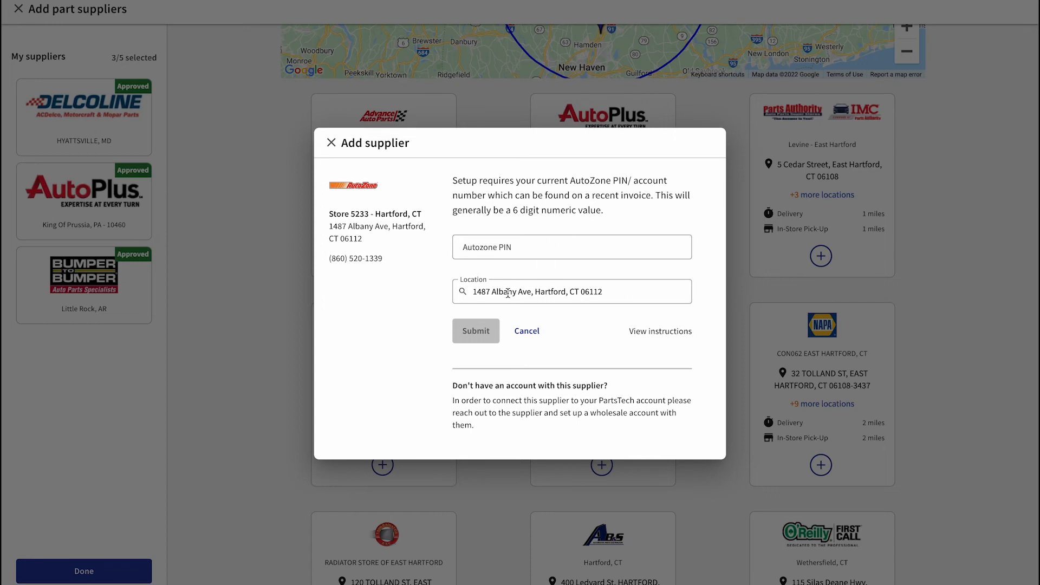
mouse_move(660, 332)
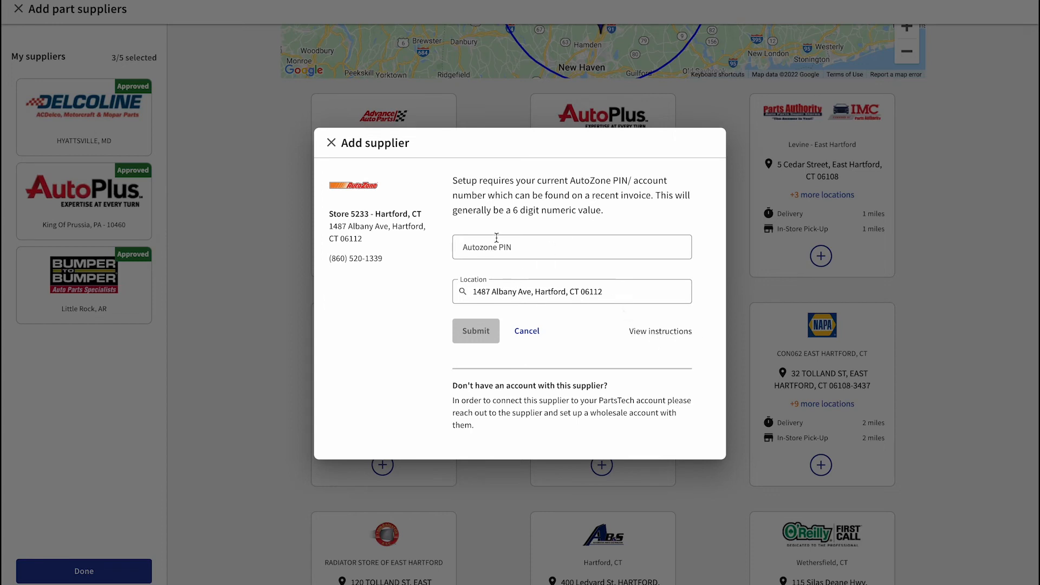
text(12234)
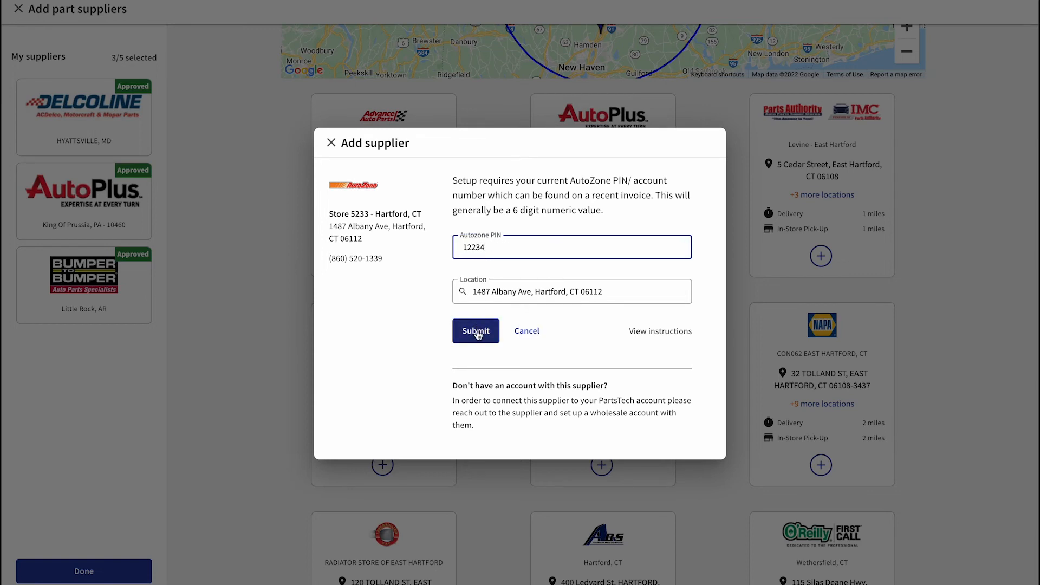
click(475, 331)
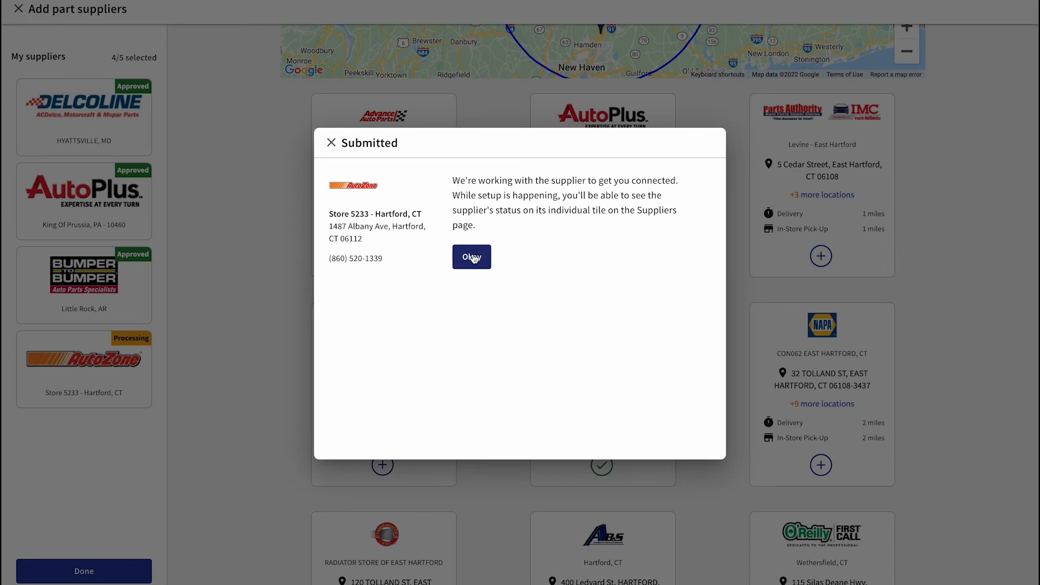
mouse_move(553, 269)
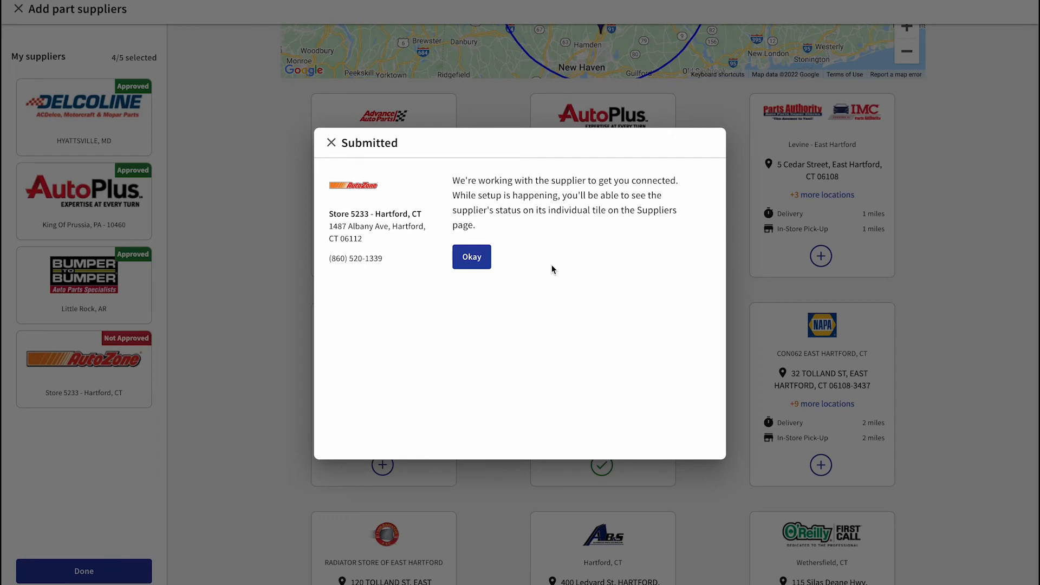
mouse_move(544, 270)
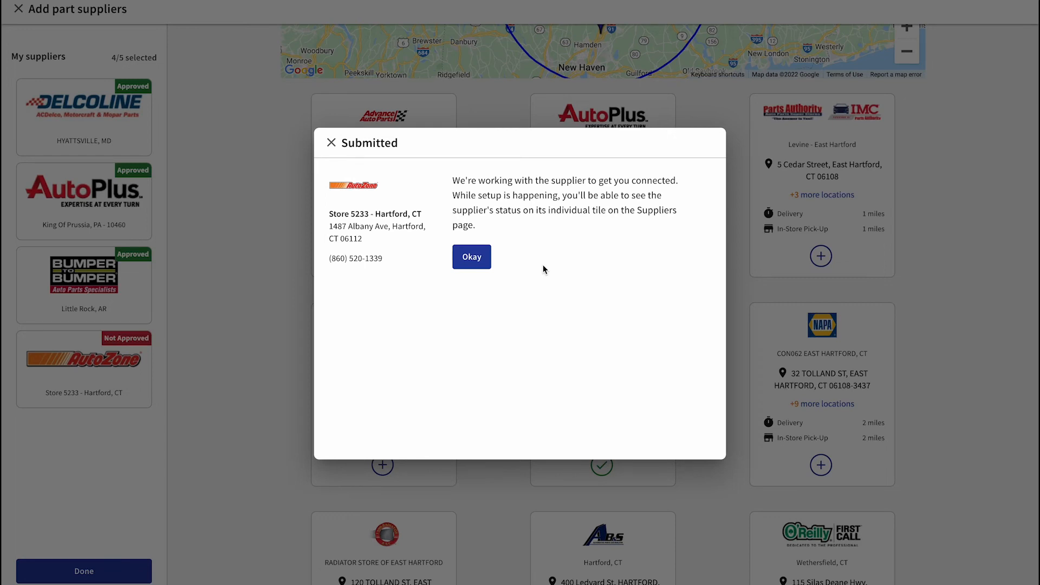
click(472, 257)
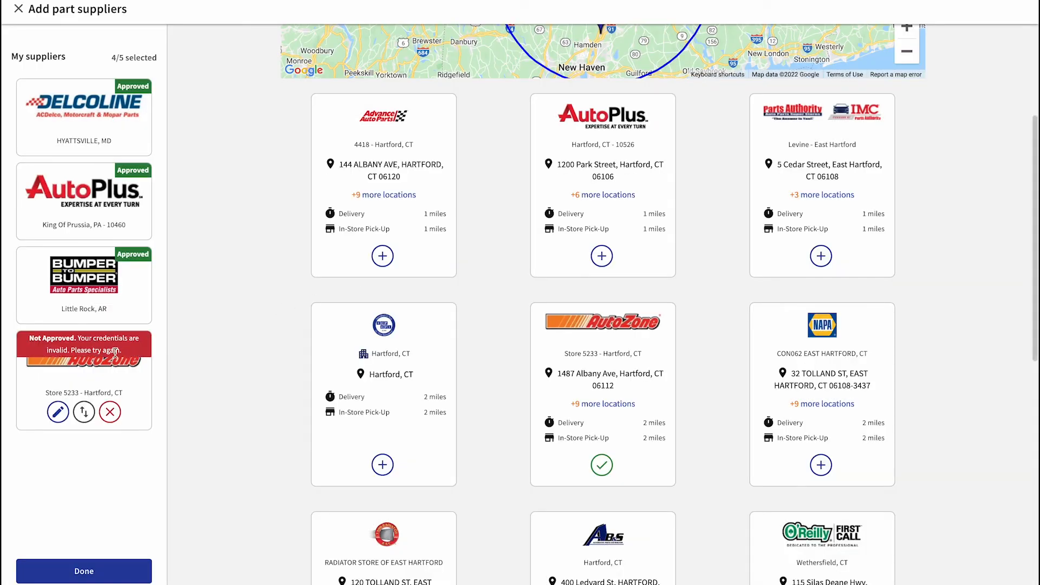
mouse_move(124, 357)
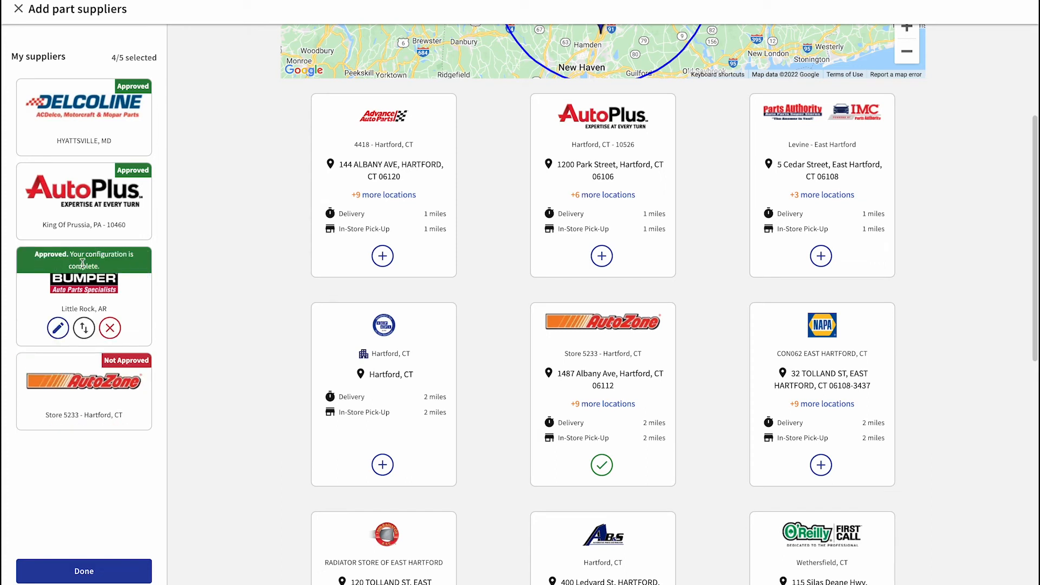
mouse_move(99, 266)
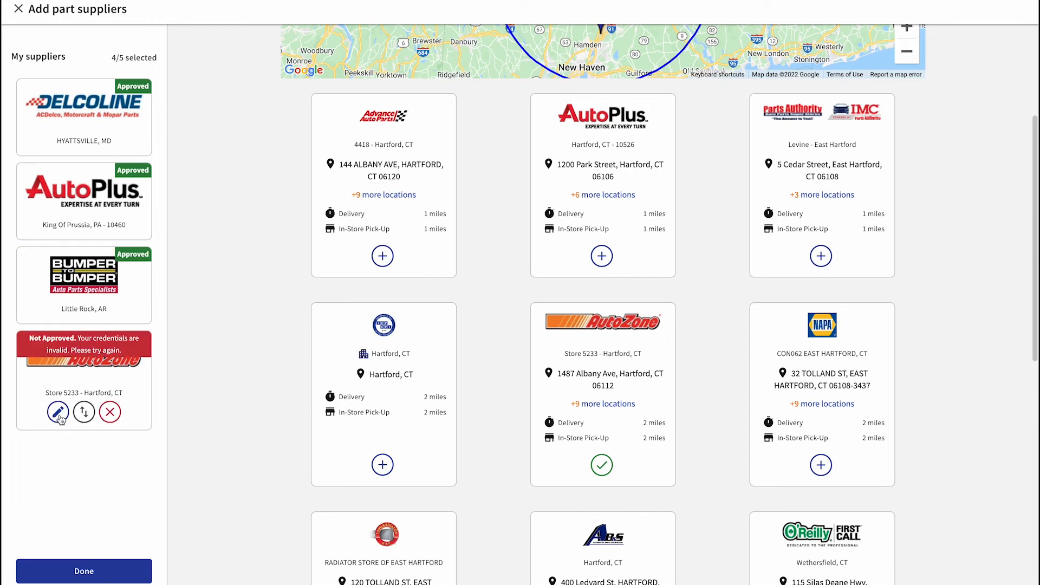
click(57, 412)
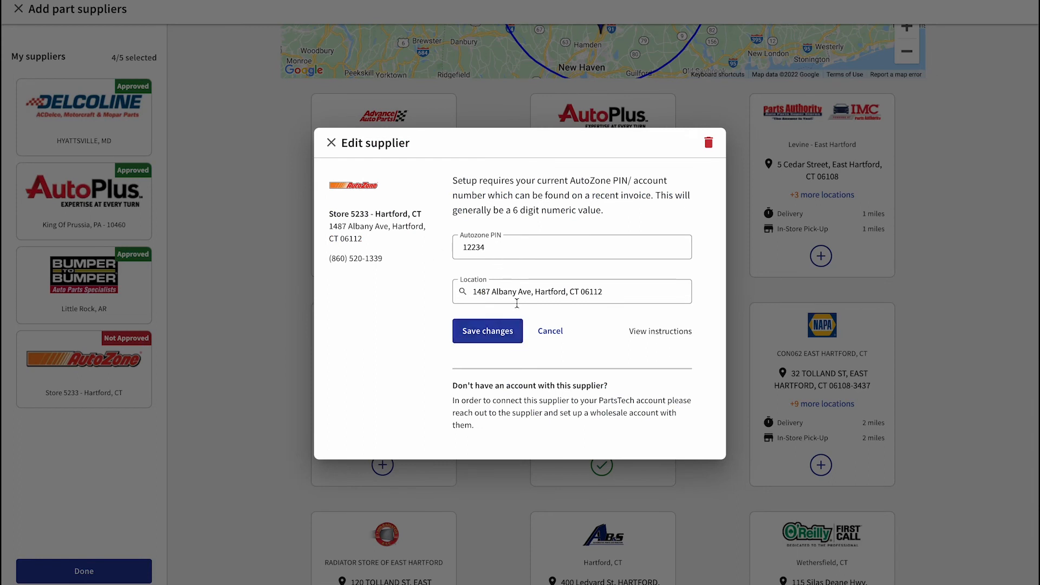
mouse_move(358, 165)
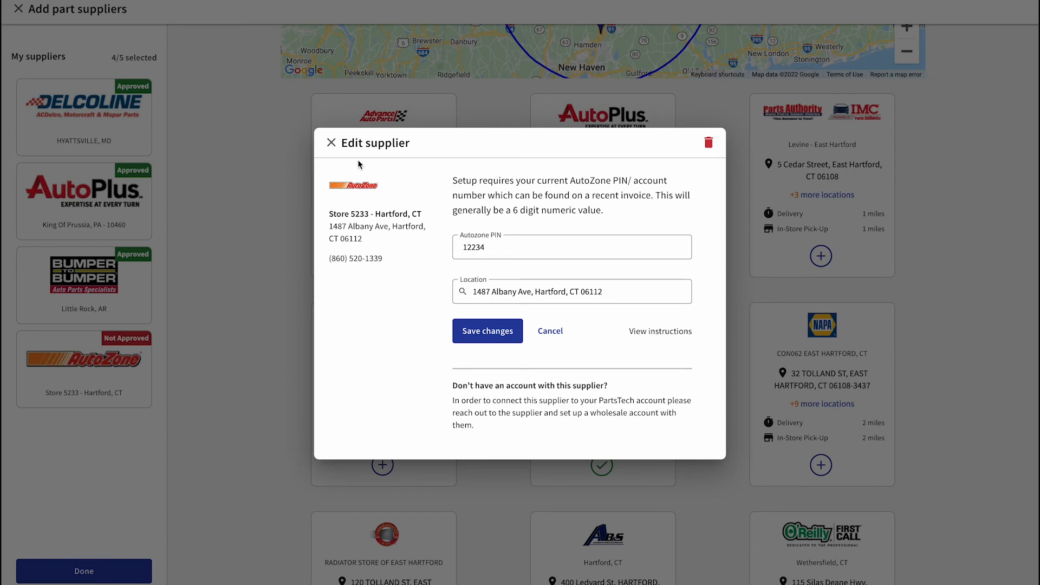
click(486, 331)
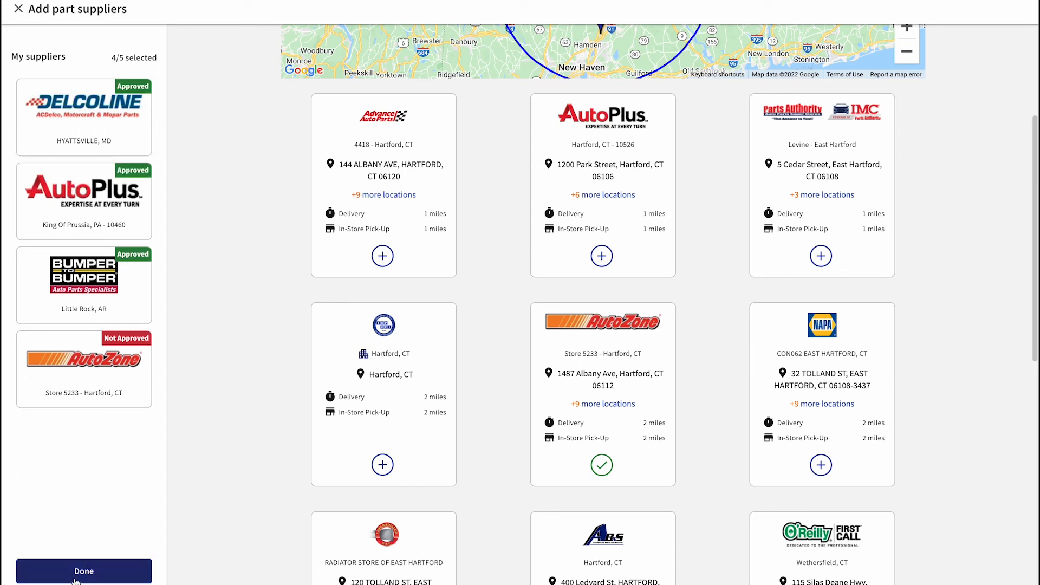
Finish adding suppliers, returning to the Part suppliers list now showing AutoZone fourth (4 of 5)
click(83, 571)
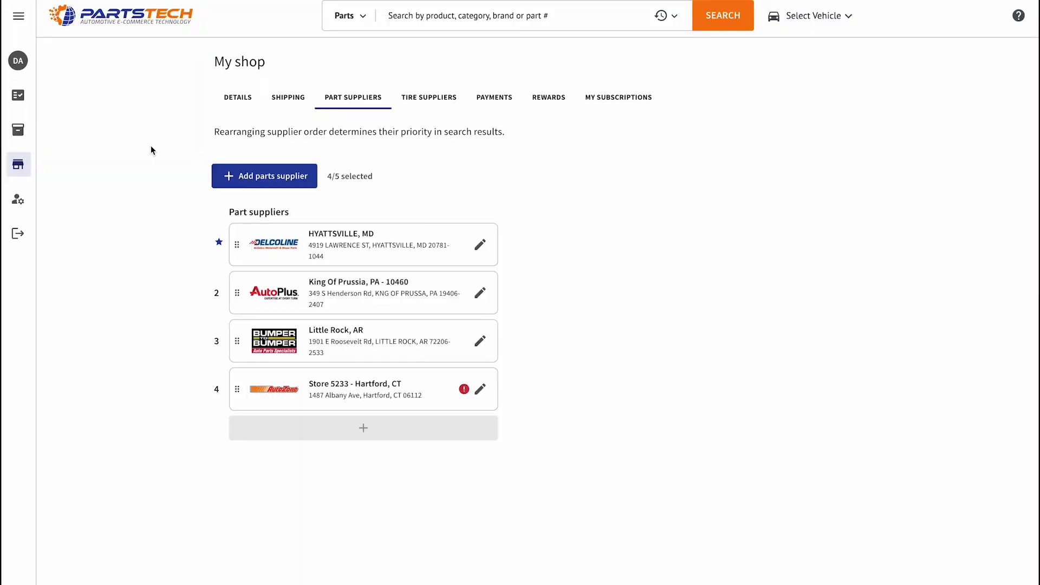
mouse_move(343, 311)
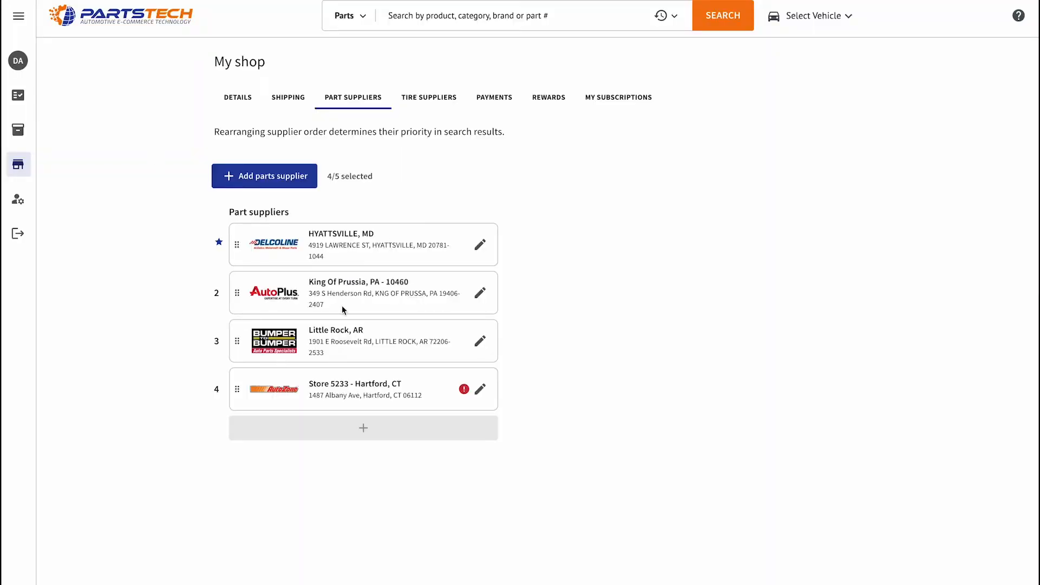
mouse_move(237, 292)
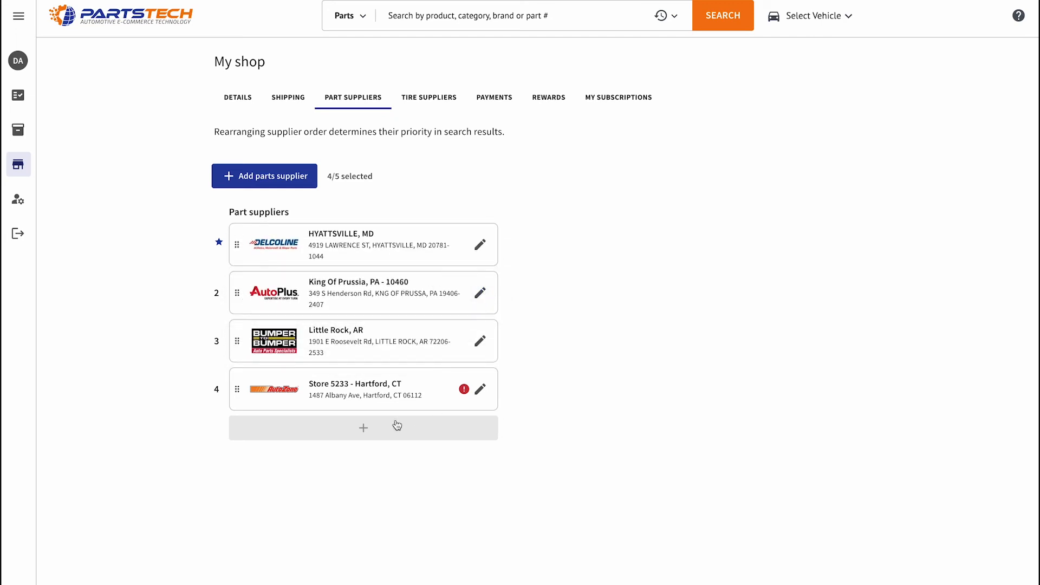
mouse_move(265, 176)
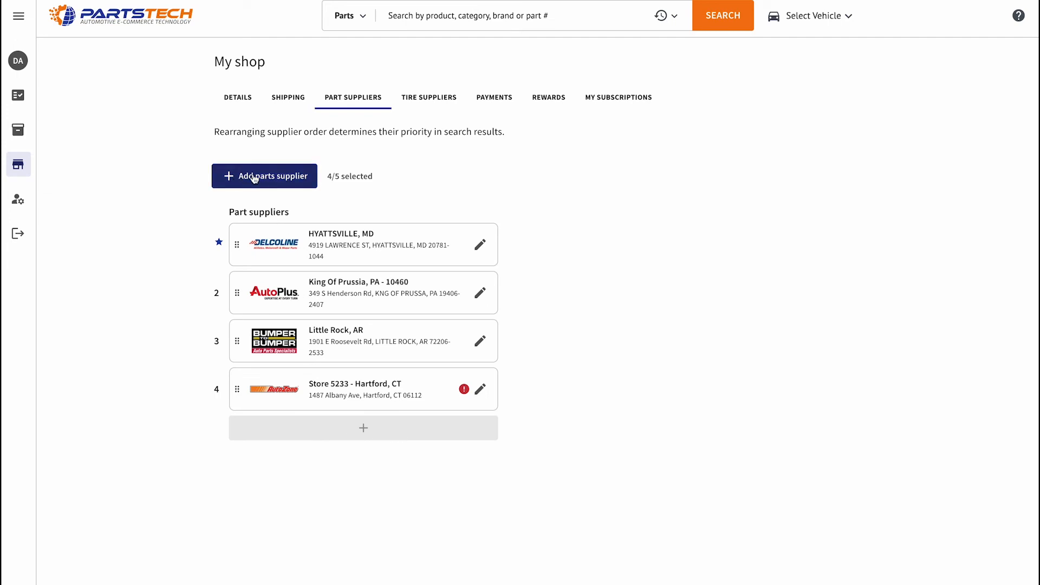
mouse_move(246, 178)
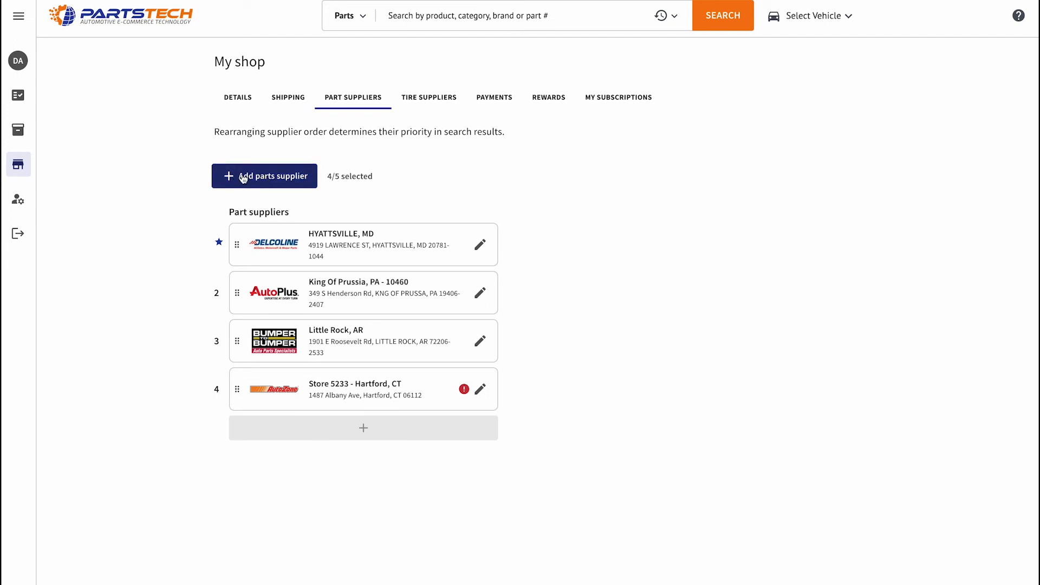
Review the Tire Suppliers and Payments credit cards, then the Rewards eXtra Loyalty Program offer
click(429, 96)
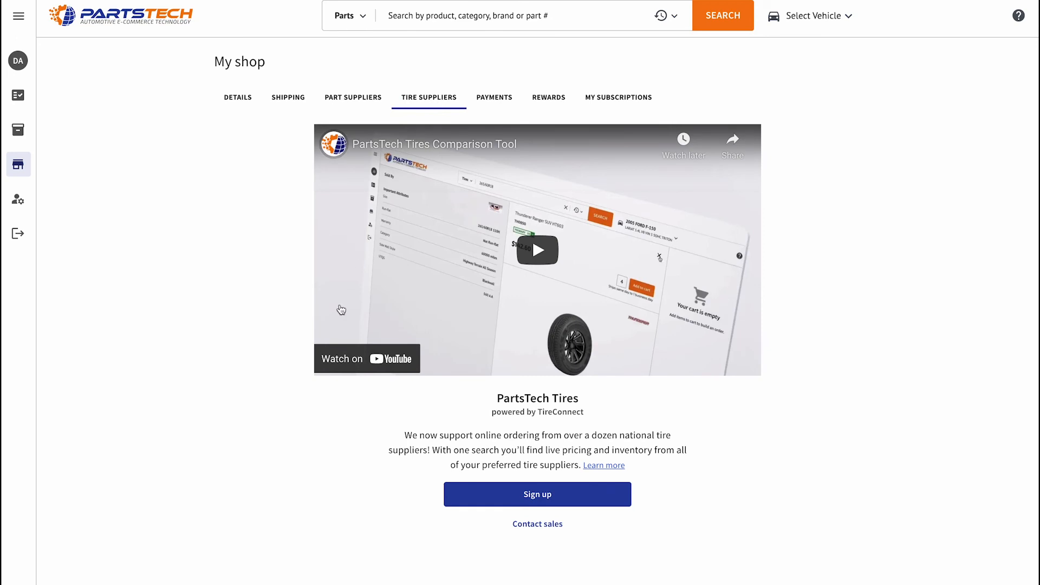
mouse_move(253, 170)
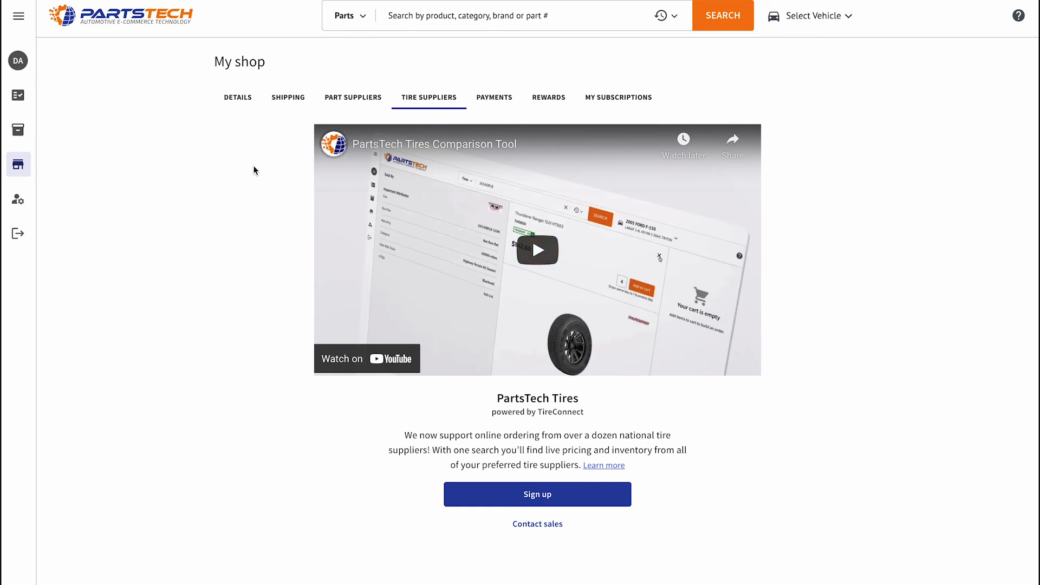
mouse_move(270, 165)
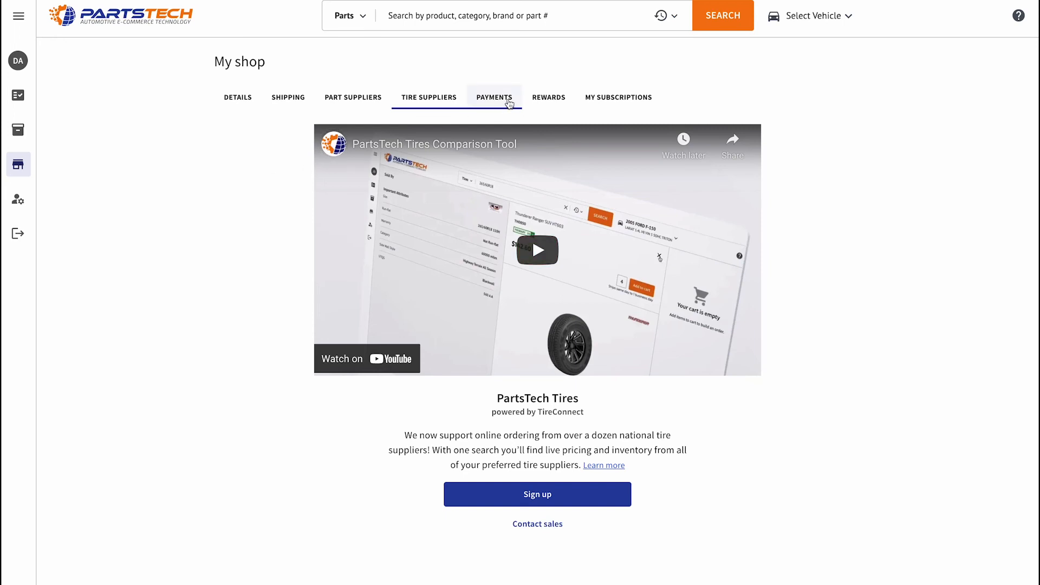
click(494, 97)
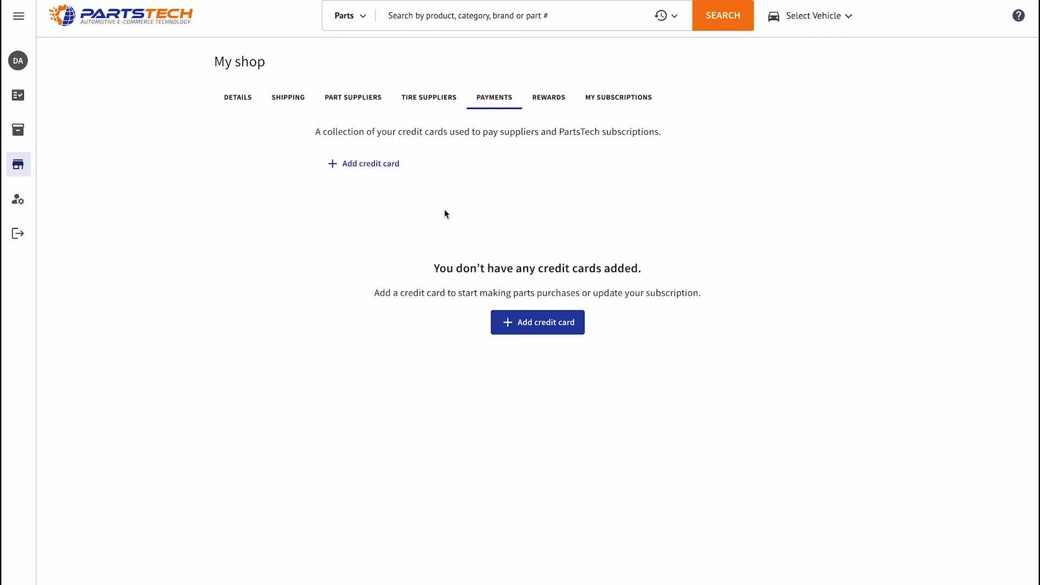
click(548, 96)
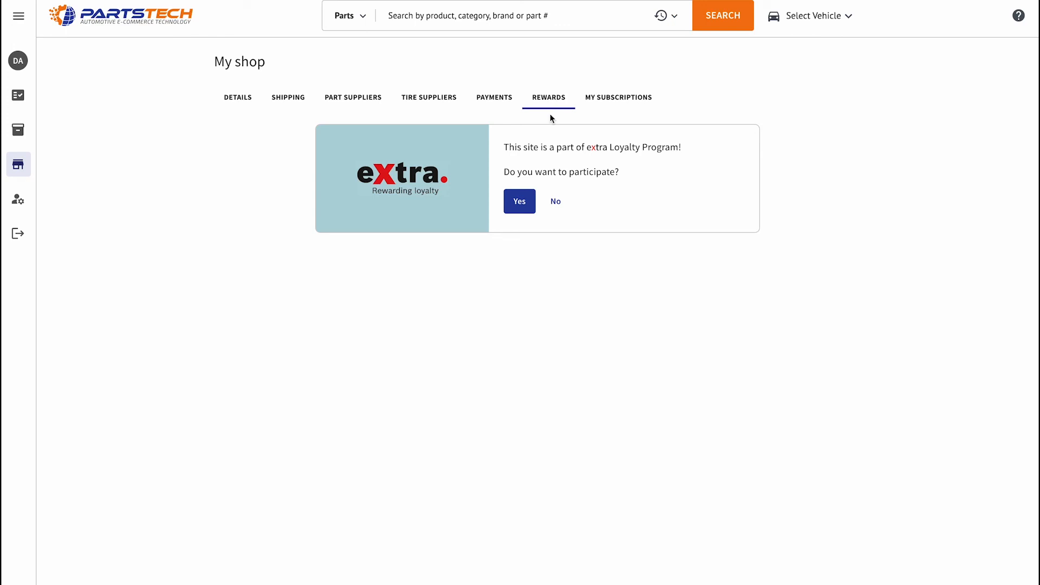
mouse_move(537, 158)
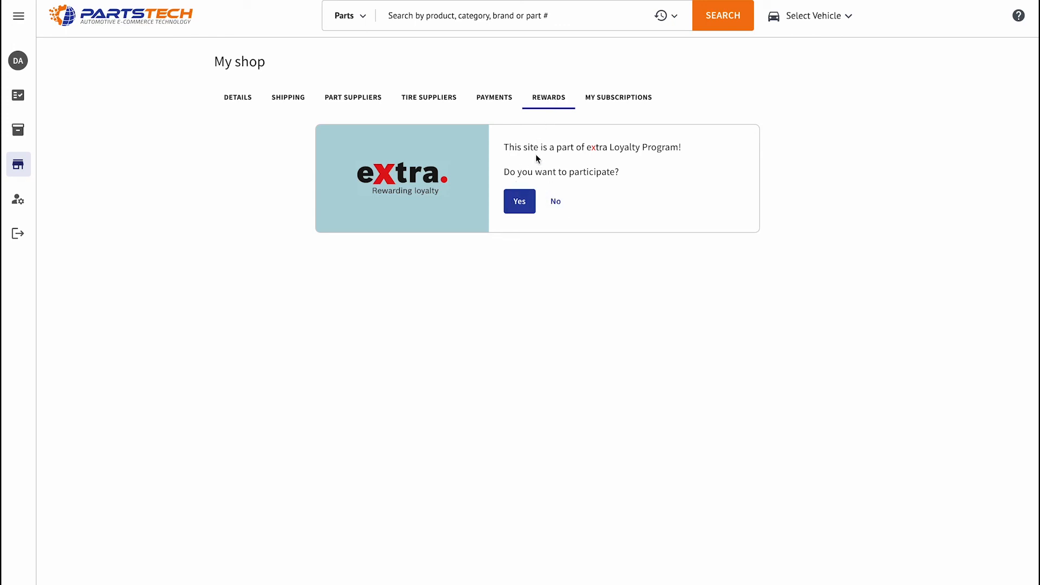
Review the free $0.00 subscription plan with no add-ons, then return to shop Details
click(617, 96)
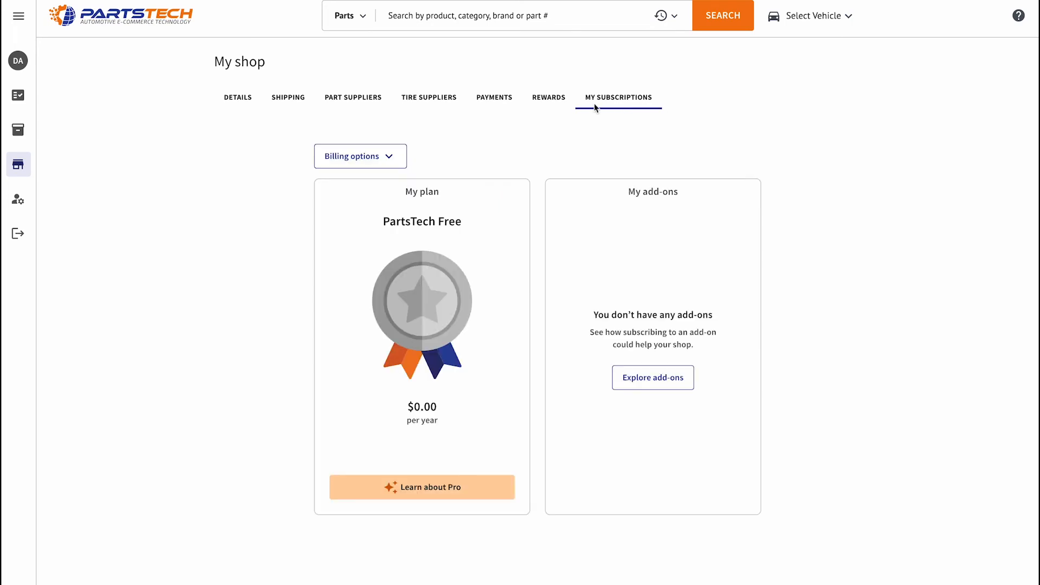
mouse_move(506, 205)
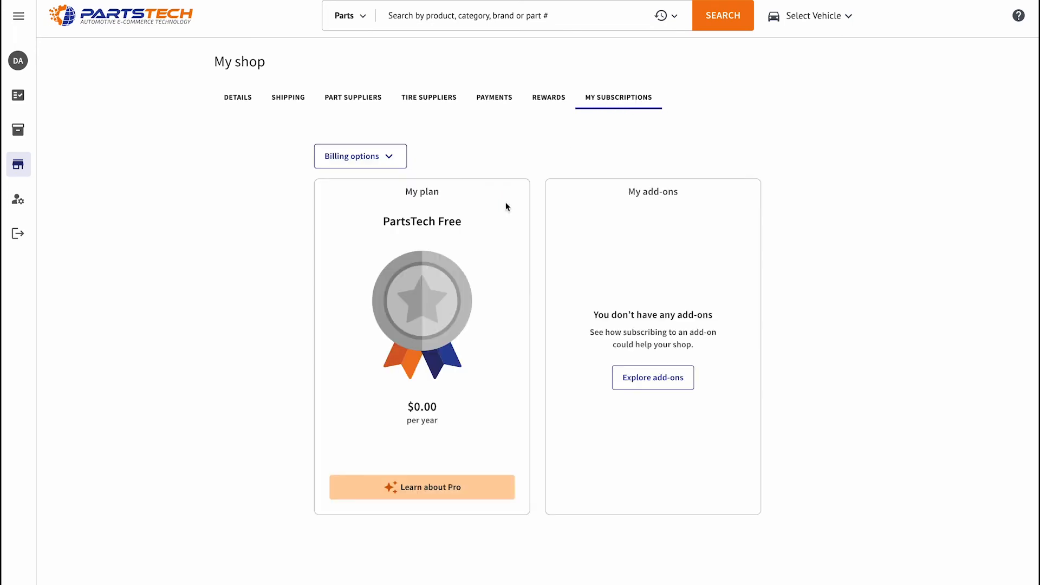
mouse_move(489, 252)
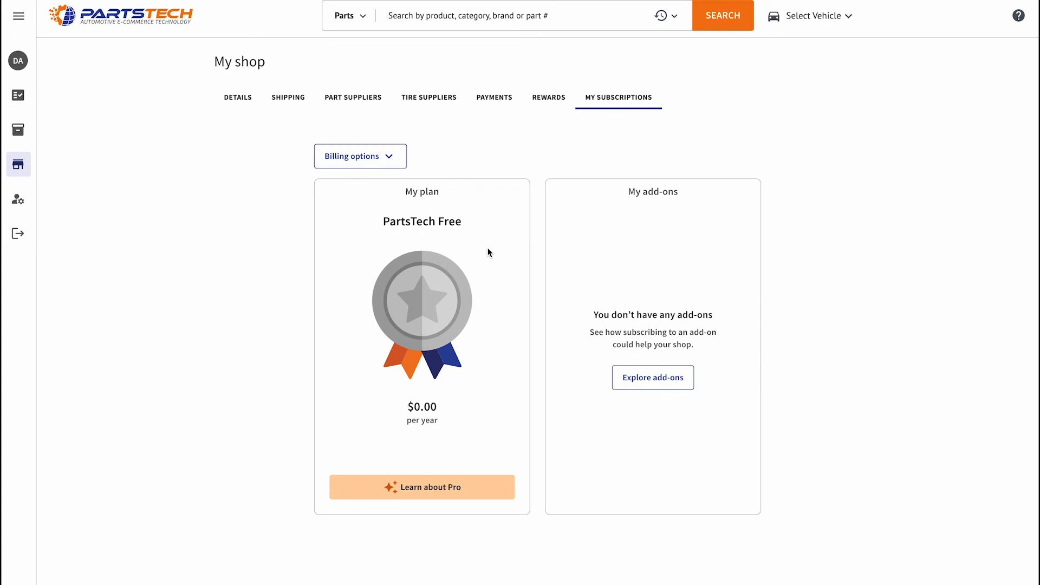
mouse_move(481, 194)
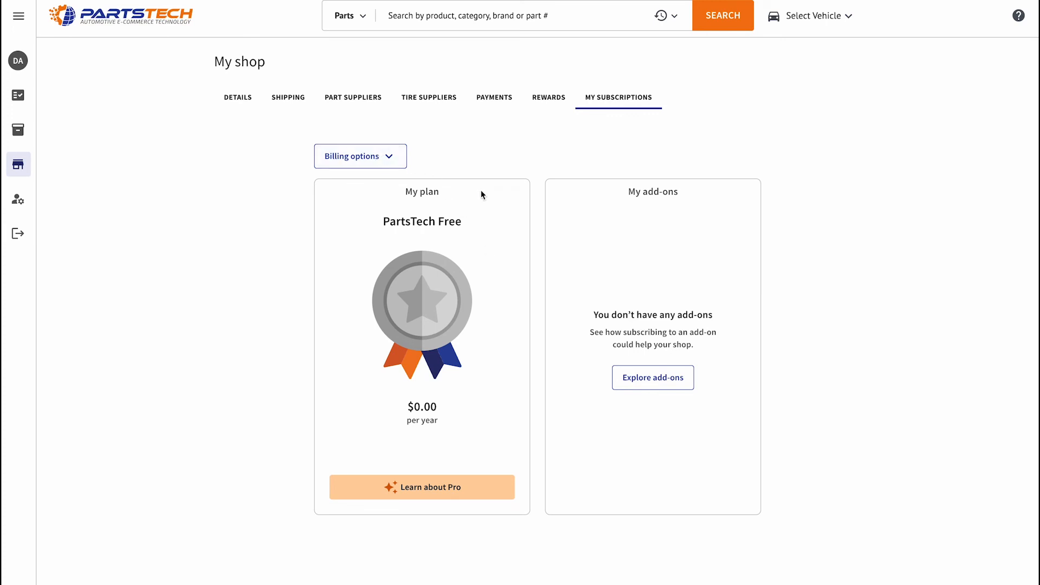
mouse_move(268, 432)
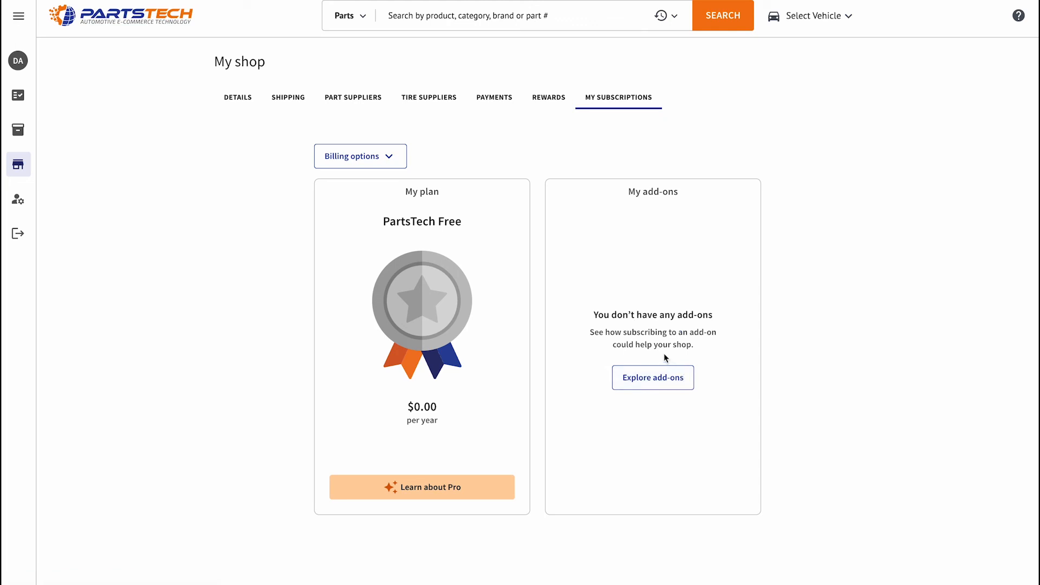
click(237, 96)
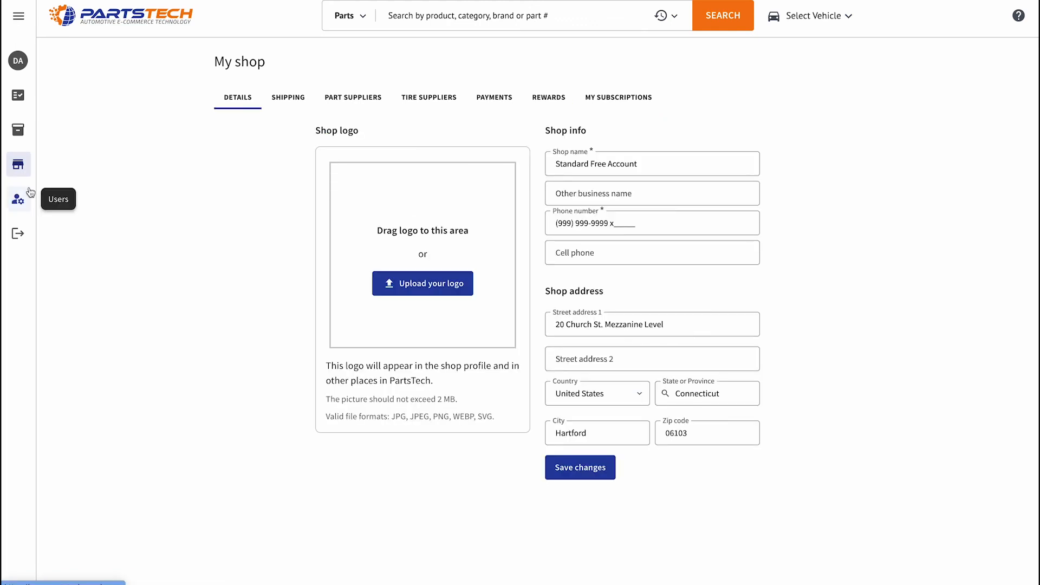
Review the Users list (Demo Account, 1 of 3) and start then cancel inviting a new user
click(19, 198)
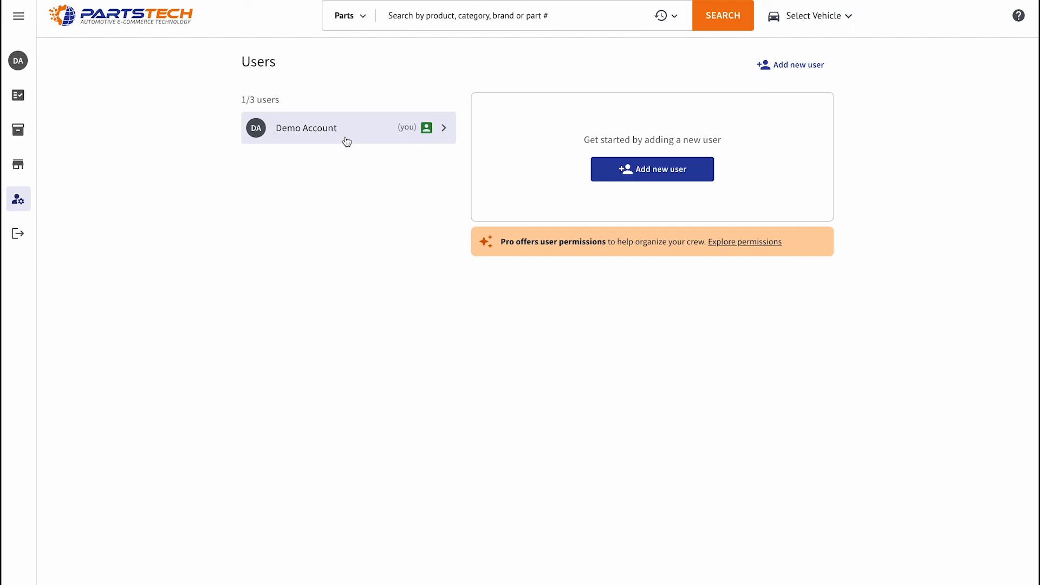
mouse_move(374, 210)
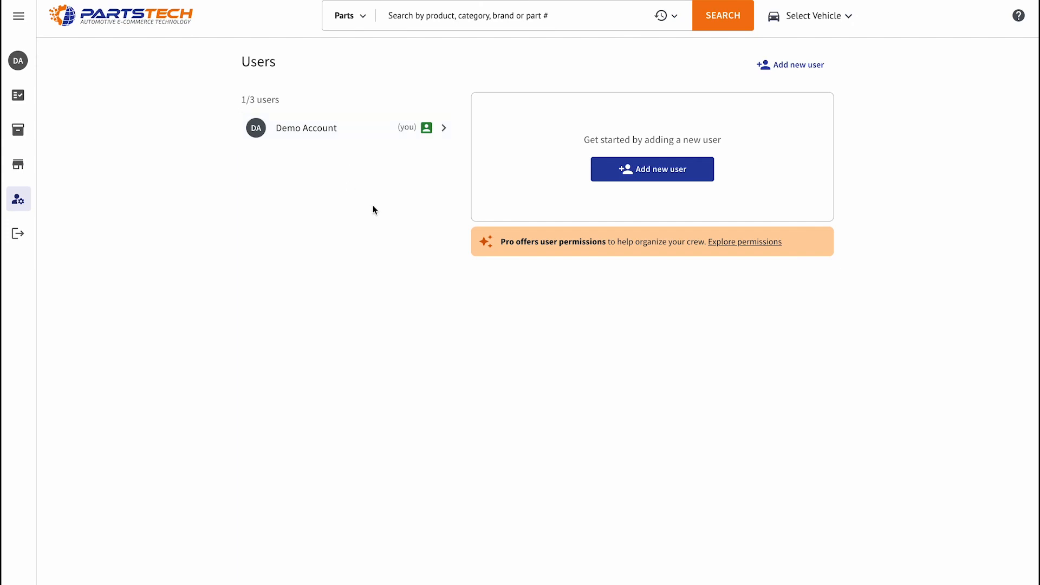
mouse_move(352, 193)
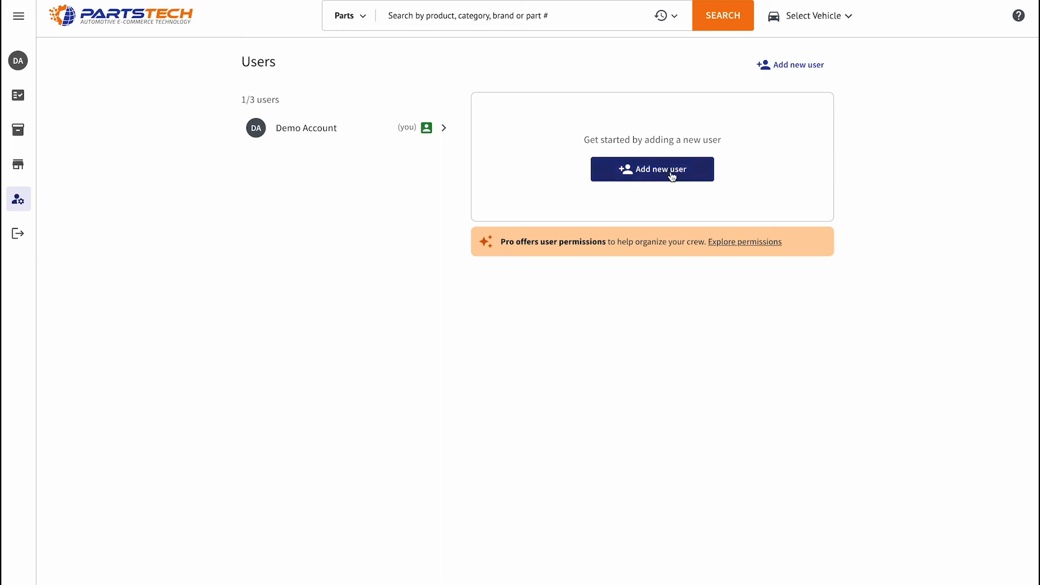
click(652, 169)
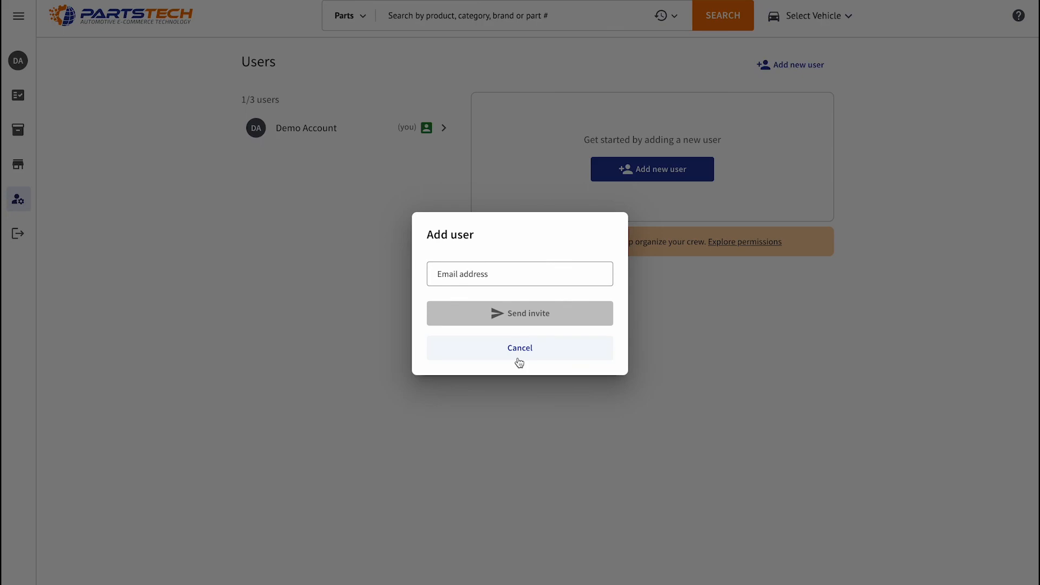
click(519, 347)
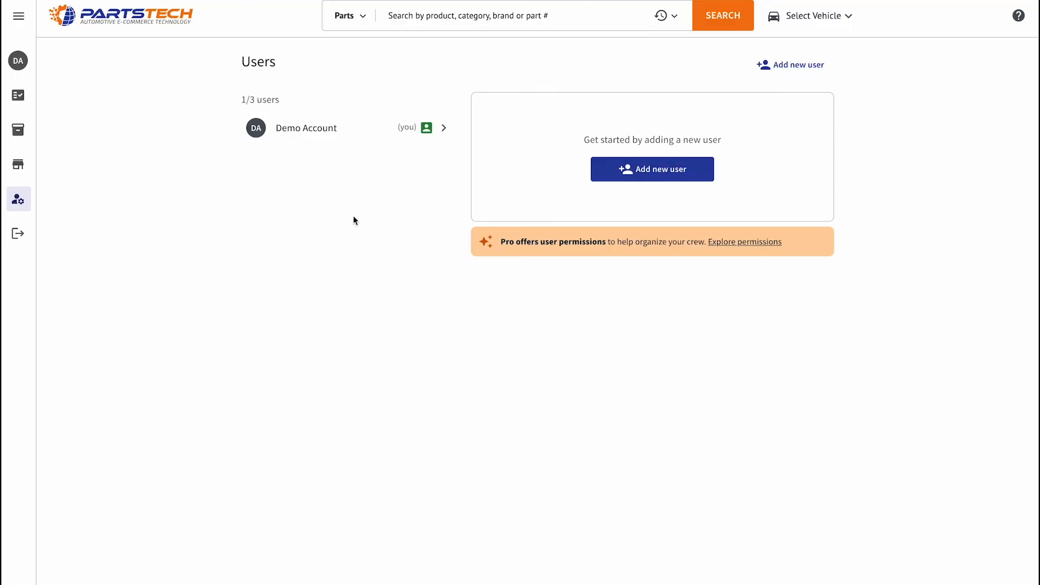
mouse_move(19, 234)
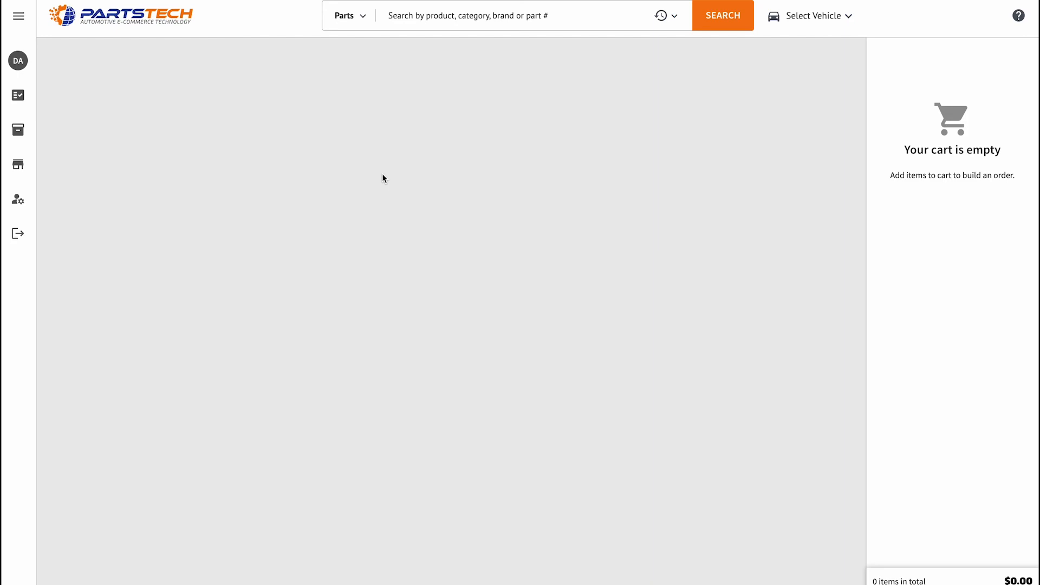
mouse_move(908, 119)
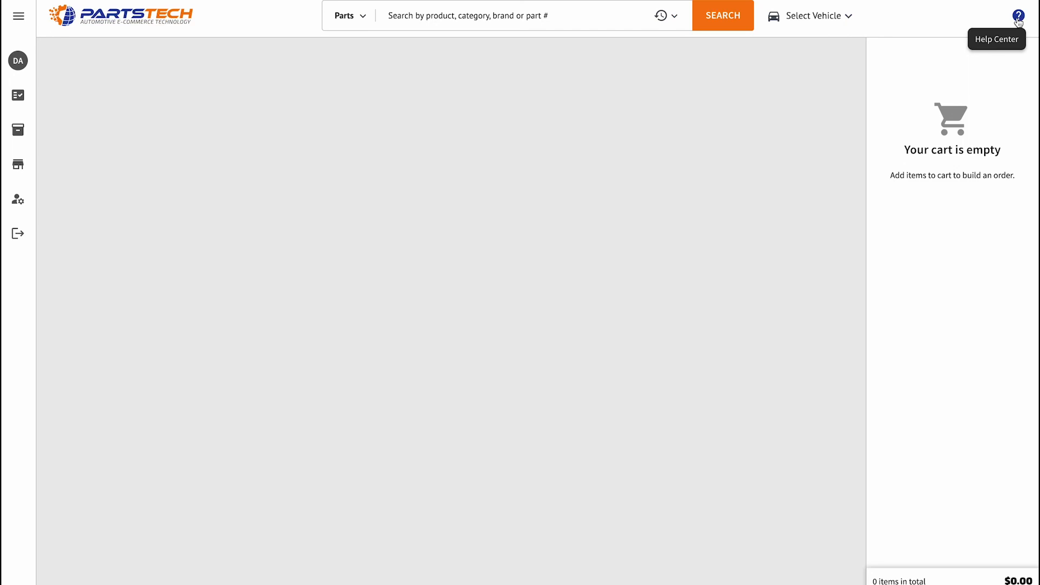
Browse the Help Resource Center and bring up the Contact Support form with username and email prefilled
click(1019, 16)
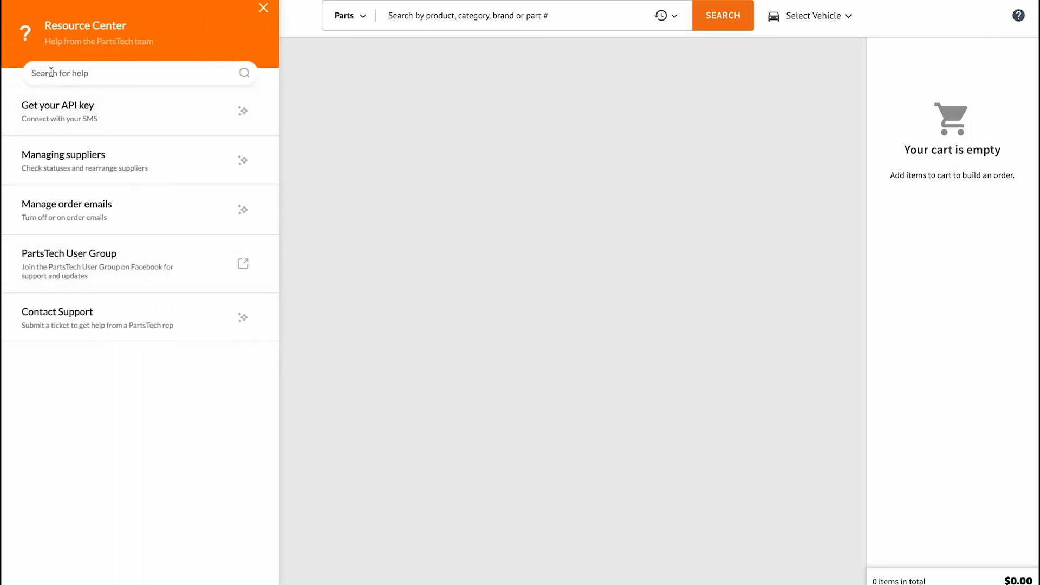
mouse_move(96, 208)
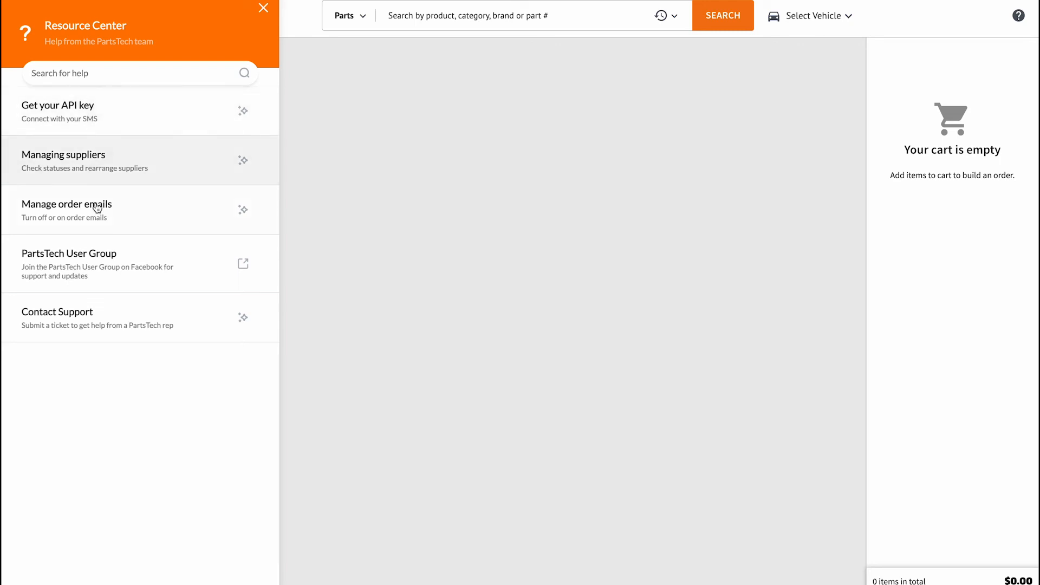
mouse_move(136, 119)
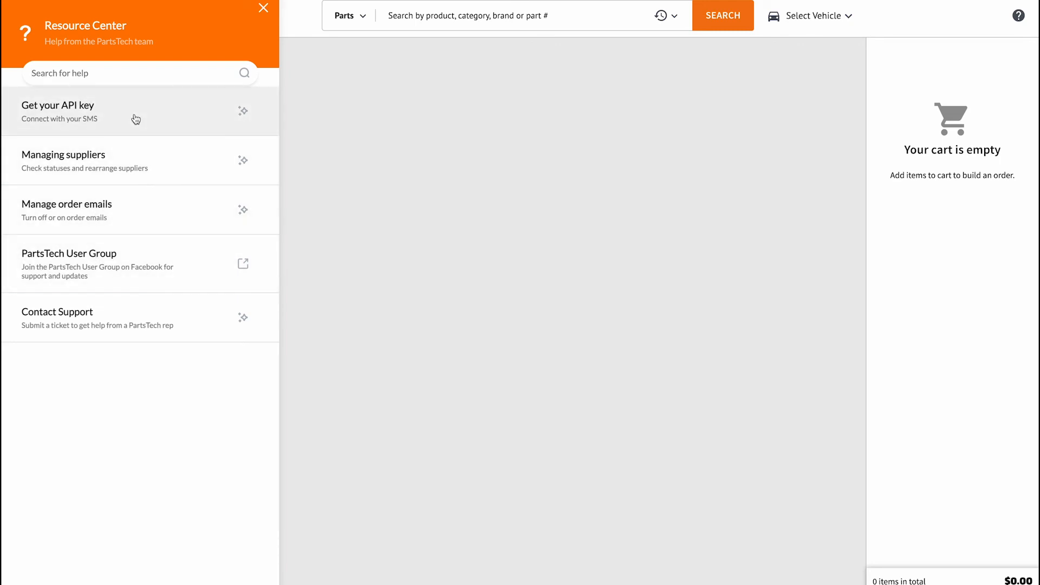
mouse_move(122, 282)
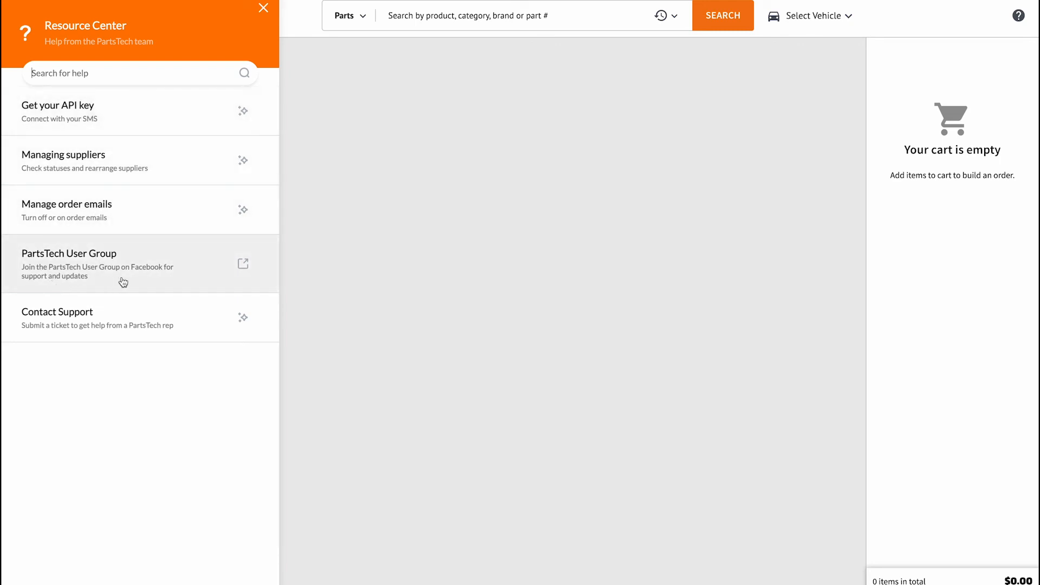
mouse_move(258, 303)
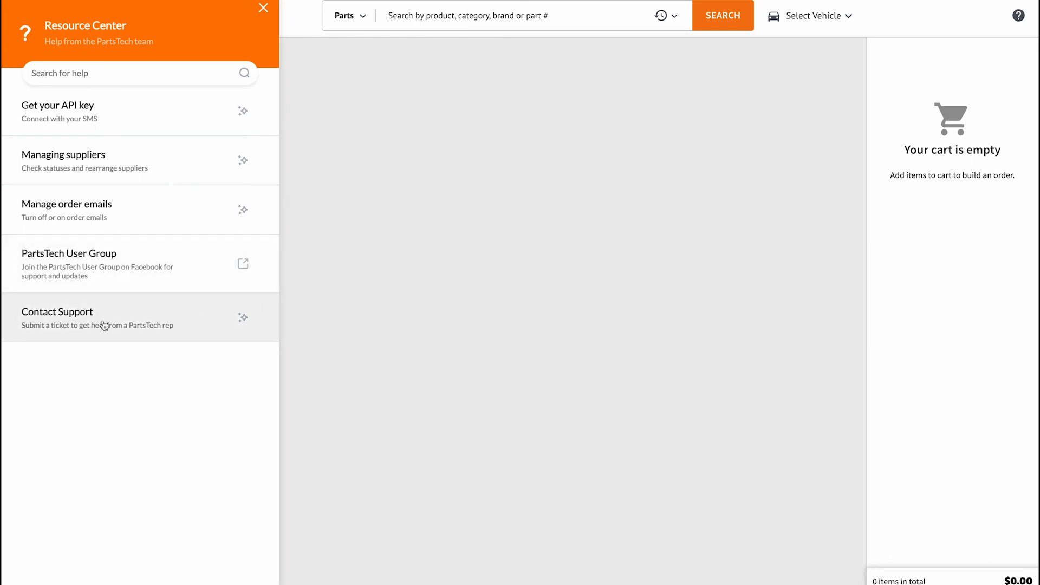
mouse_move(123, 338)
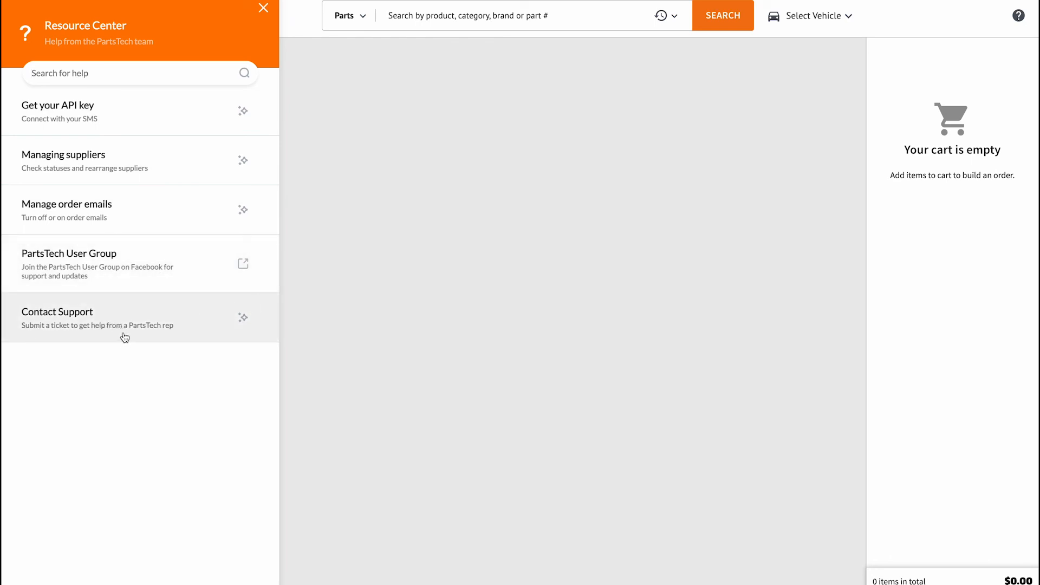
click(57, 312)
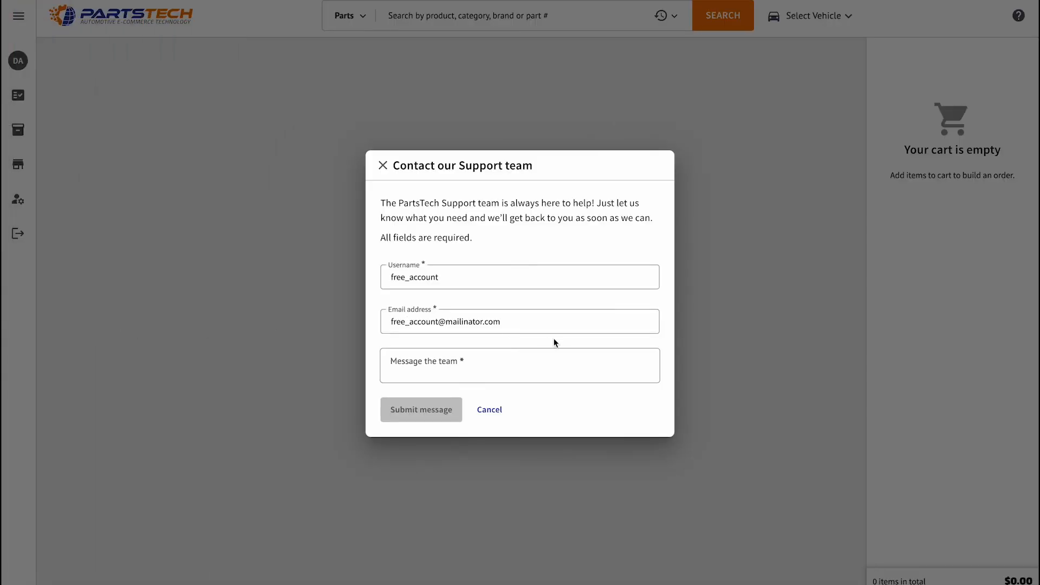